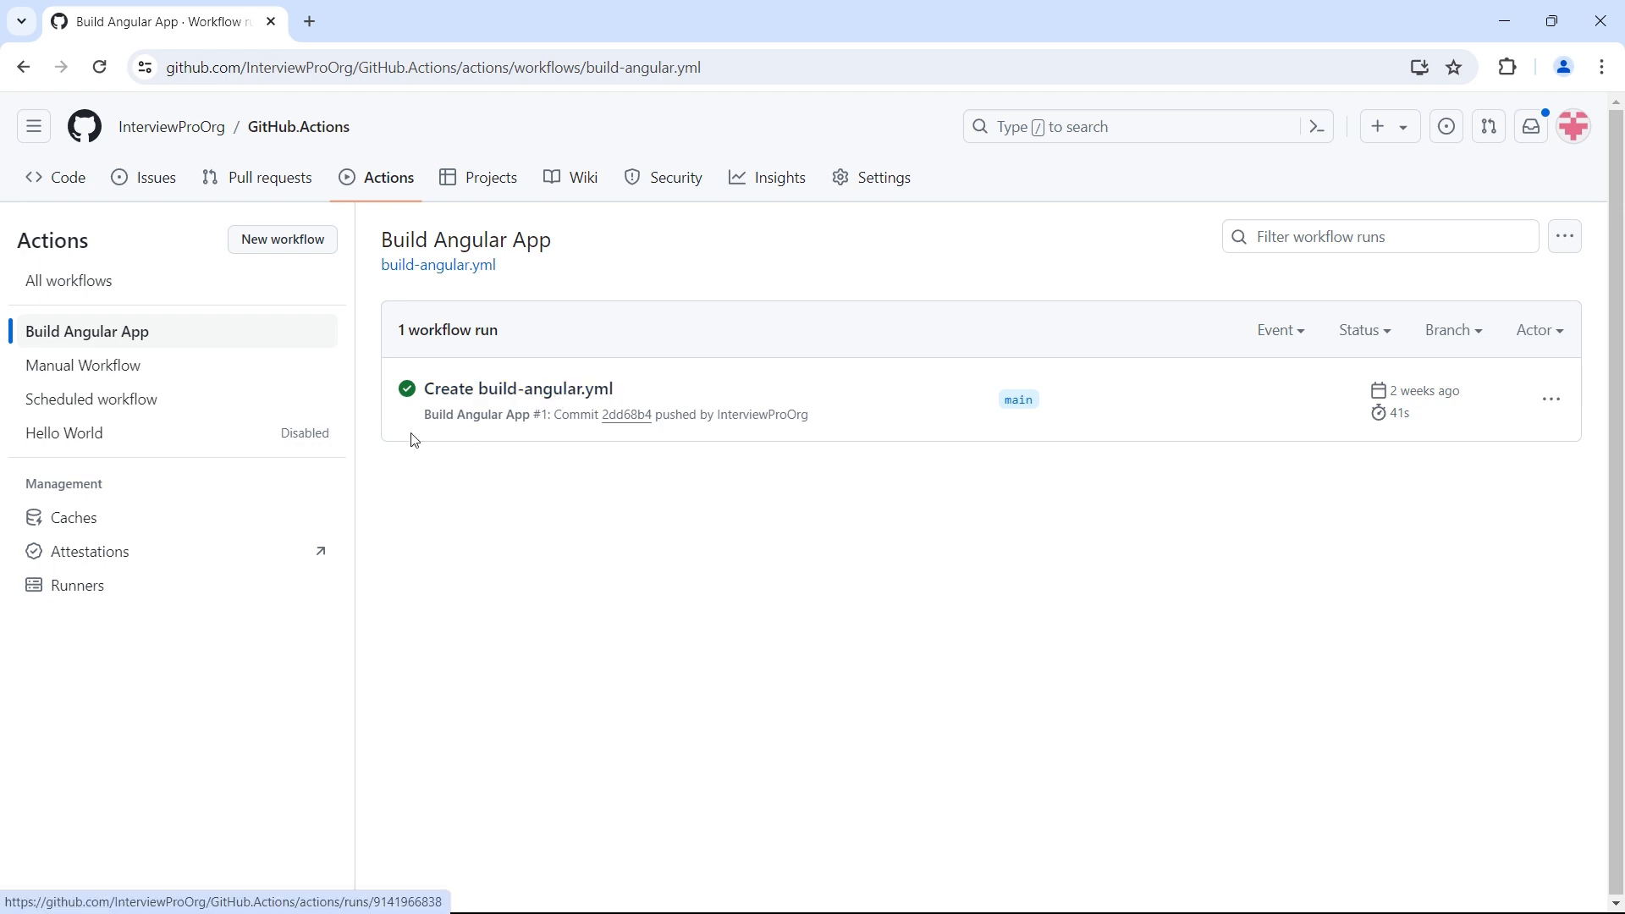
Open the Create build-angular.yml run's build-angular job and expand its Build step log.
left_click(507, 389)
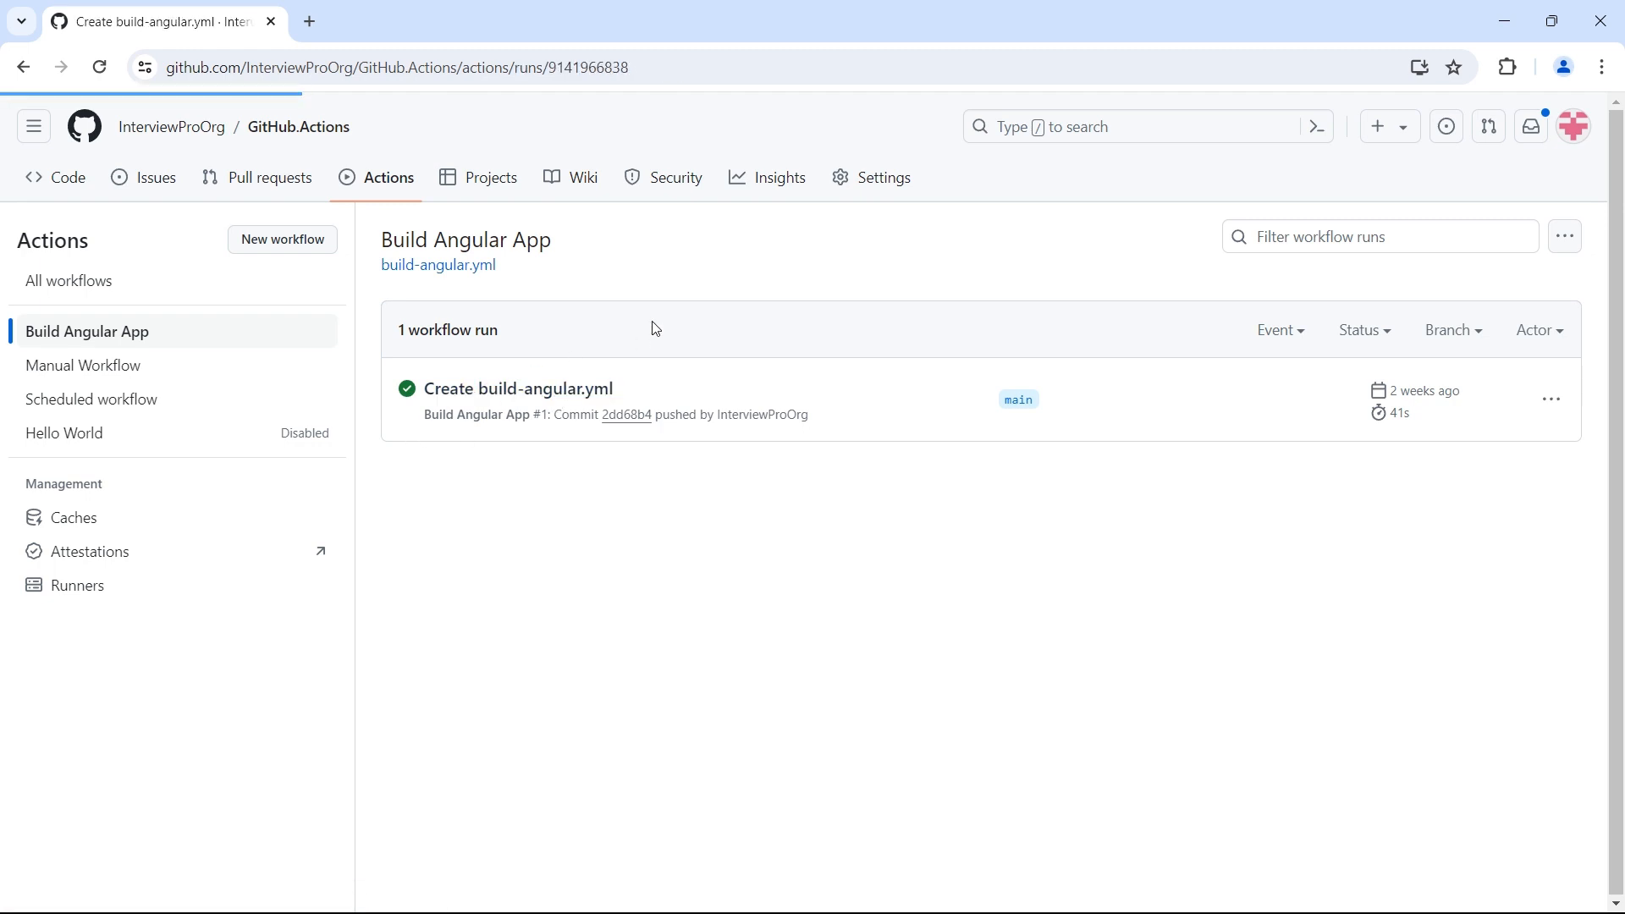
left_click(507, 389)
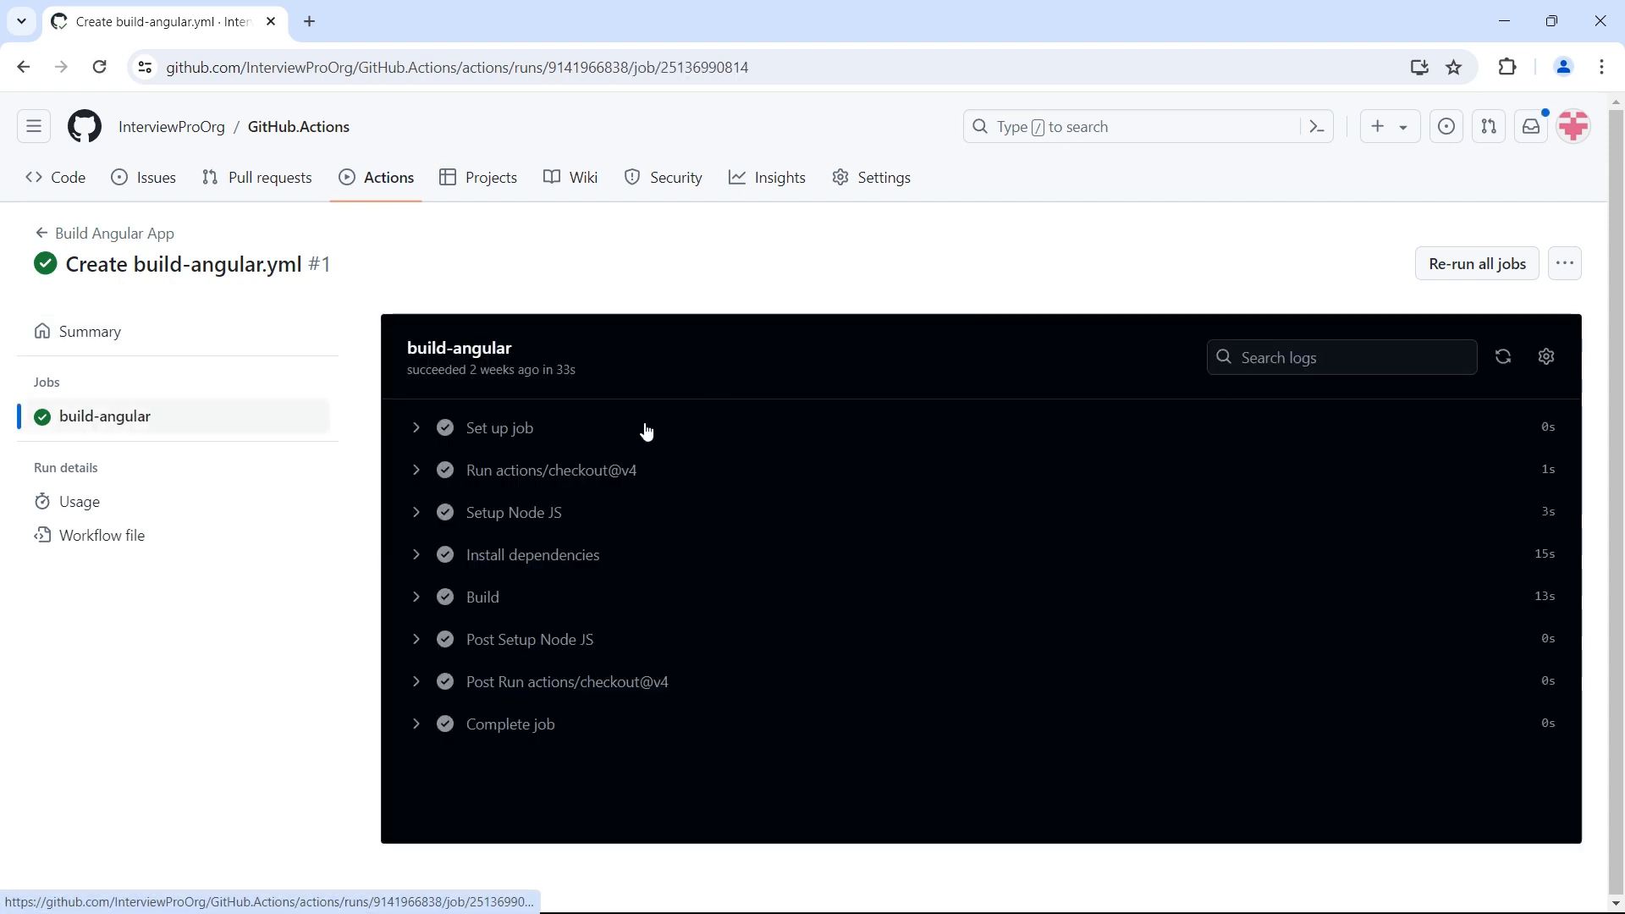
mouse_move(535, 474)
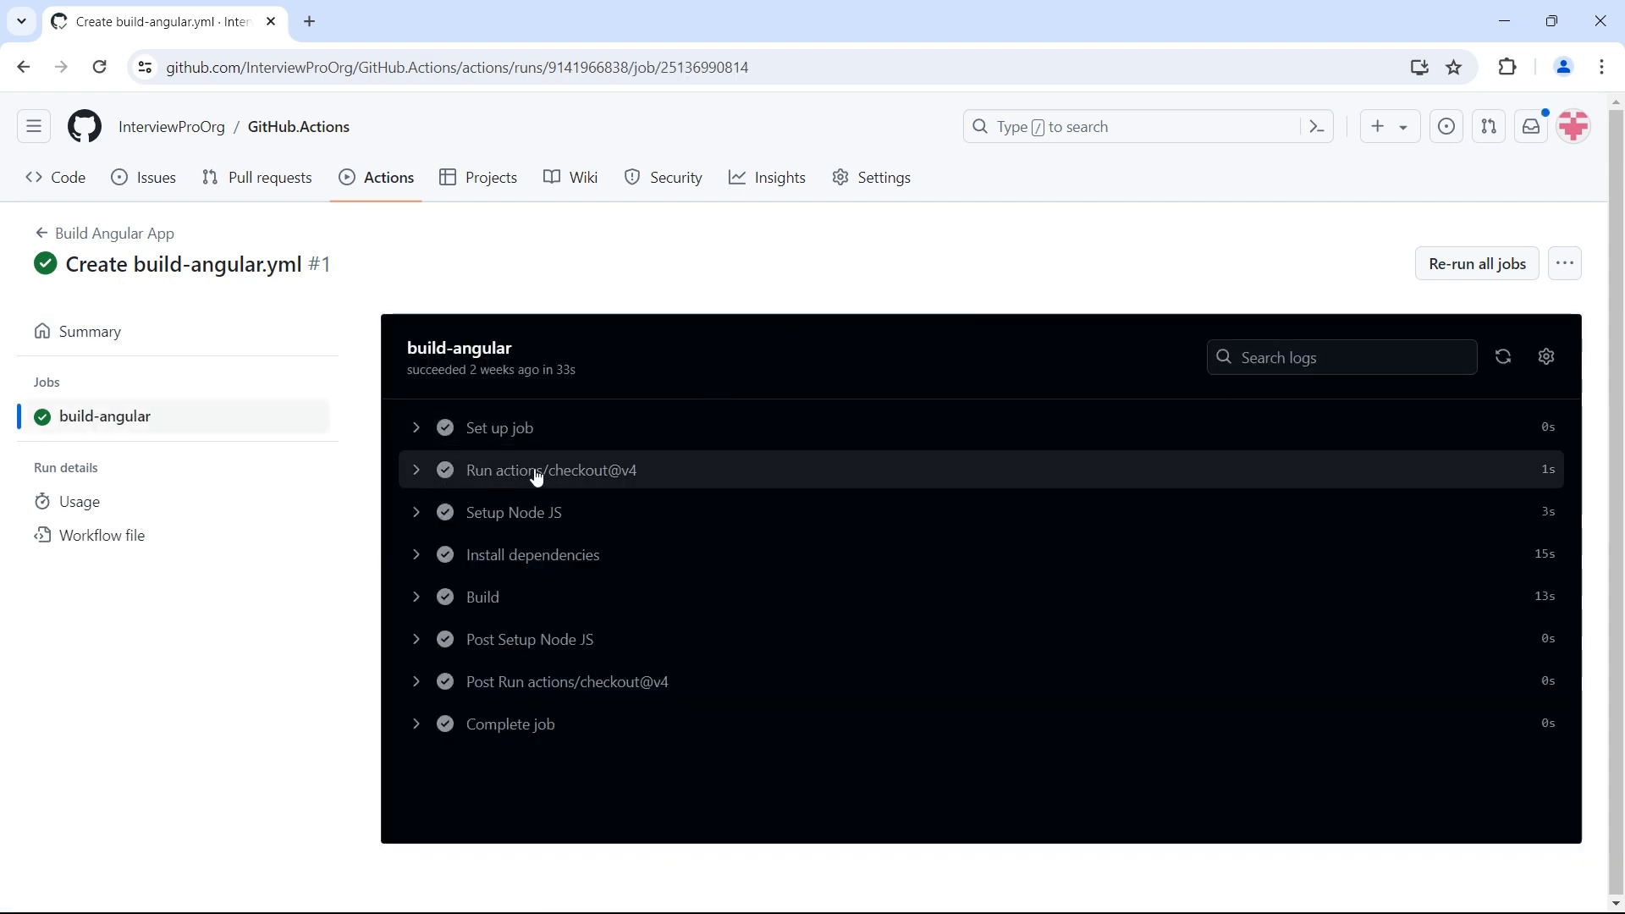
mouse_move(525, 520)
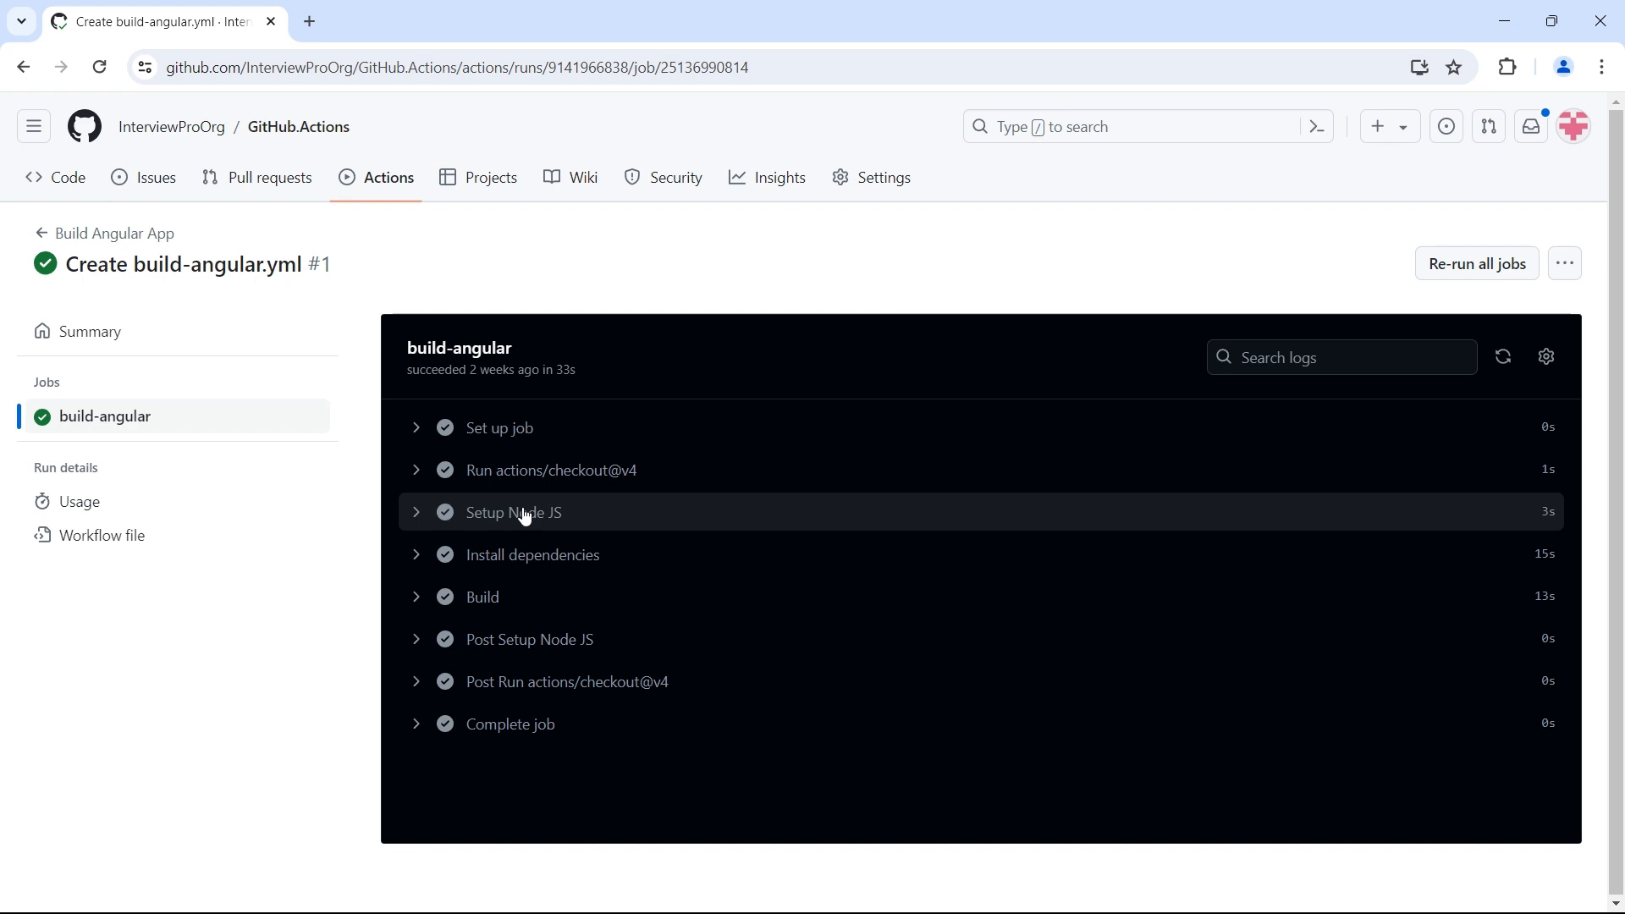
mouse_move(520, 558)
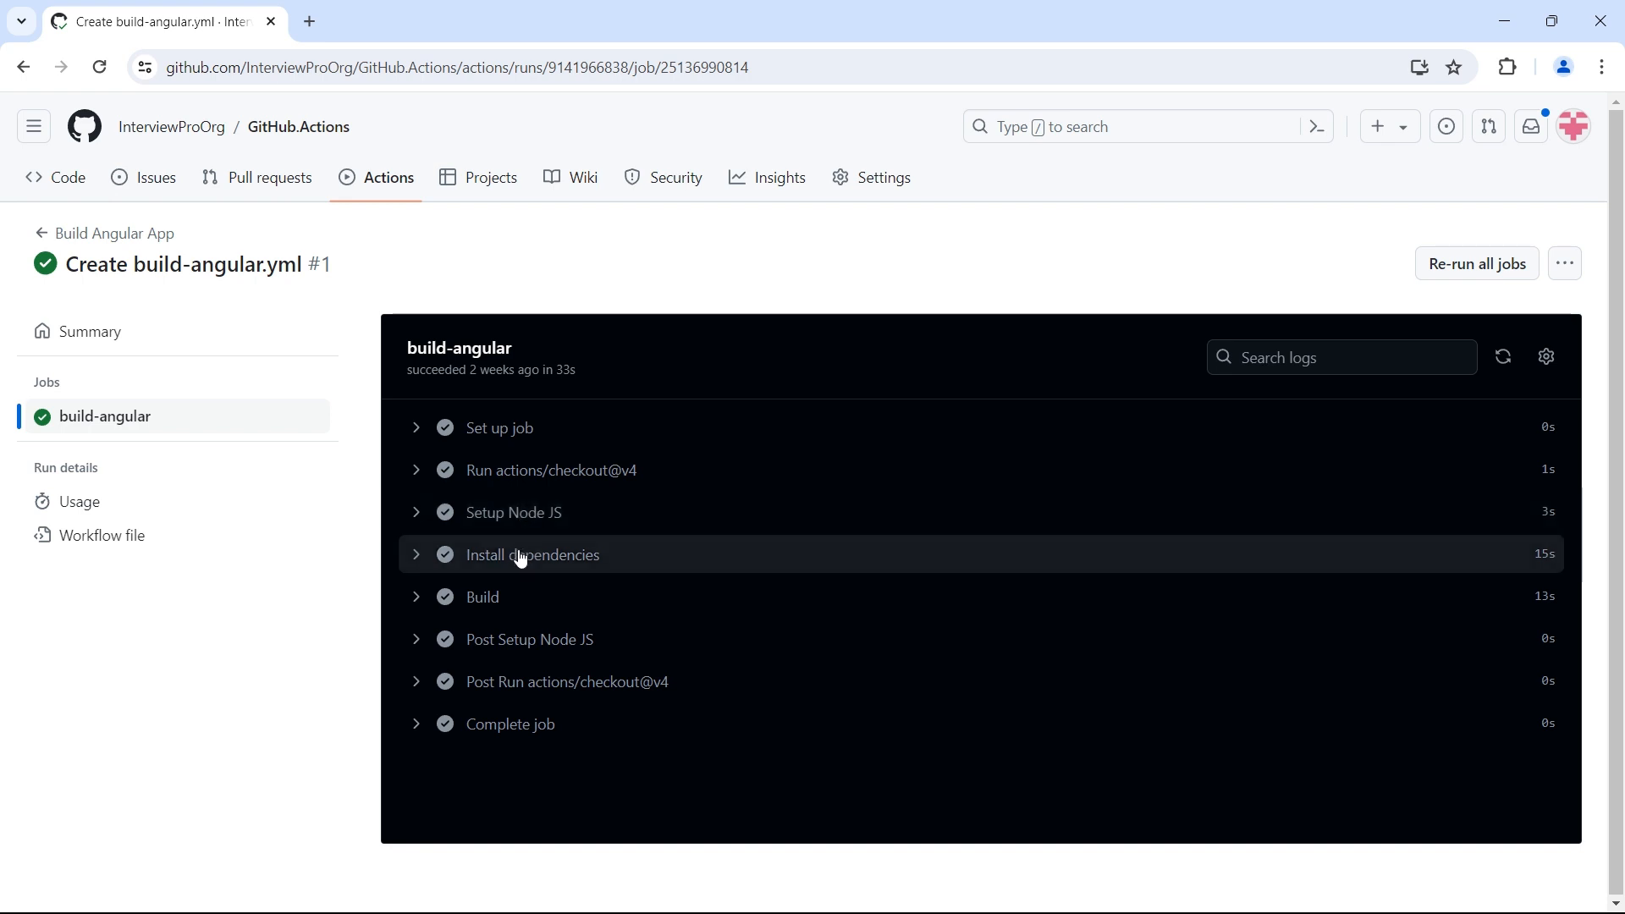
mouse_move(582, 624)
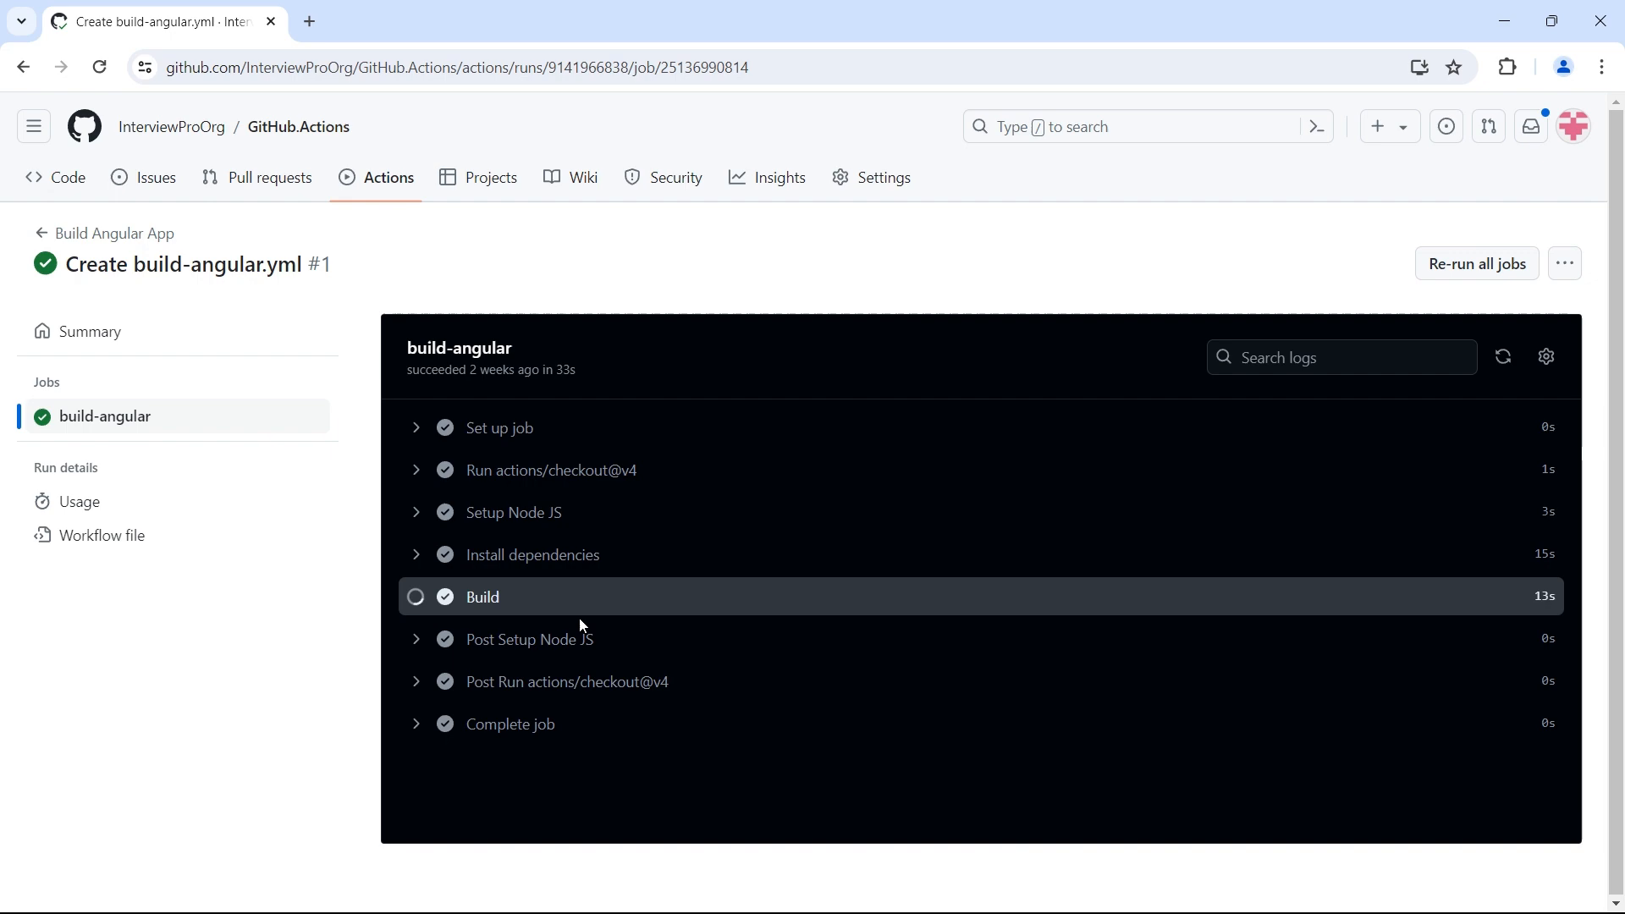
left_click(482, 596)
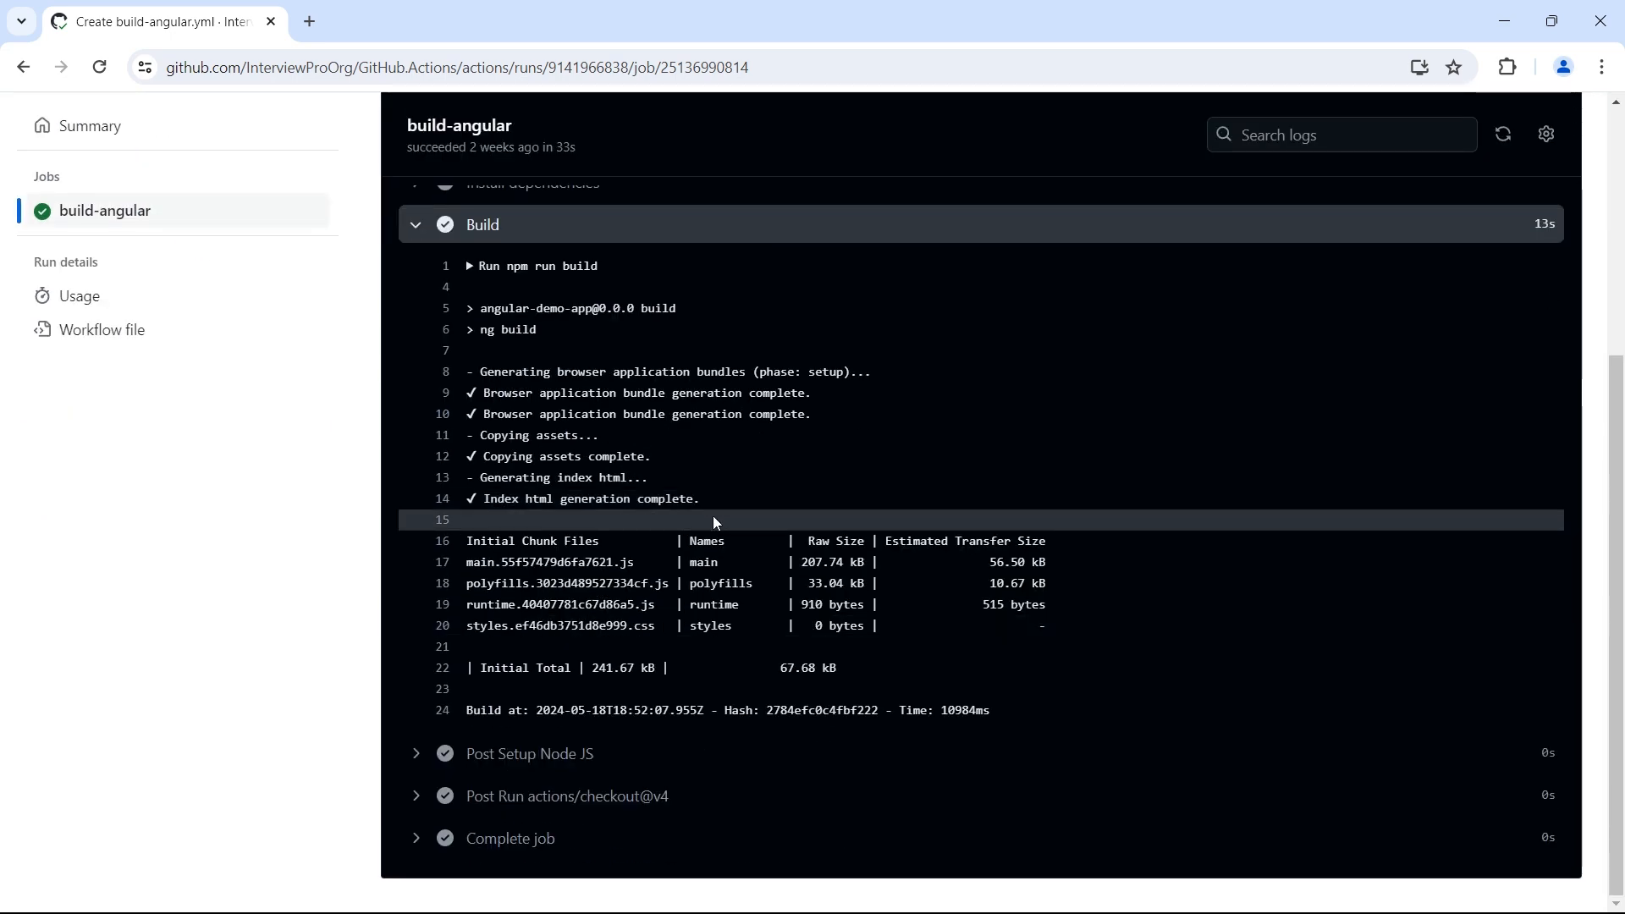
mouse_move(606, 555)
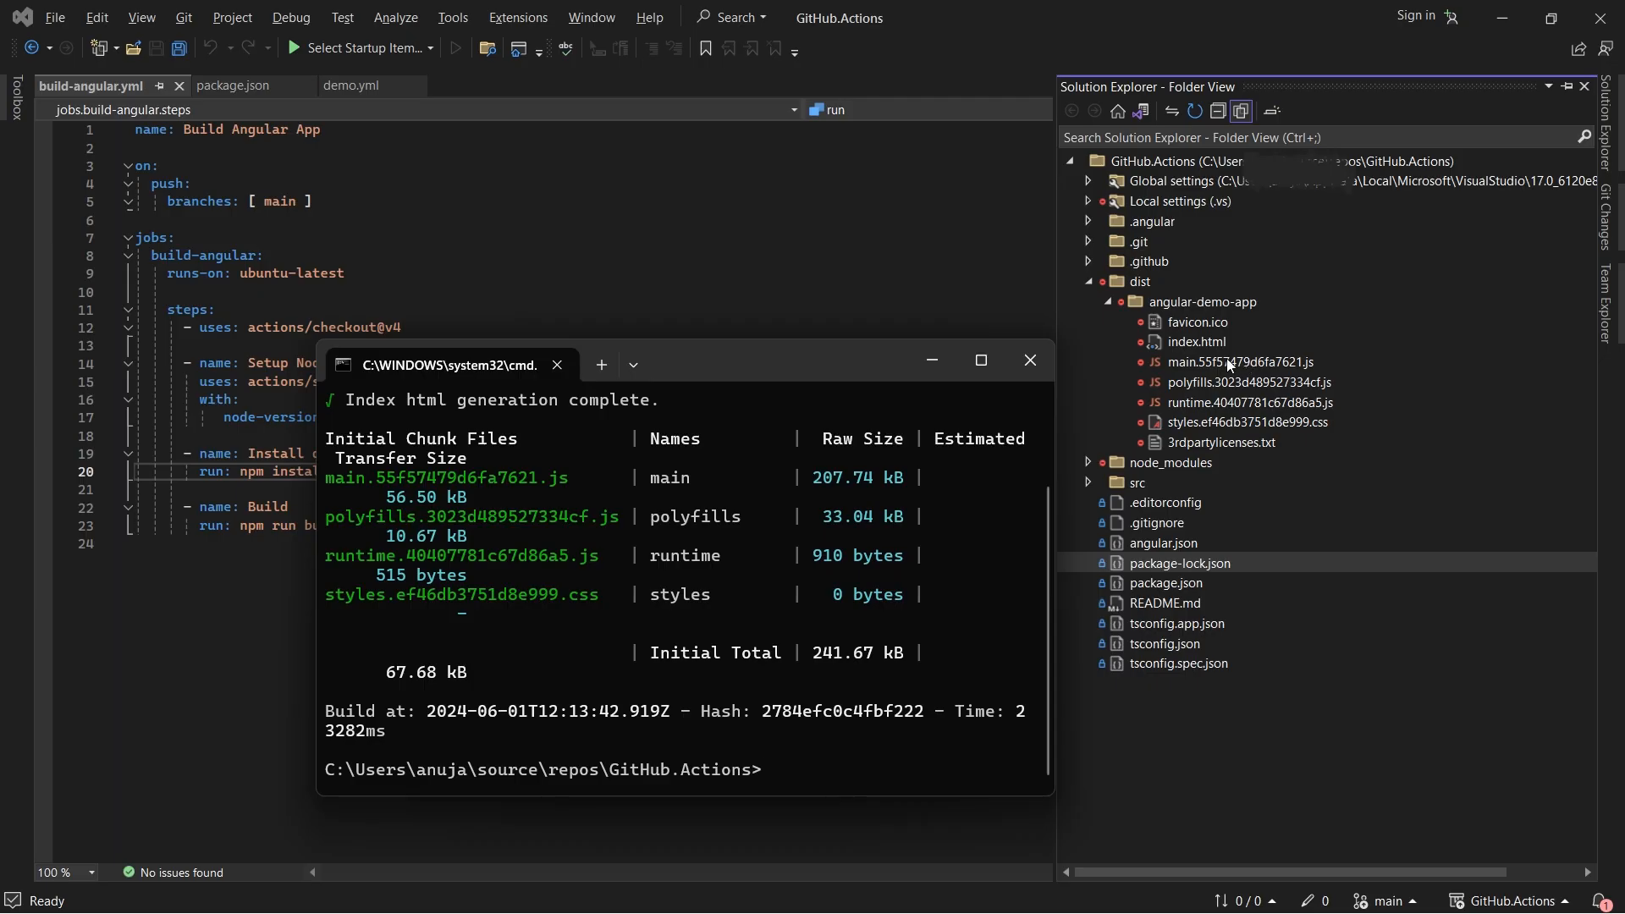
mouse_move(1280, 403)
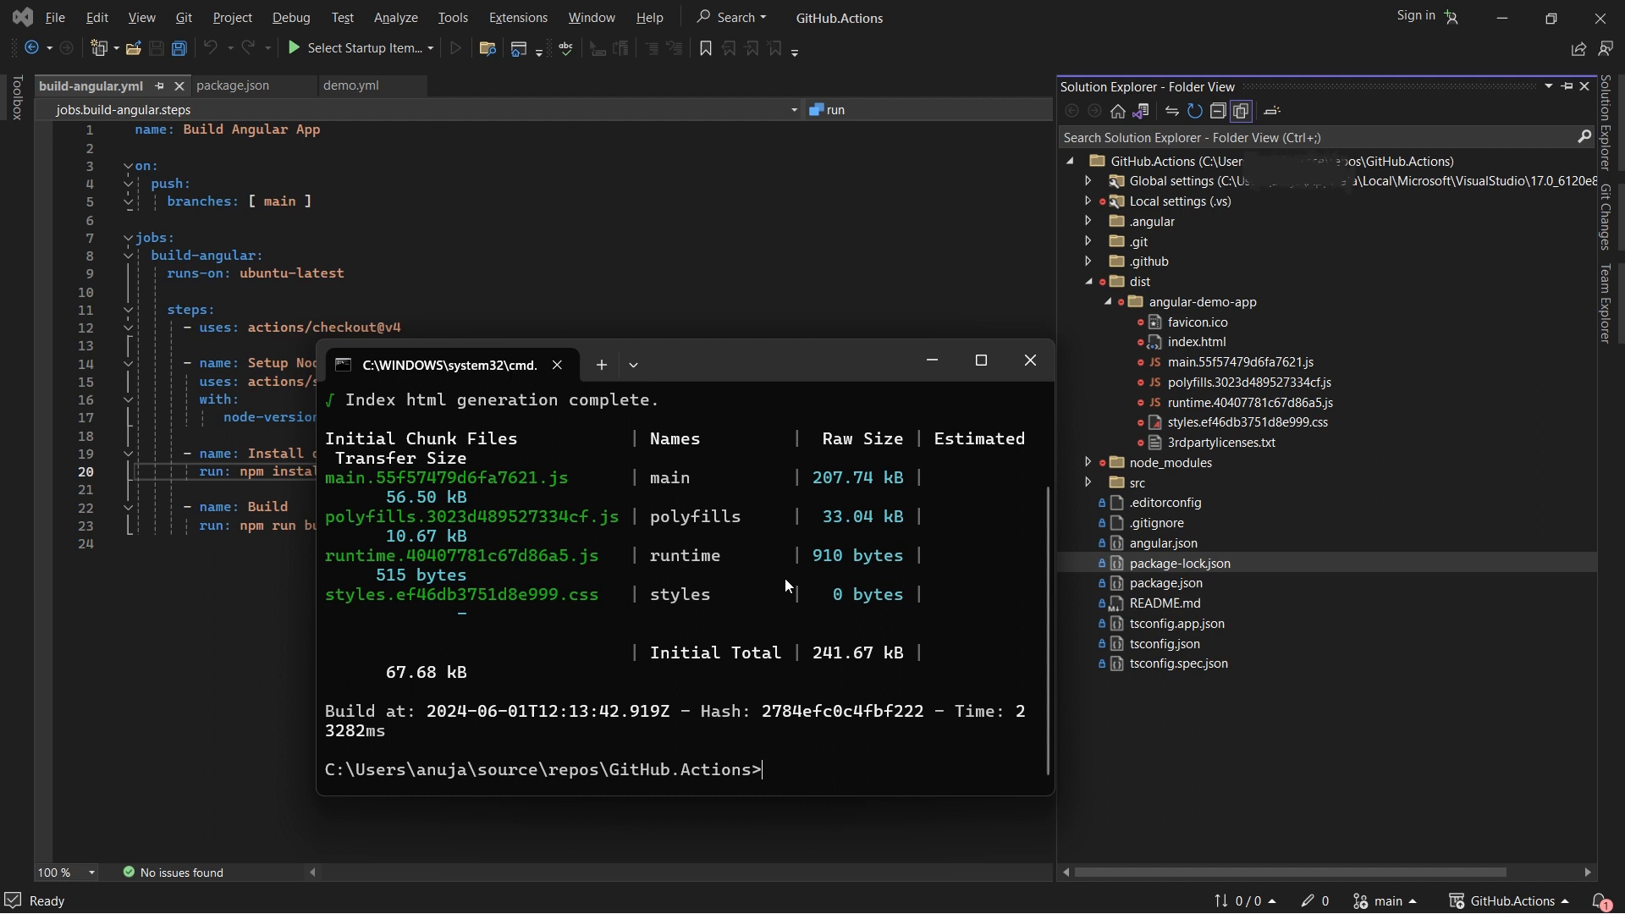
mouse_move(603, 475)
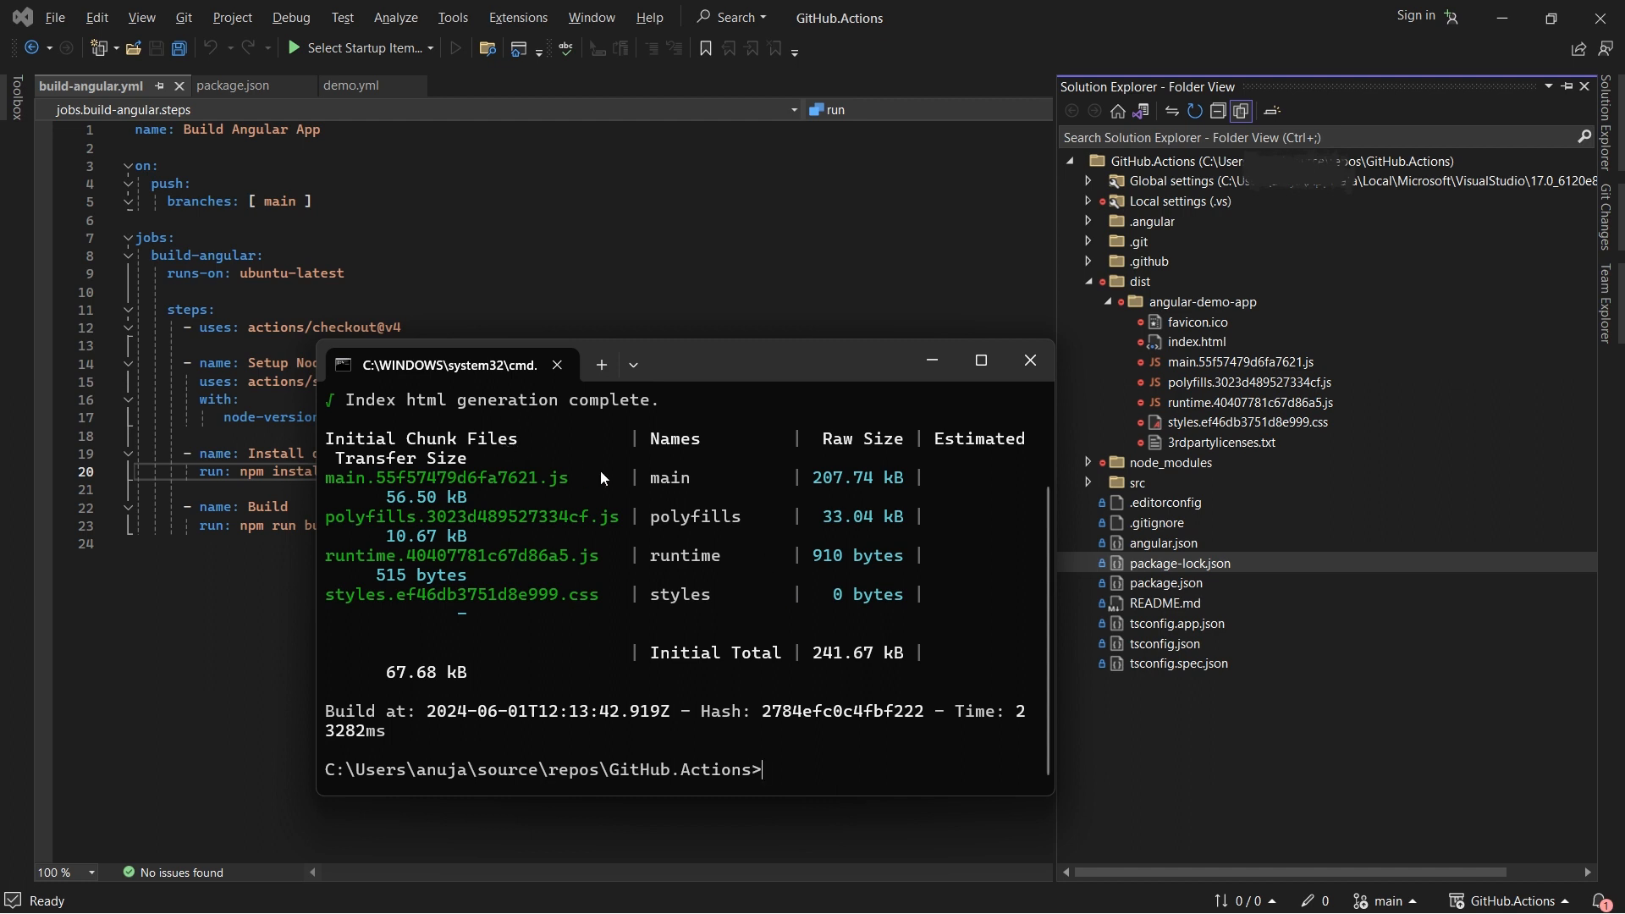
mouse_move(623, 484)
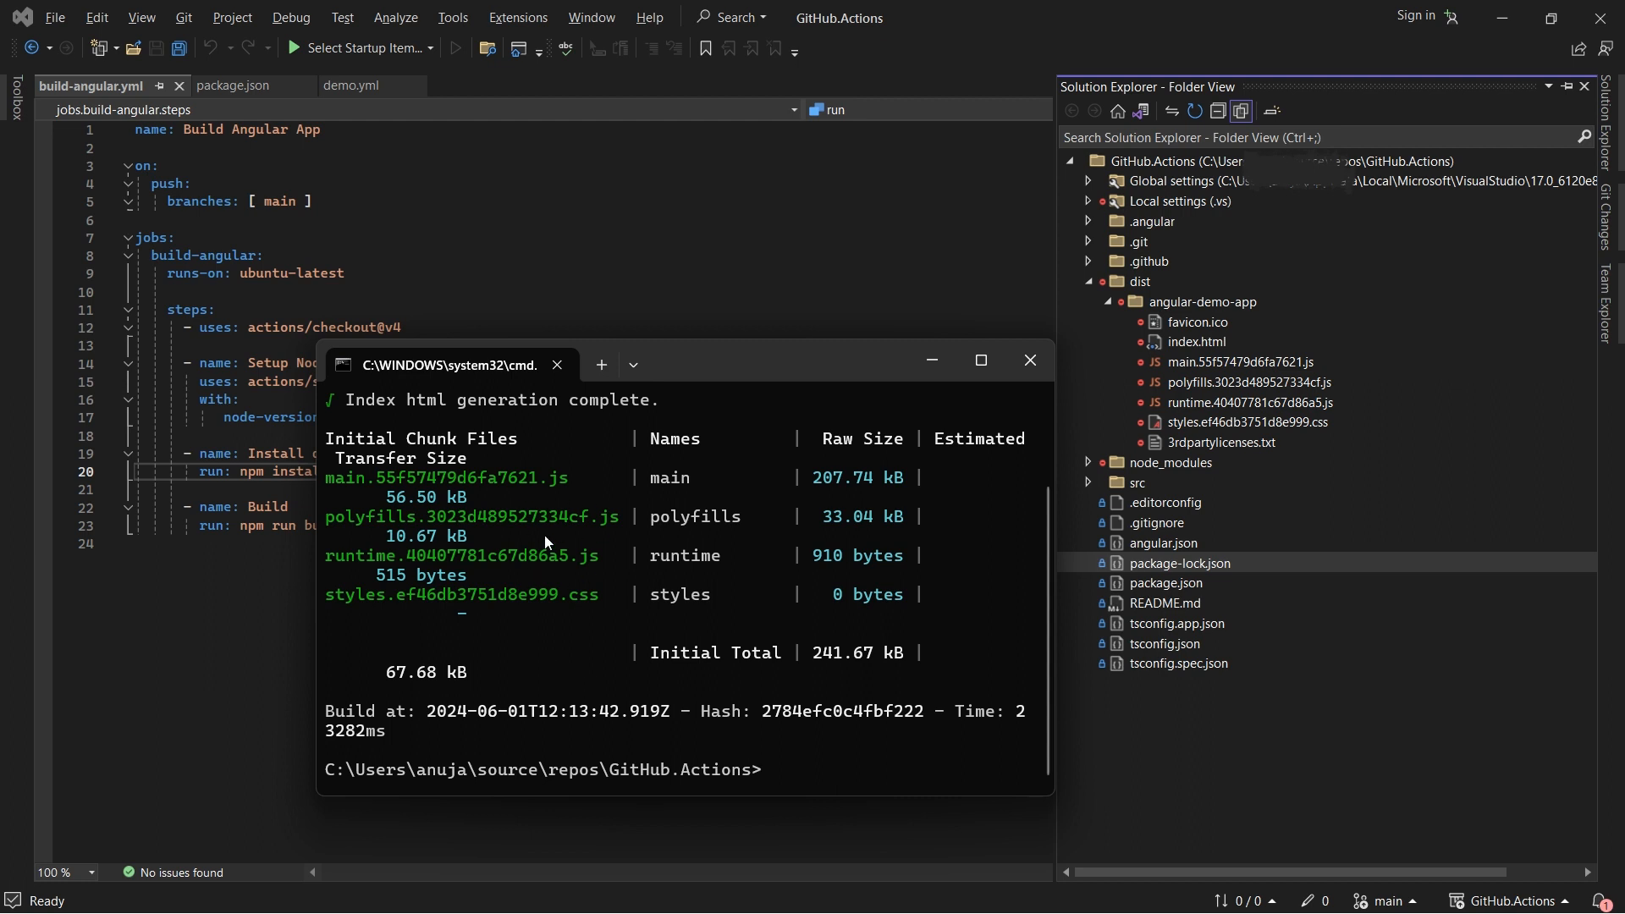
mouse_move(1144, 291)
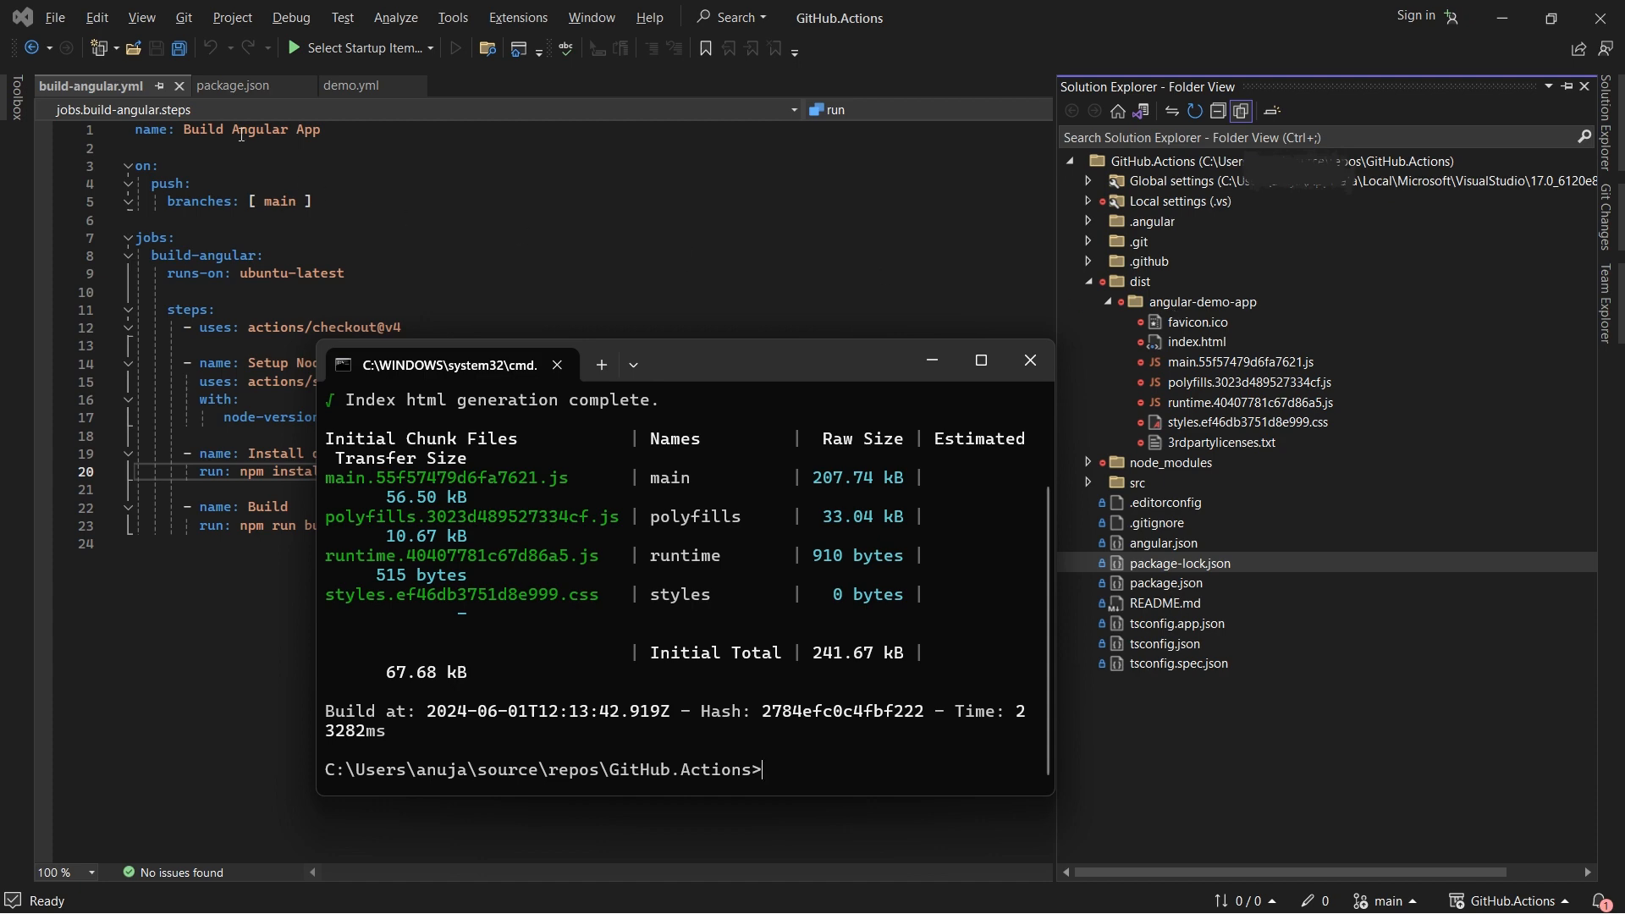
Switch the Visual Studio editor to the project's package.json file.
left_click(239, 84)
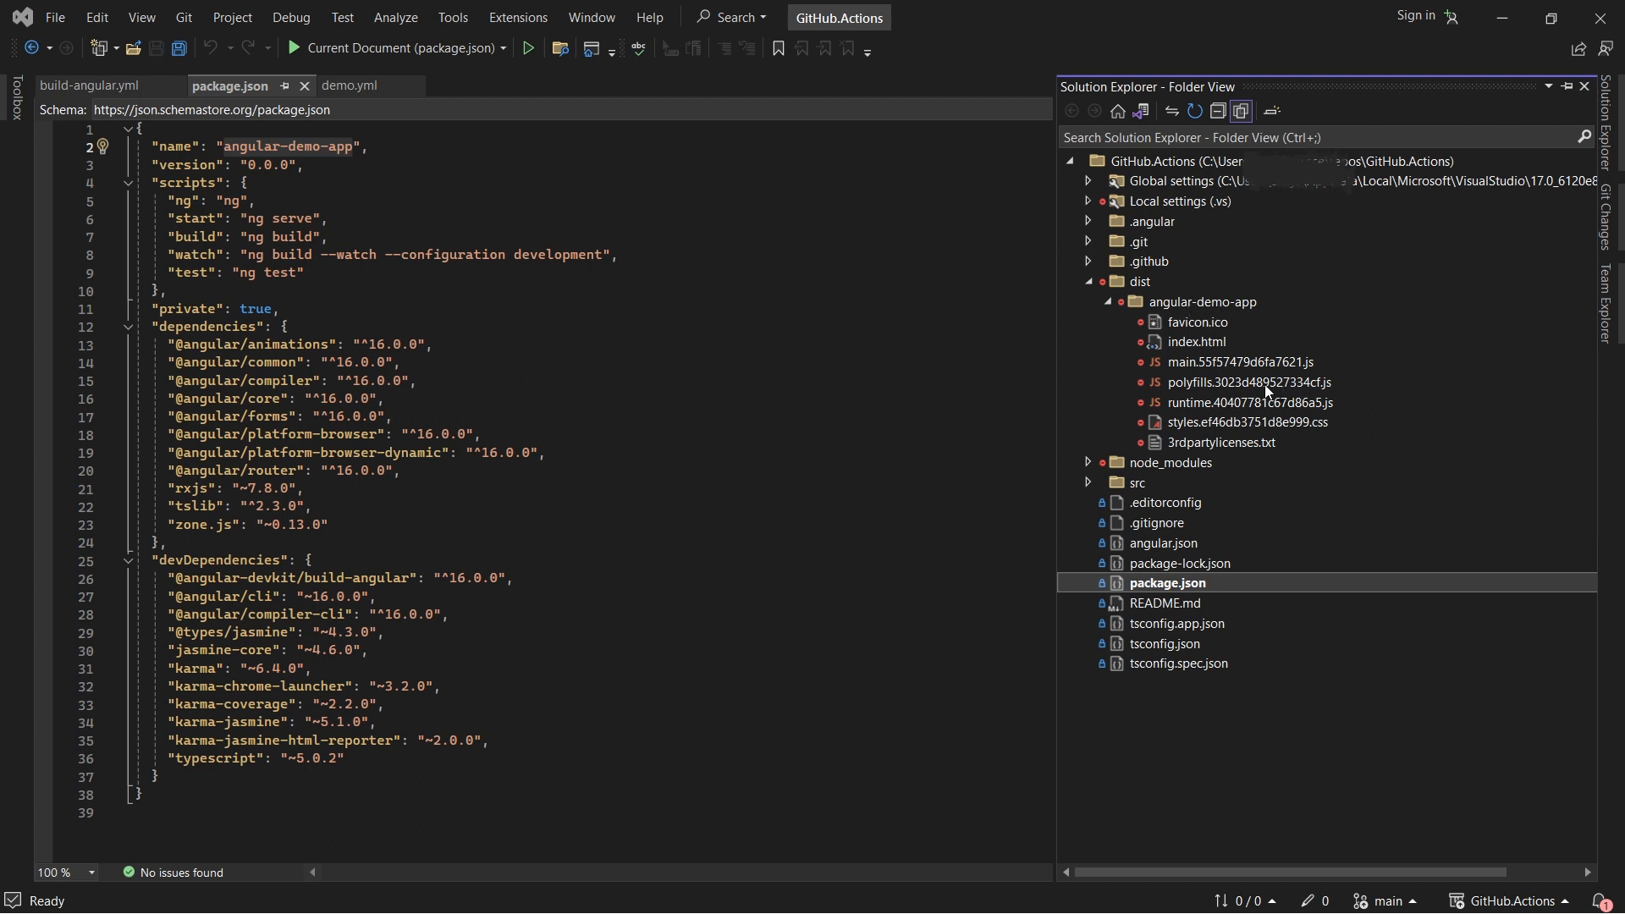
mouse_move(1282, 373)
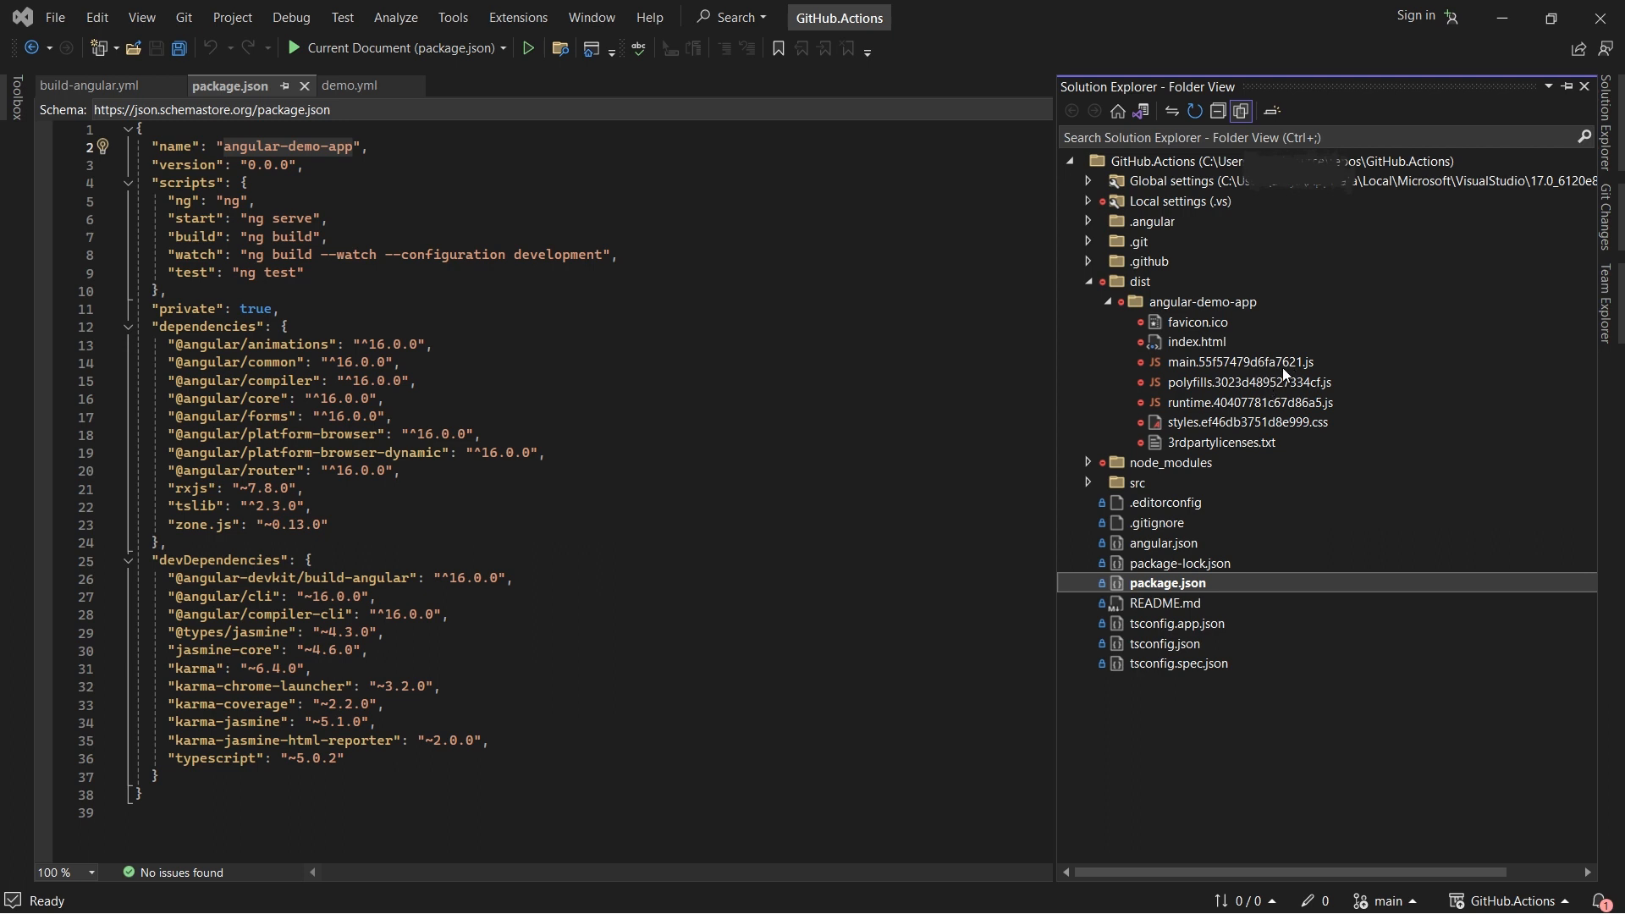
mouse_move(1281, 413)
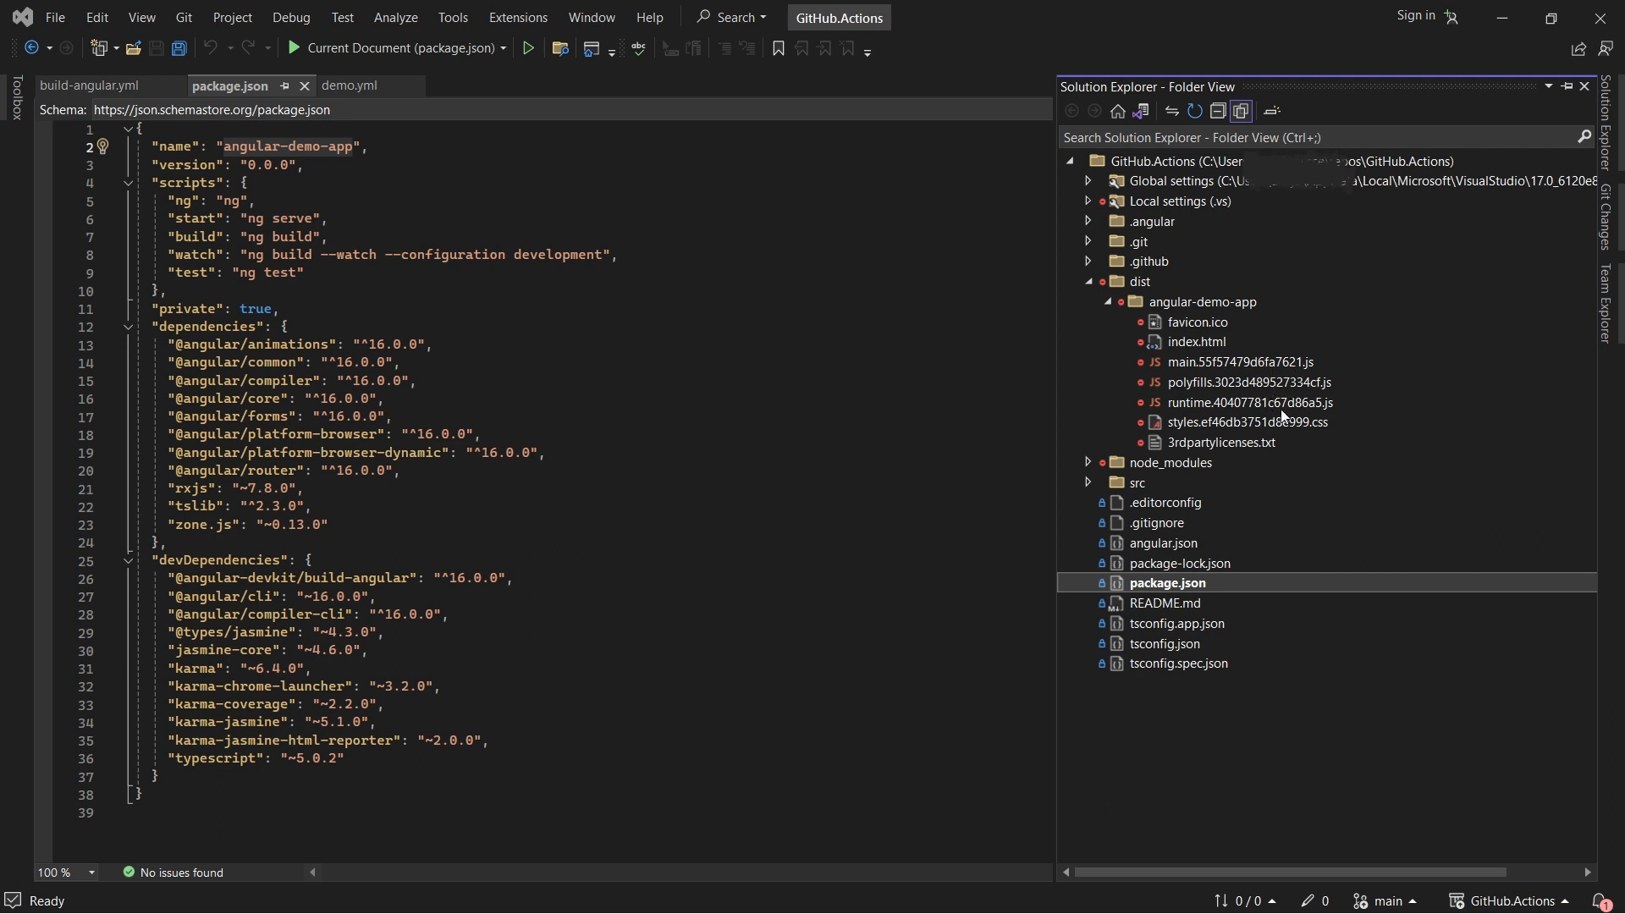
mouse_move(1290, 420)
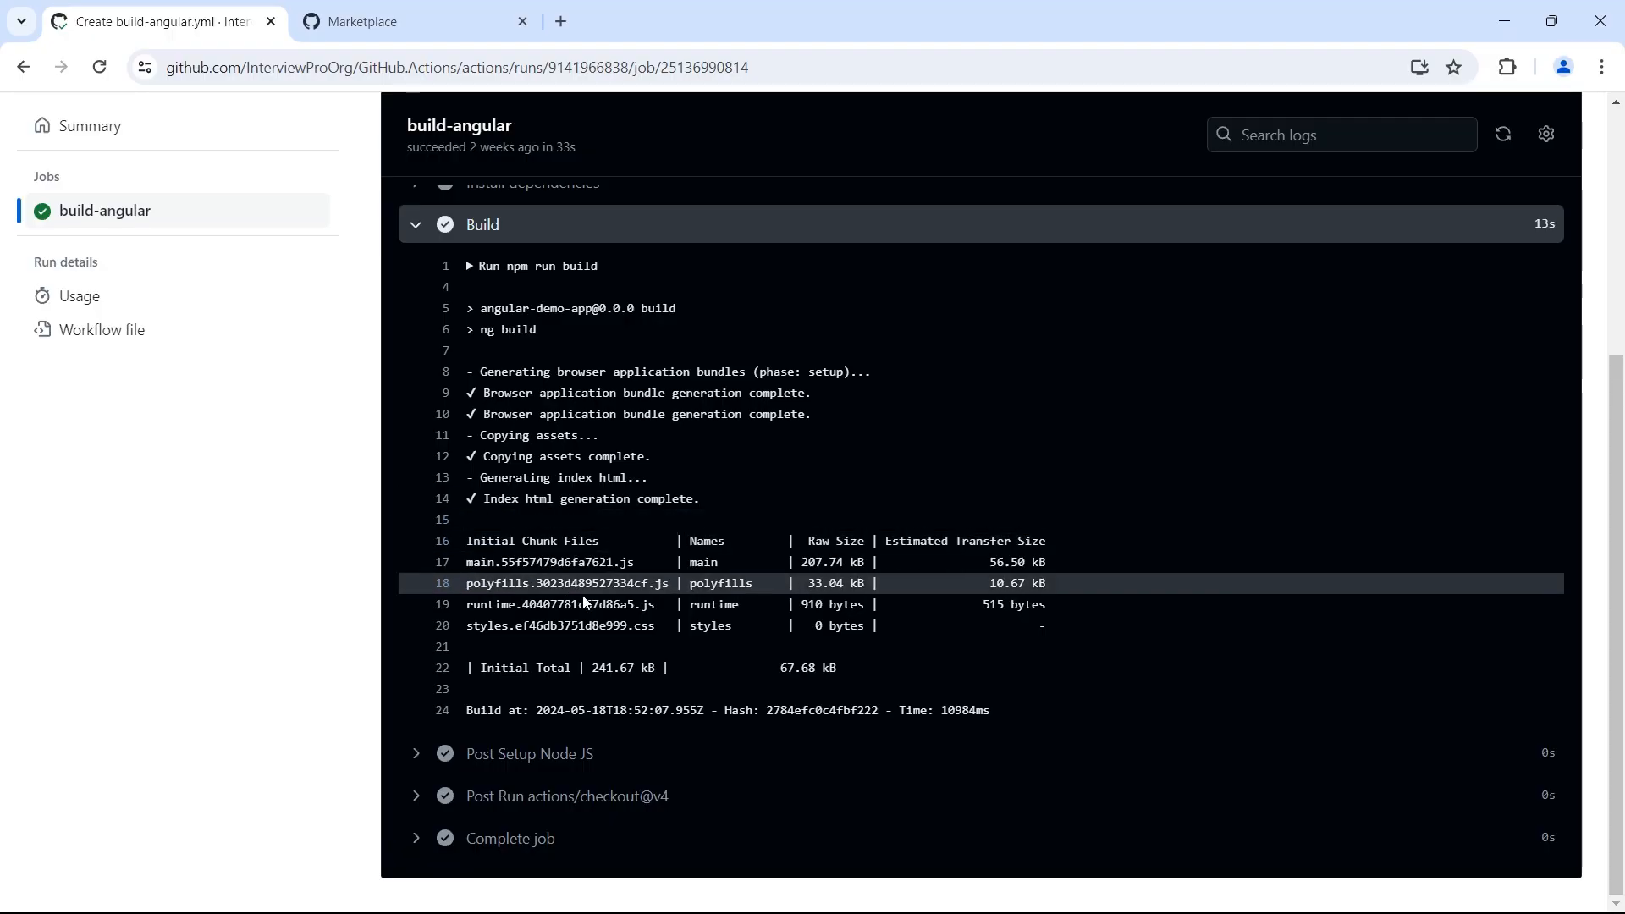
mouse_move(624, 607)
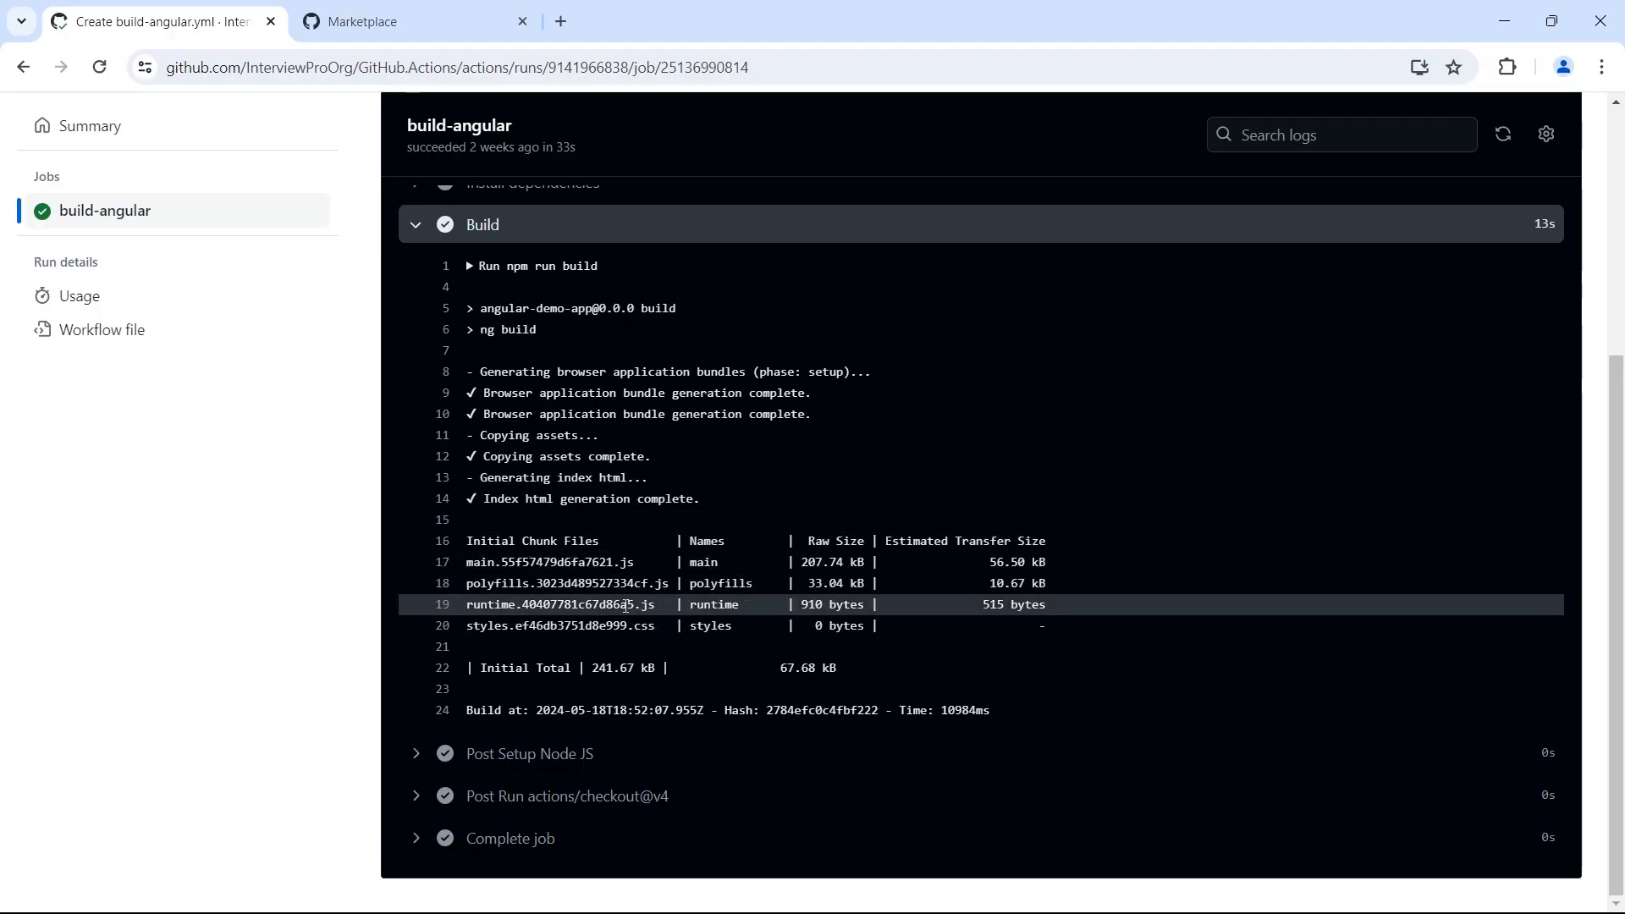
mouse_move(335, 600)
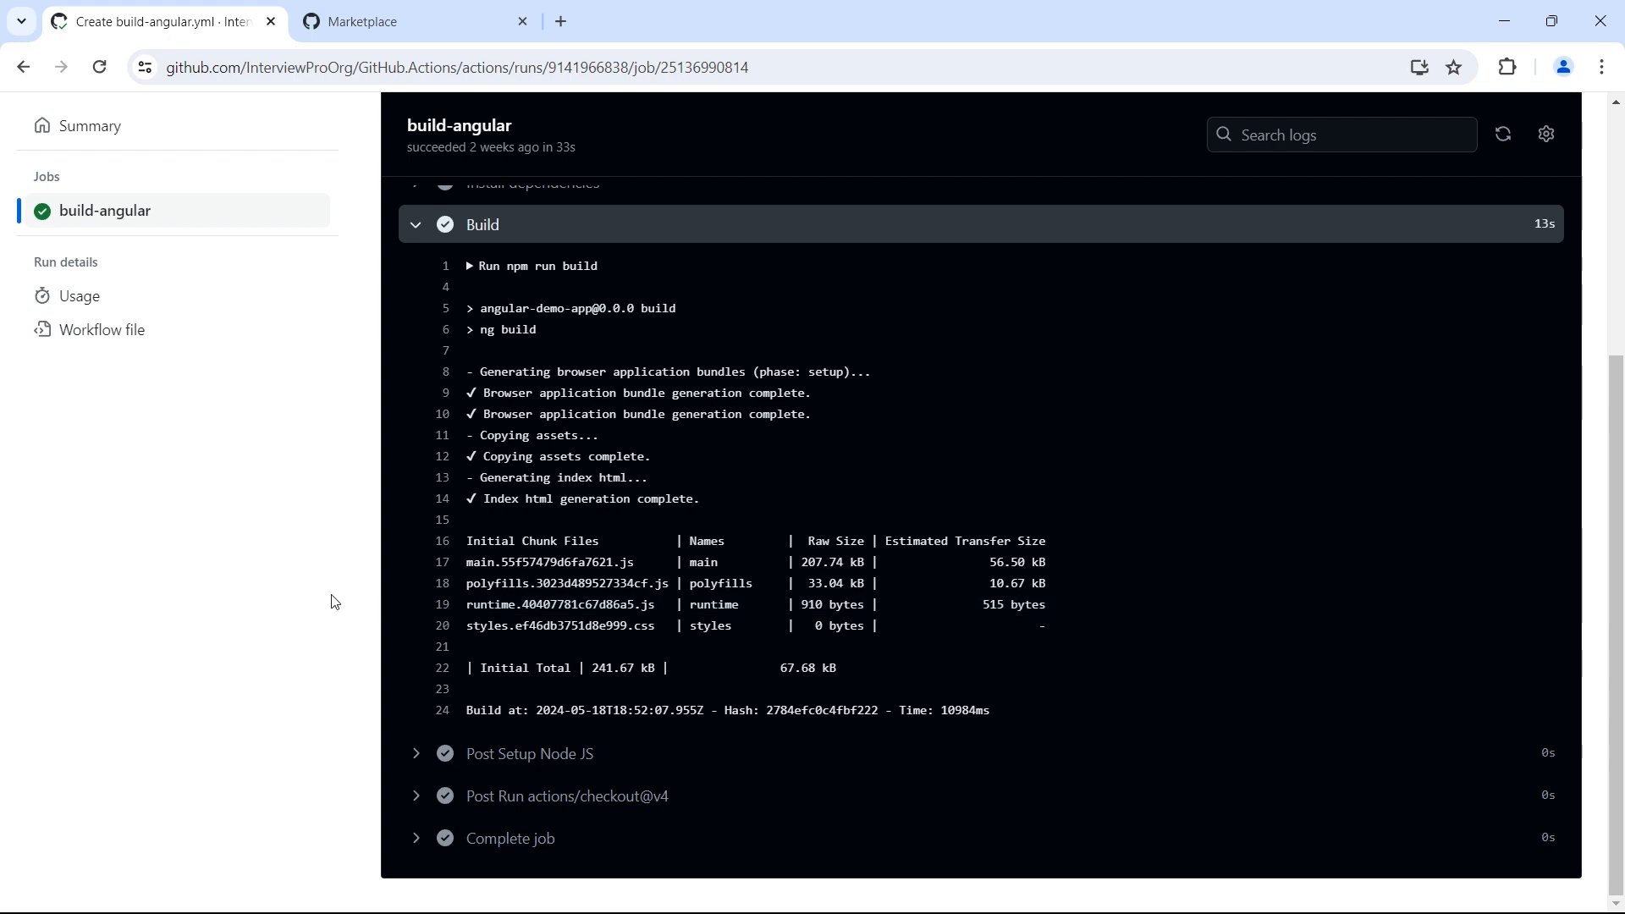
mouse_move(330, 590)
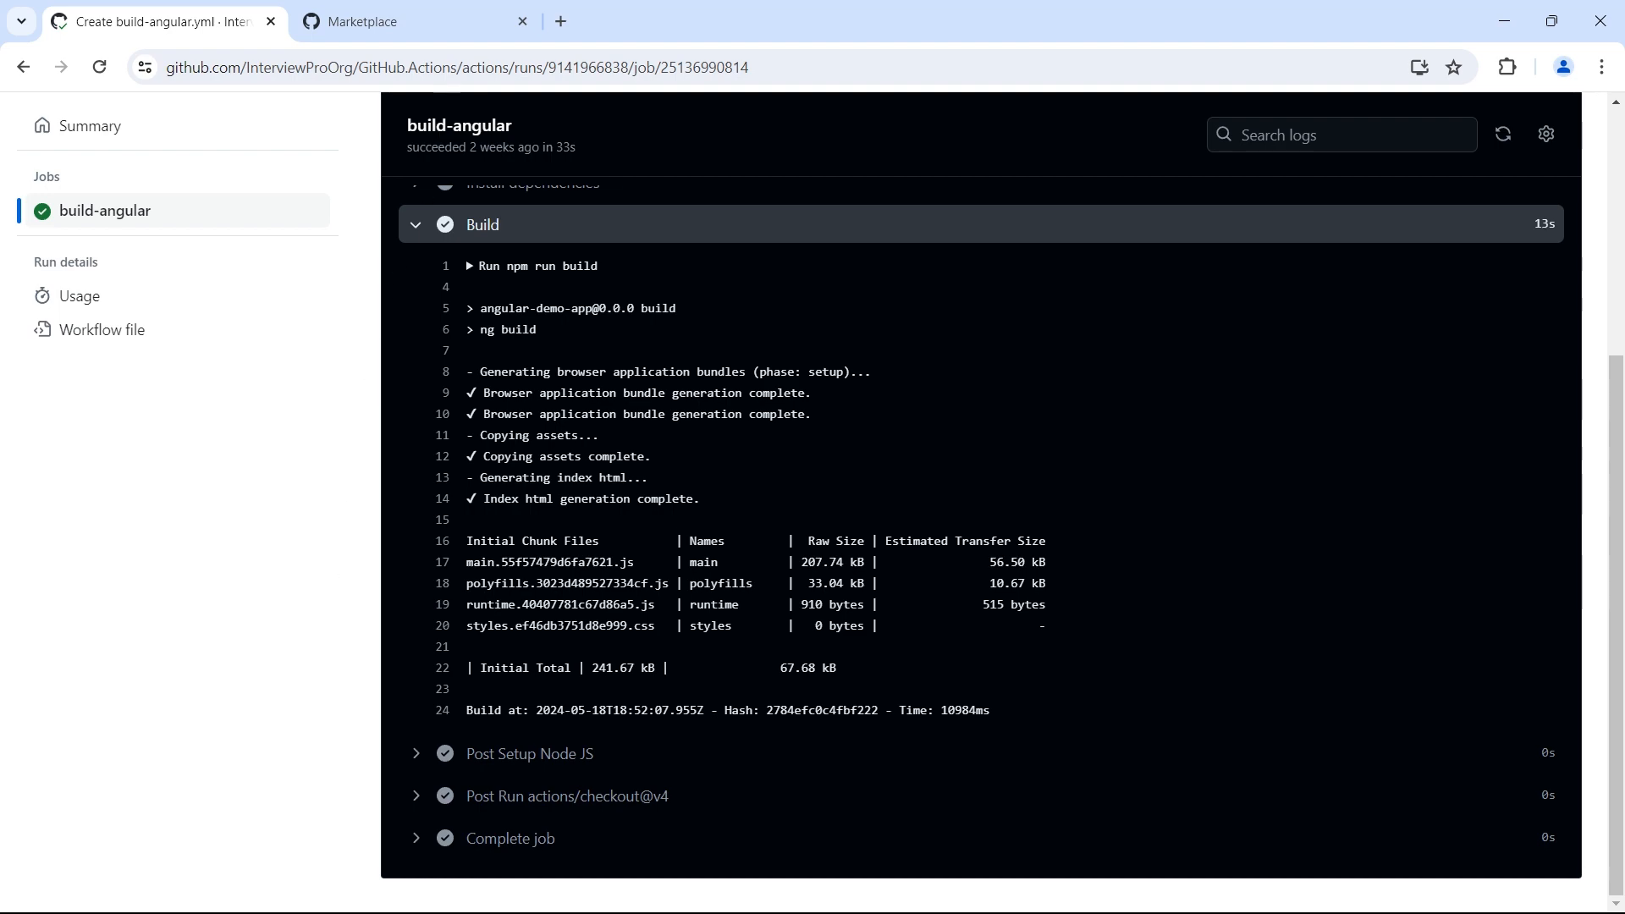
Switch the browser to the GitHub Marketplace tab.
left_click(379, 22)
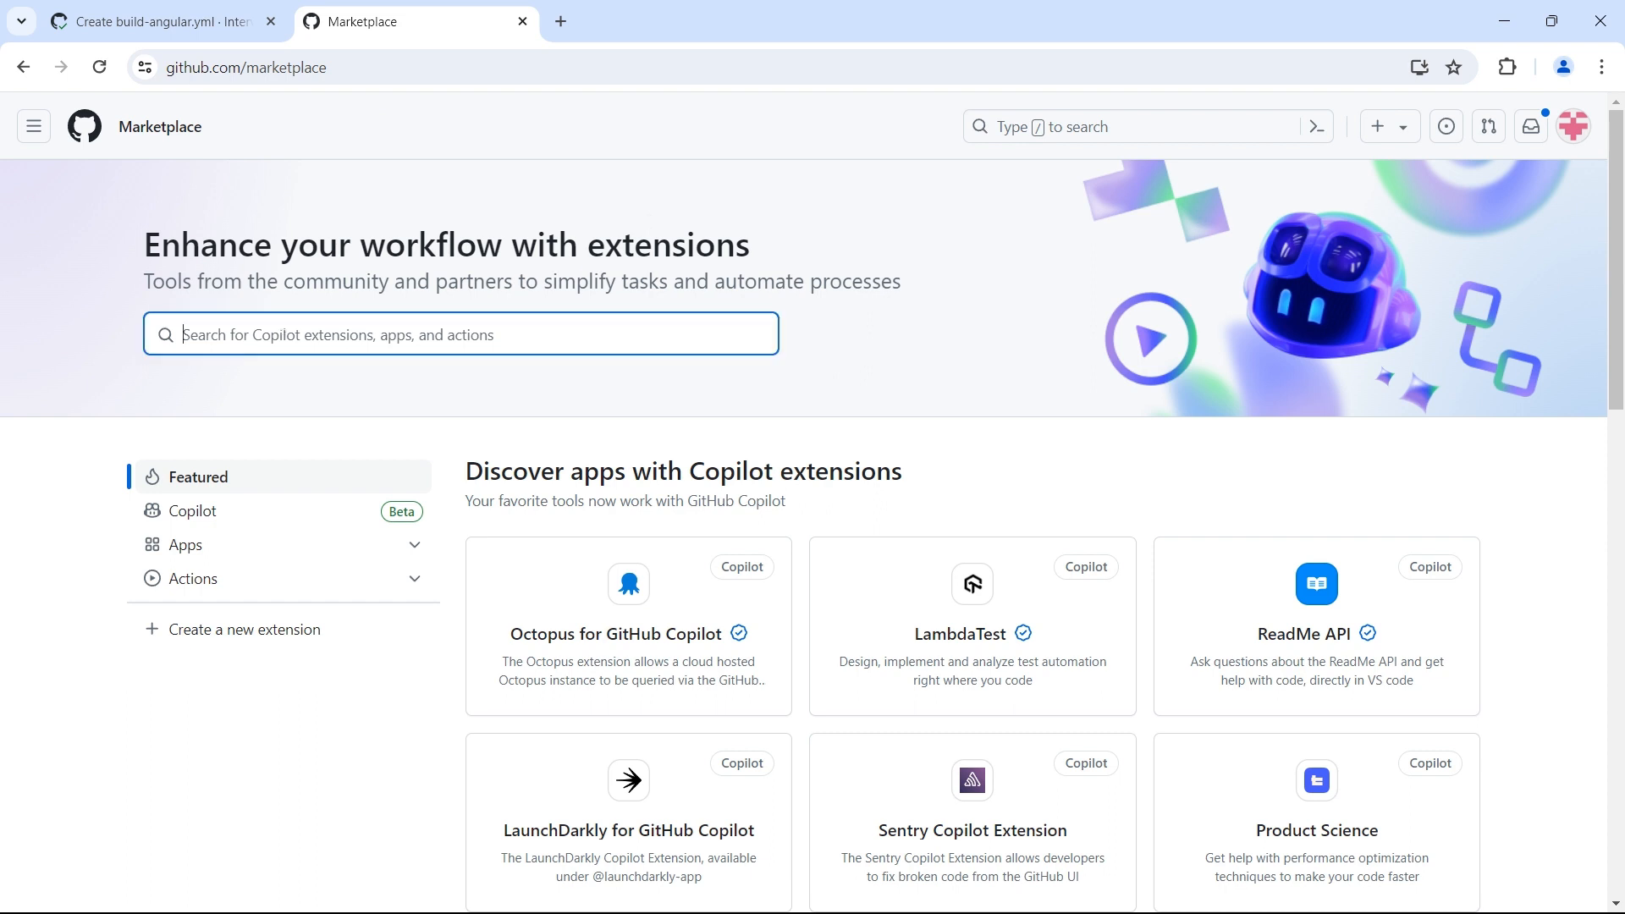
Search the Marketplace for 'upload artifact' and open the Upload a Build Artifact action.
type("upload")
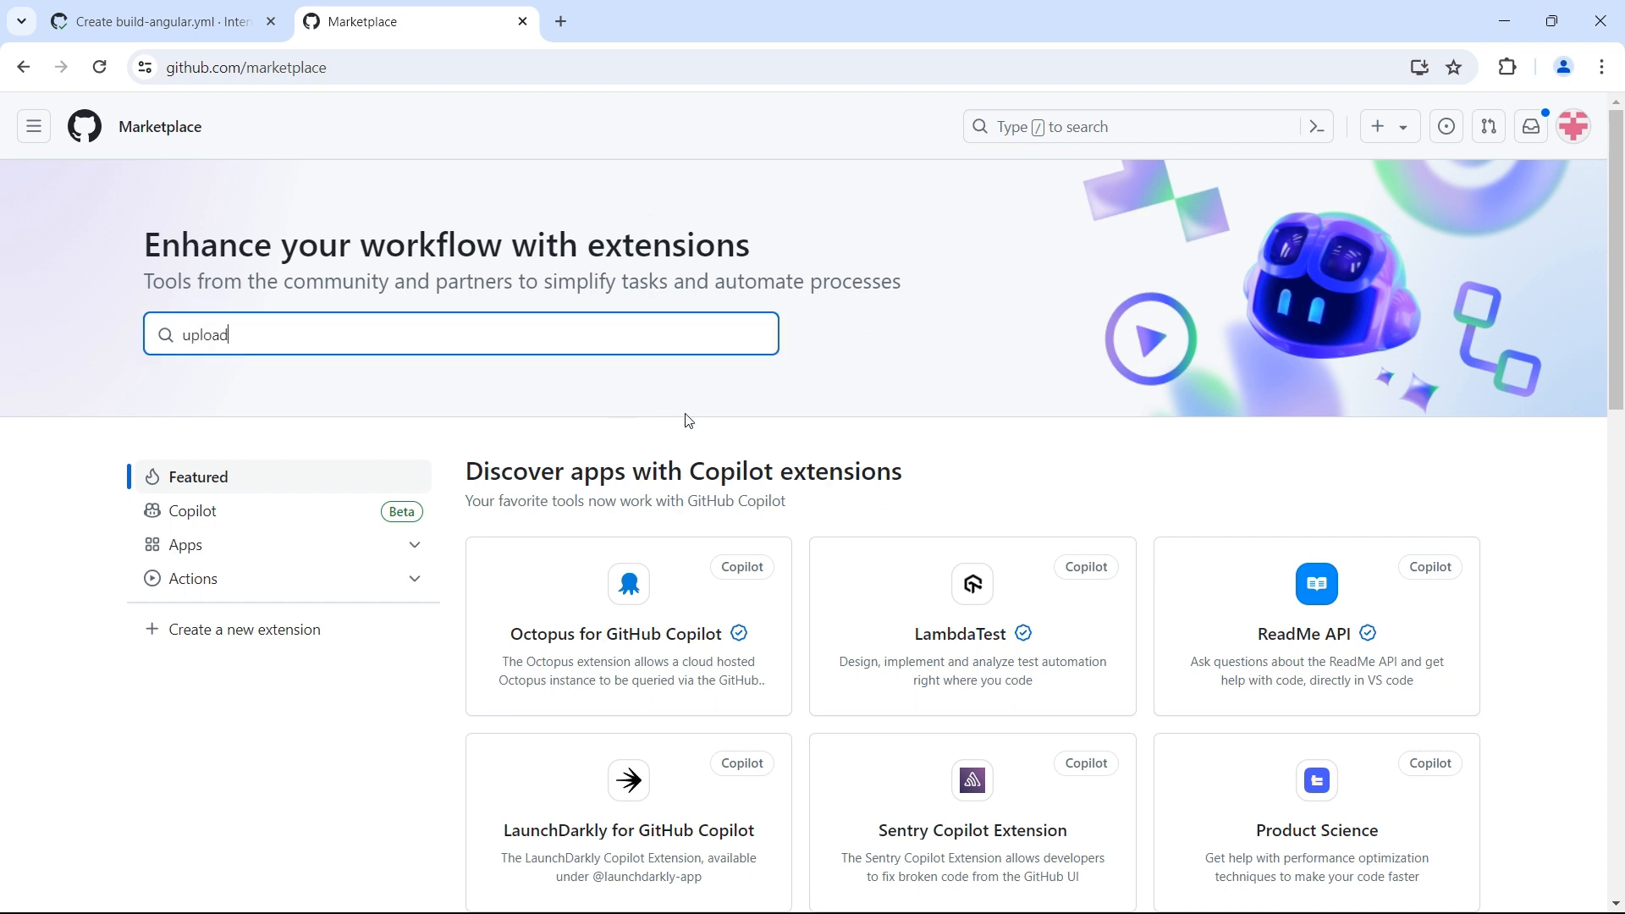
type("artifact")
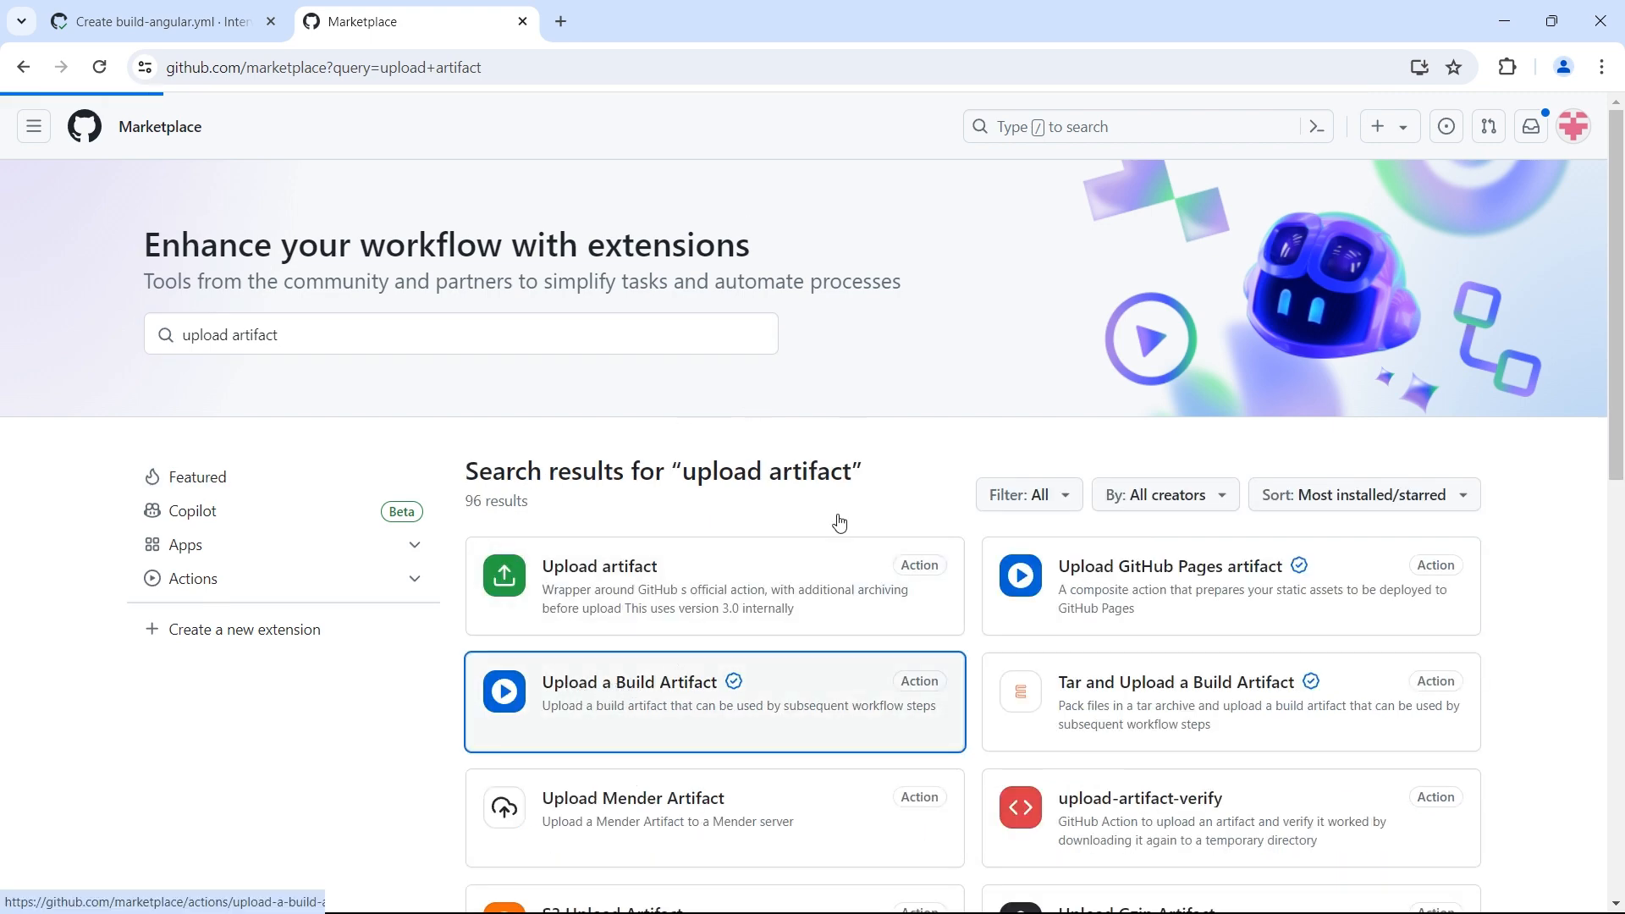
left_click(628, 680)
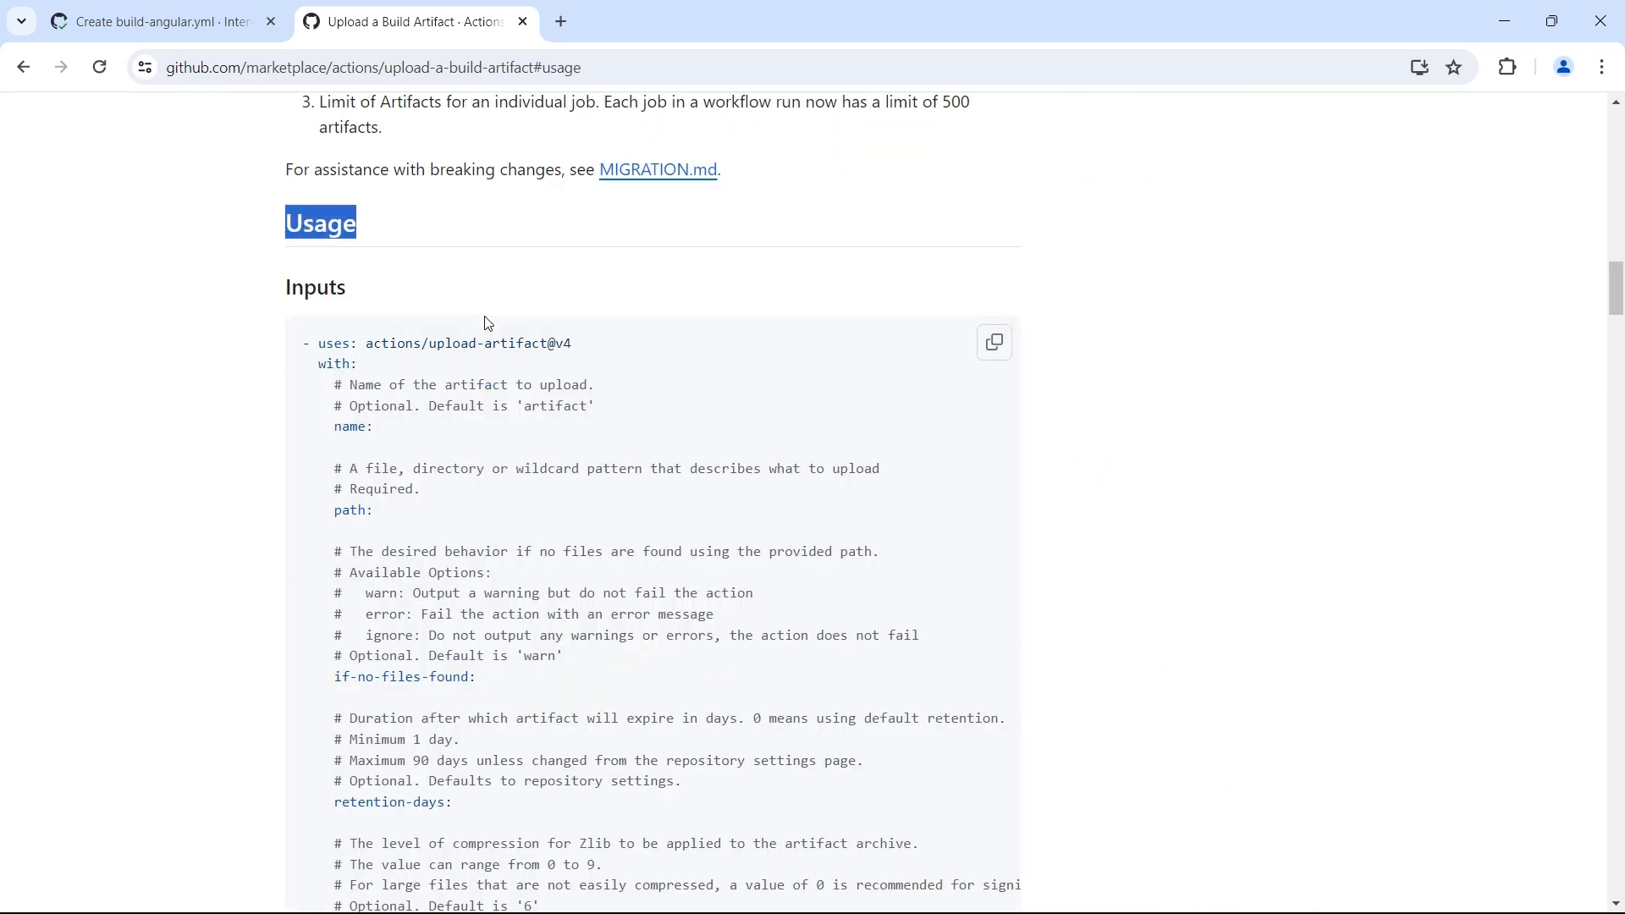
Review the usage snippet's with: block and its path input.
scroll("down", 3)
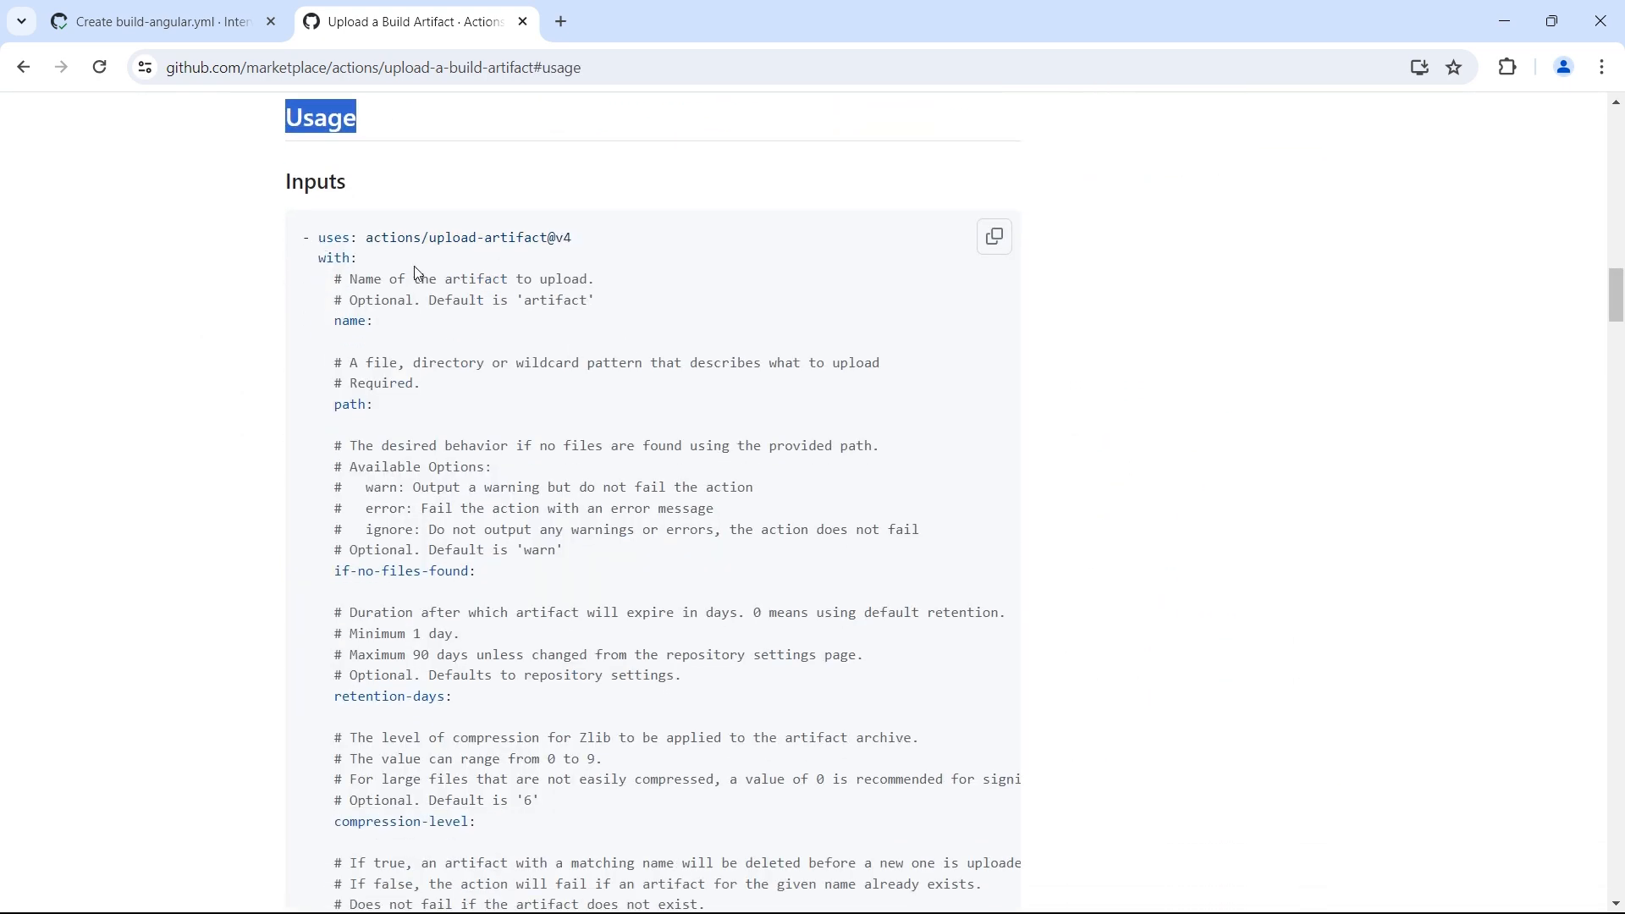
double_click(467, 237)
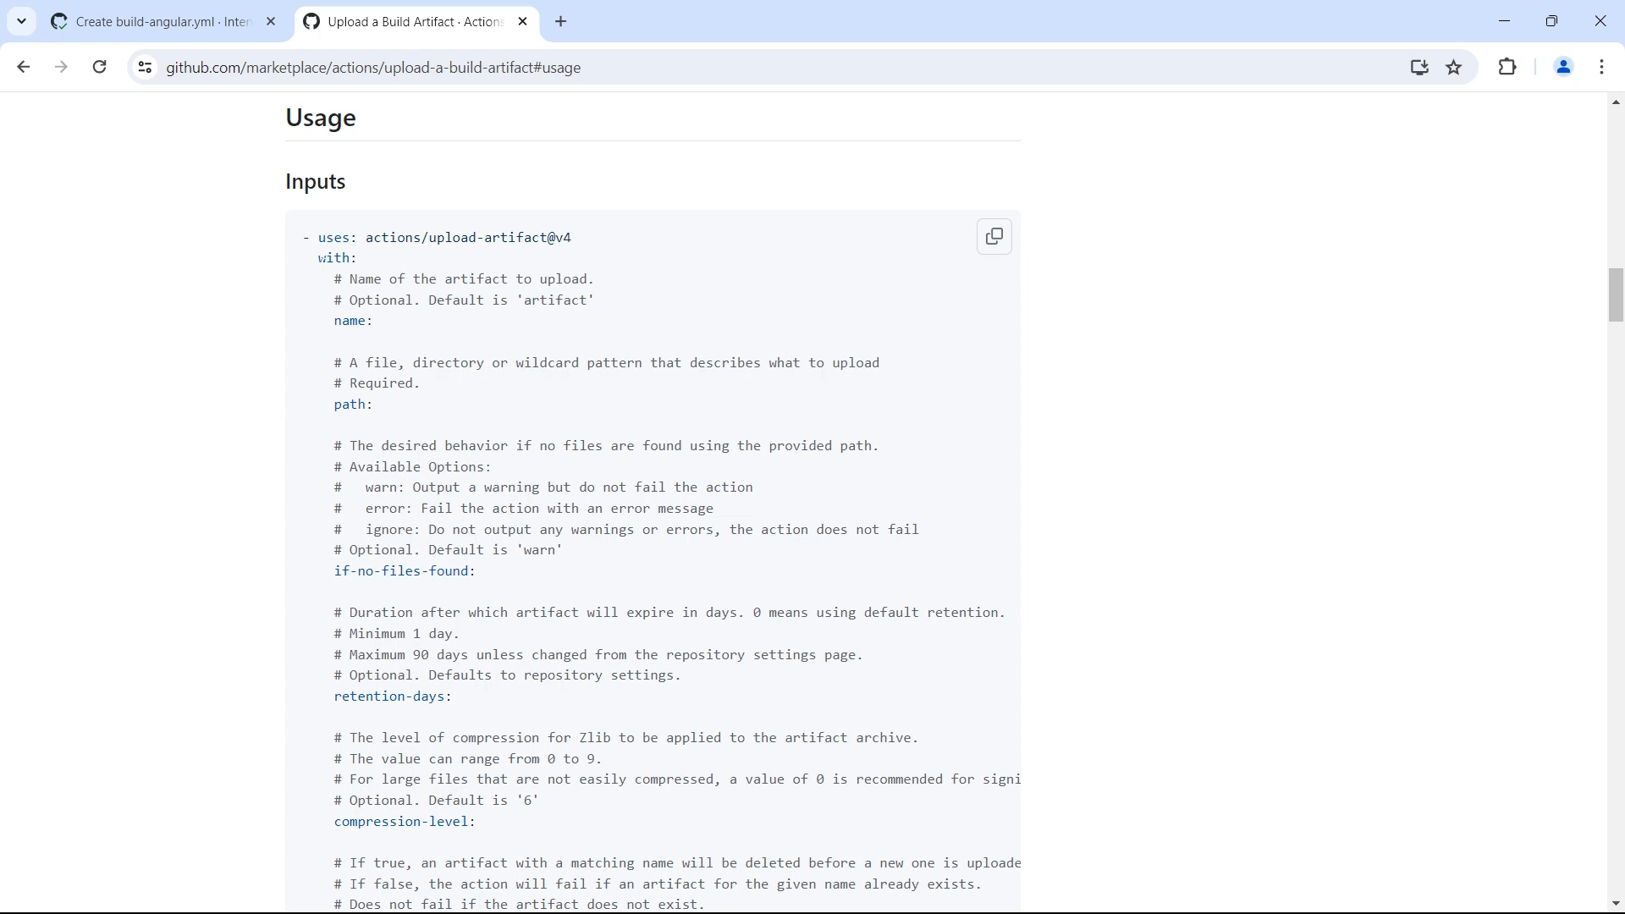
double_click(333, 257)
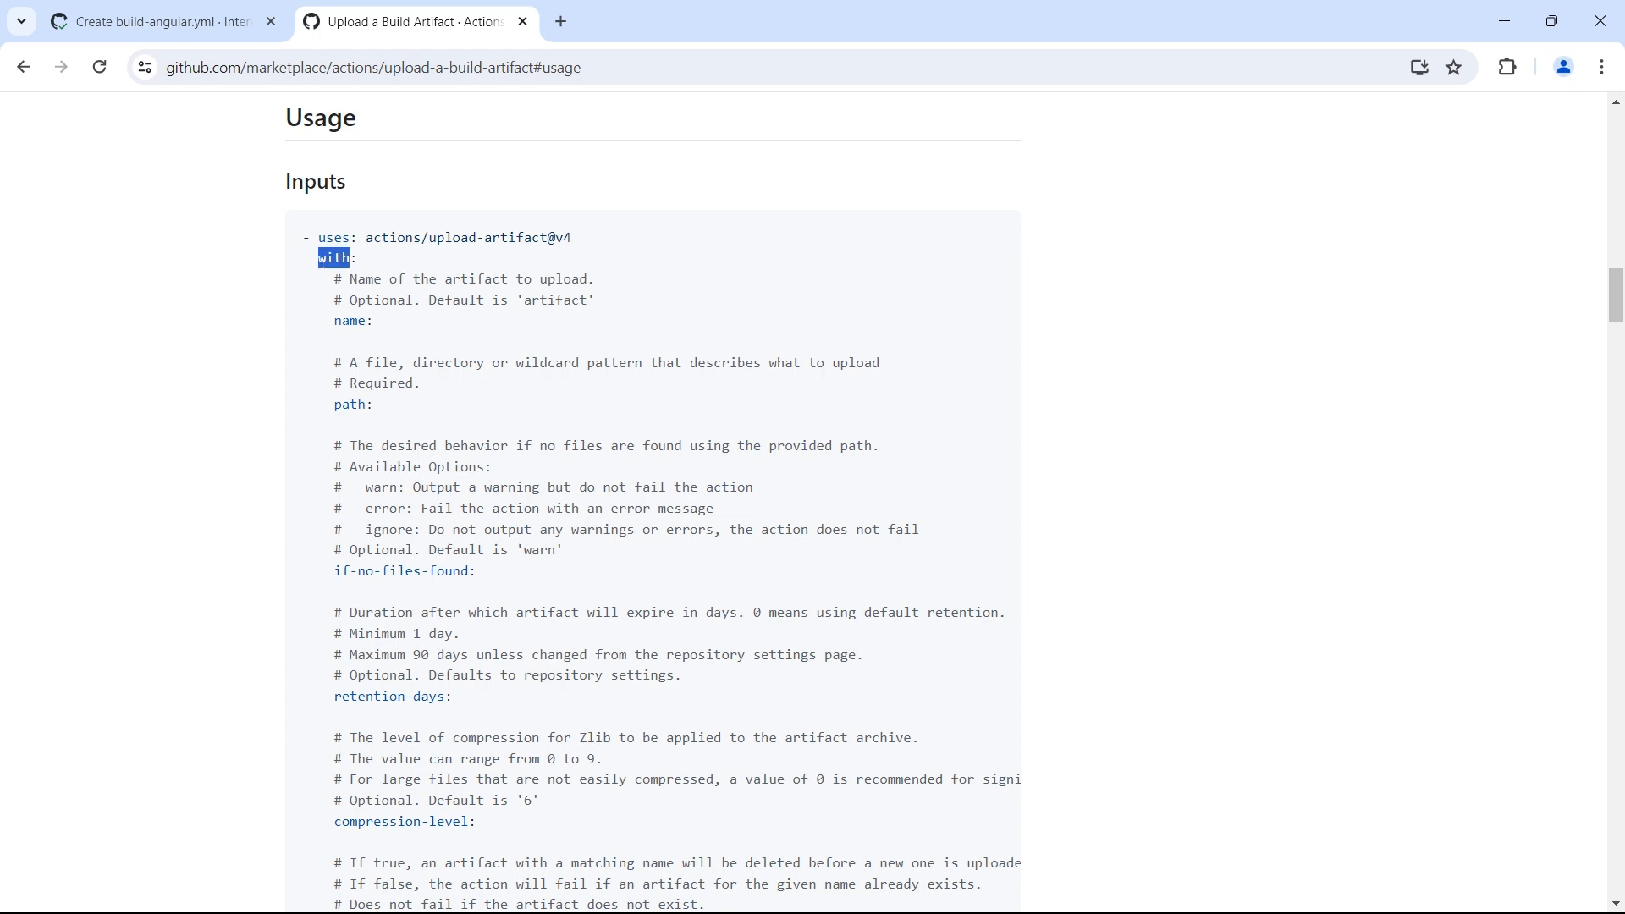
double_click(349, 405)
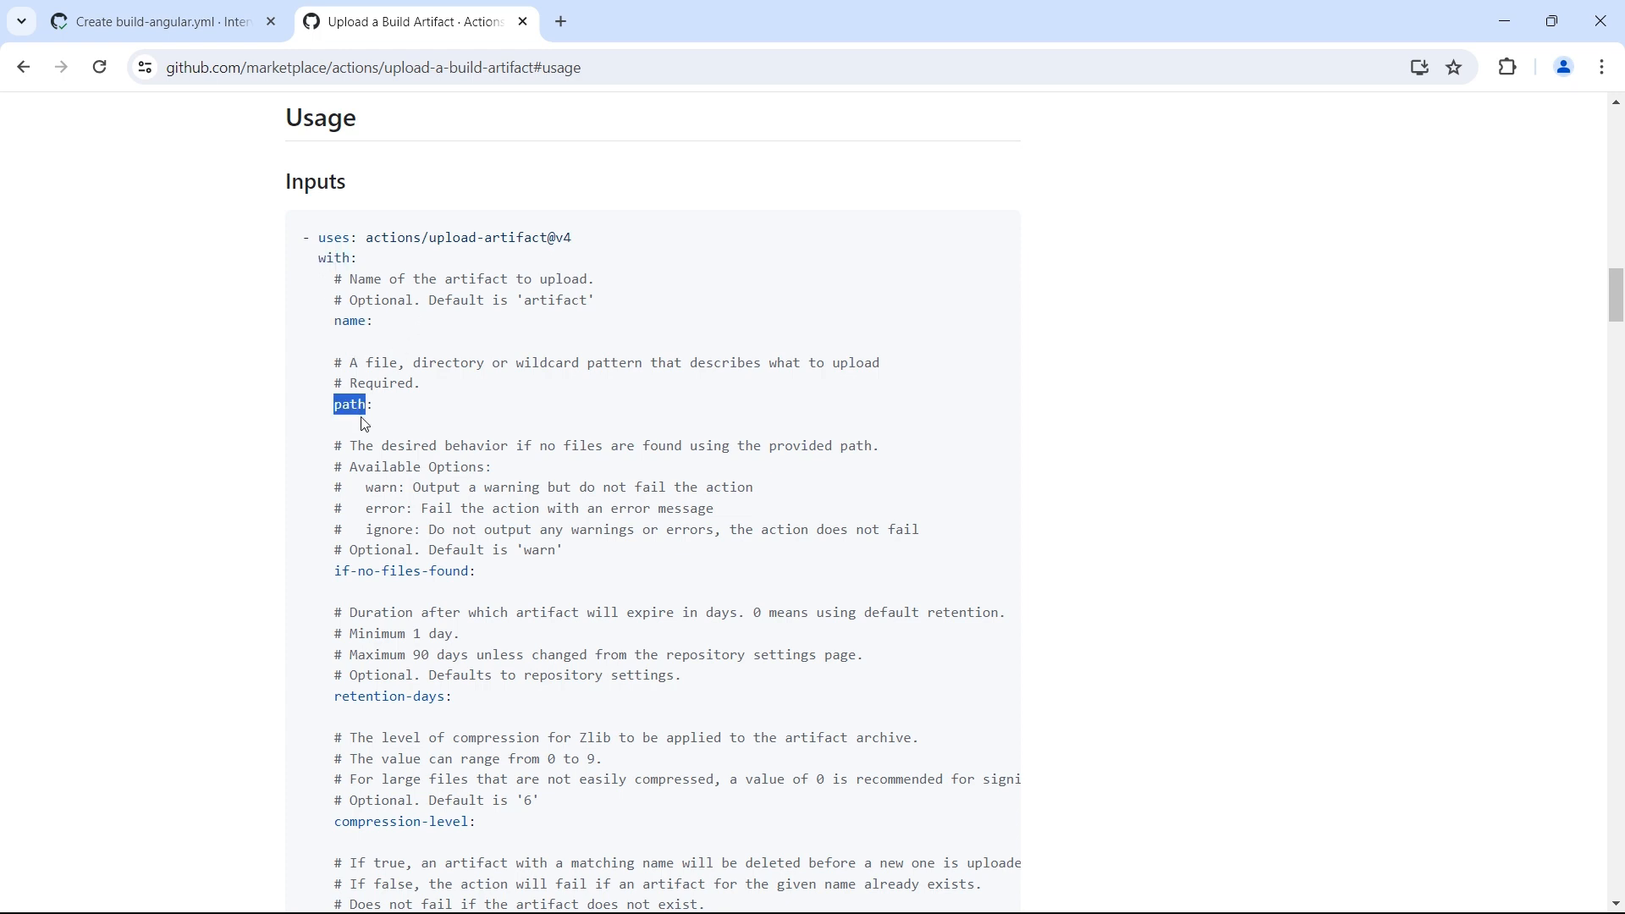
scroll("down", 3)
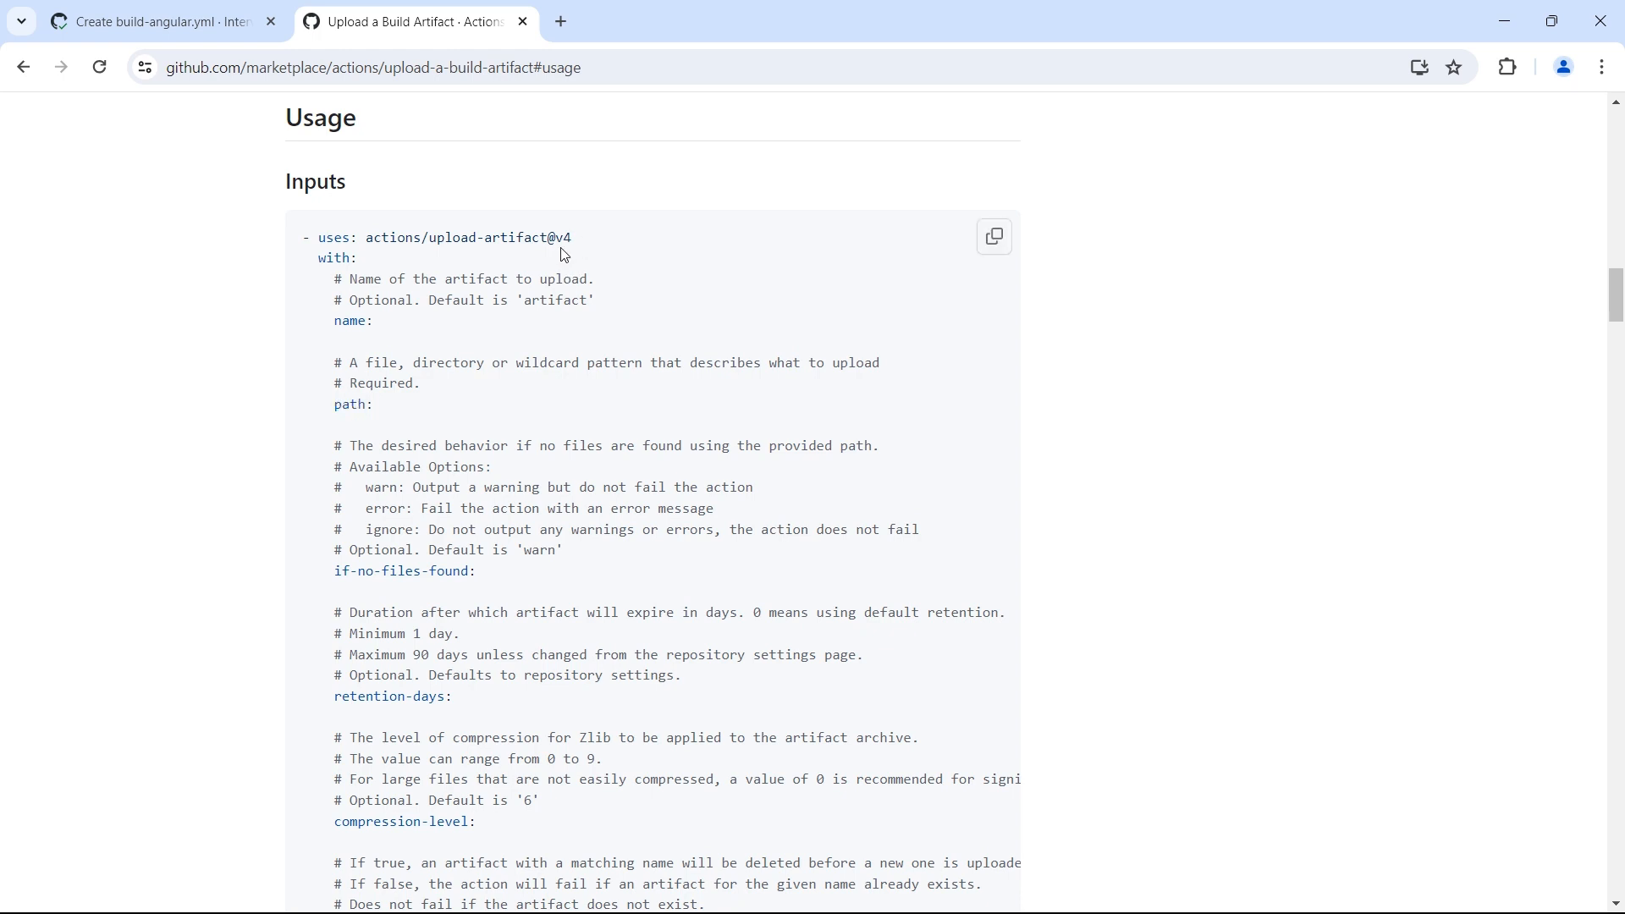
Review the default artifact name and the retention-days input in the usage notes.
double_click(349, 322)
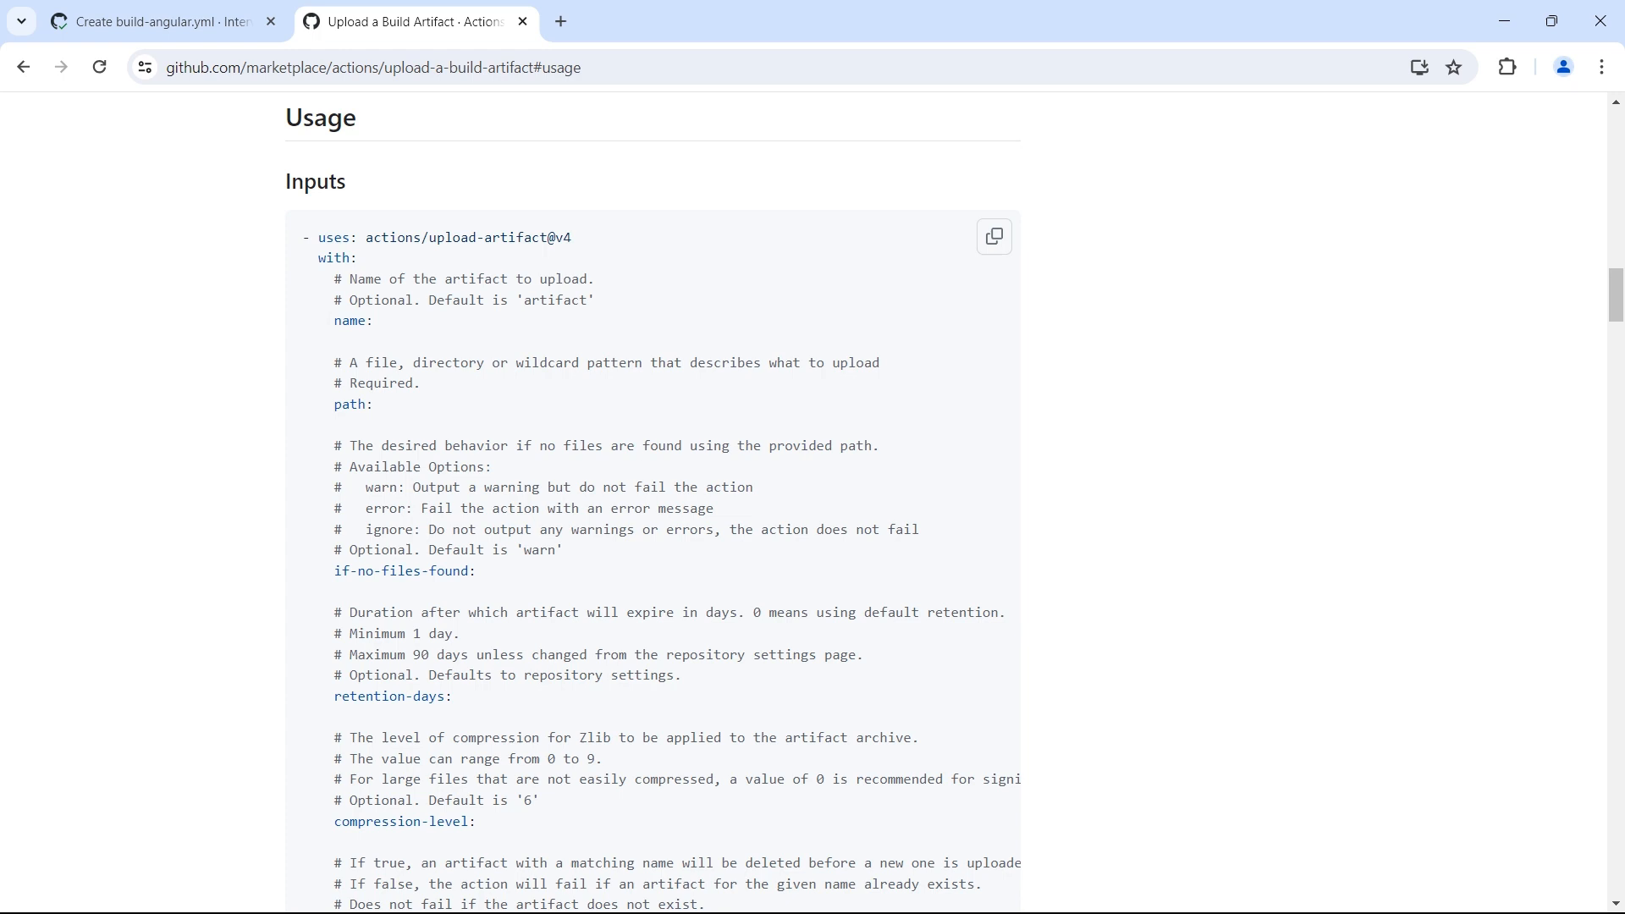
double_click(349, 322)
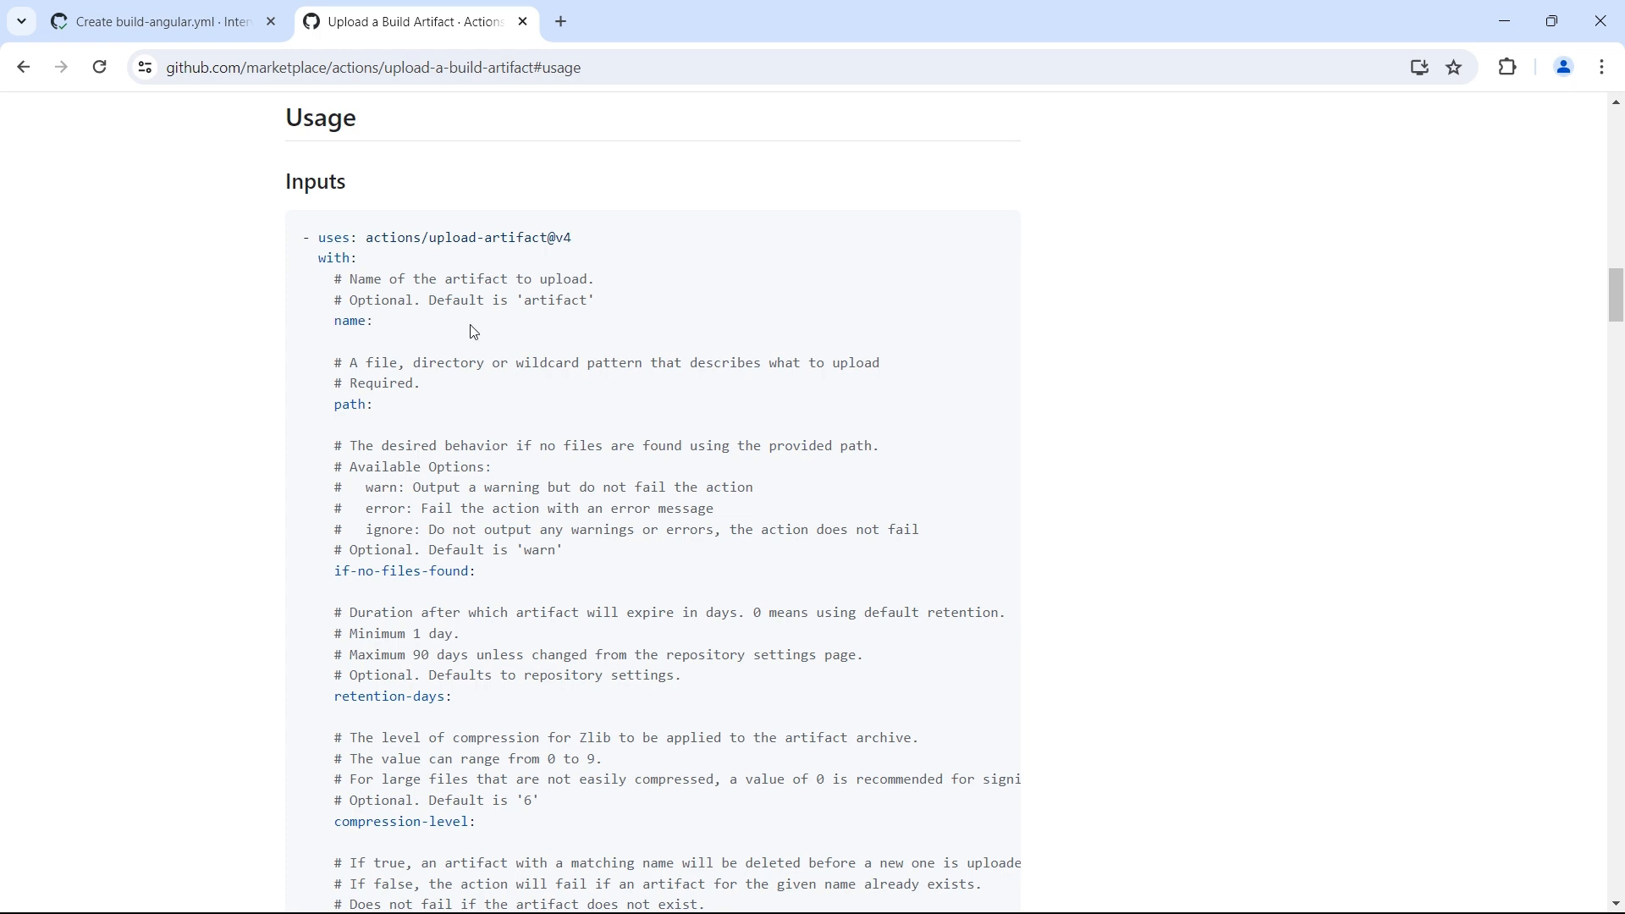
double_click(555, 299)
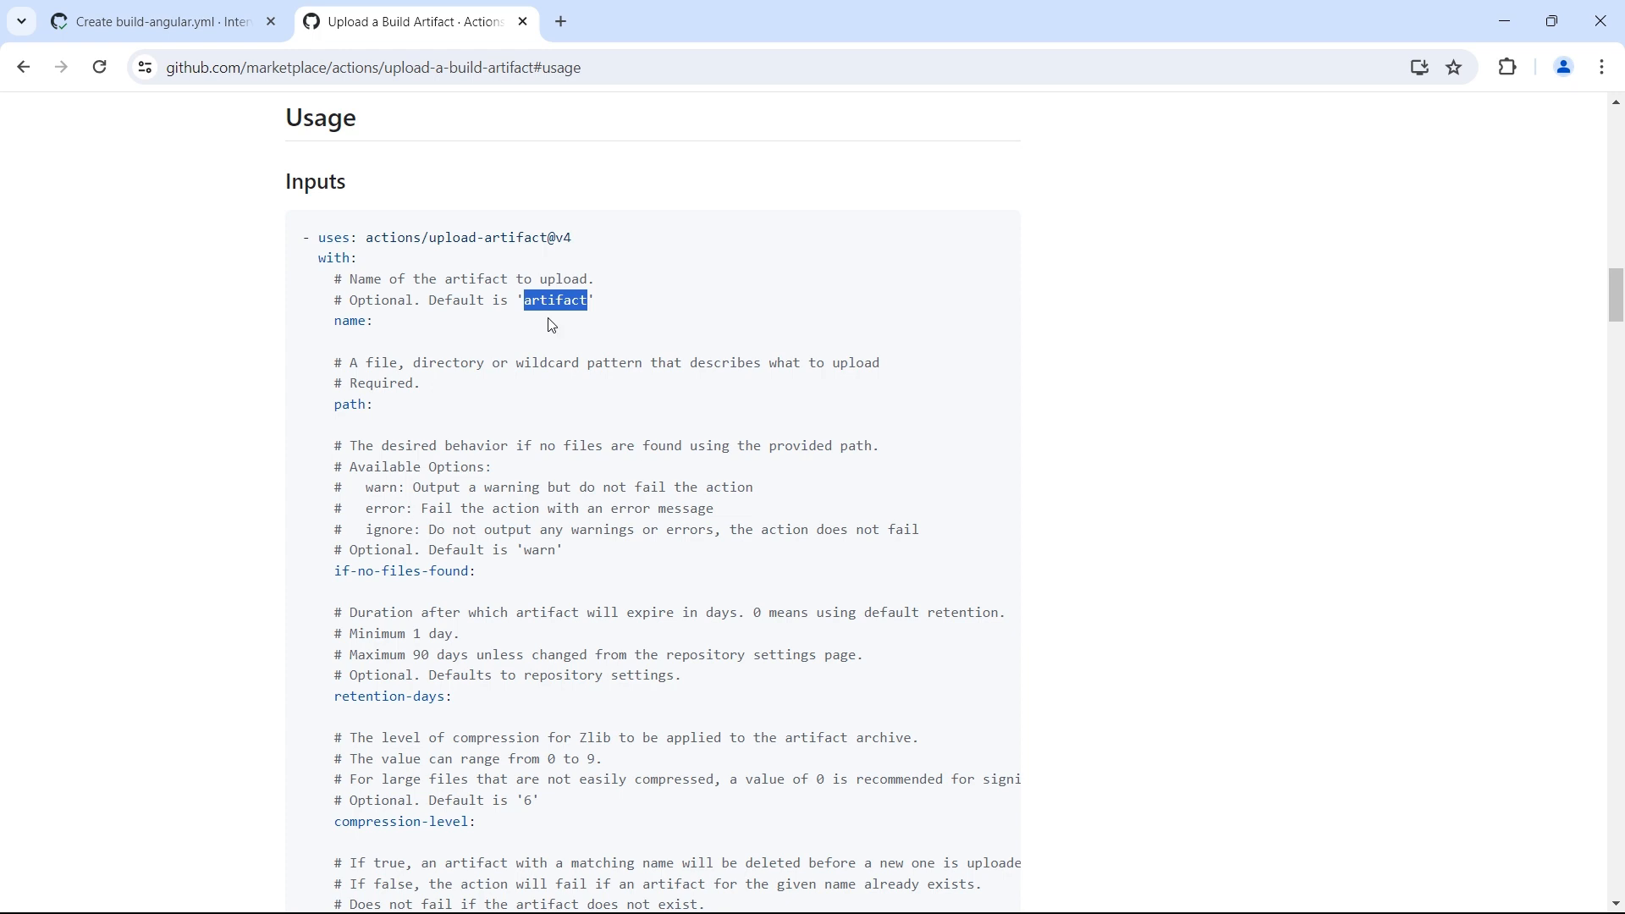
mouse_move(438, 411)
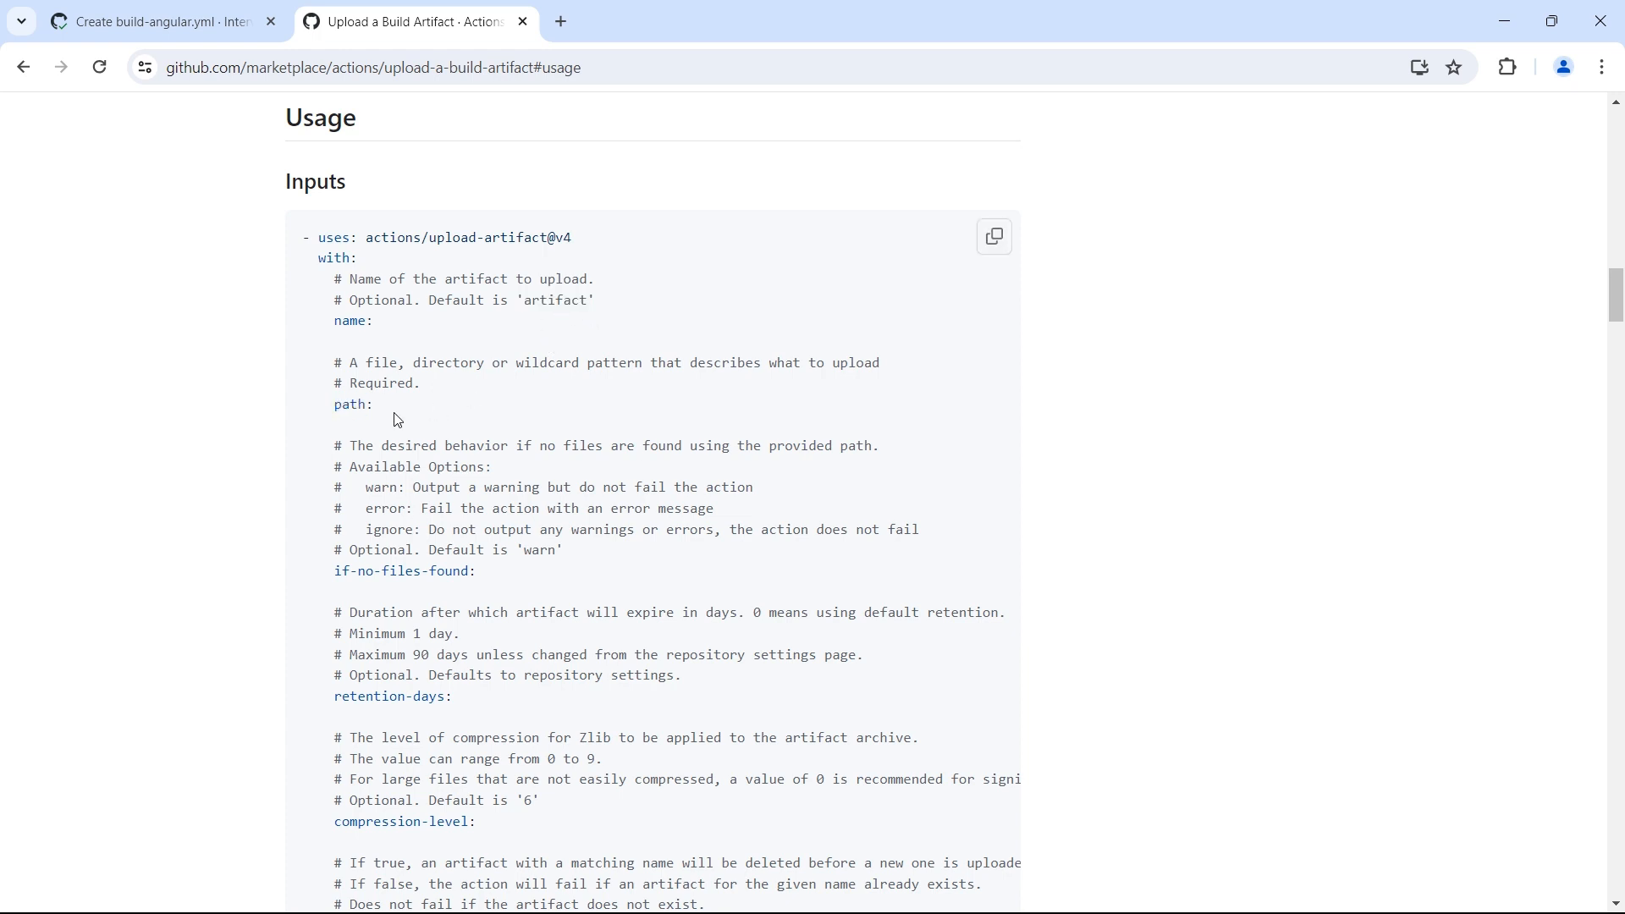
mouse_move(396, 425)
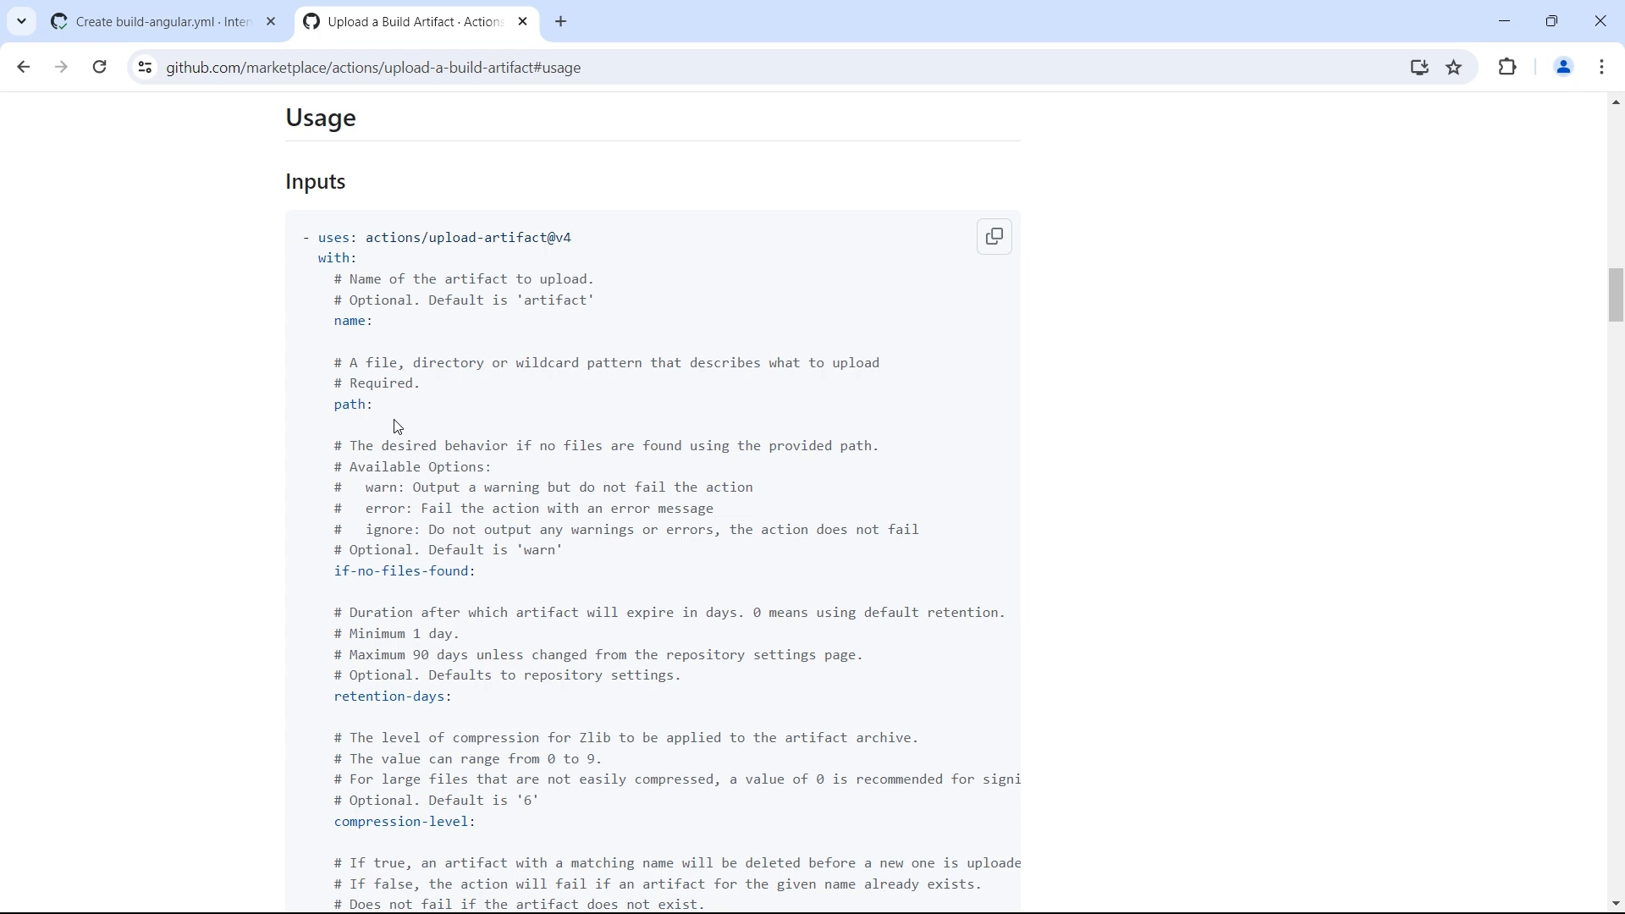
mouse_move(515, 338)
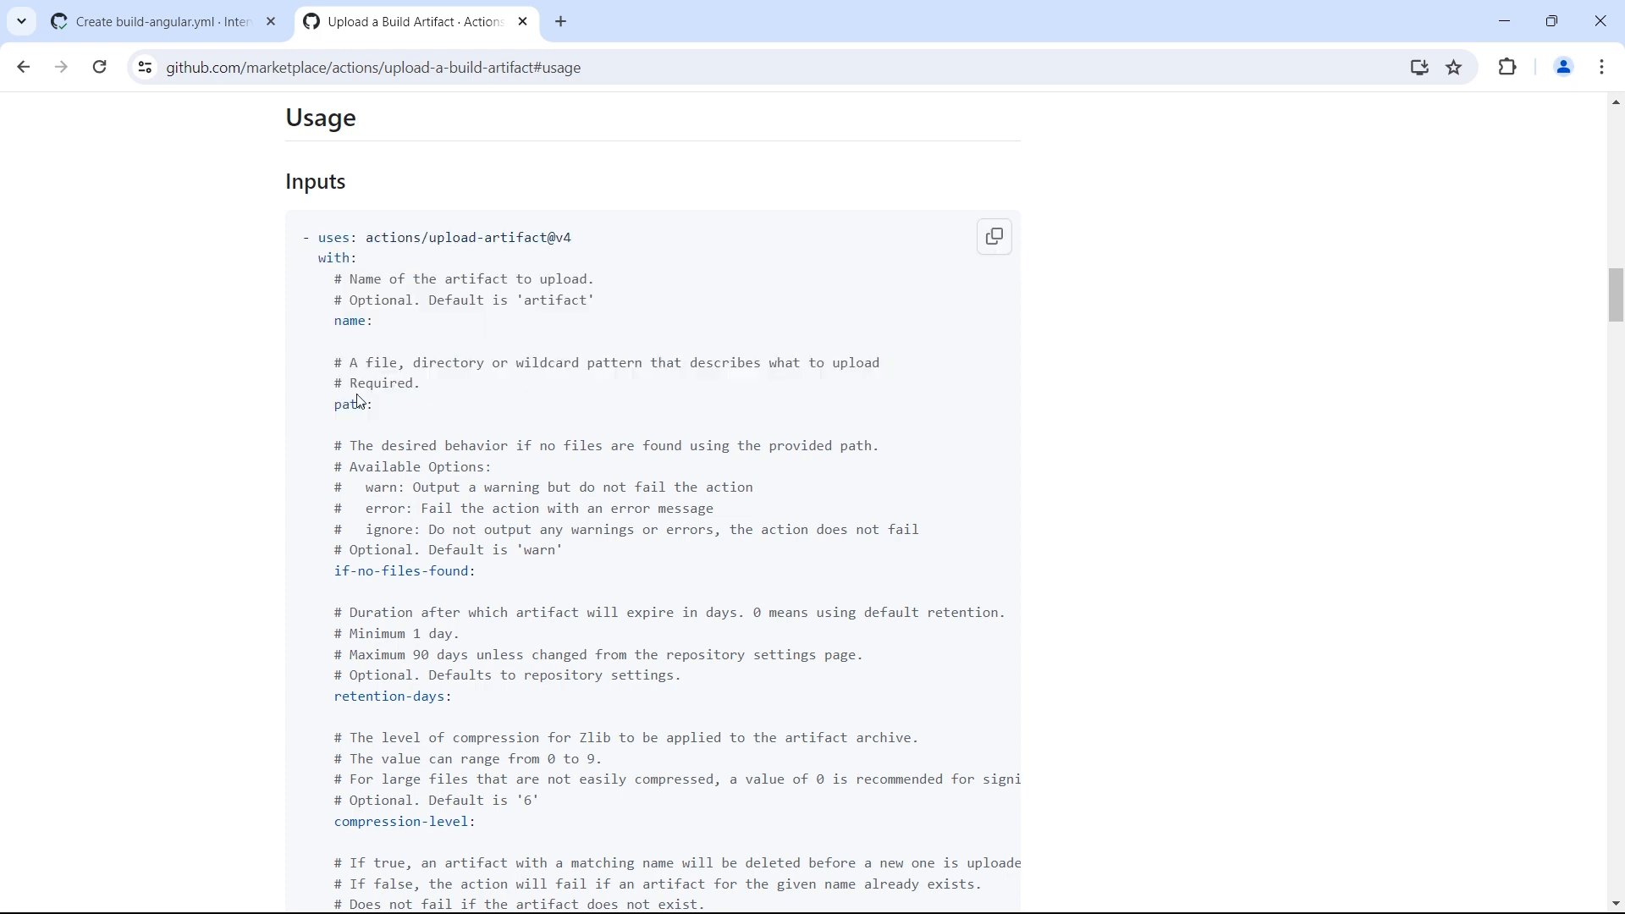
scroll("down", 3)
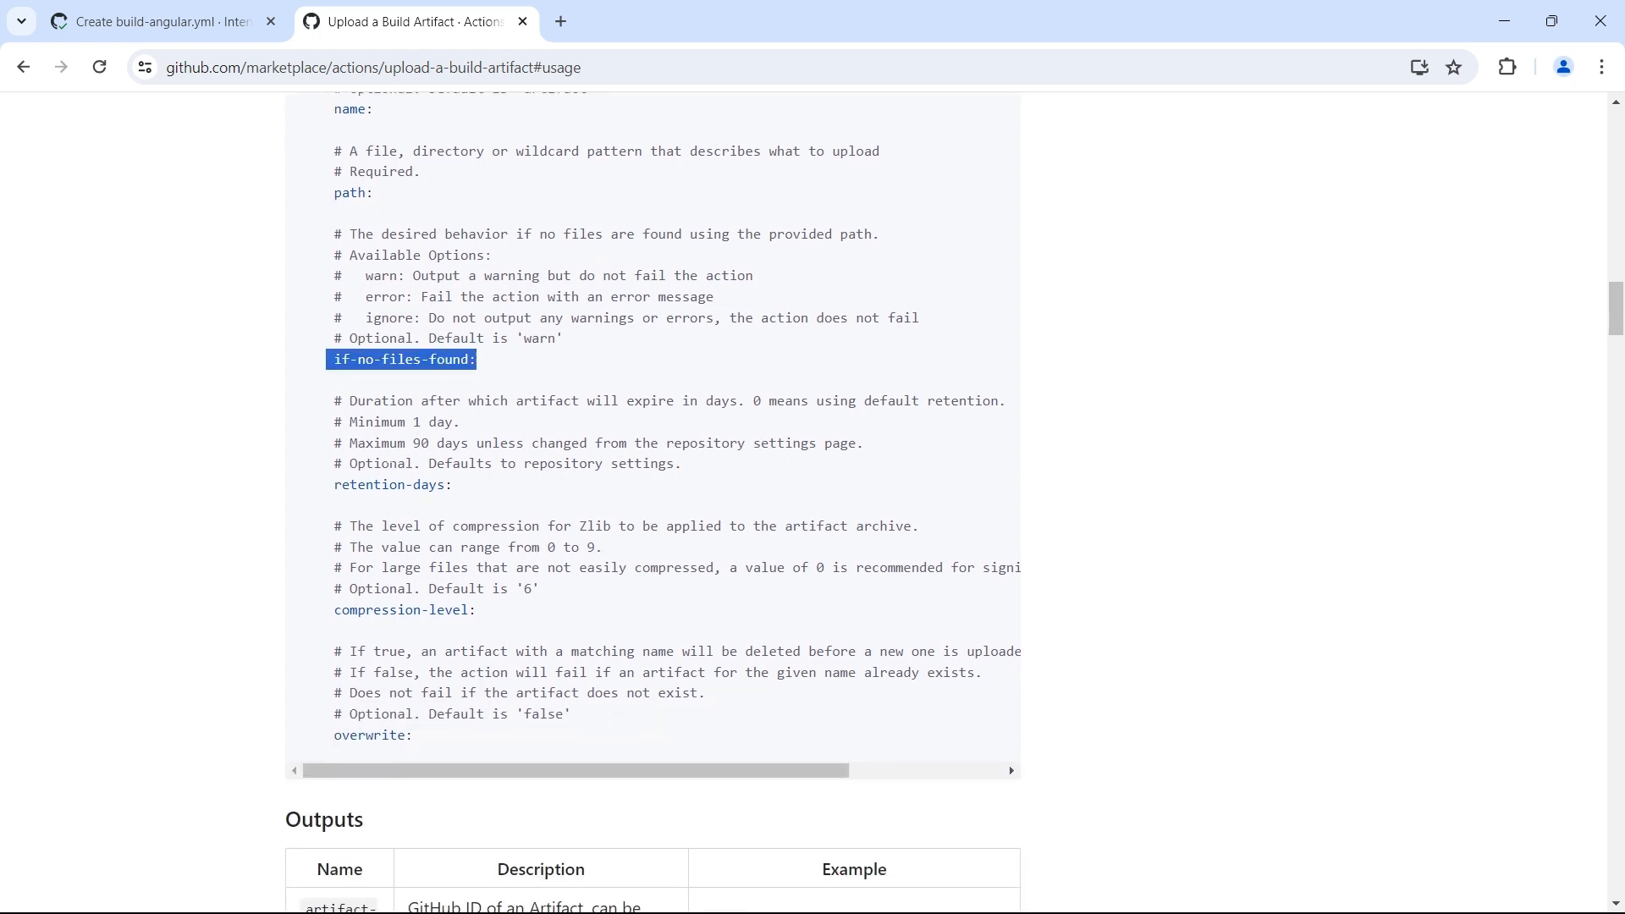
double_click(388, 484)
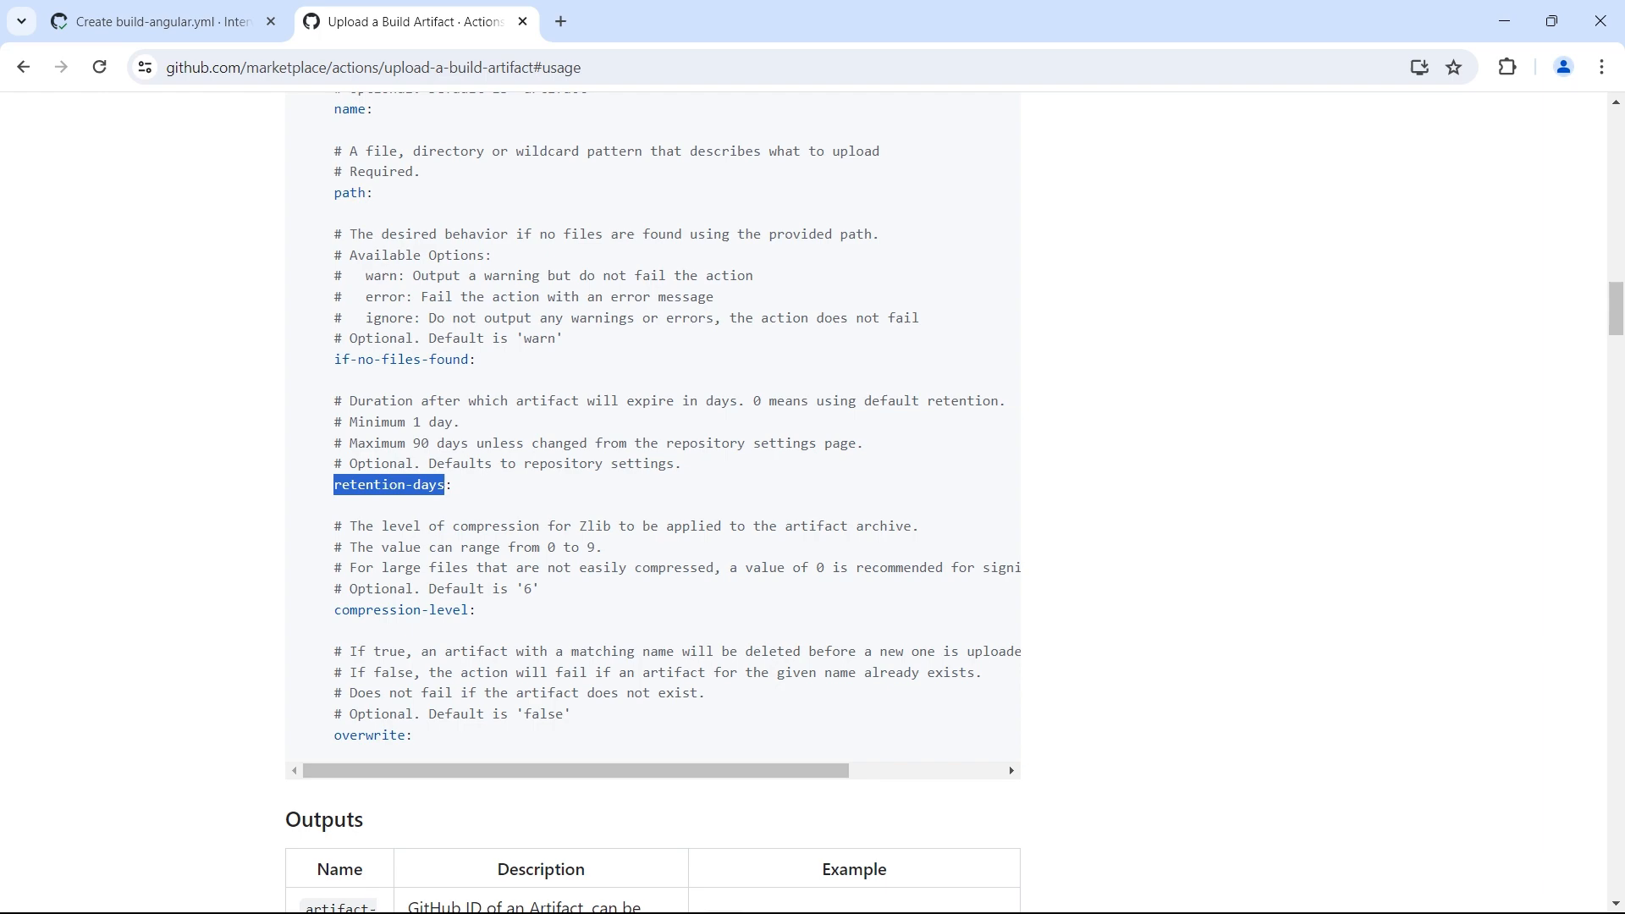
Navigate the repository's Code view to .github/workflows and open build-angular.yml.
left_click(161, 24)
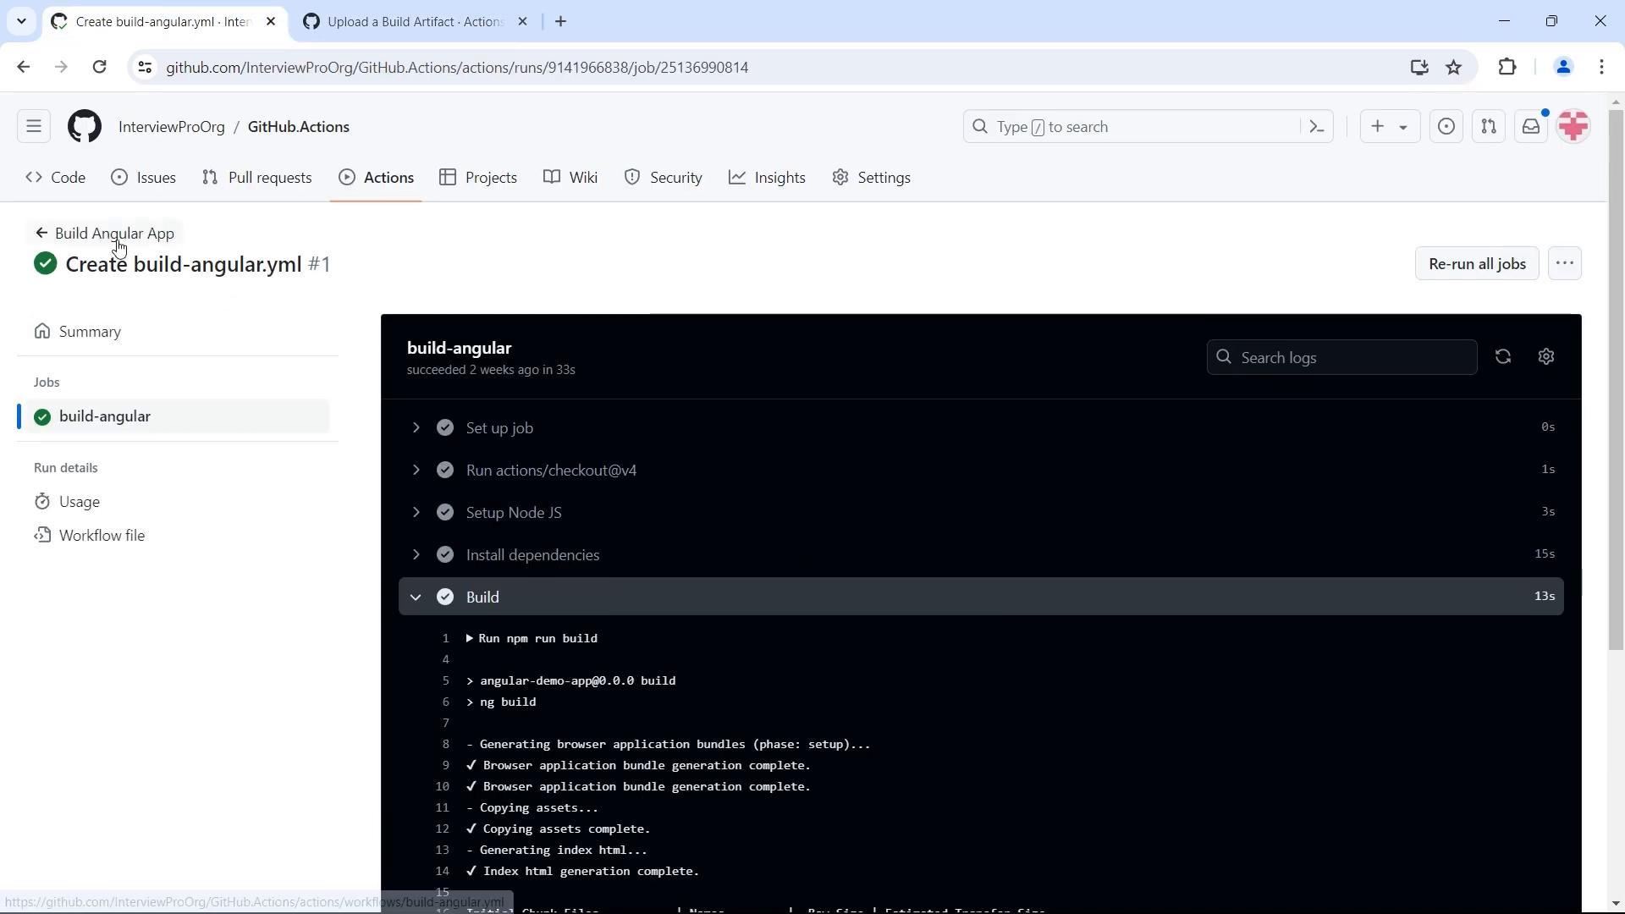
left_click(114, 232)
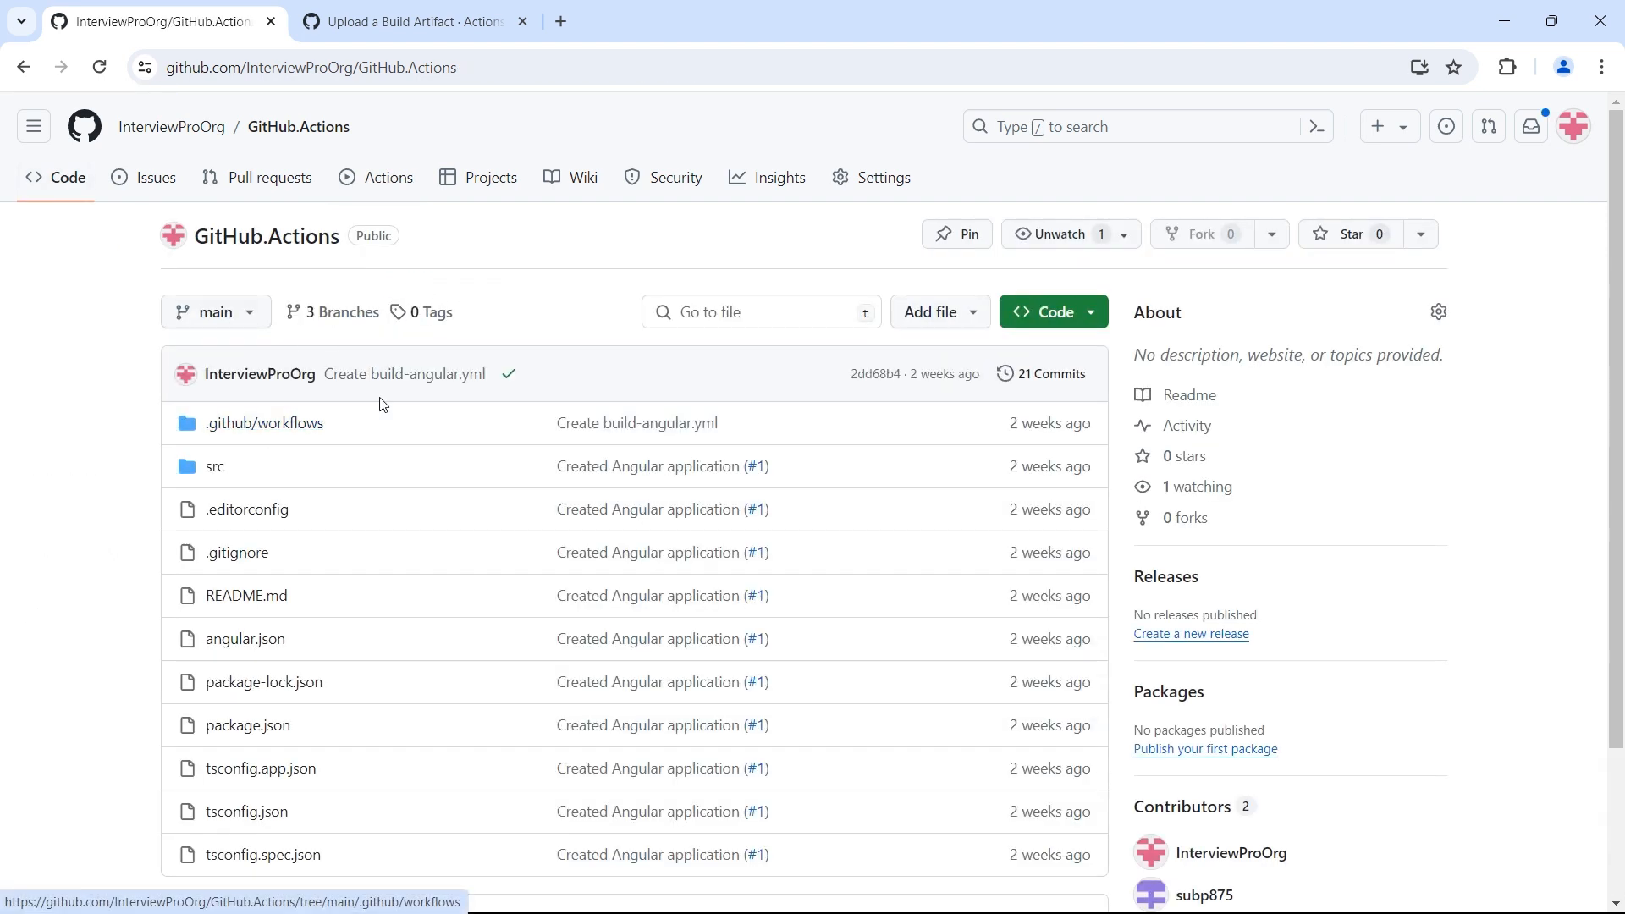
mouse_move(393, 419)
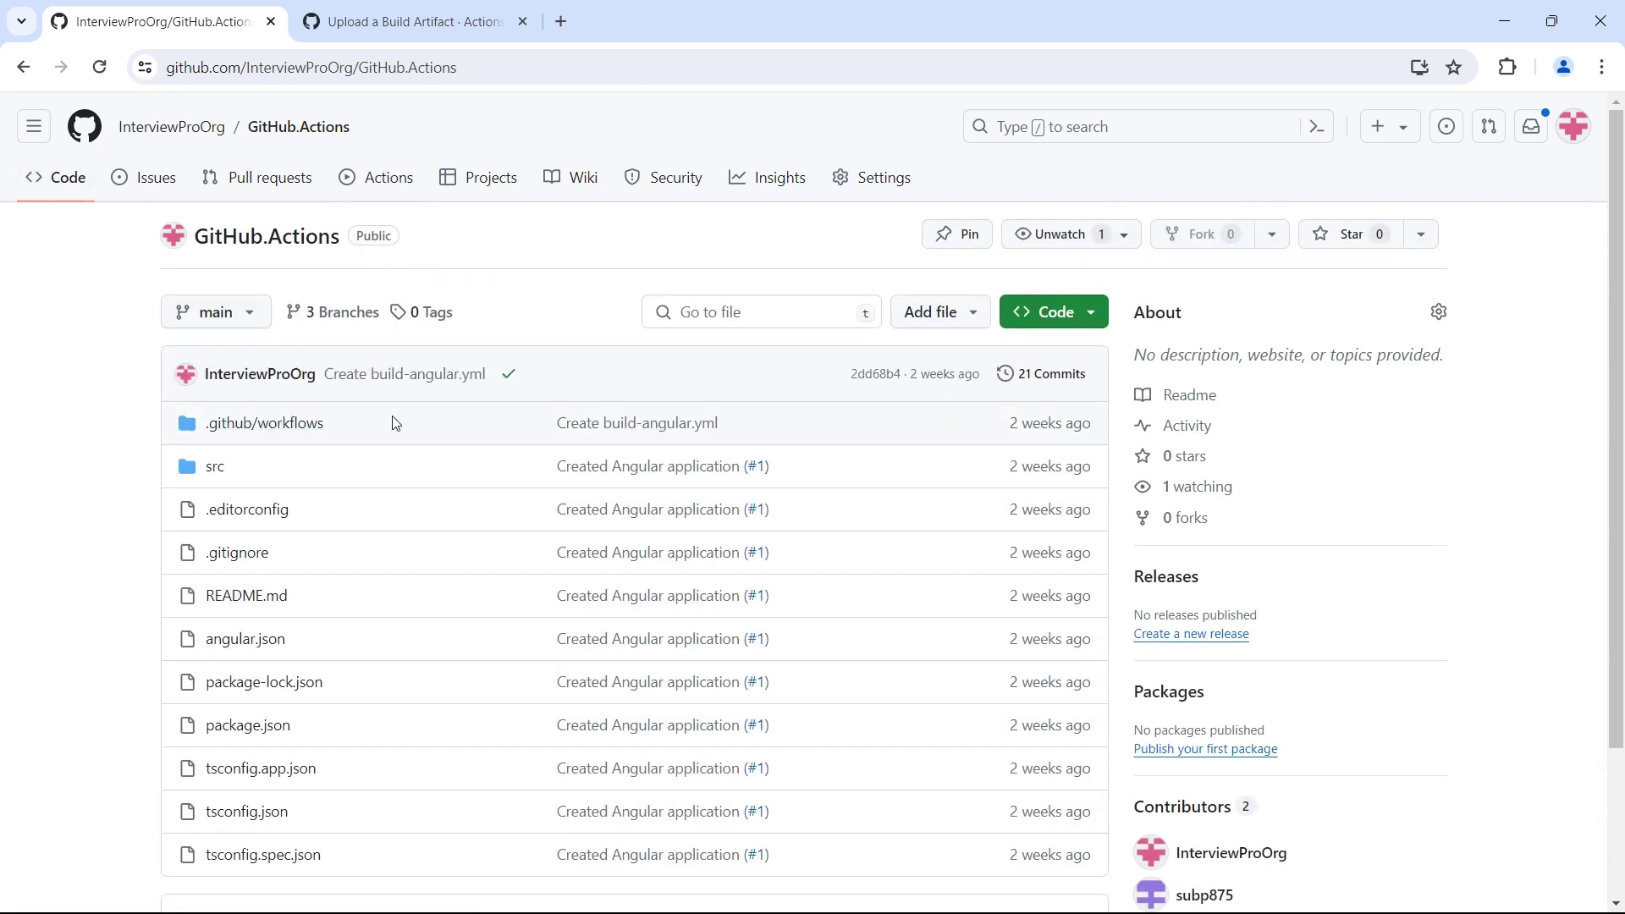
left_click(262, 423)
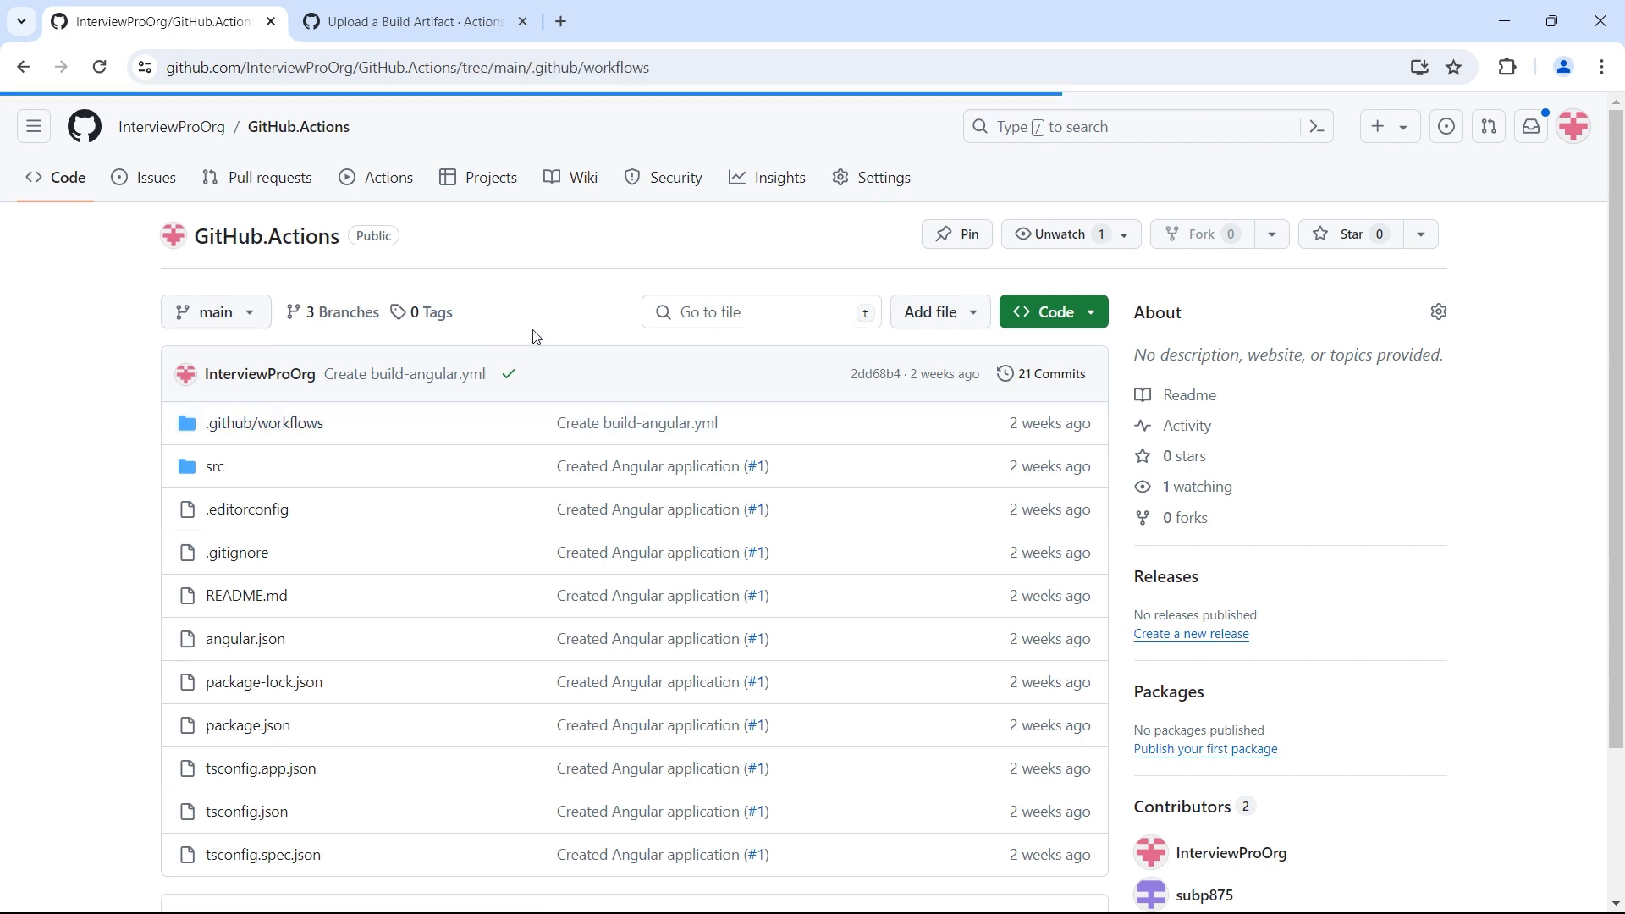
left_click(264, 423)
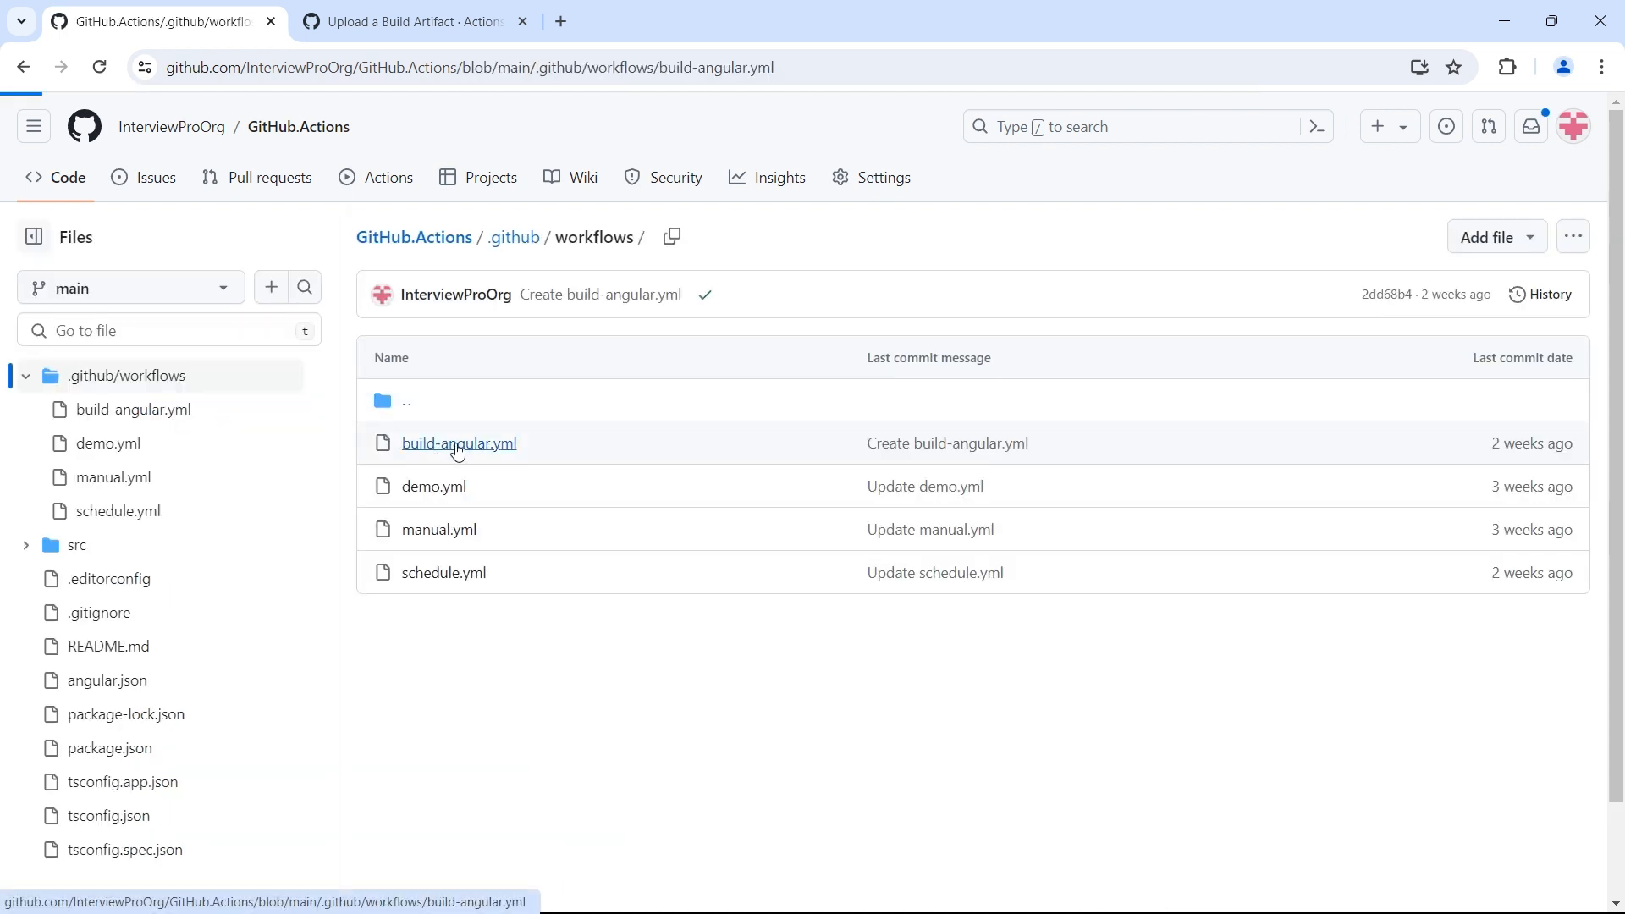
left_click(458, 443)
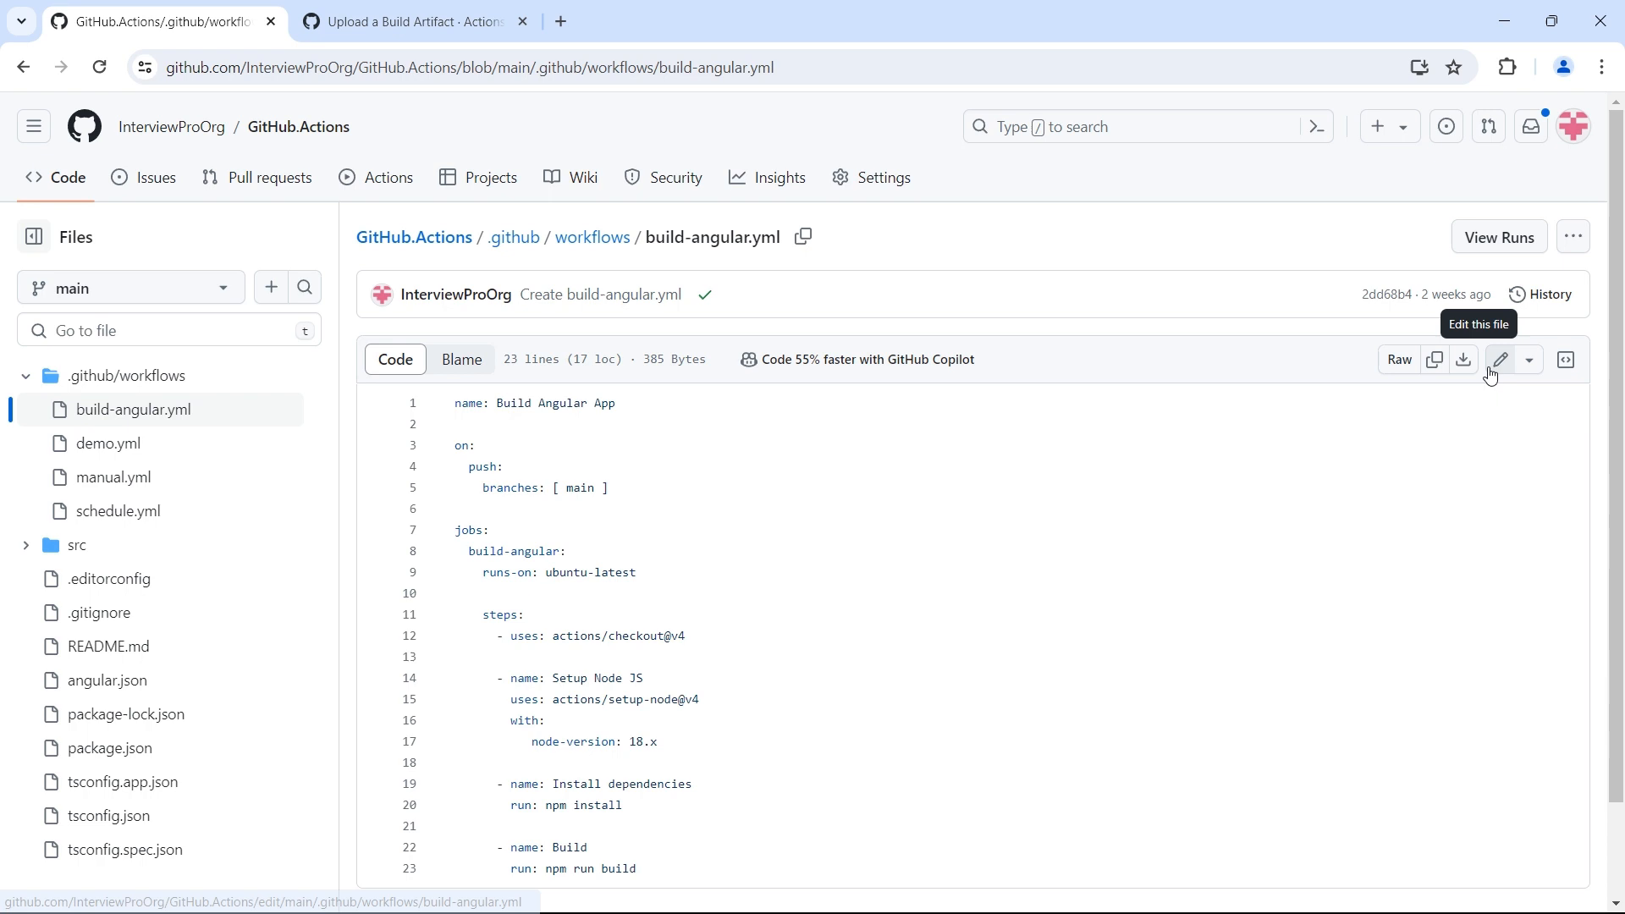
Edit the workflow and add an 'Upload Build Artifacts' step using actions/upload-artifact@v4 after Build.
left_click(1499, 359)
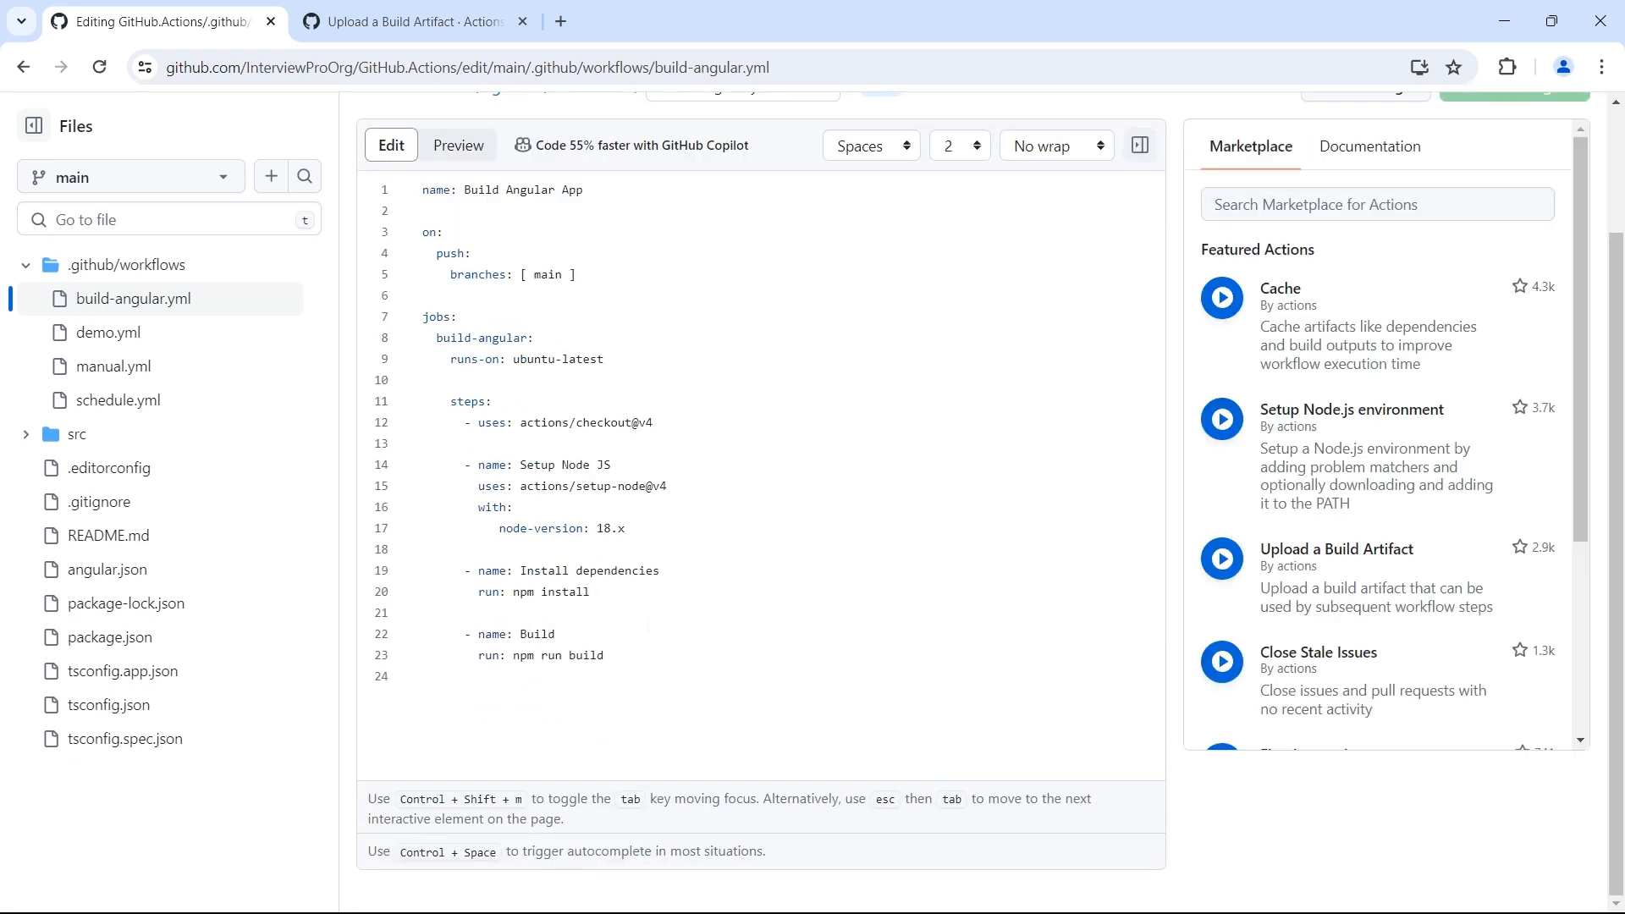
key("Enter")
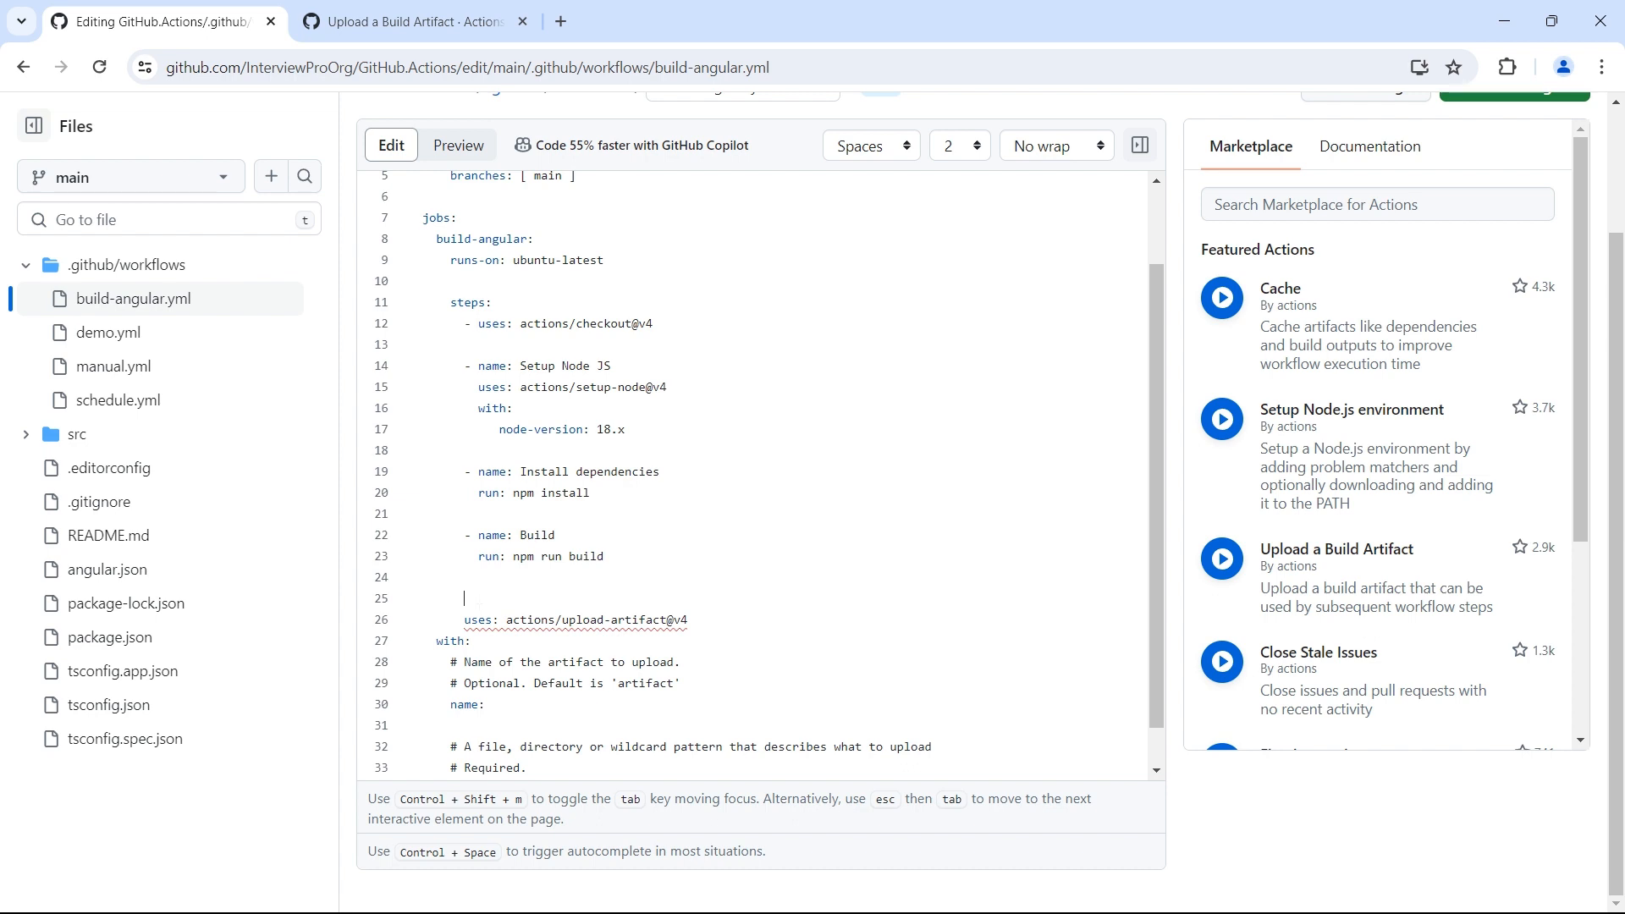
type("- name:")
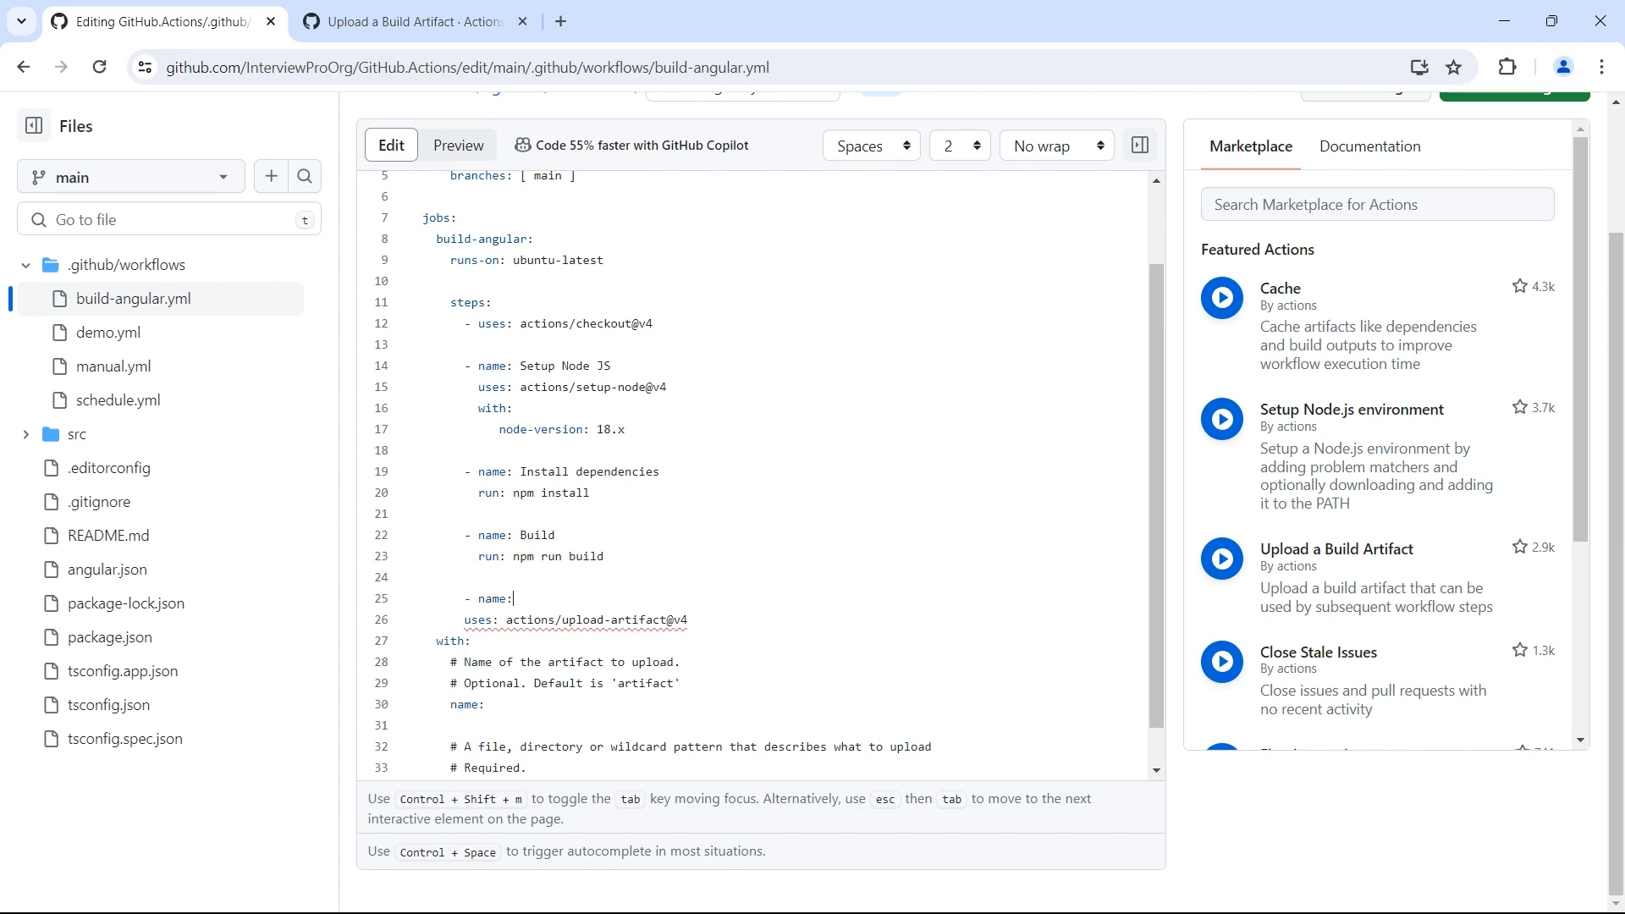
type("Upload B")
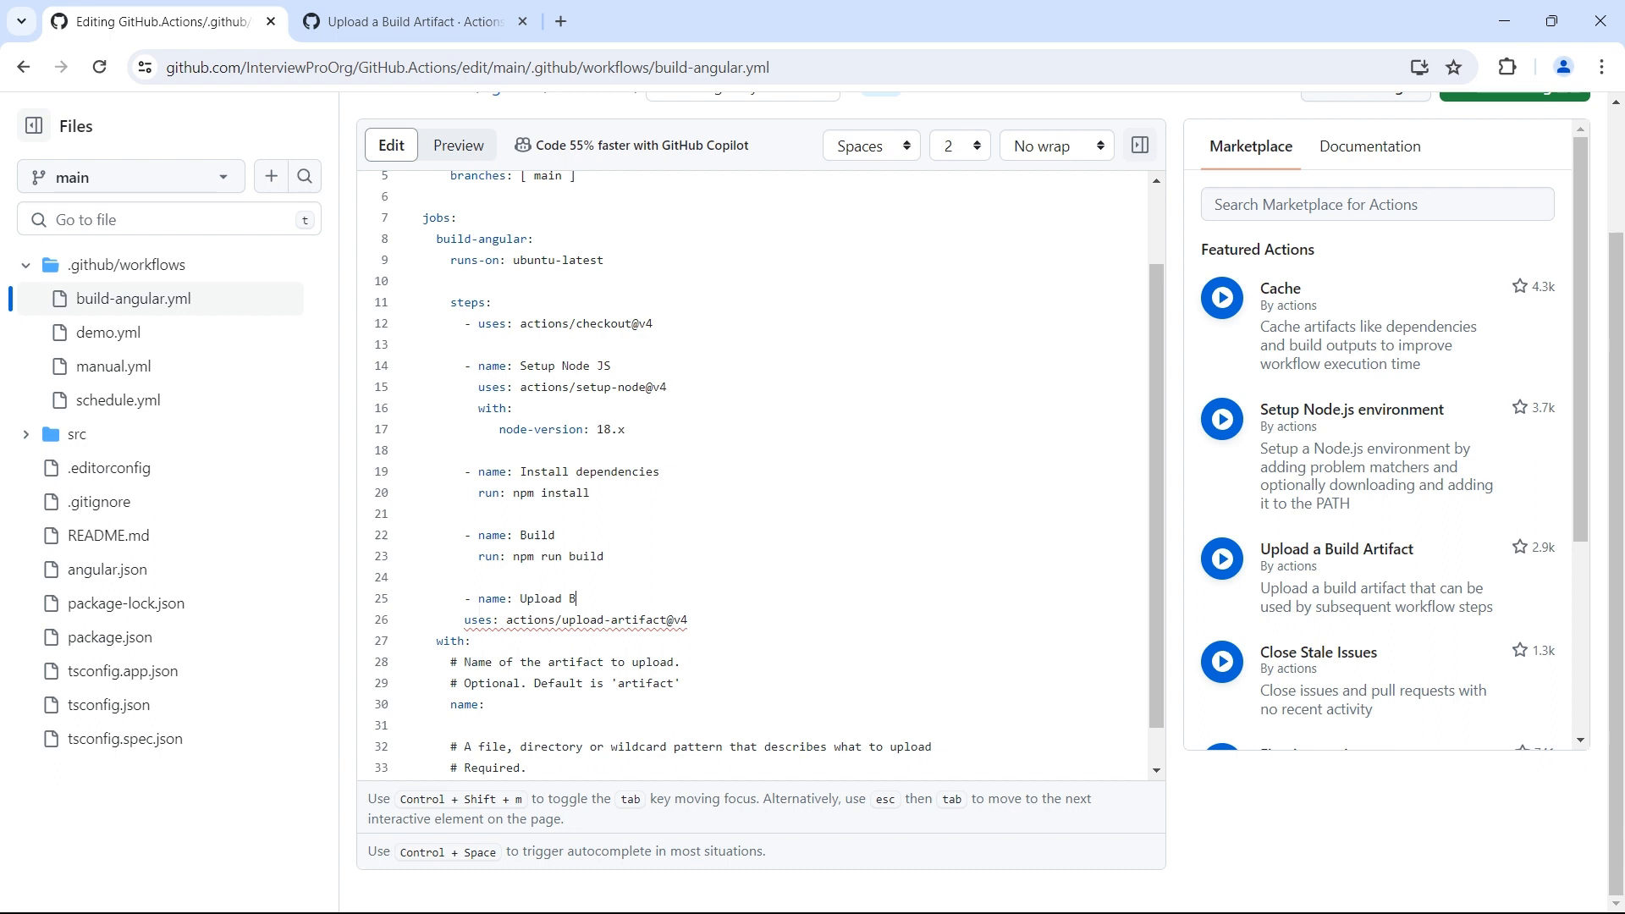
type("uild Artifa")
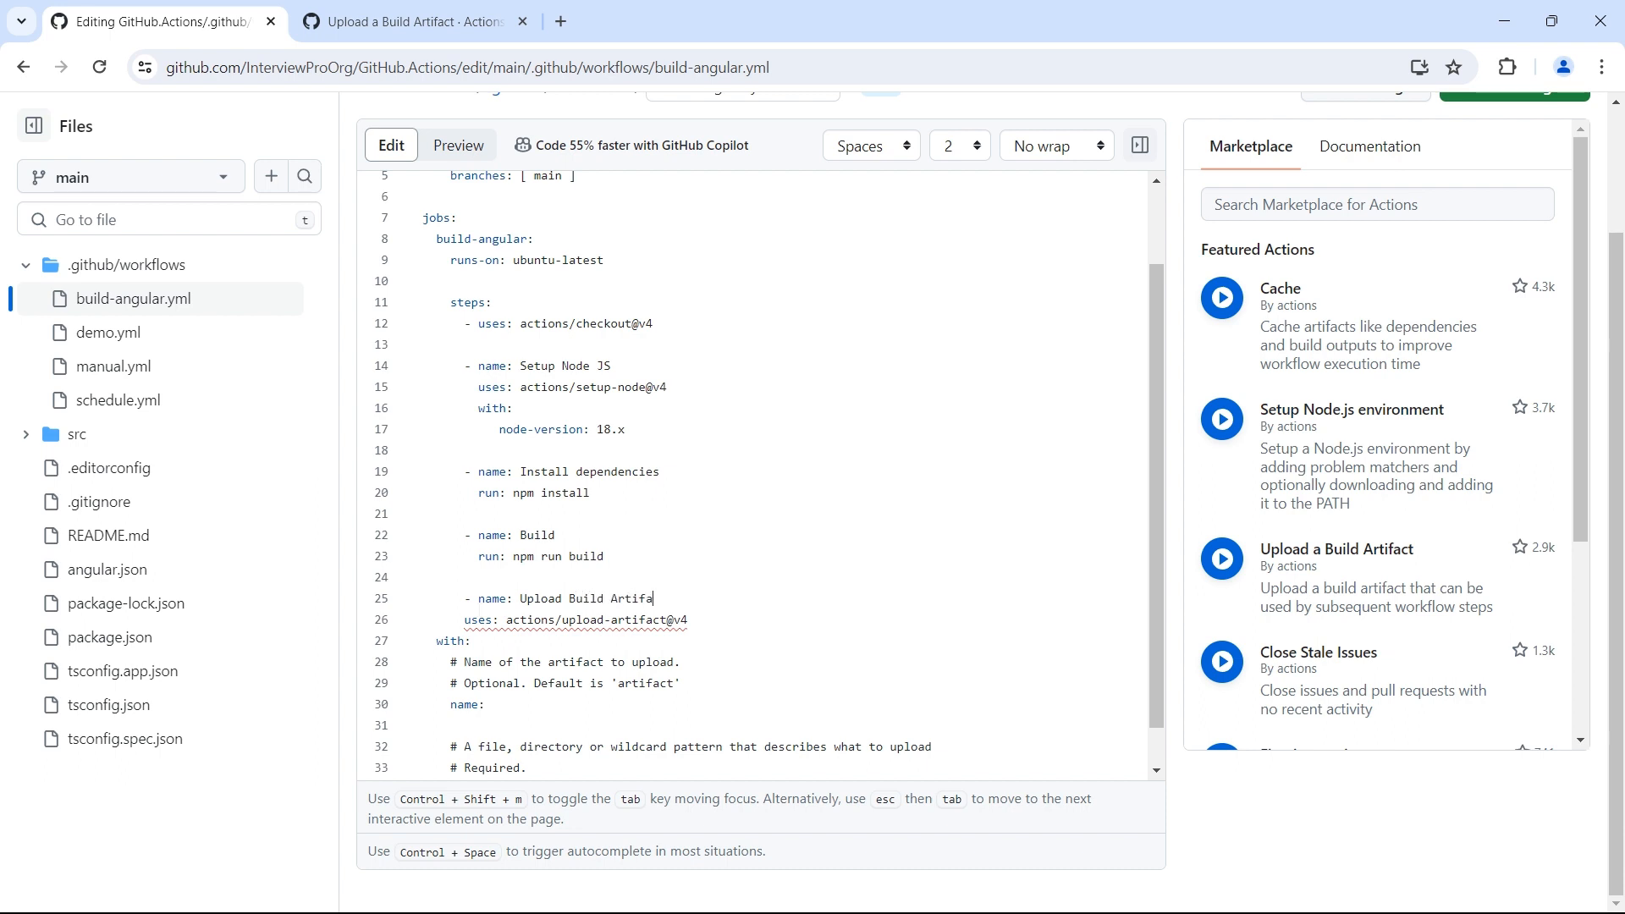
type("cts")
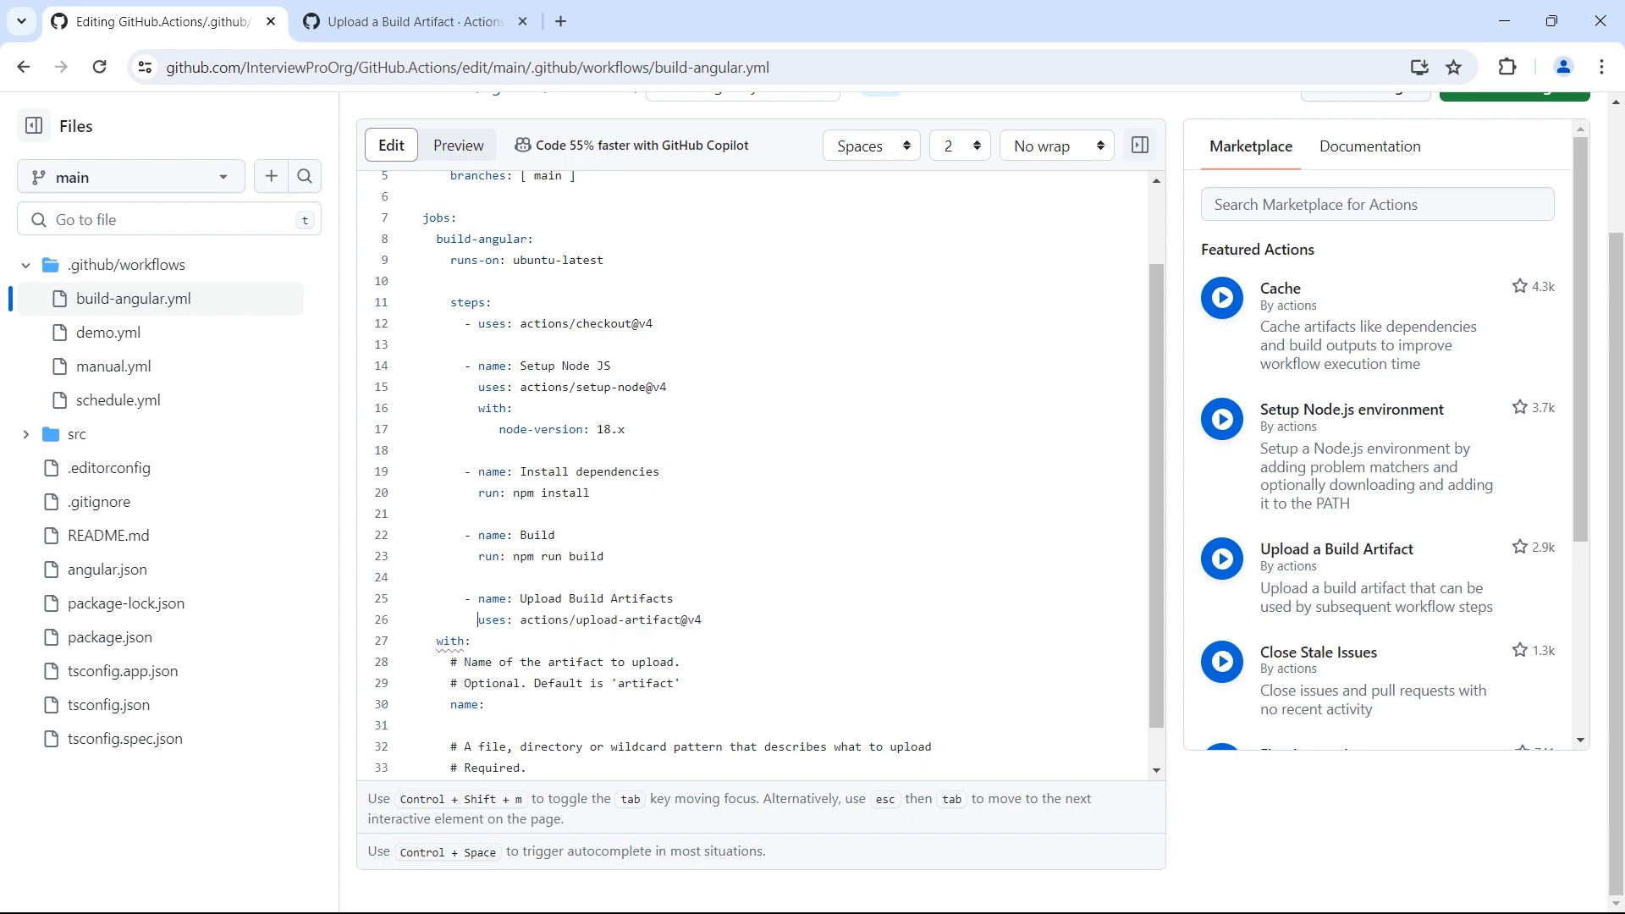
Remove the pasted comment lines, keeping only the name and path inputs.
double_click(609, 620)
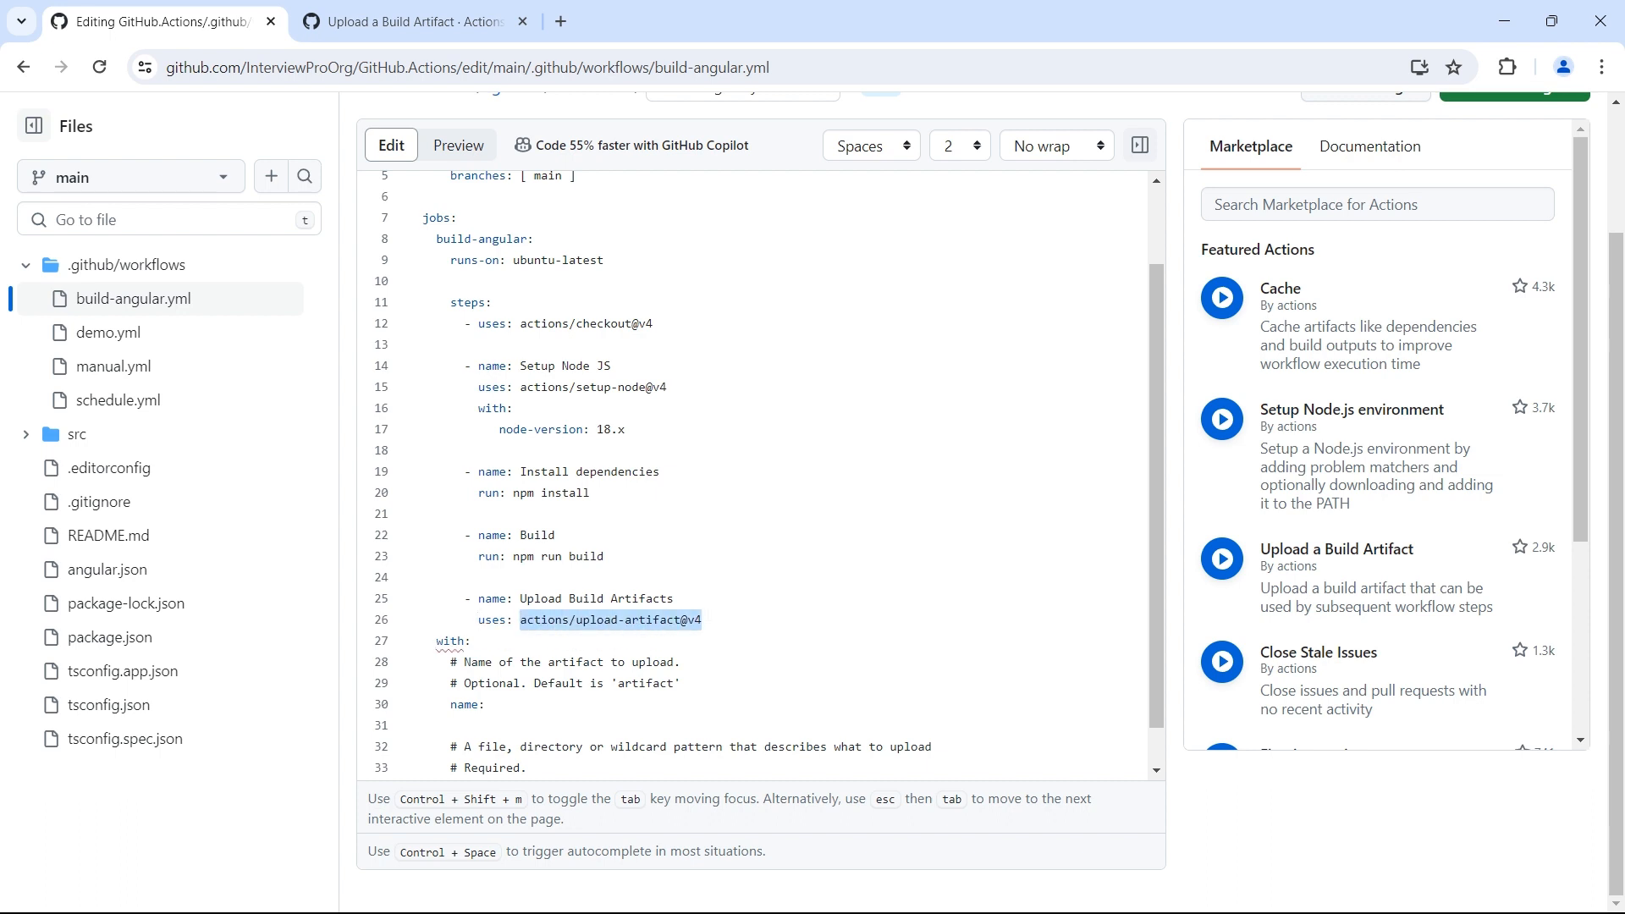
scroll("down", 3)
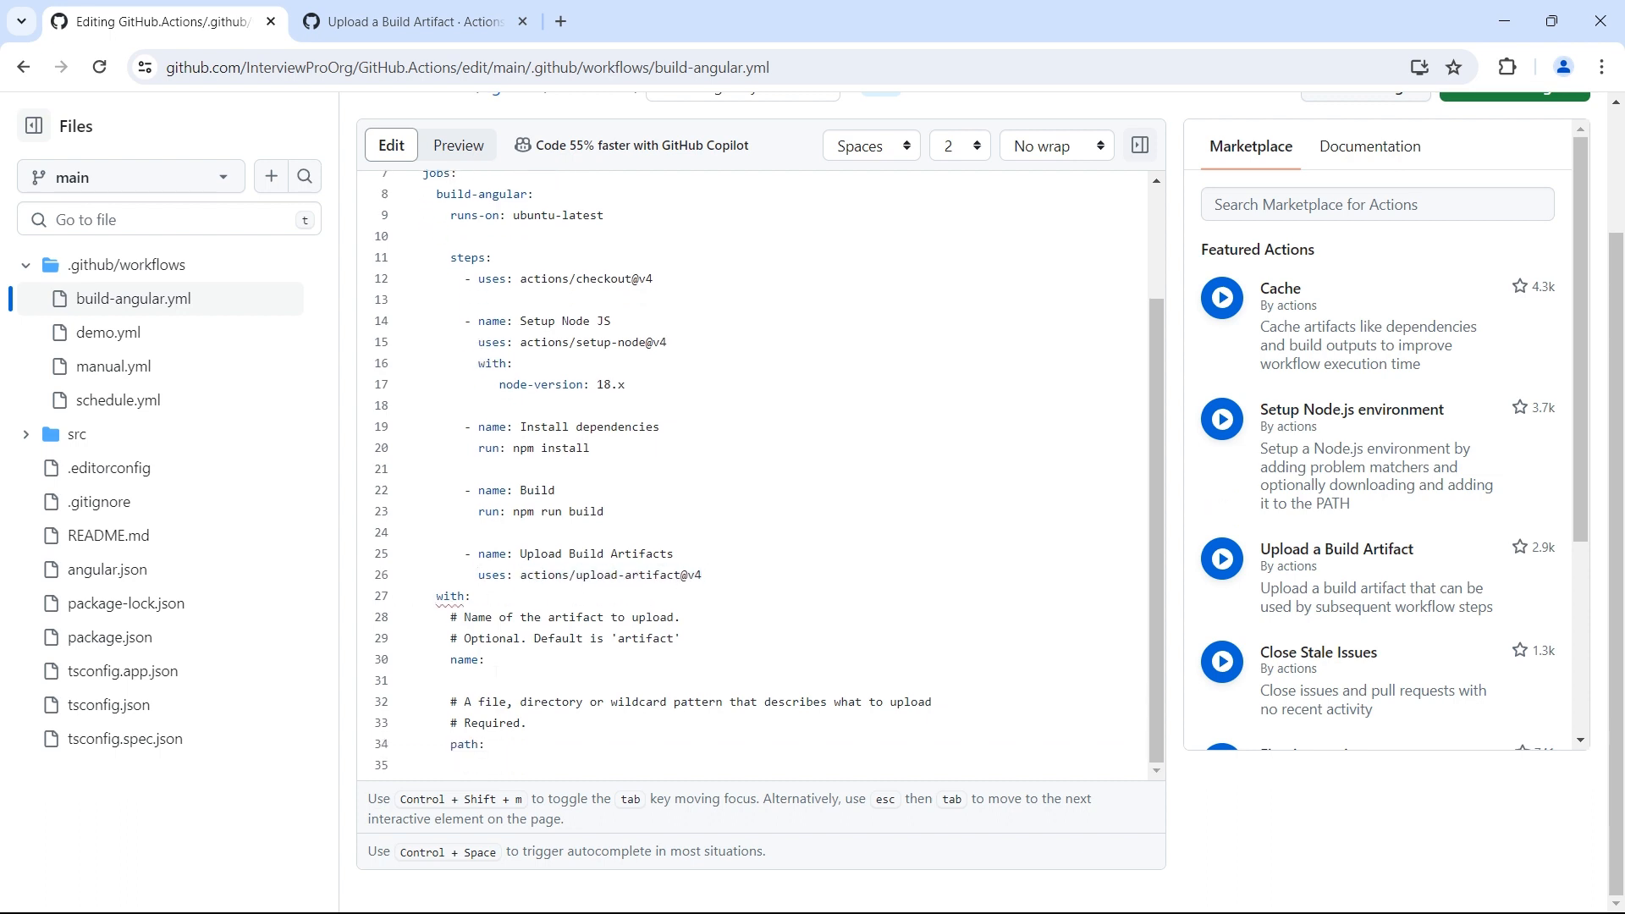
left_click_drag(447, 594, 497, 745)
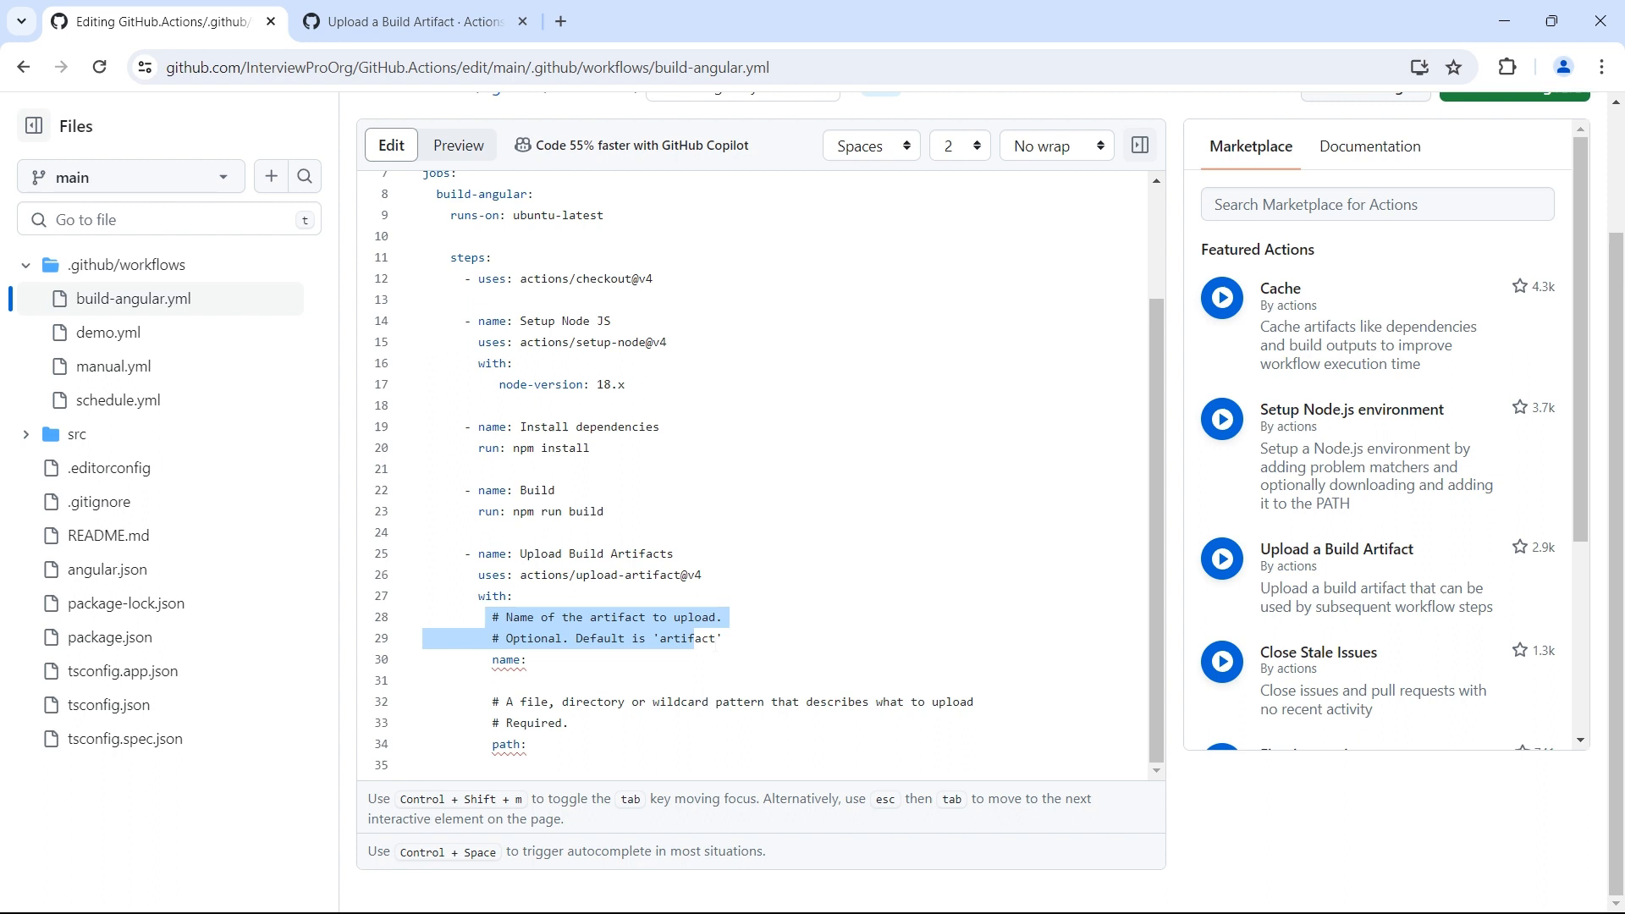
key("Delete")
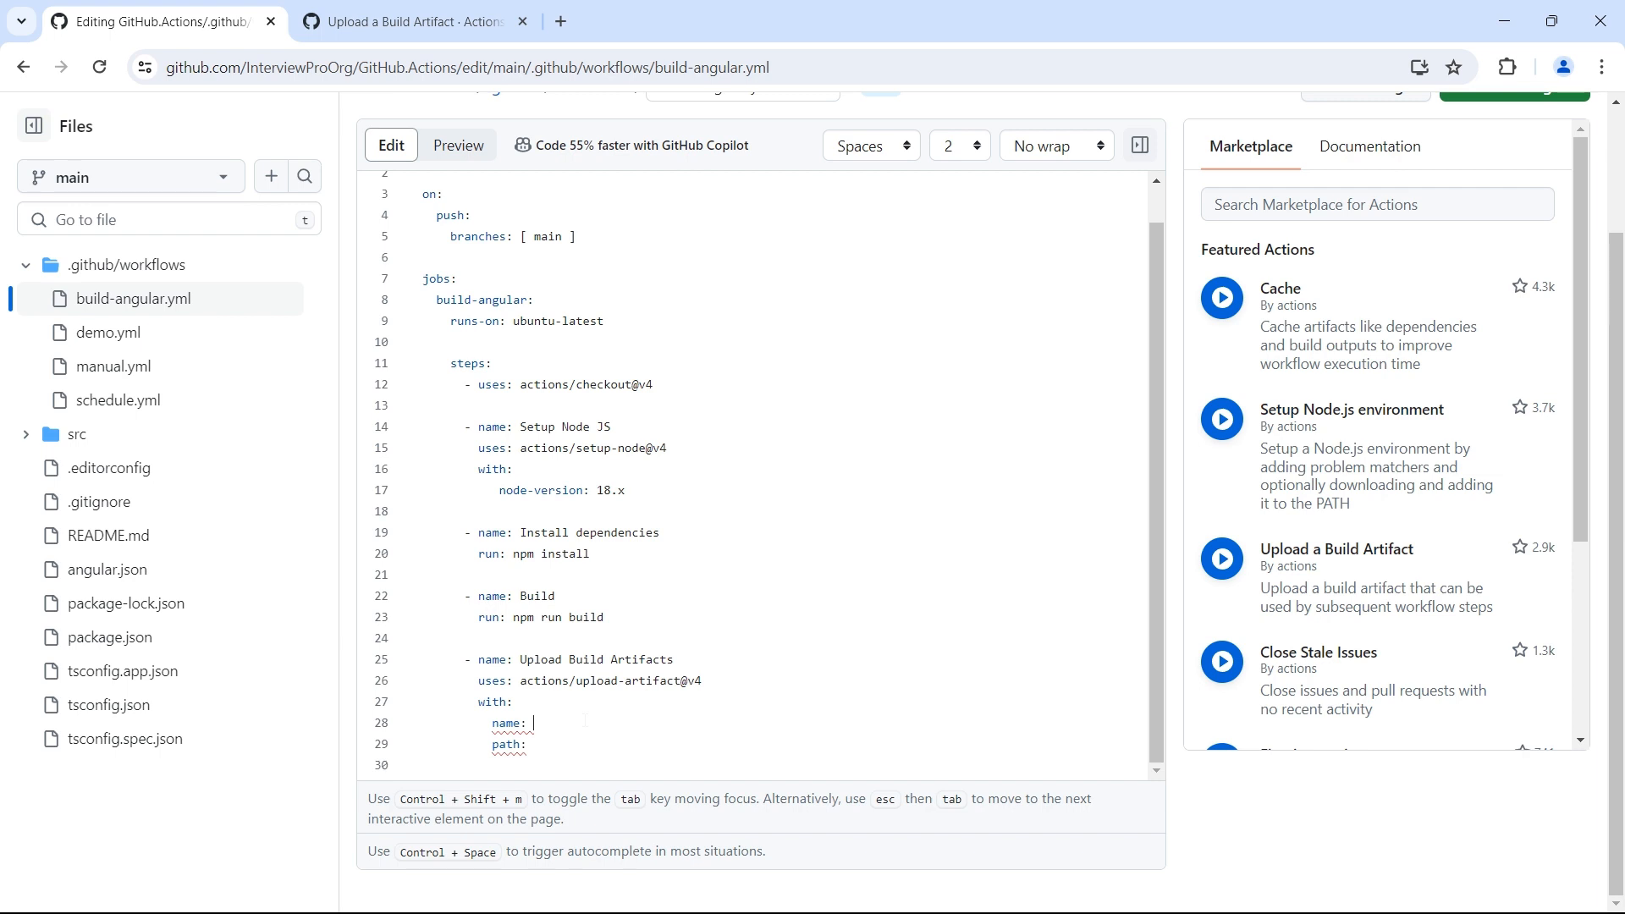
Set the upload step's name to build-artifact and path to dist.
type("build-")
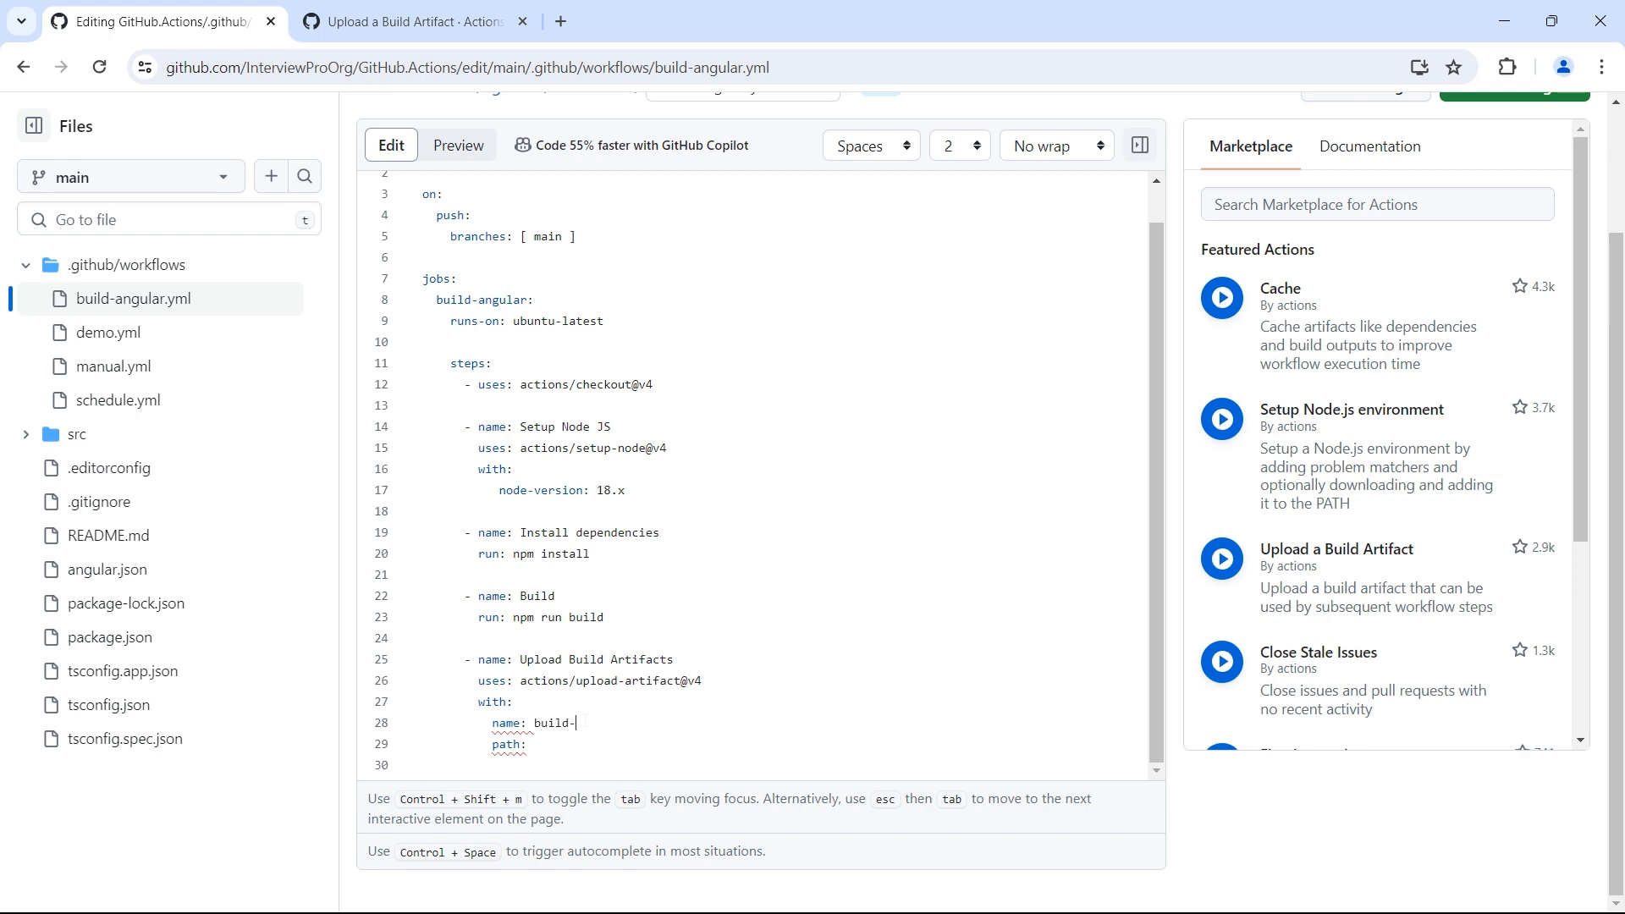
type("artifact")
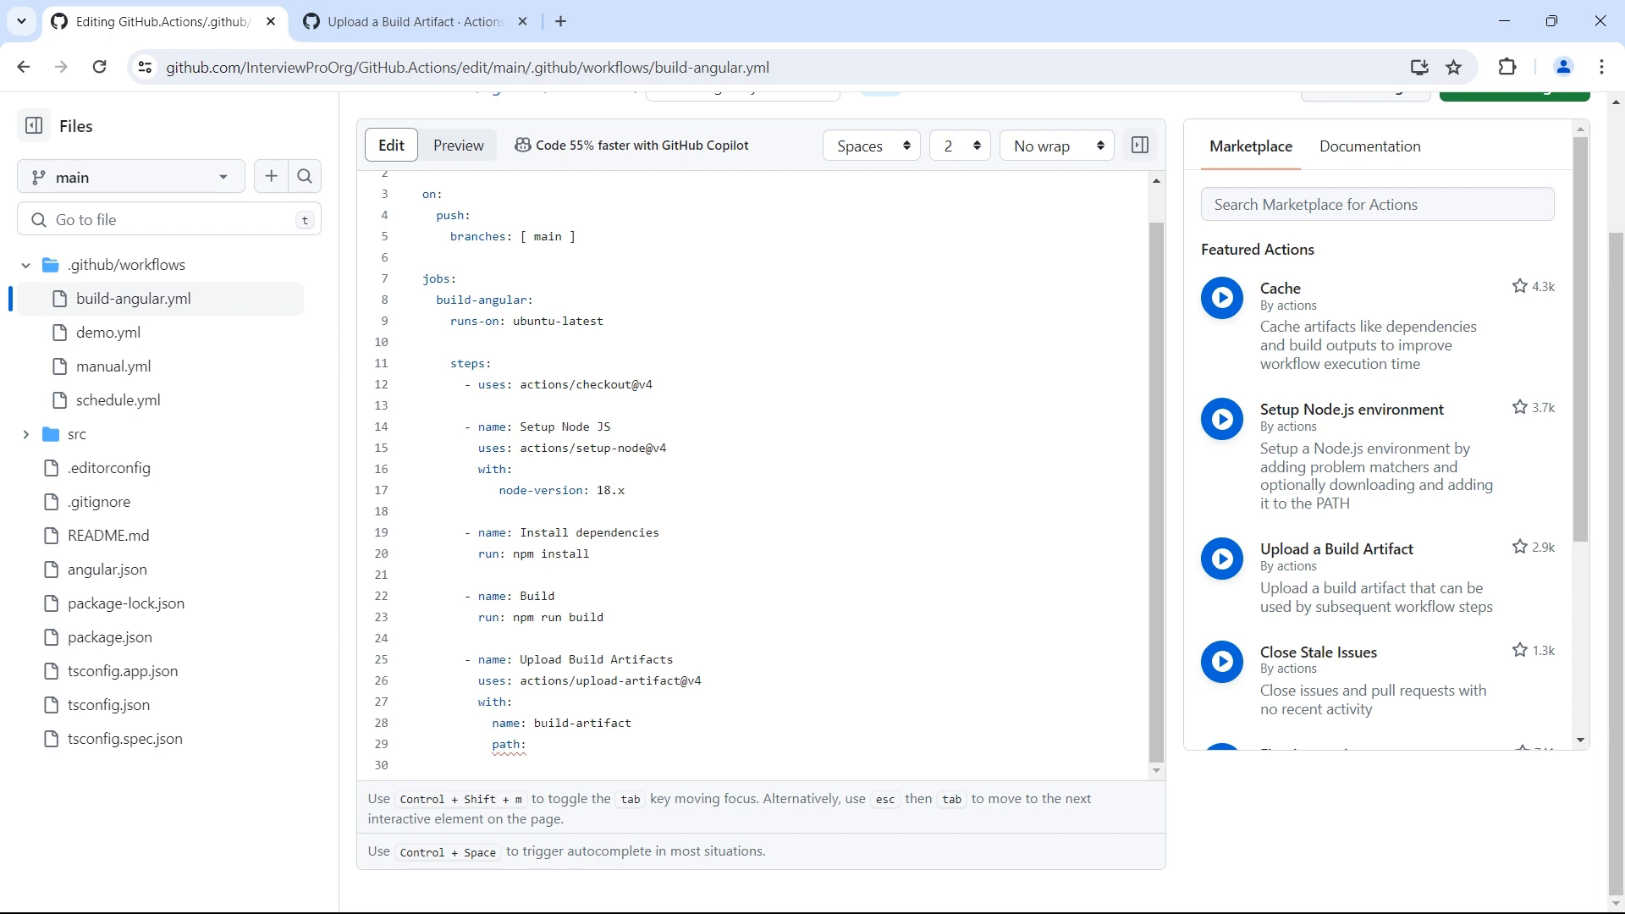
type("di")
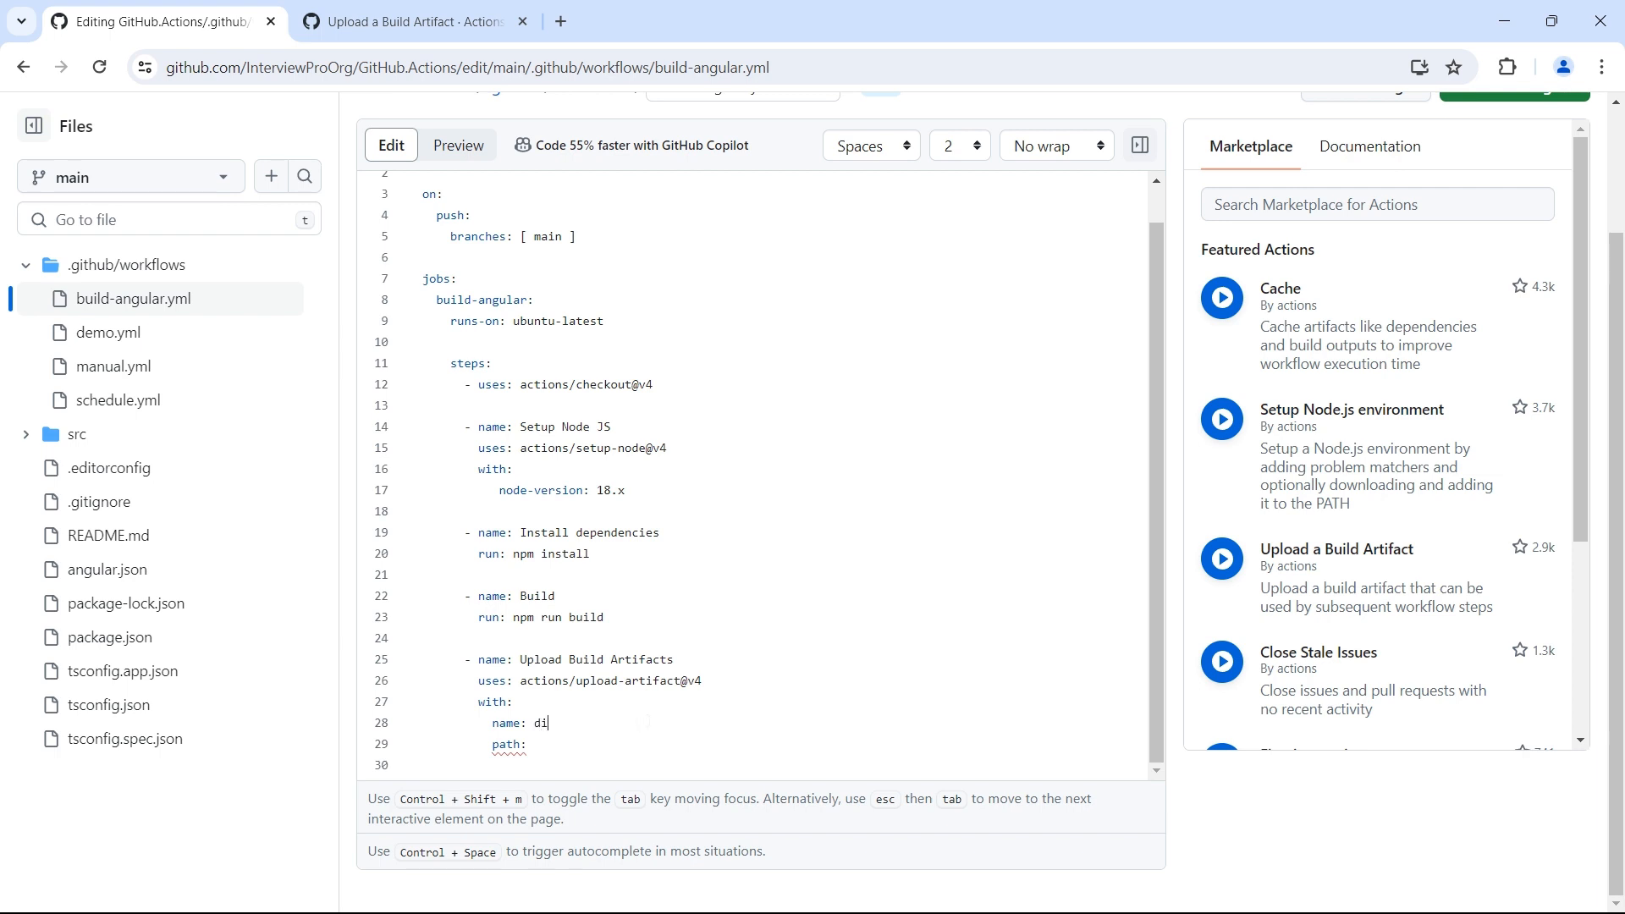
type("st")
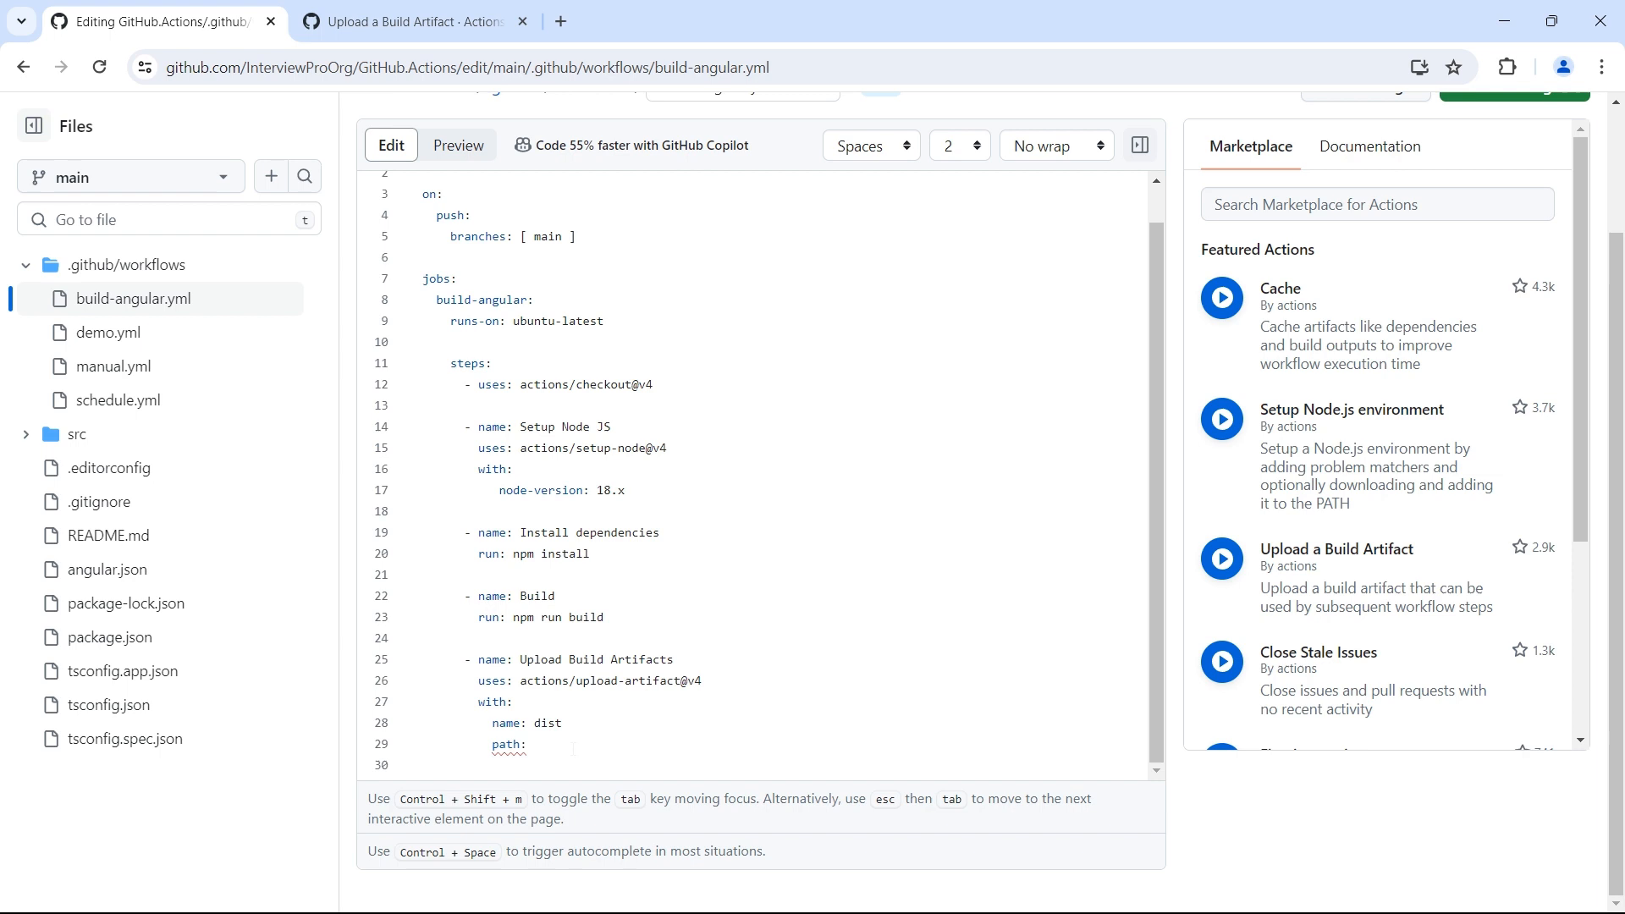
left_click(538, 745)
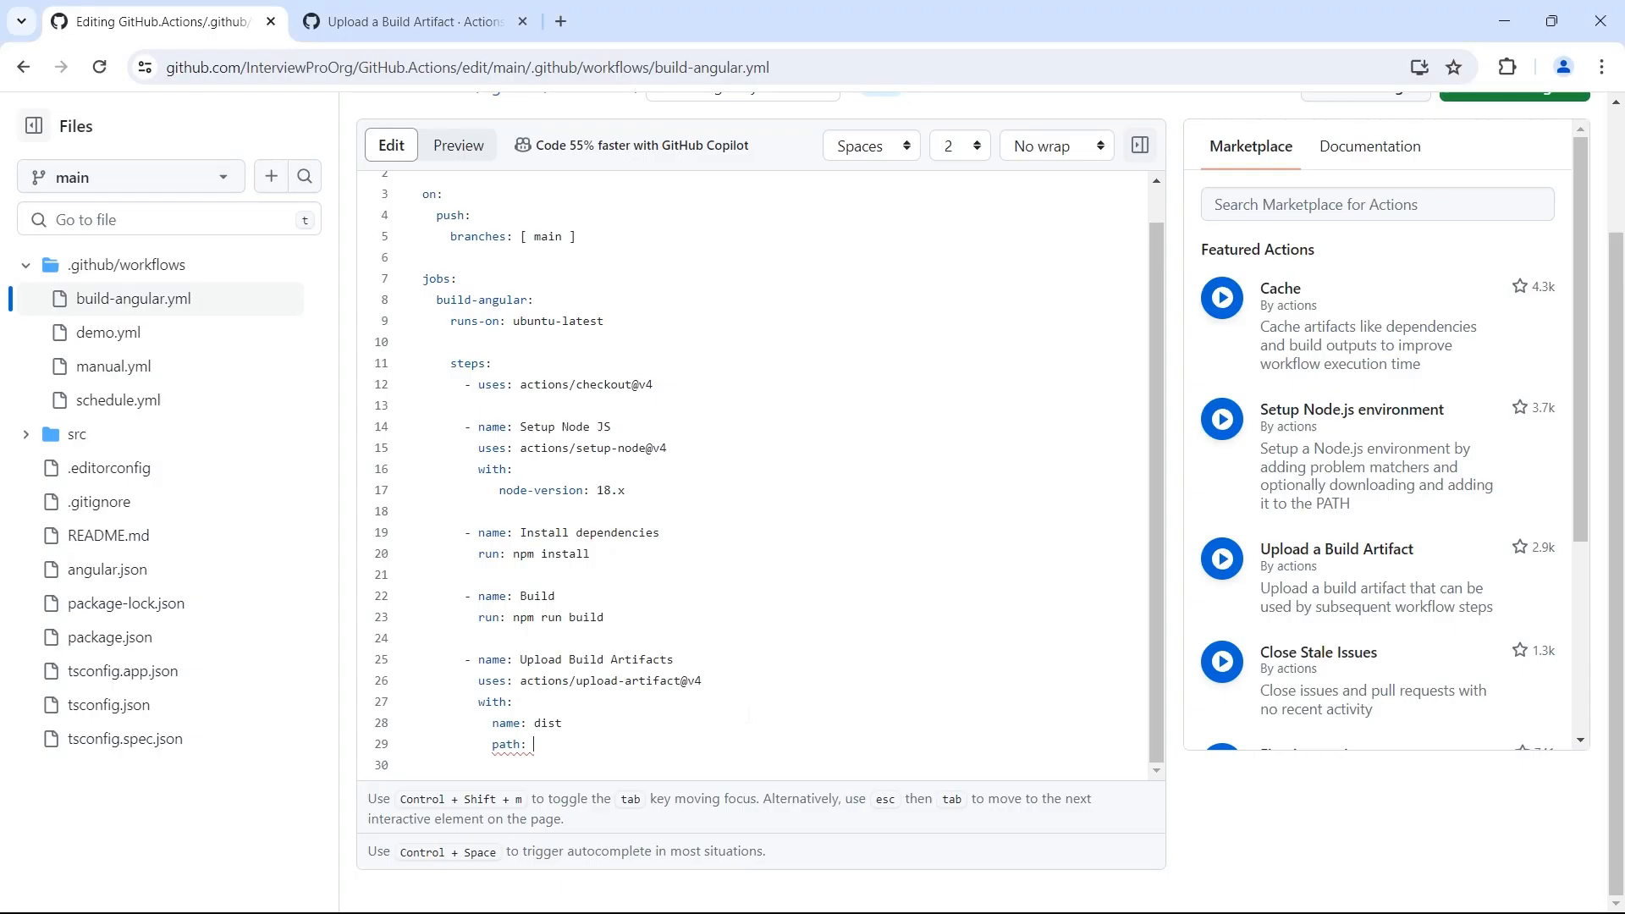
type("dist")
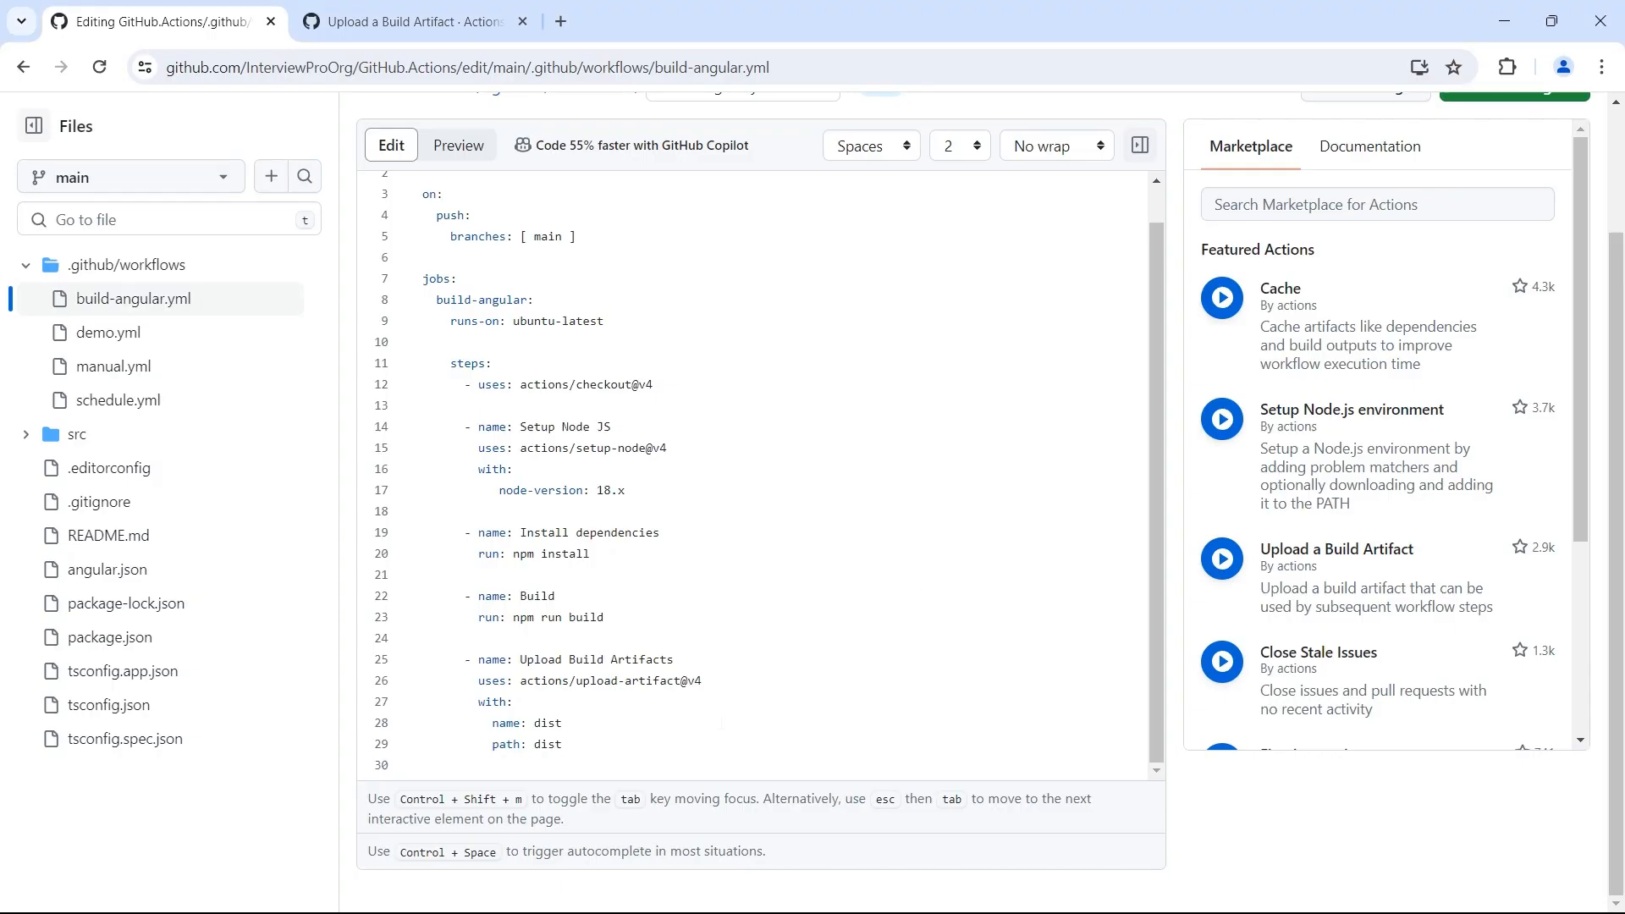
double_click(546, 722)
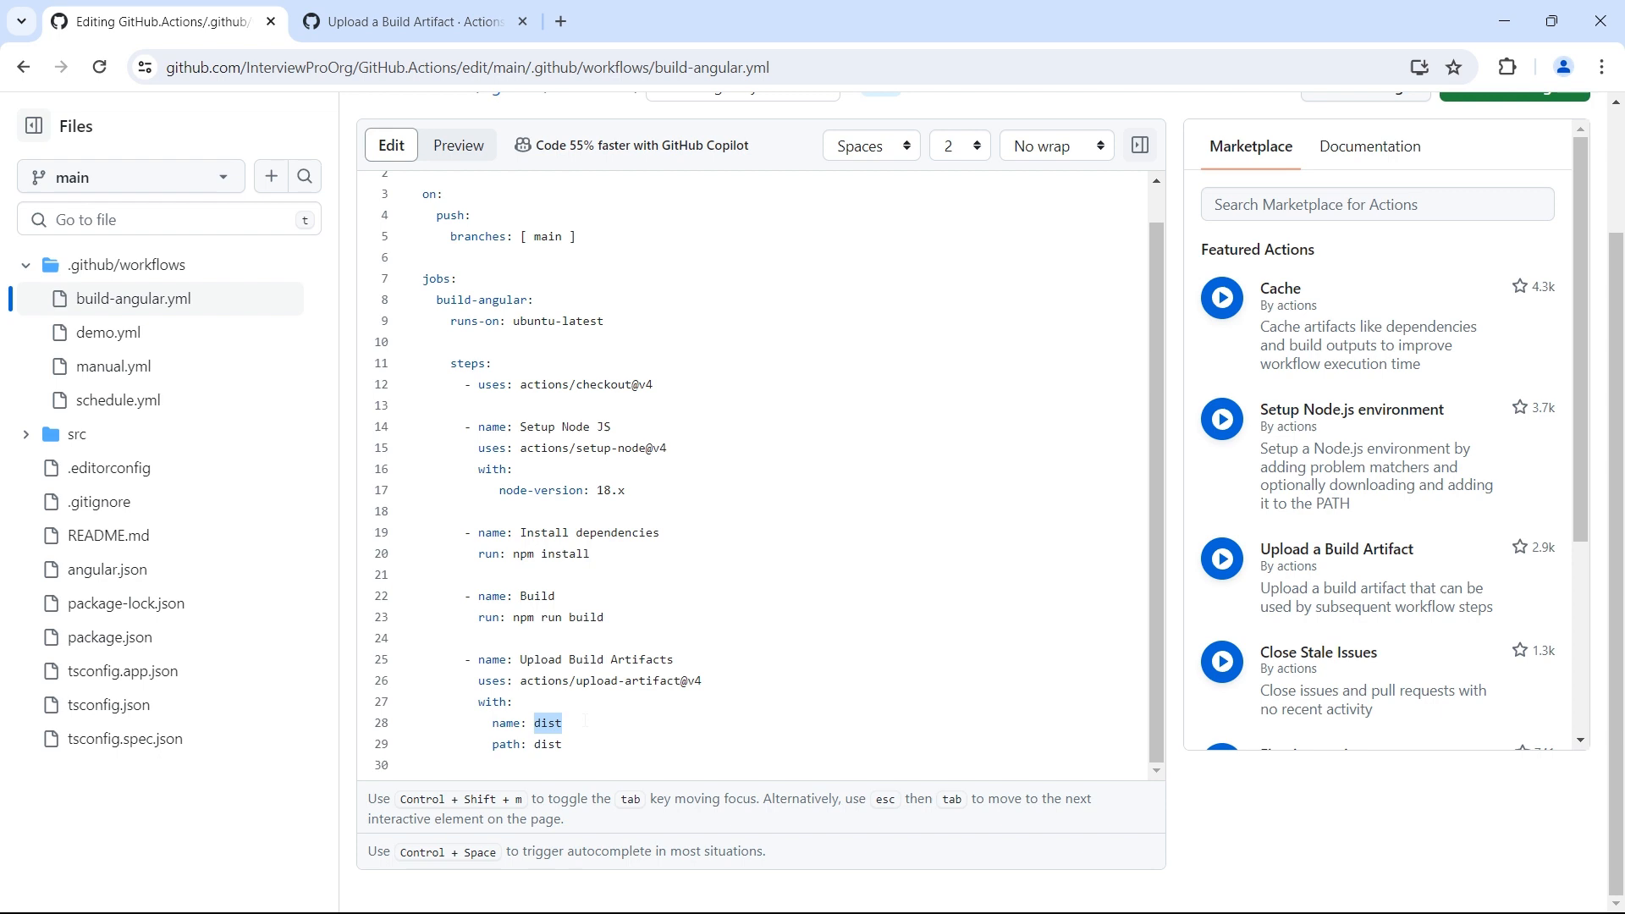
type("build-ar")
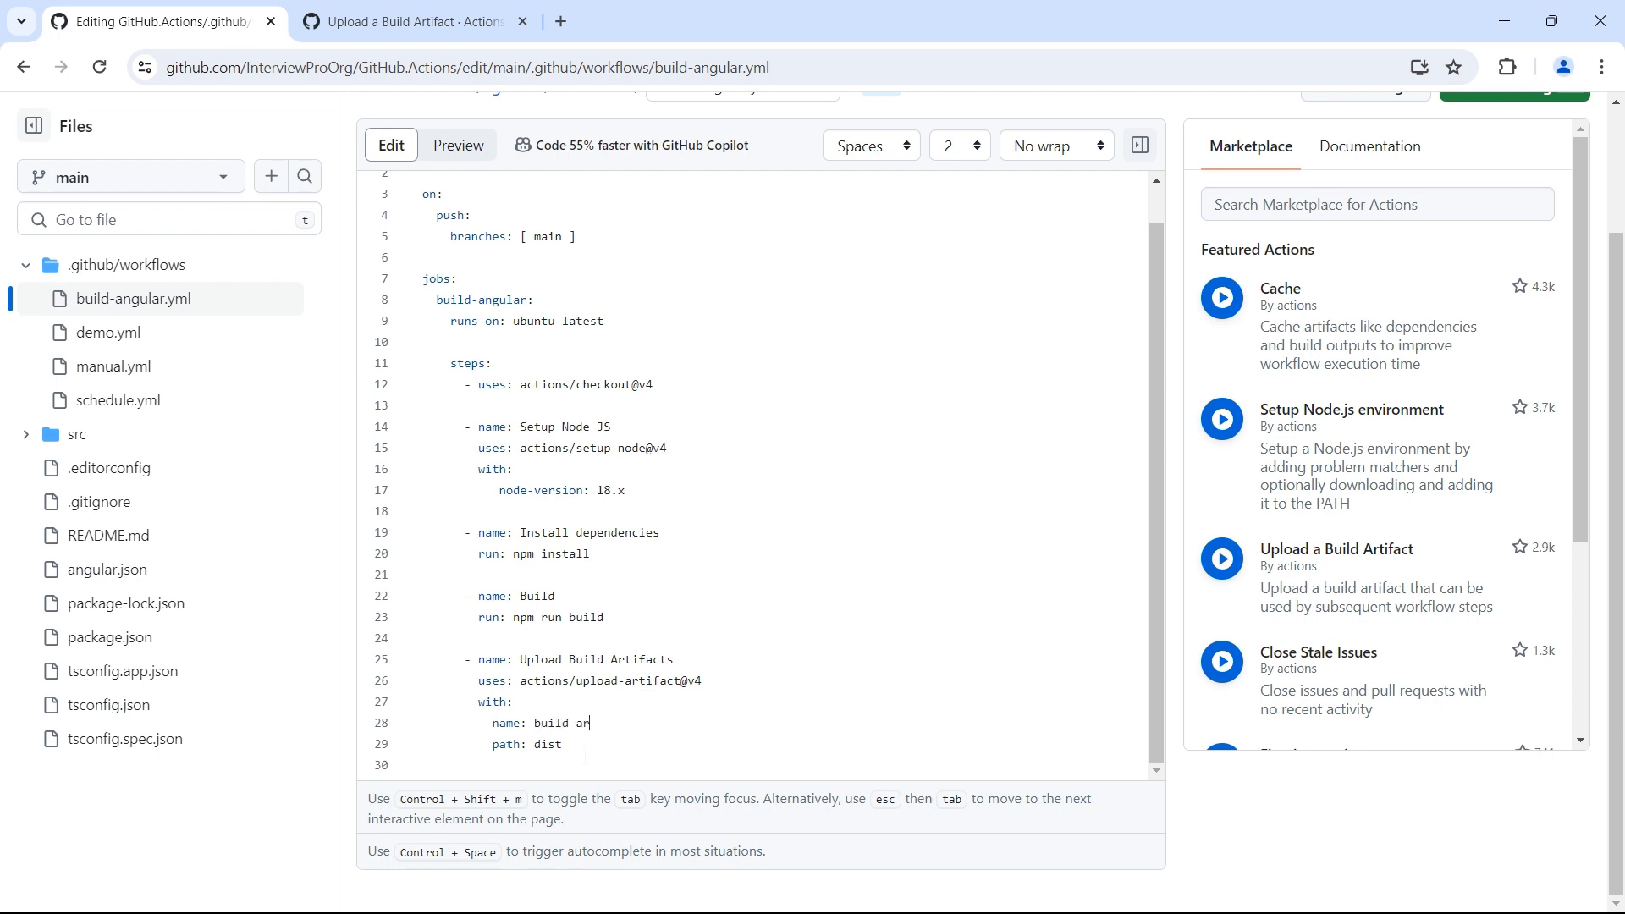
type("tifact")
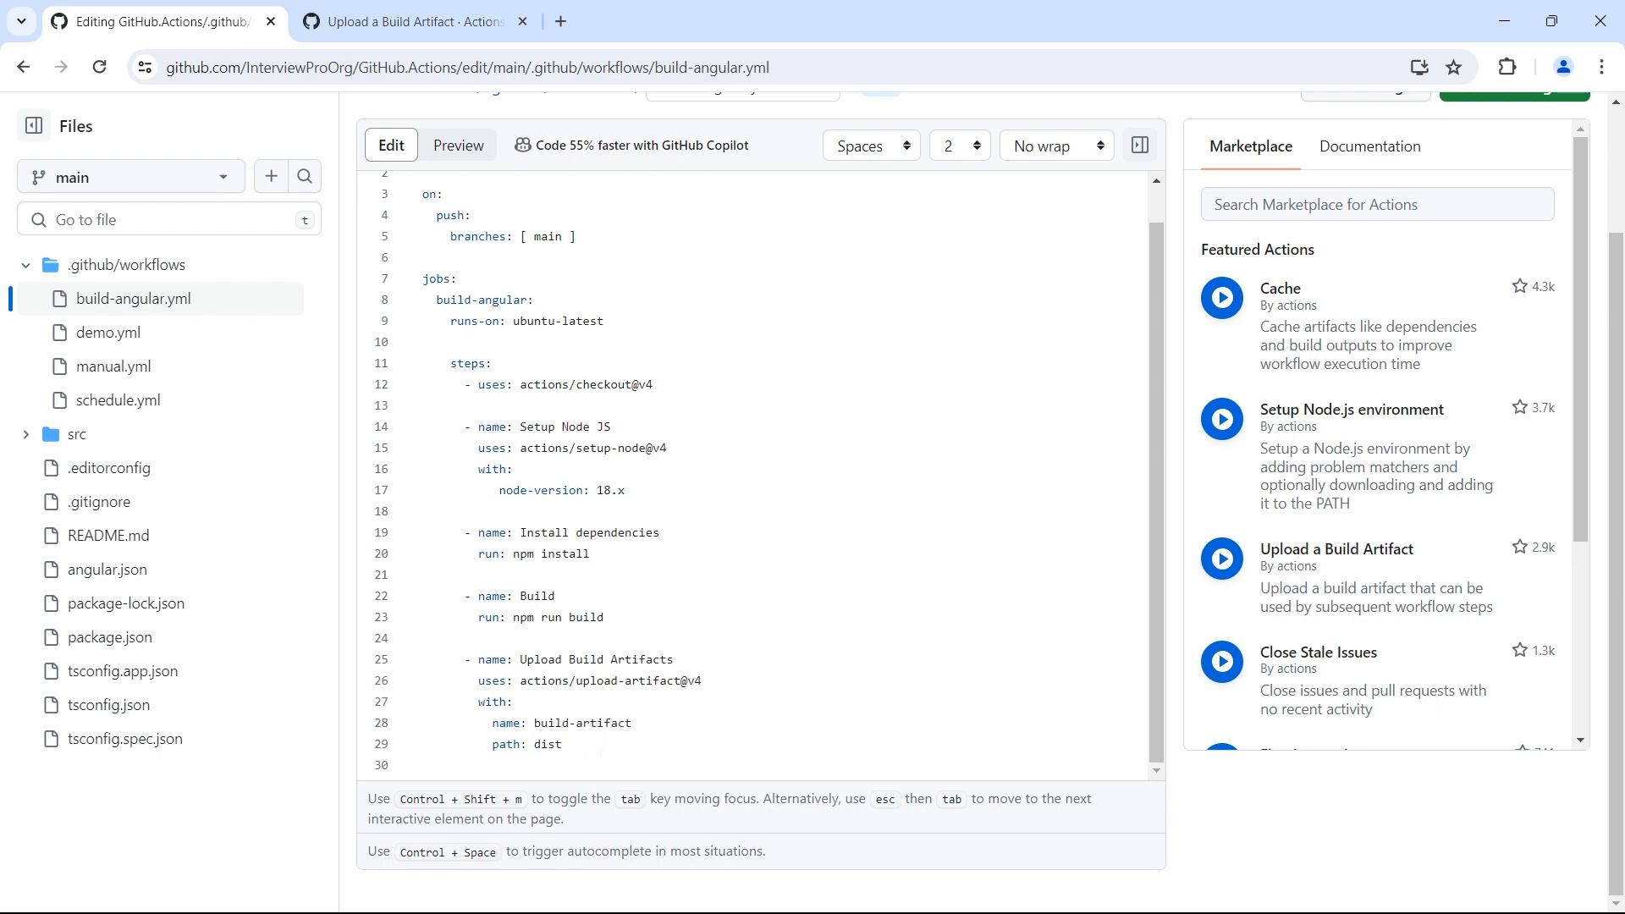
double_click(549, 744)
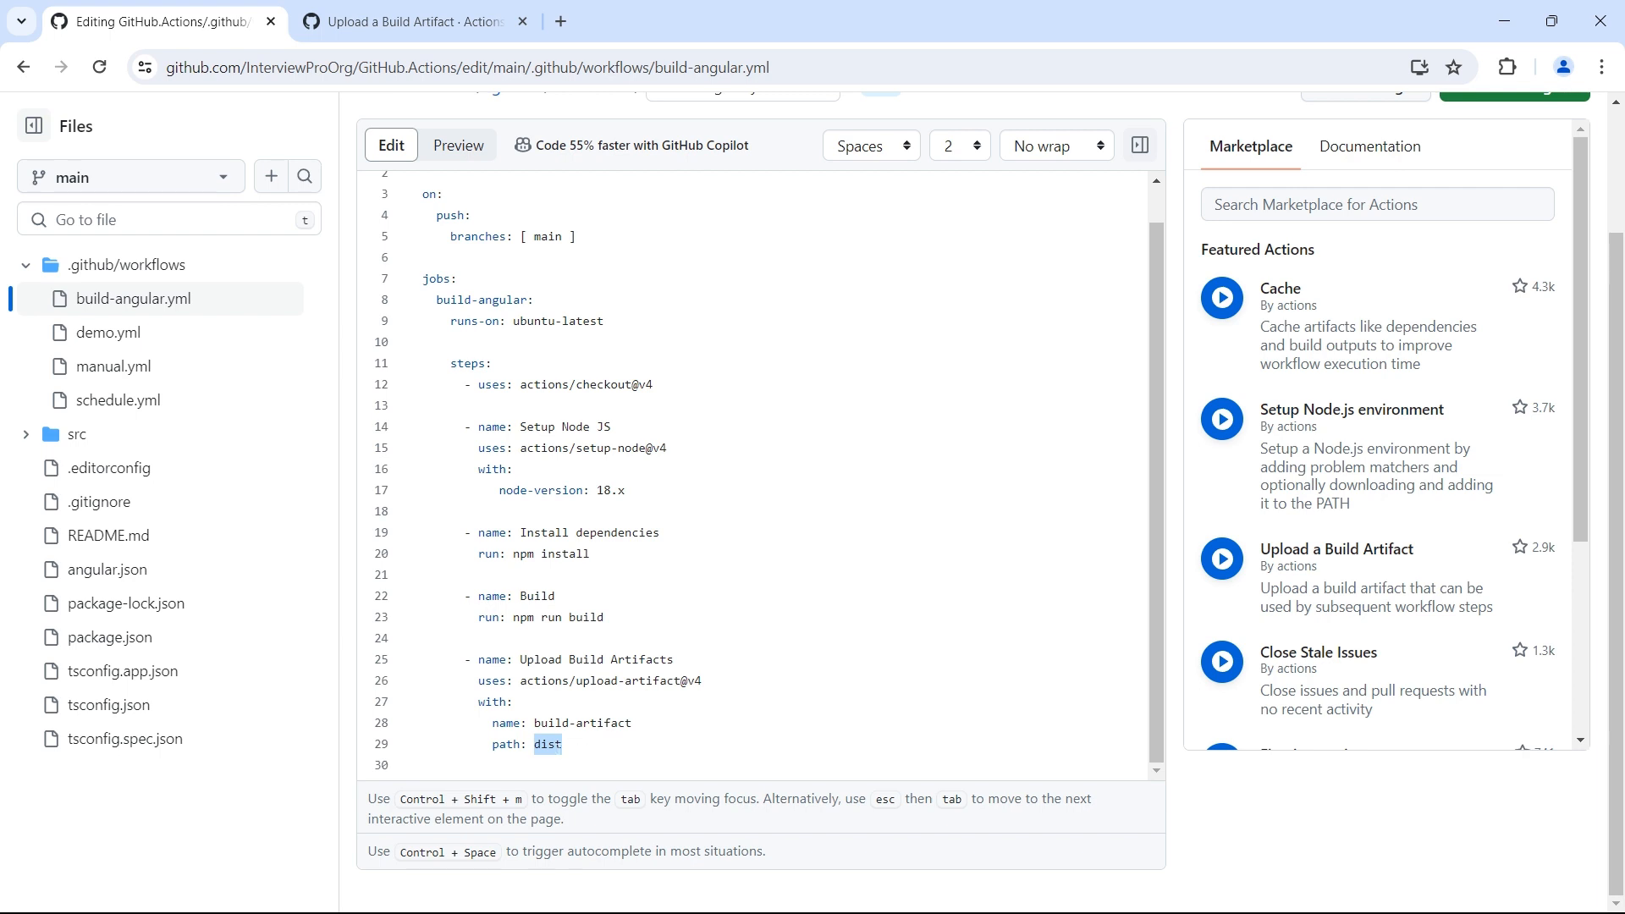
Commit the edited build-angular.yml to main as 'Update build-angular.yml'.
left_click(538, 722)
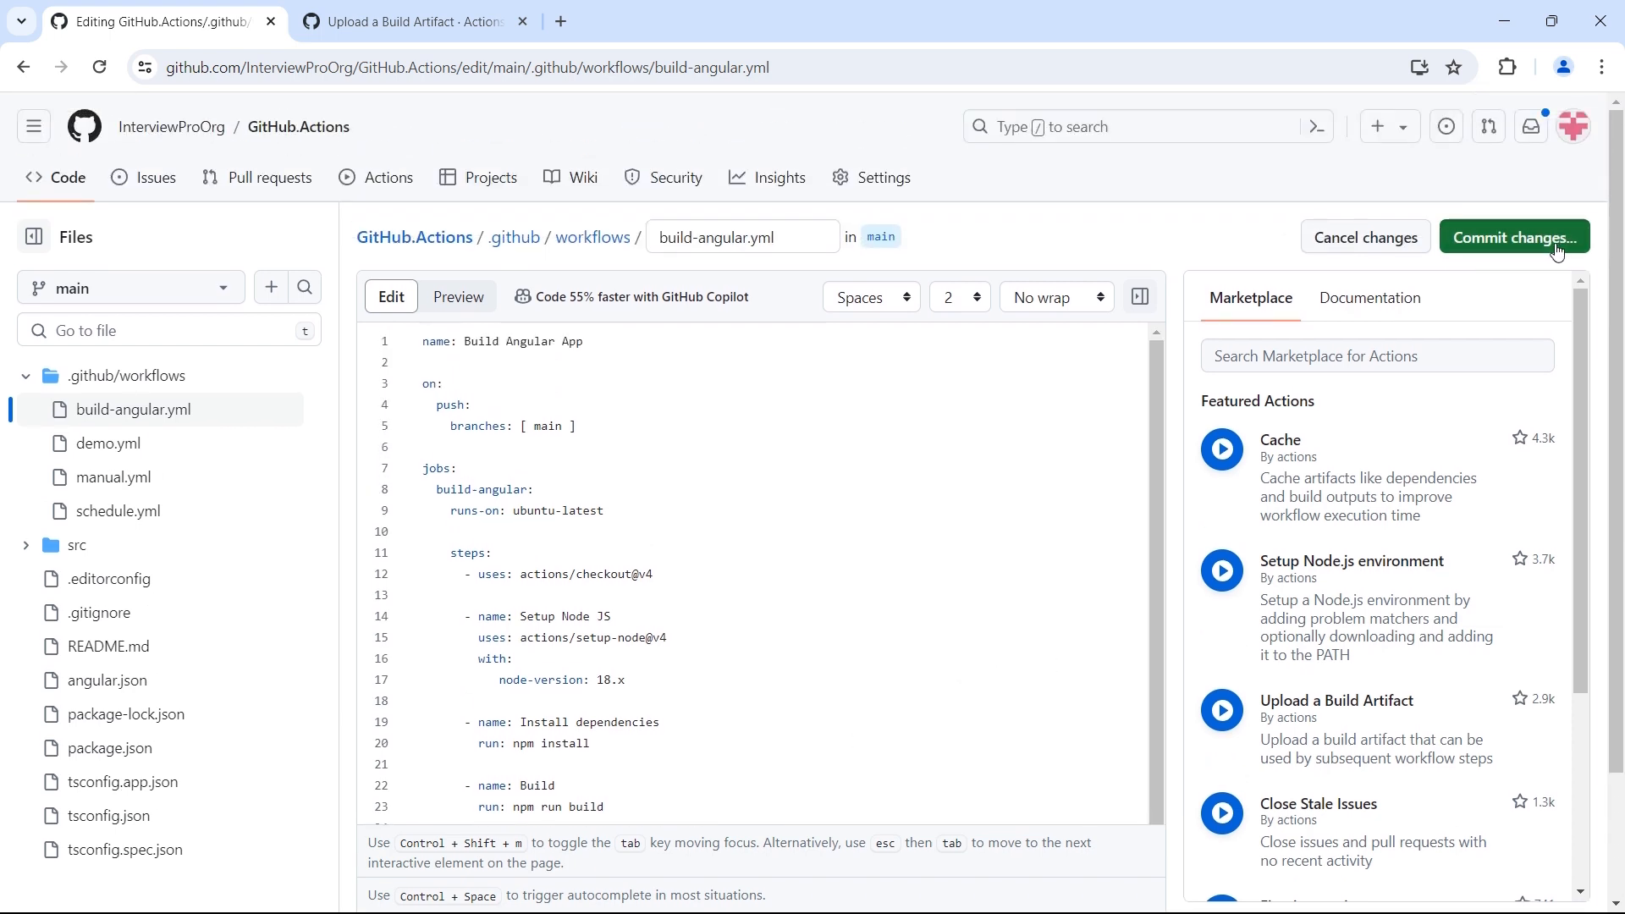
left_click(1513, 237)
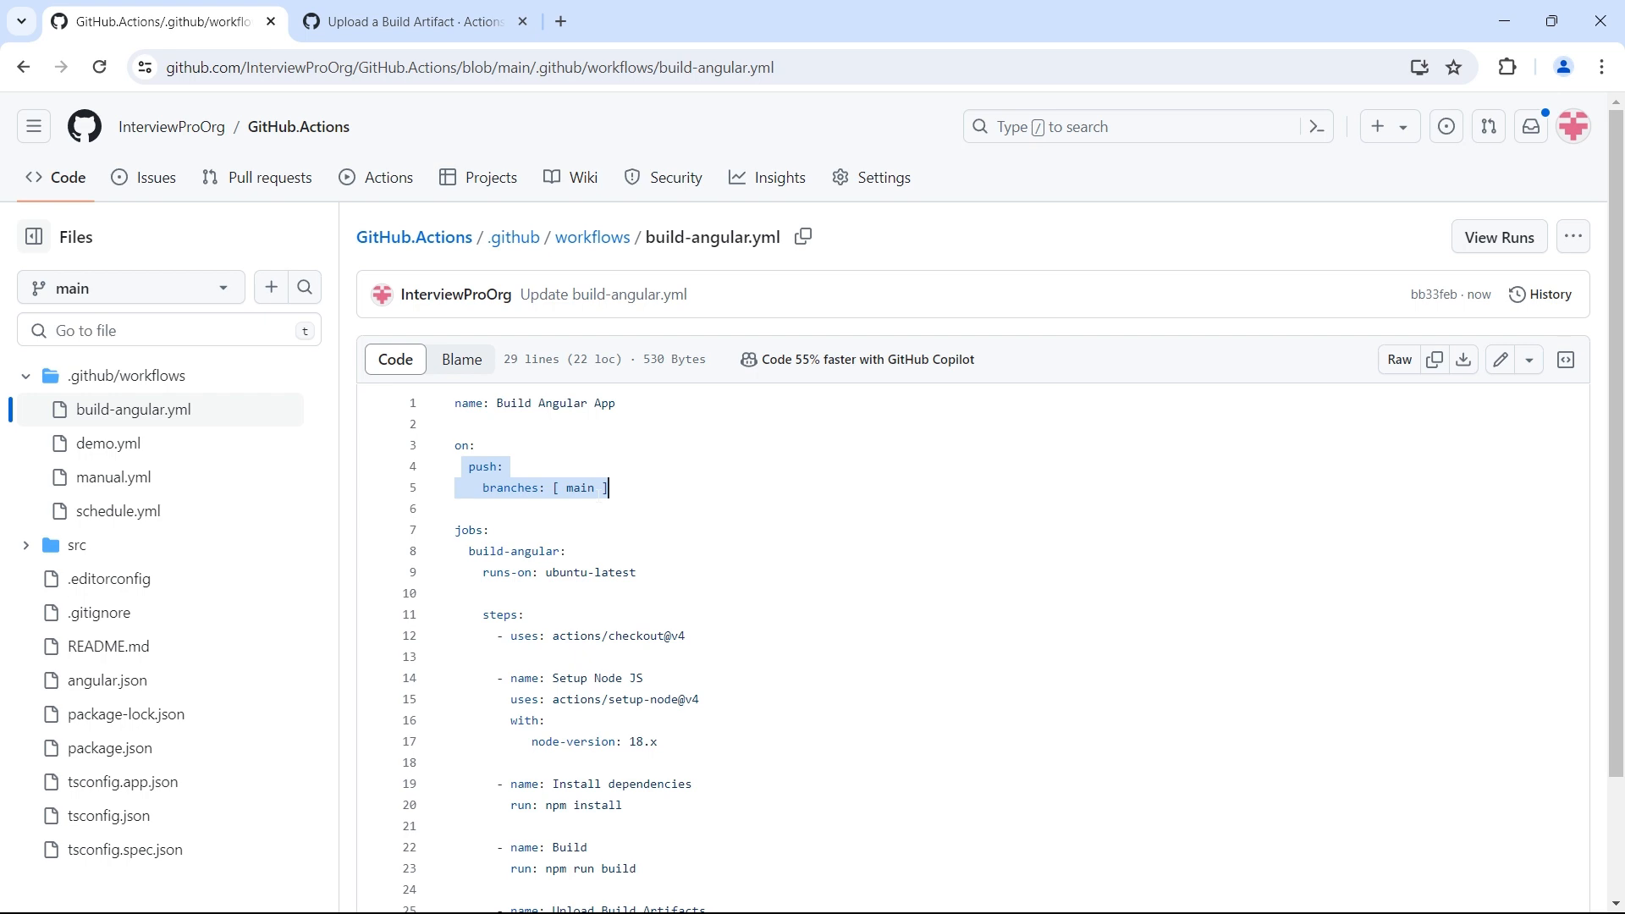
mouse_move(387, 190)
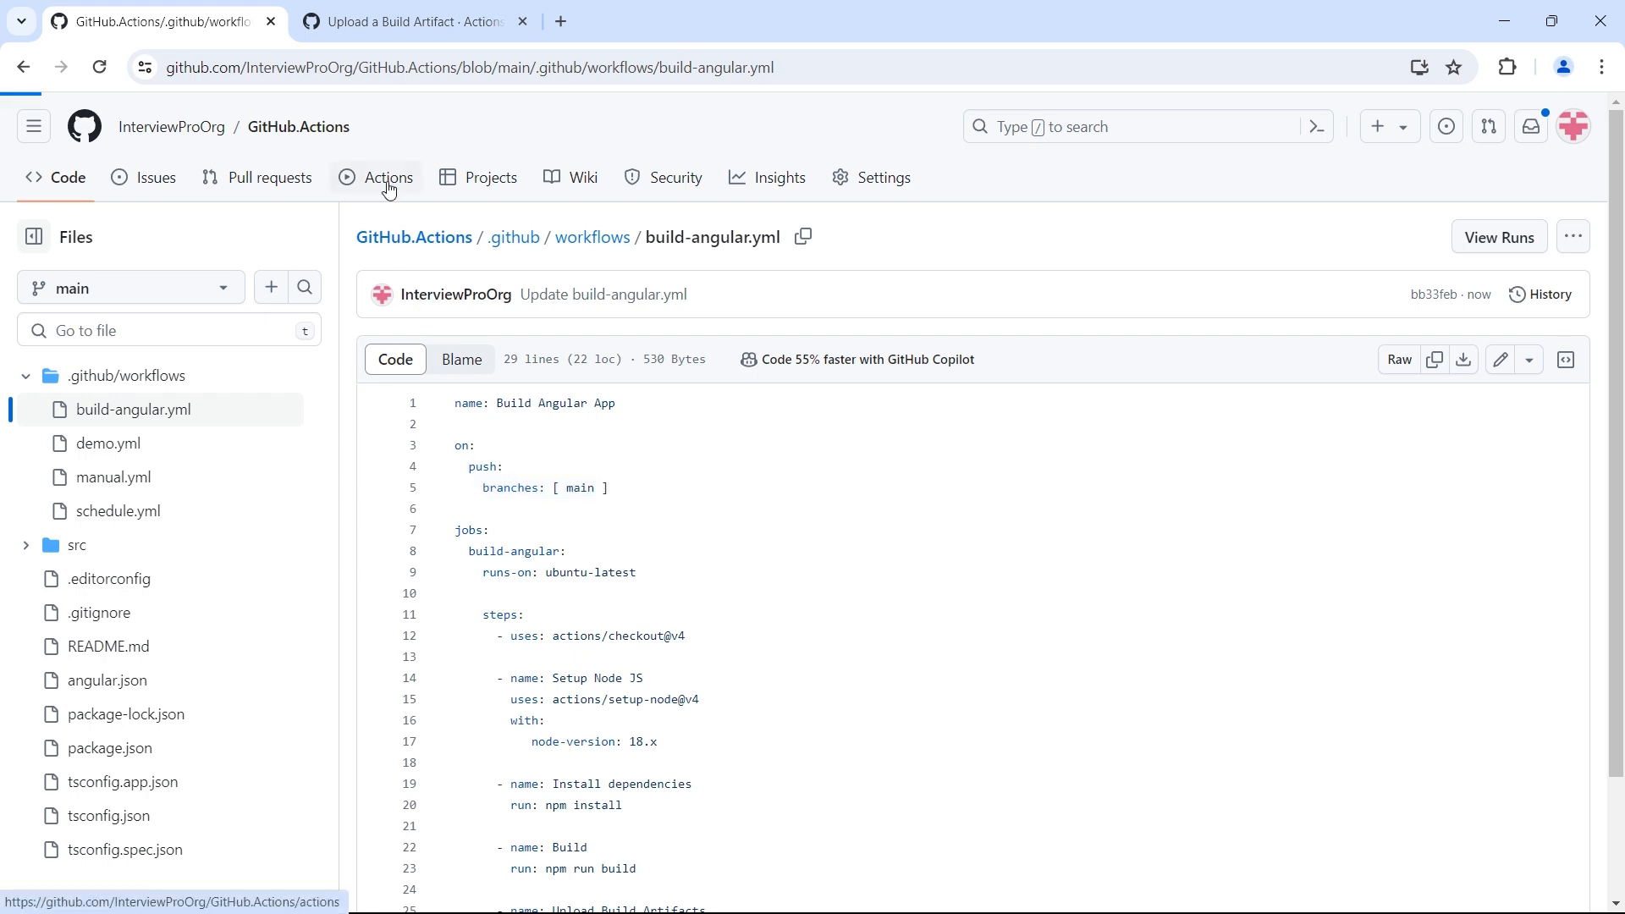
Open the Build Angular App's in-progress Update build-angular.yml run and follow the build-angular job's live log.
left_click(386, 177)
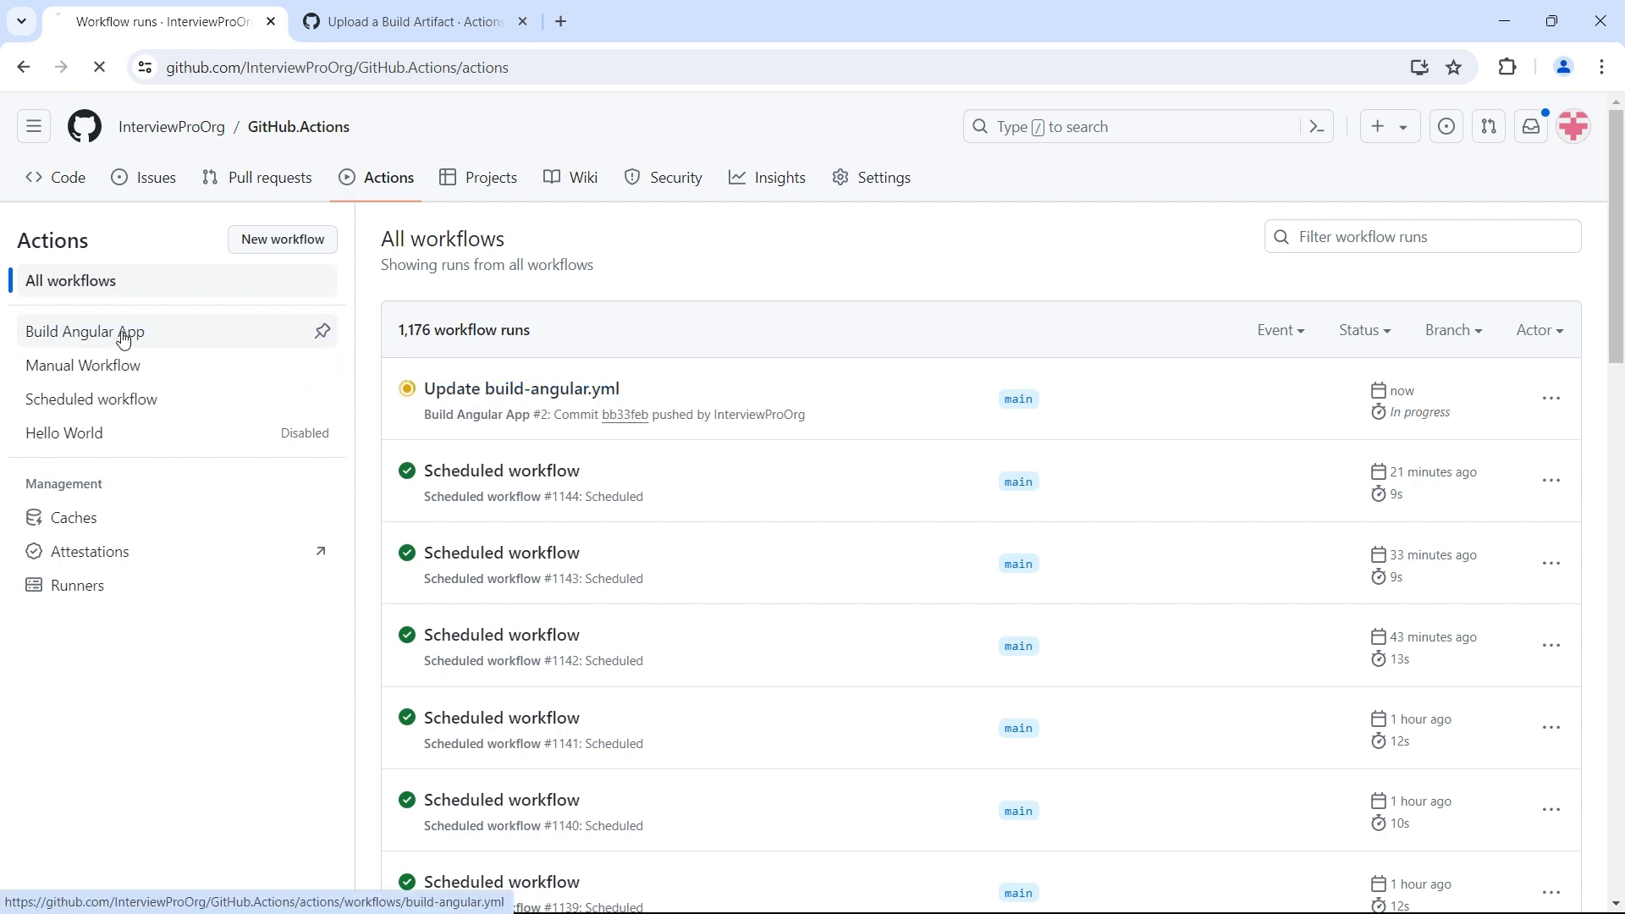
left_click(87, 331)
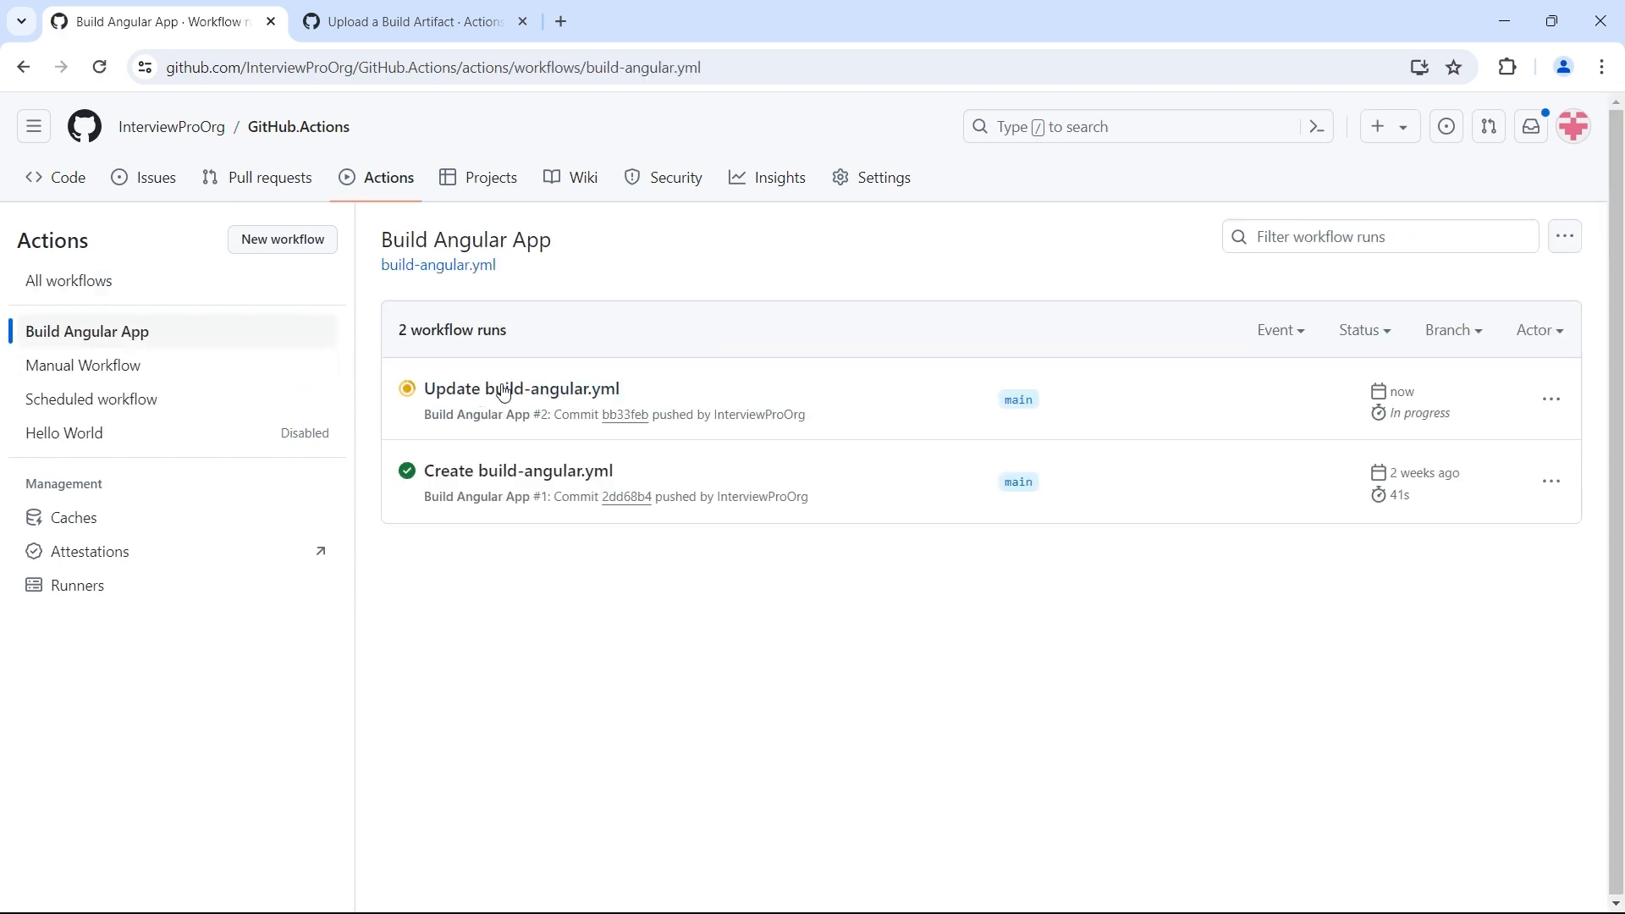
left_click(511, 389)
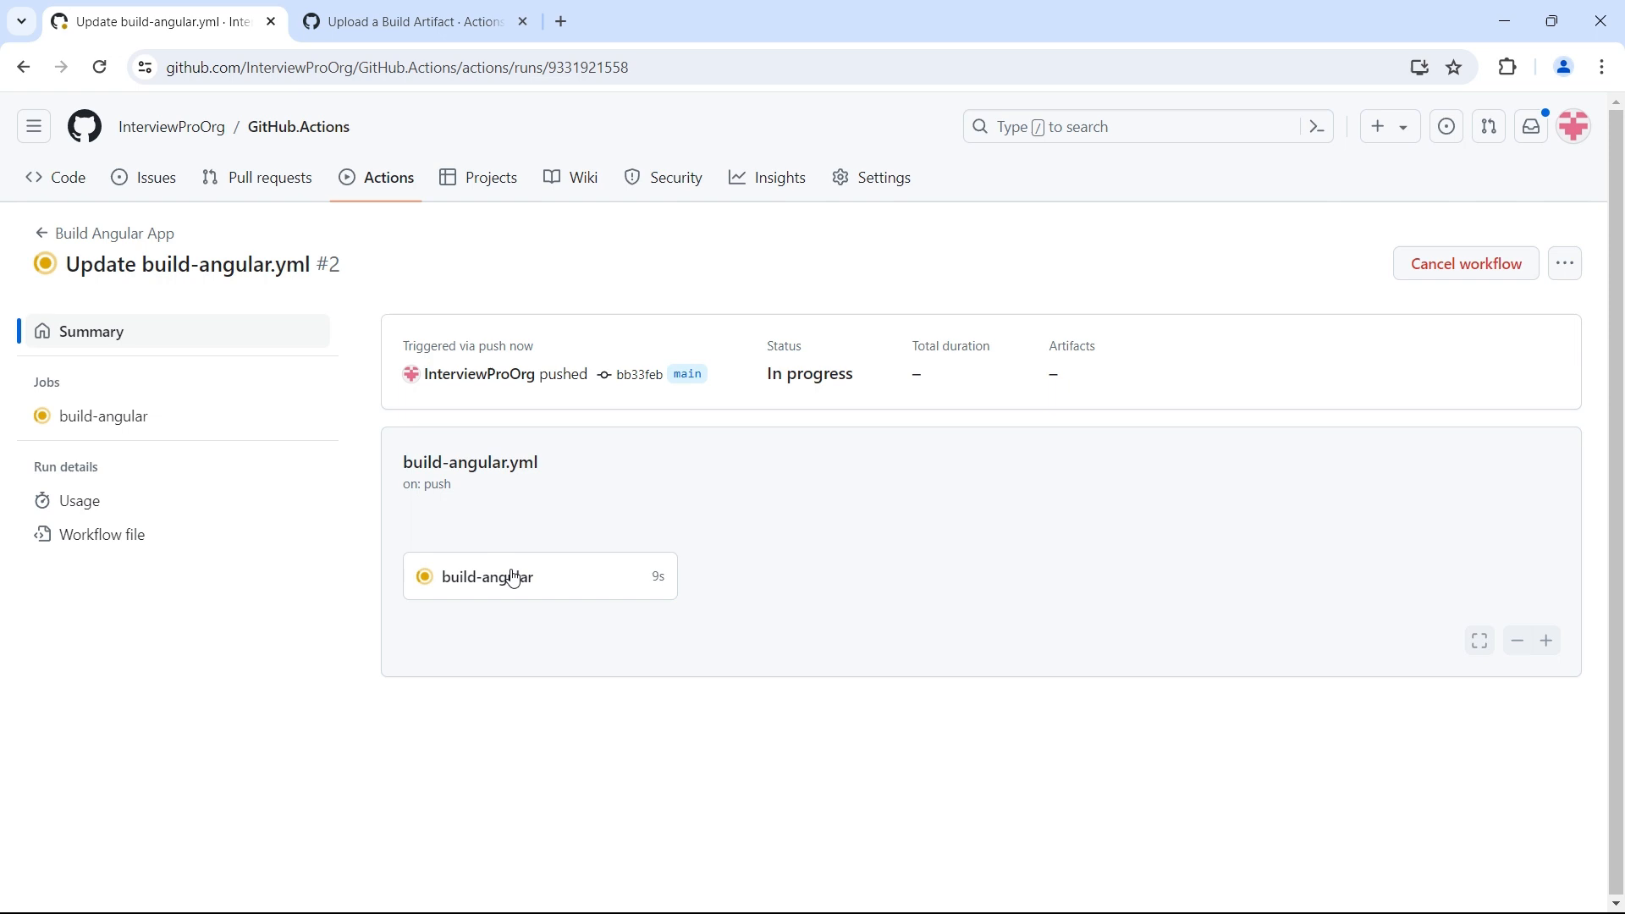
left_click(485, 575)
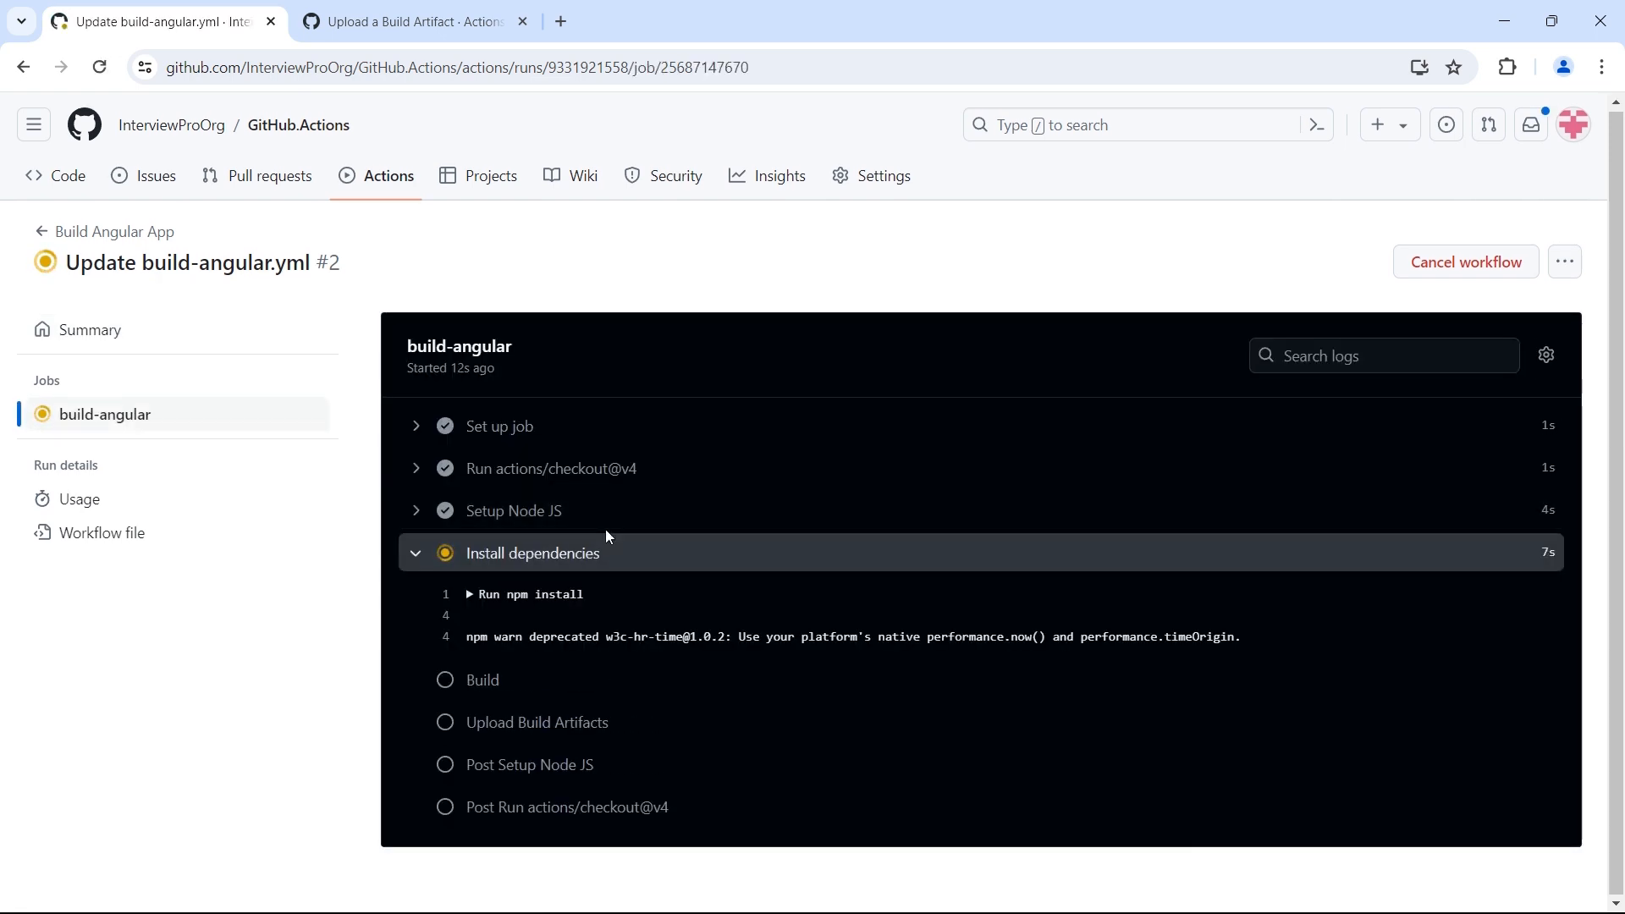
scroll("down", 3)
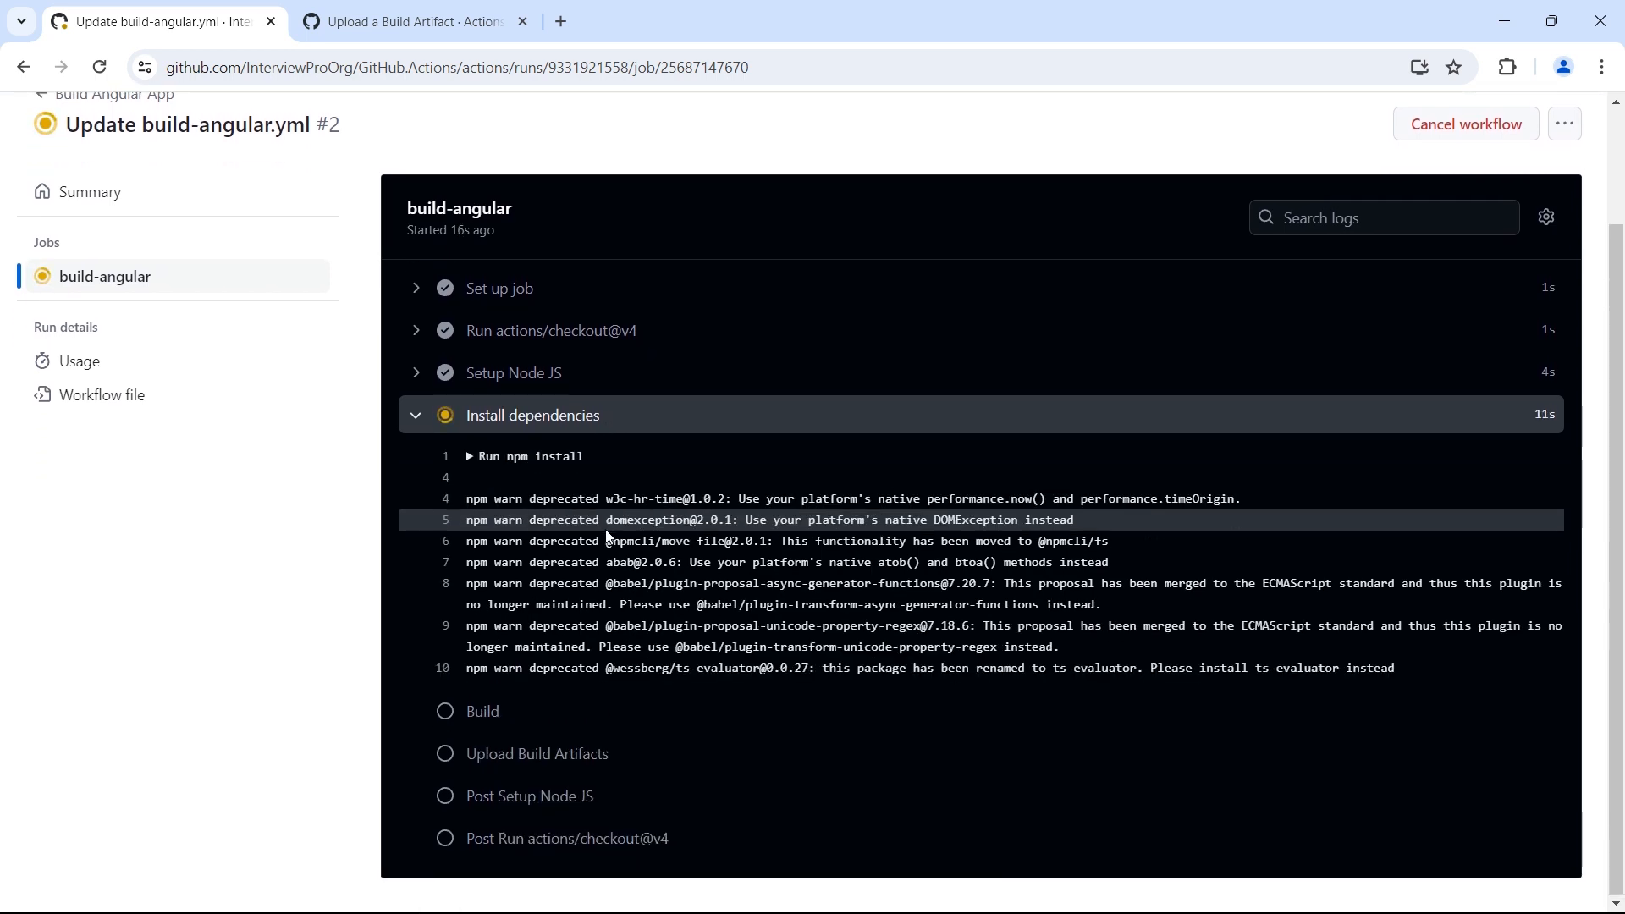
scroll("down", 3)
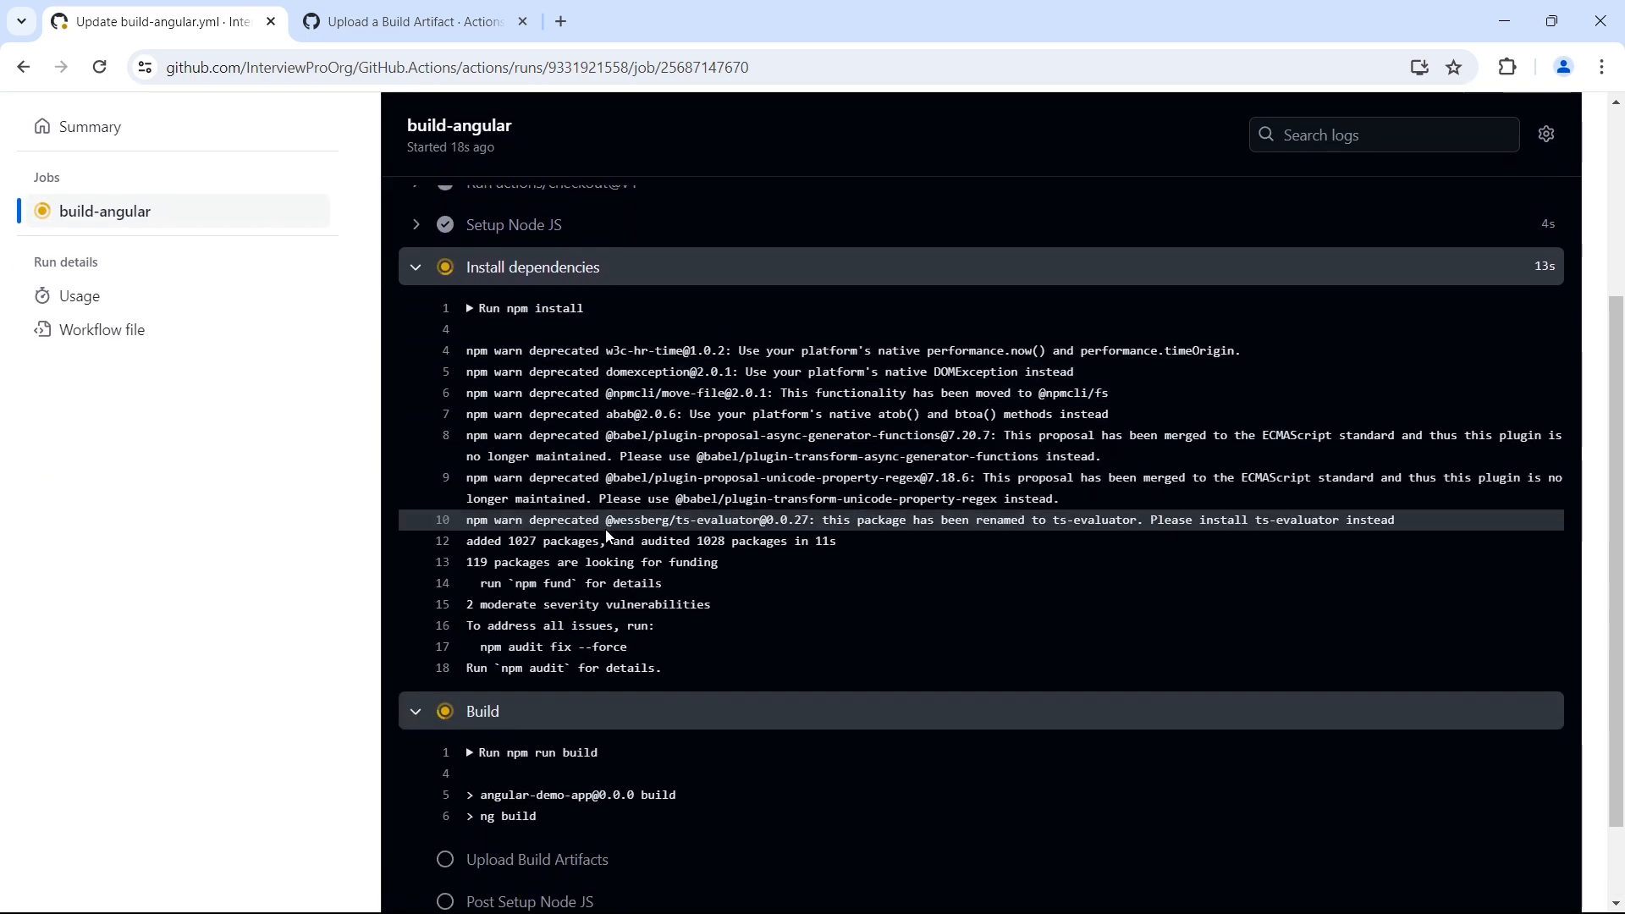
scroll("down", 3)
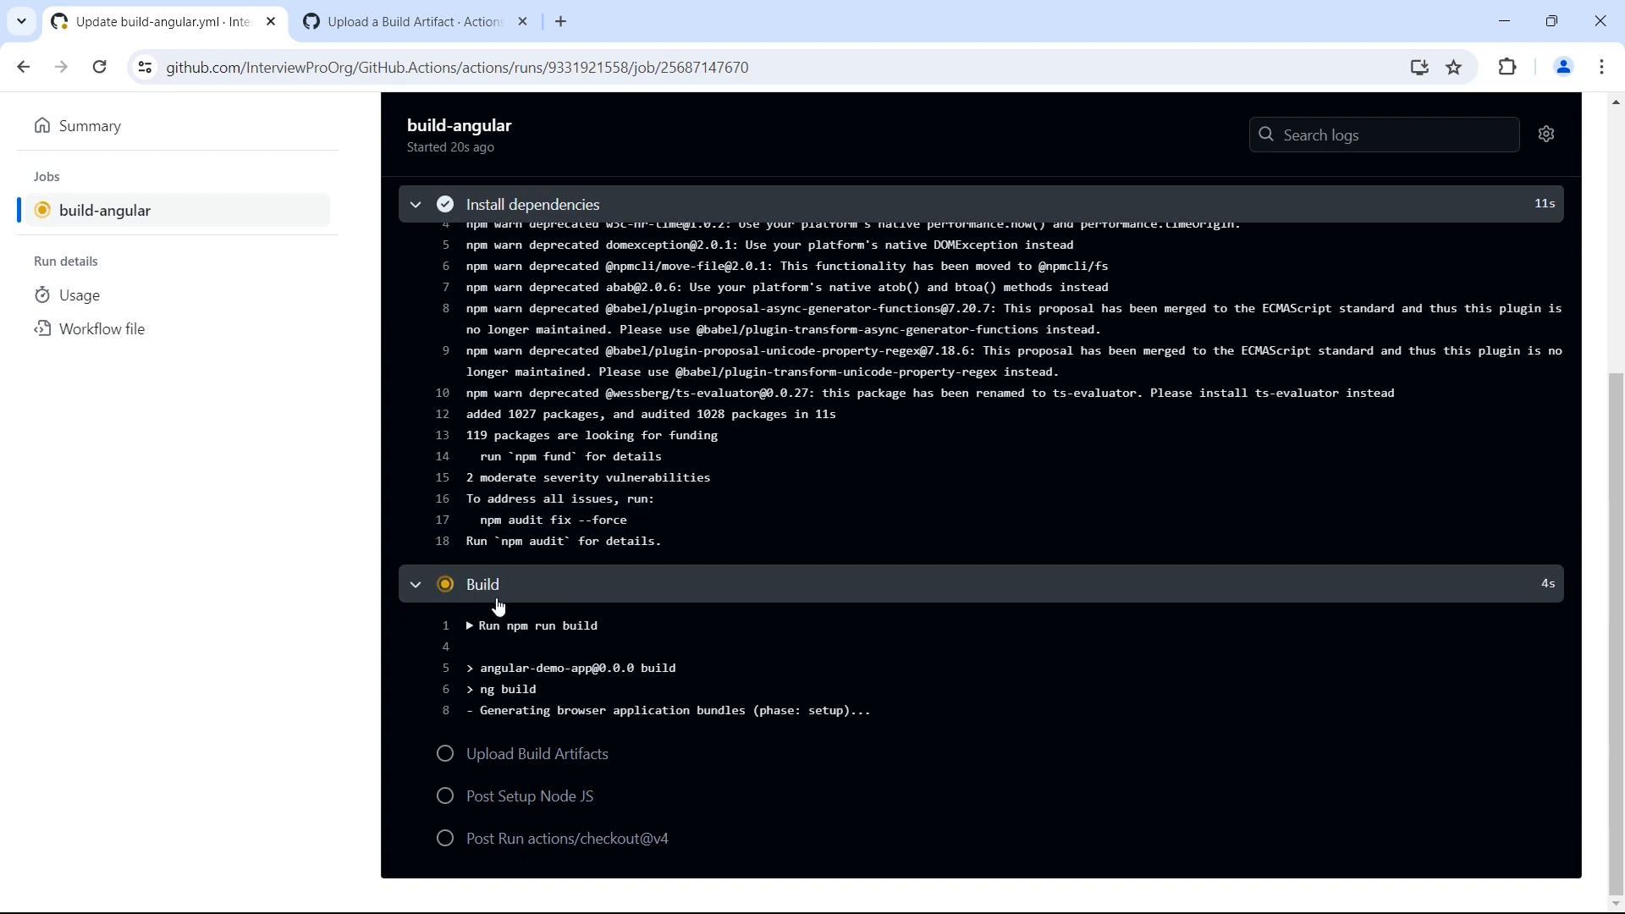
mouse_move(577, 607)
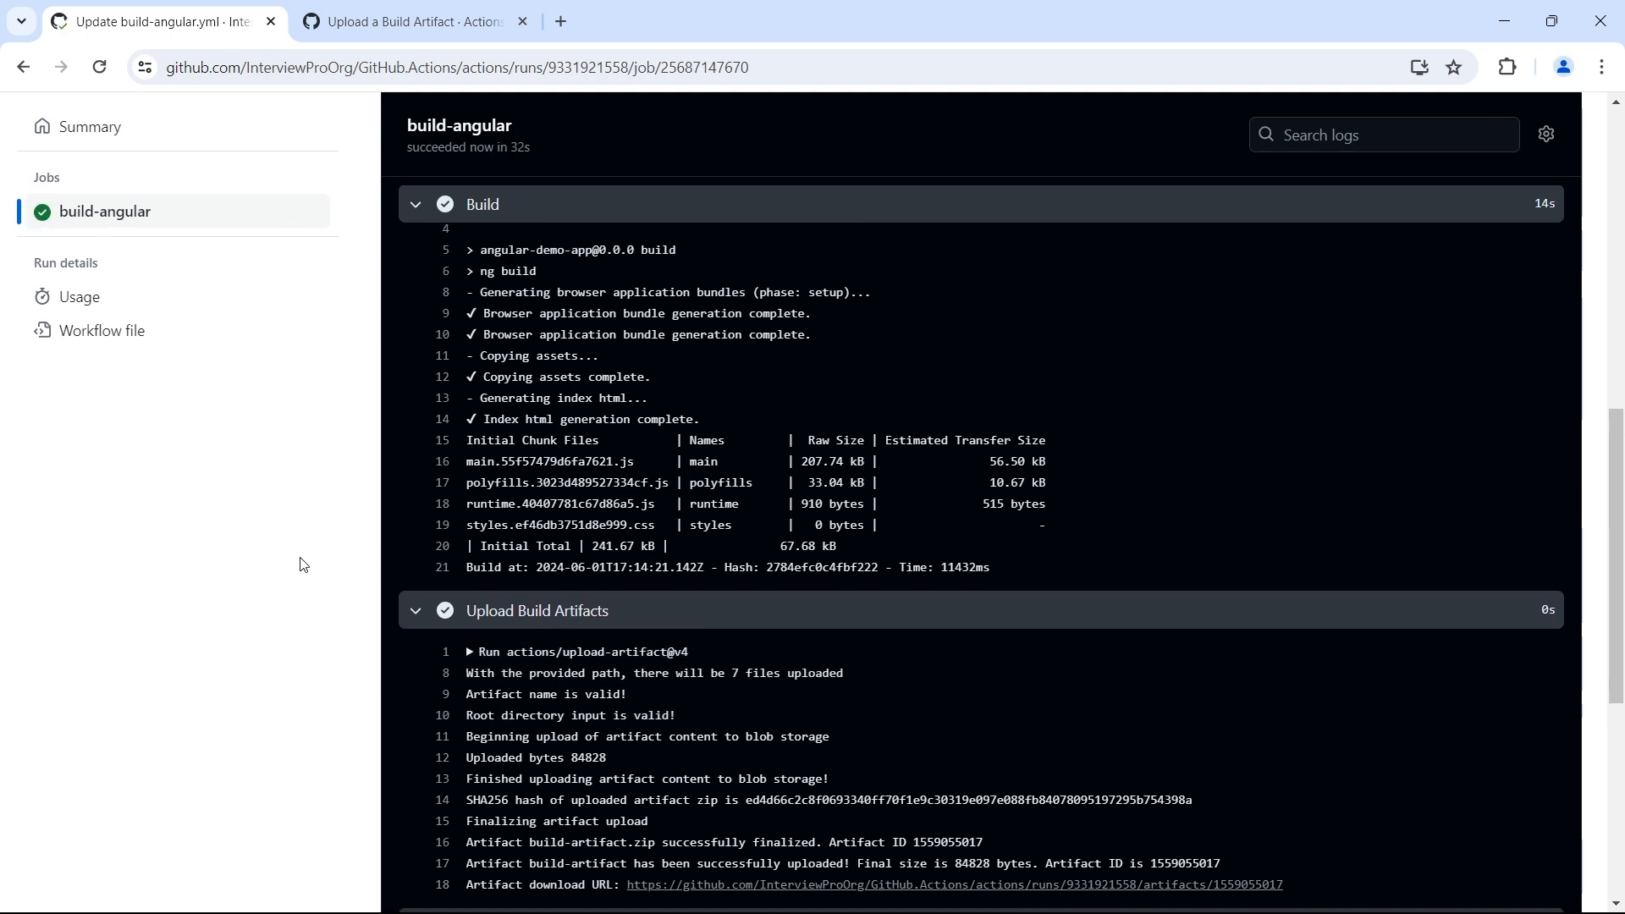
Review the Upload Build Artifacts log showing build-artifact.zip finalized with its download URL.
scroll("down", 3)
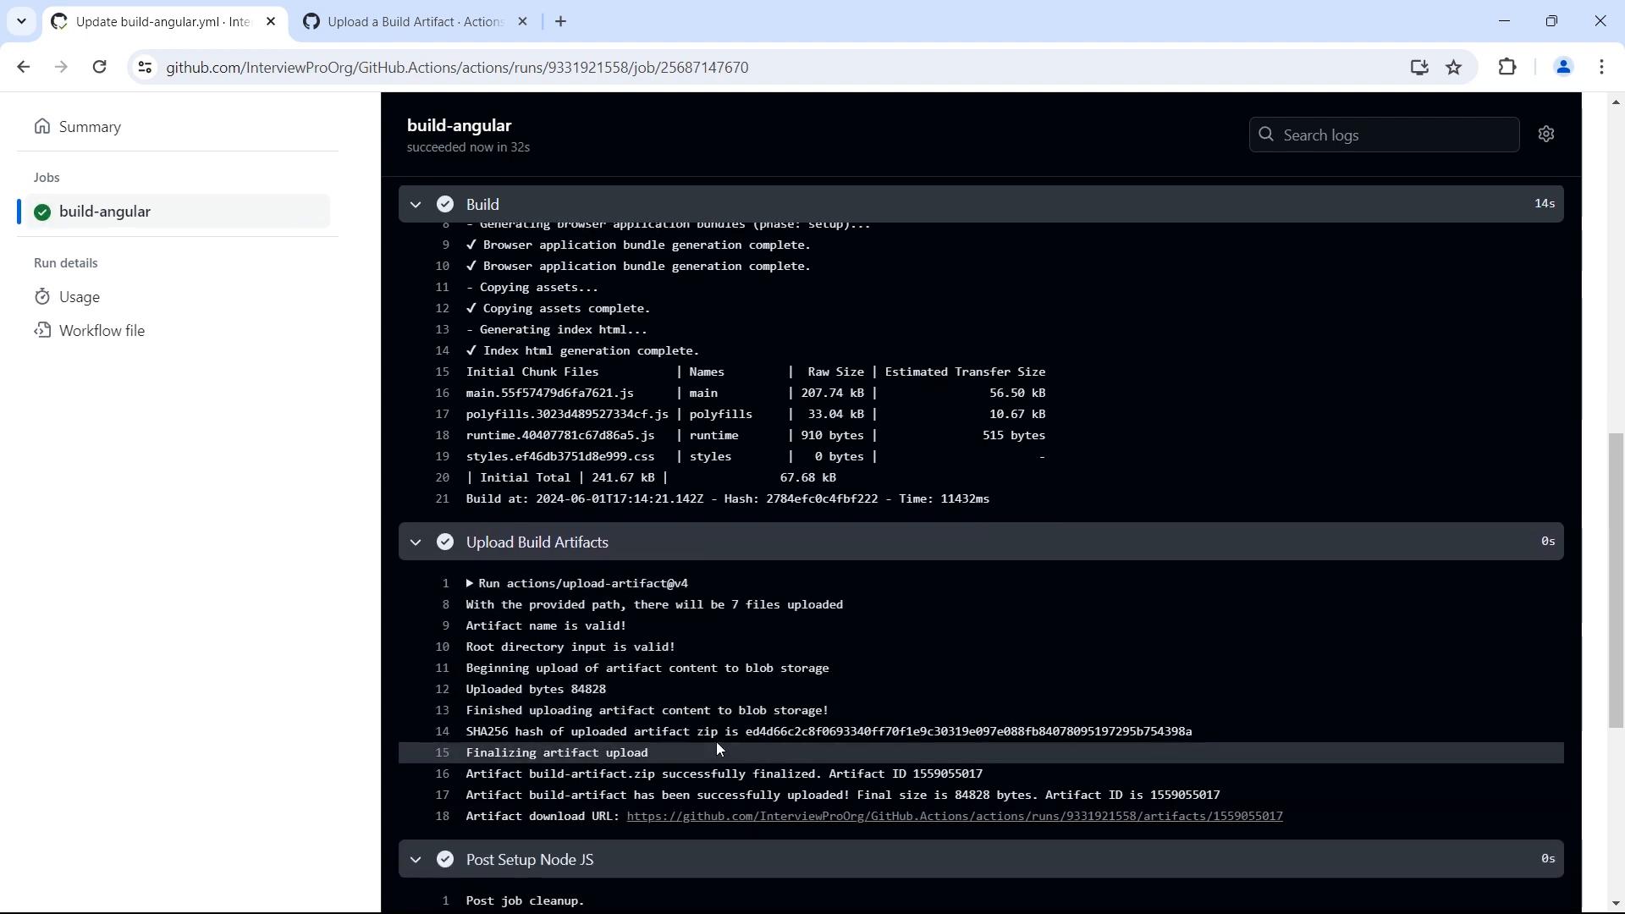
mouse_move(647, 768)
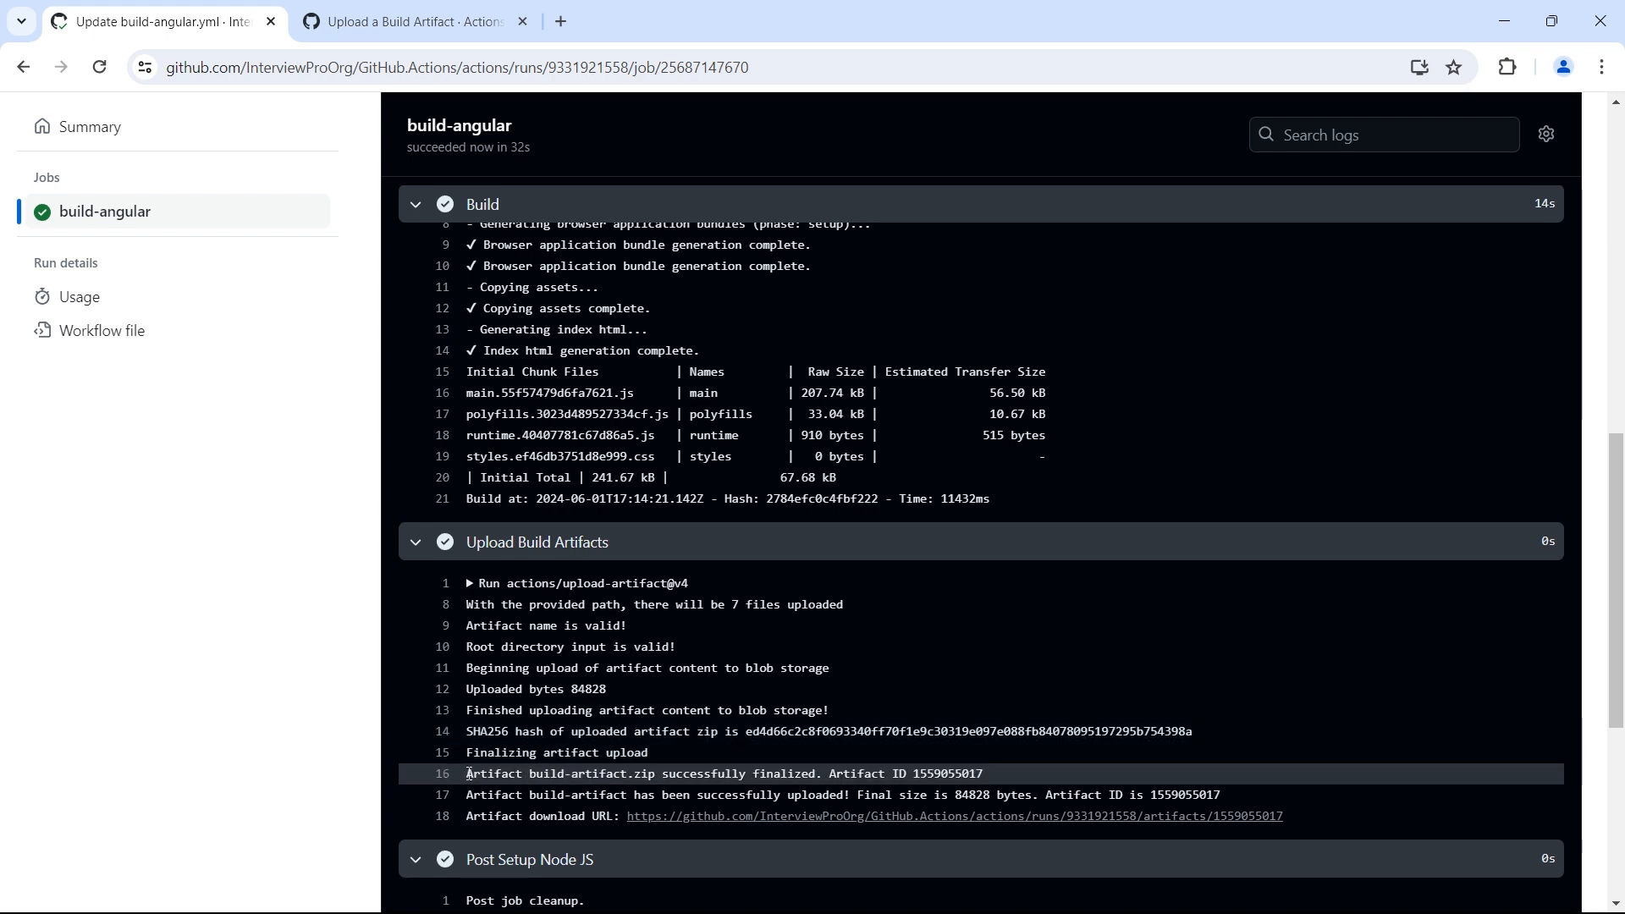
left_click_drag(467, 774, 623, 774)
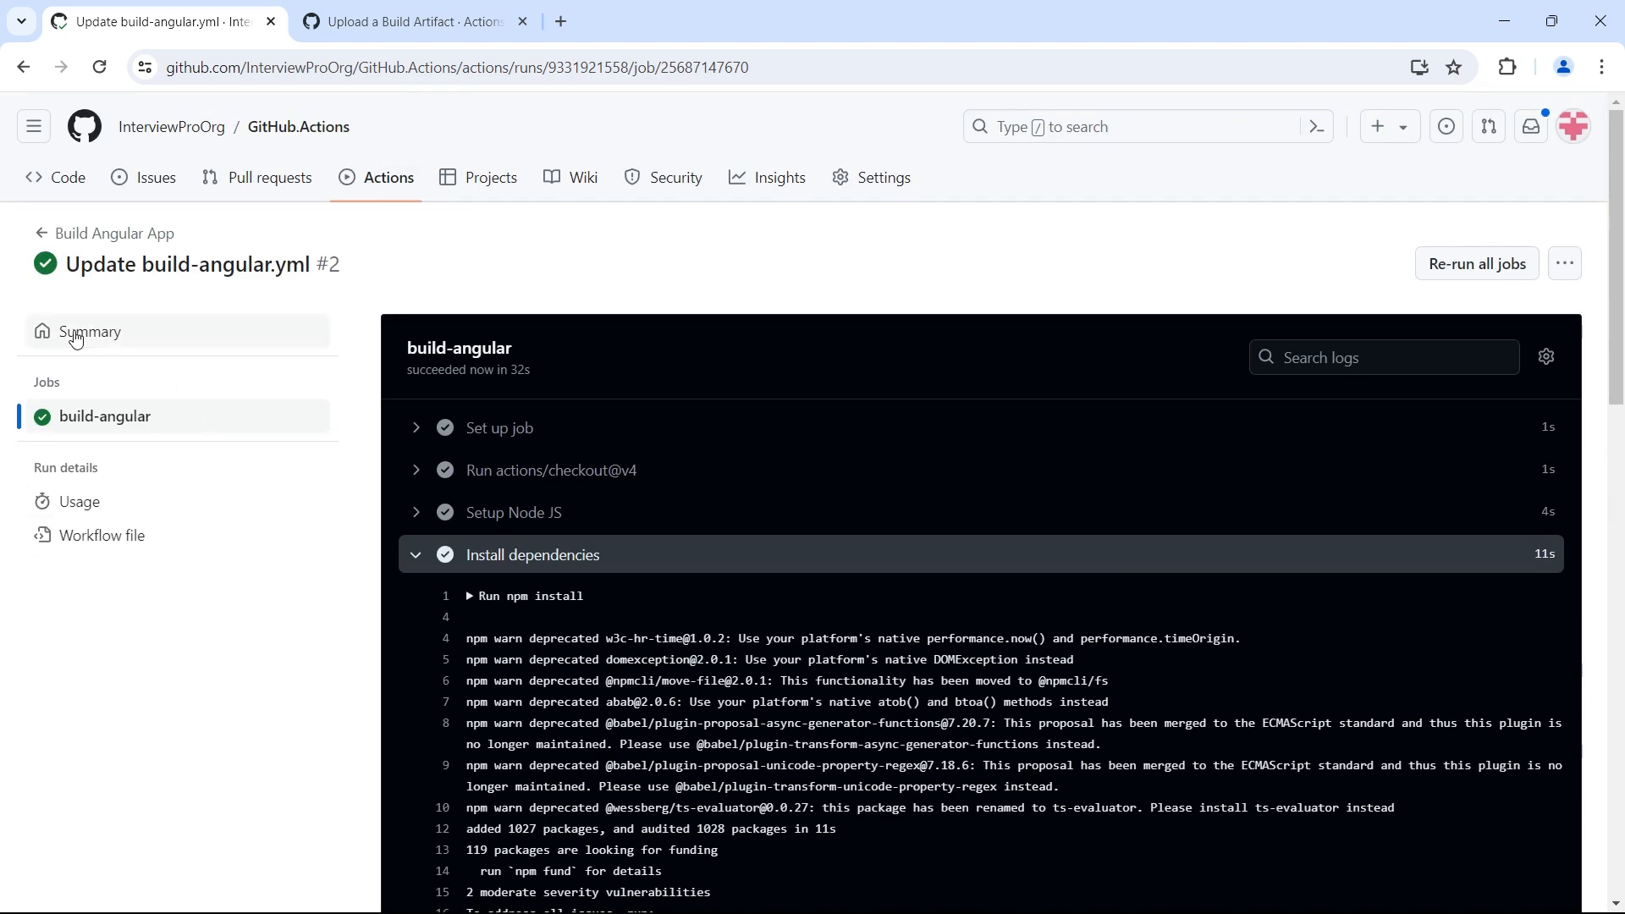
mouse_move(447, 269)
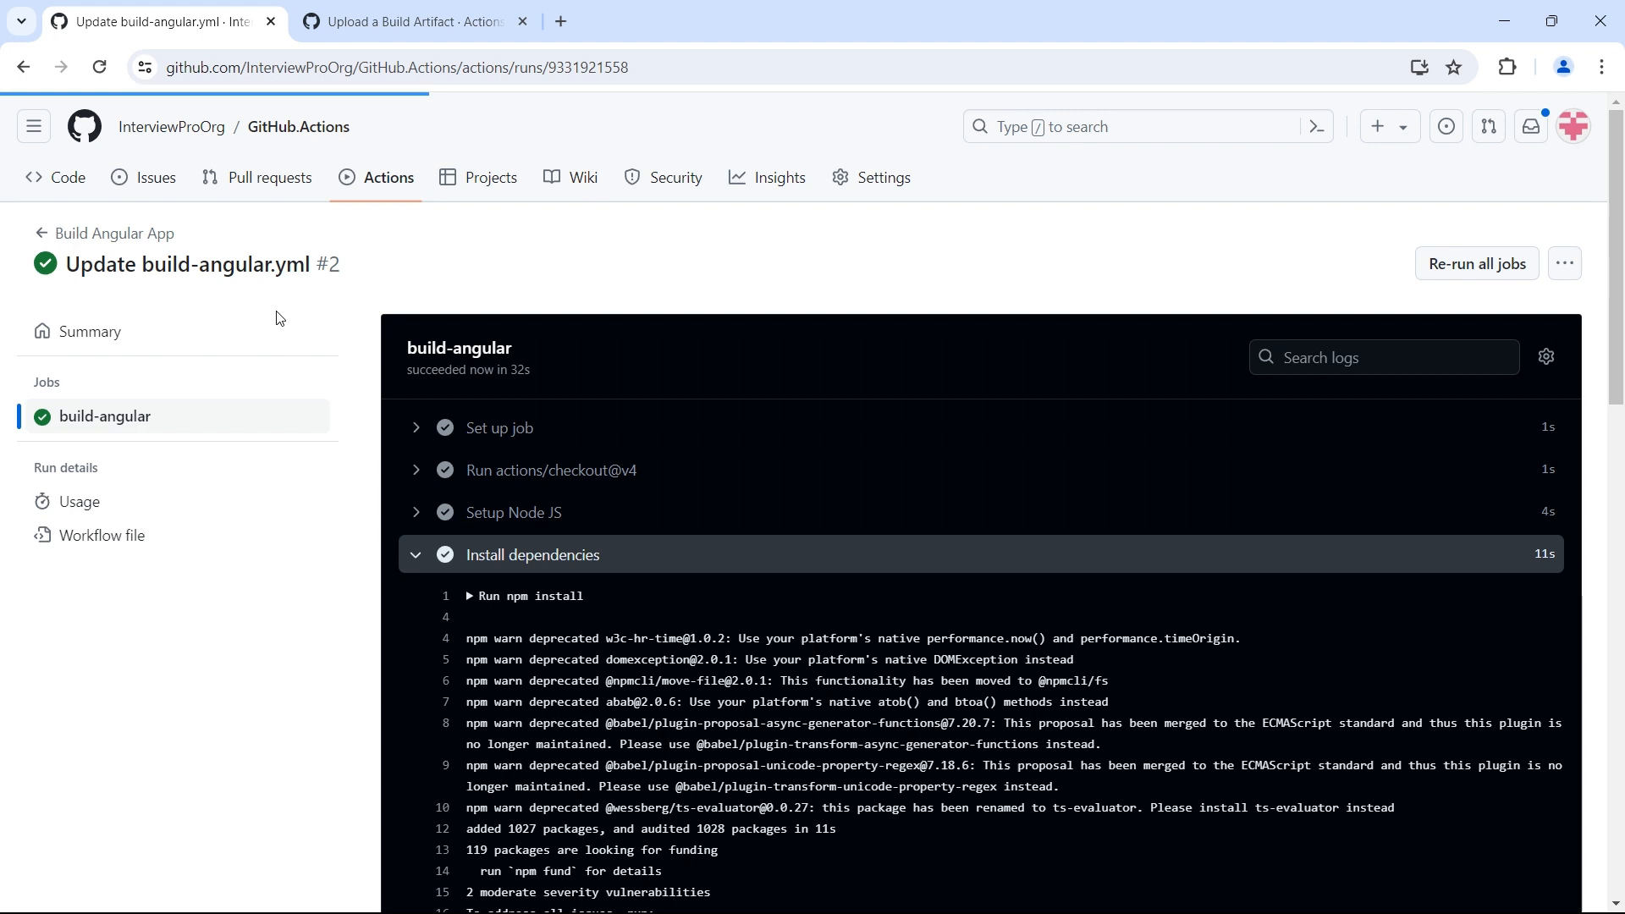
Return to the run Summary listing the build-artifact (82.8 KB) under Artifacts.
left_click(90, 332)
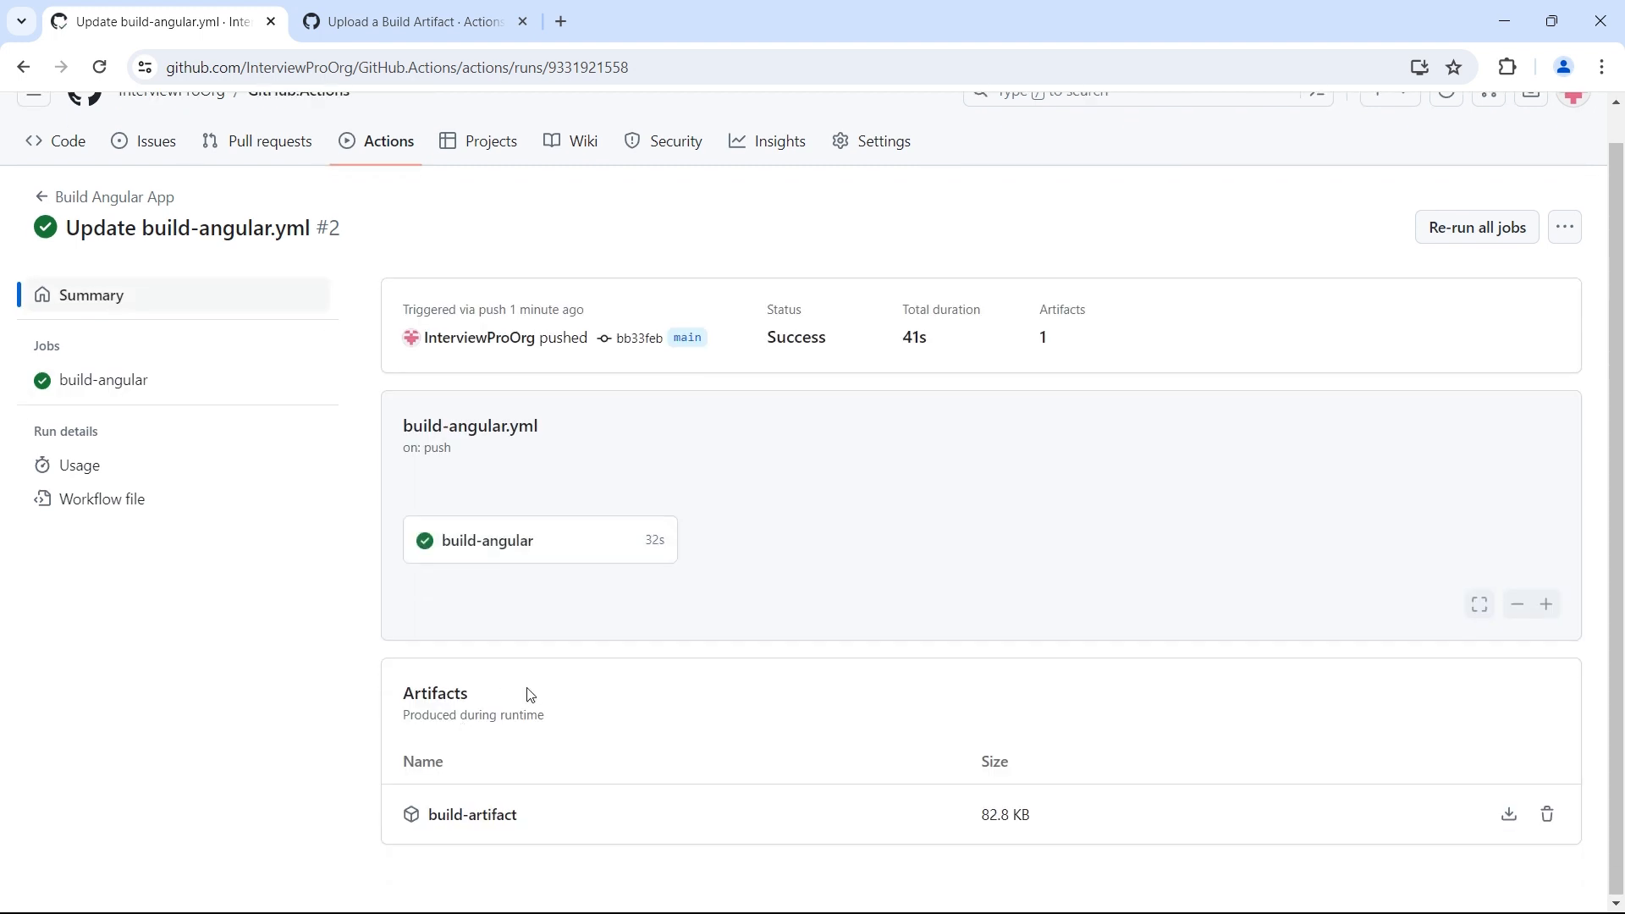
mouse_move(447, 823)
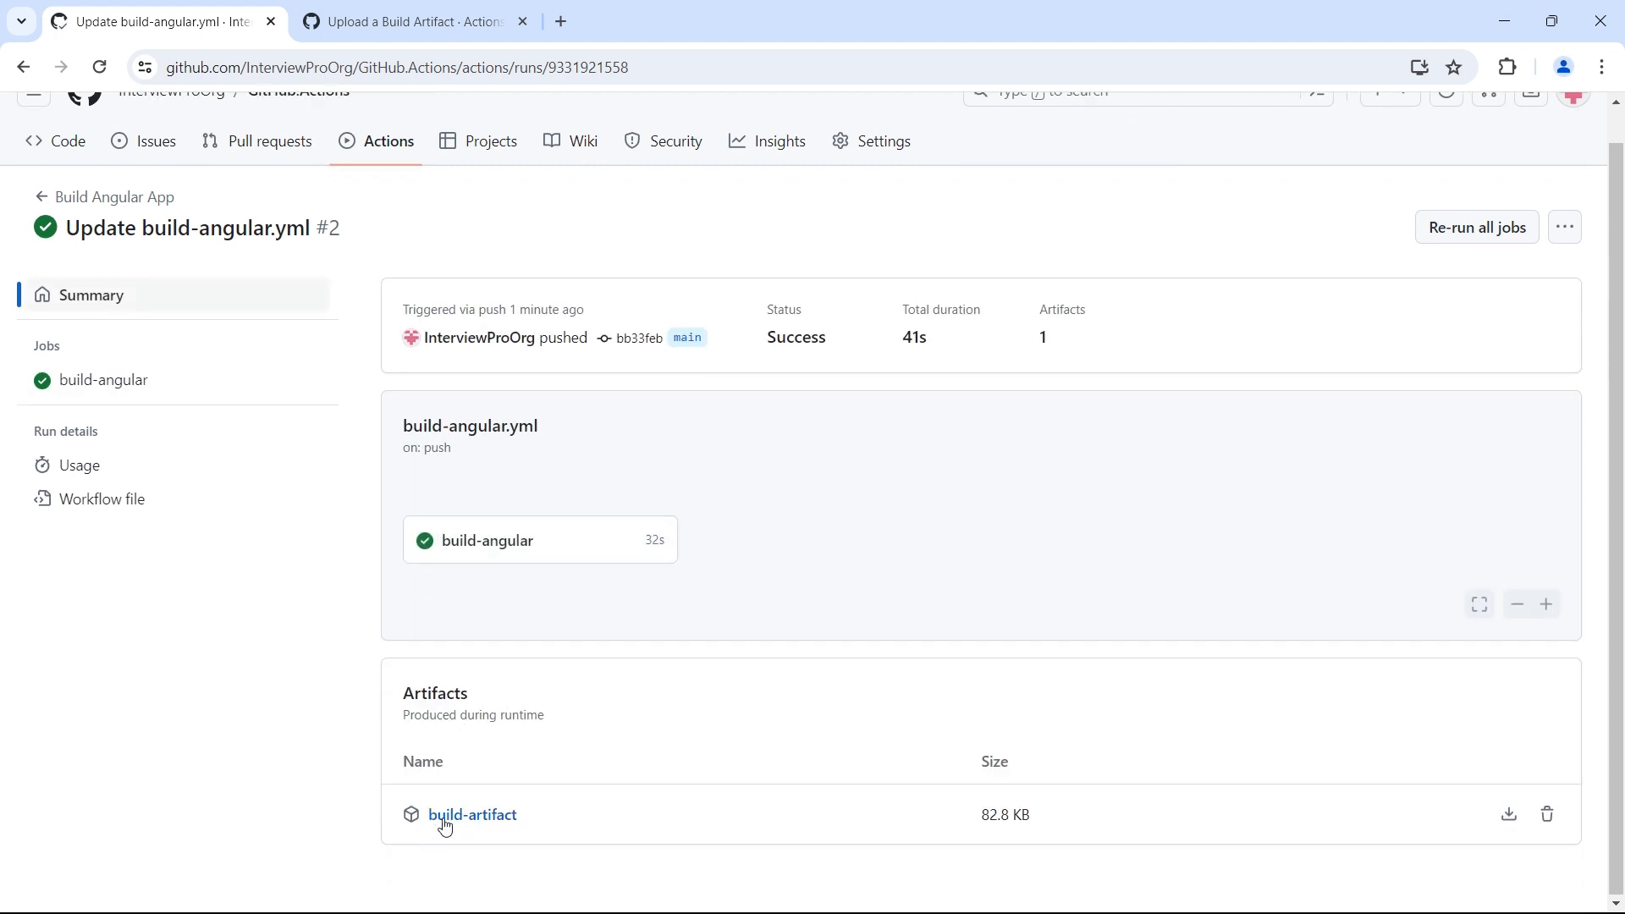
mouse_move(517, 824)
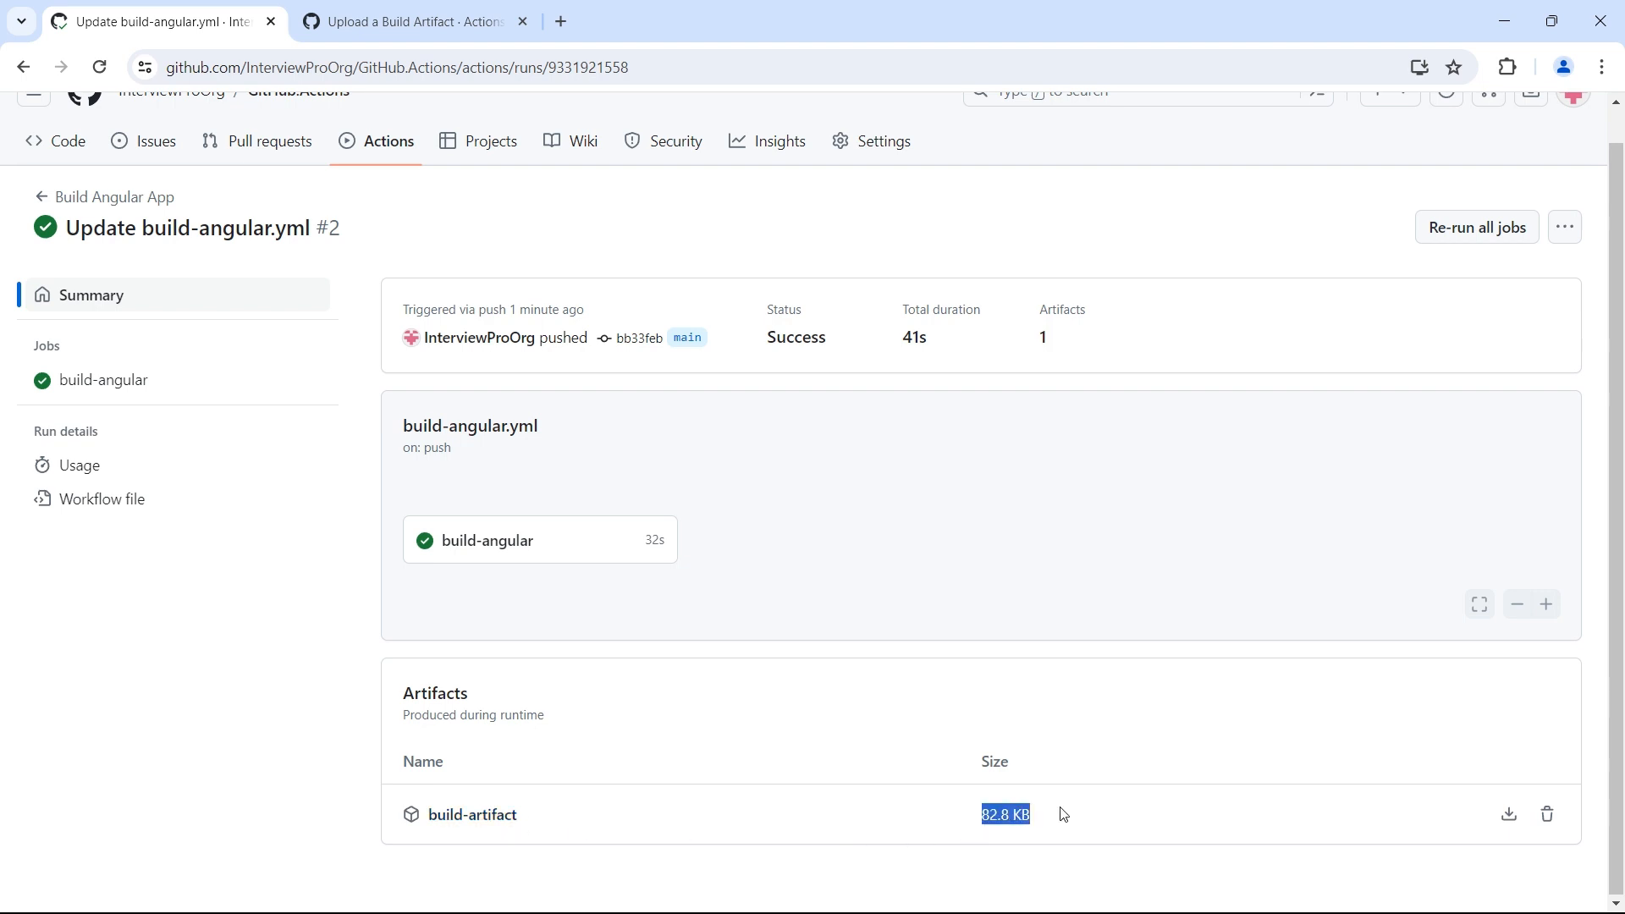
mouse_move(1508, 814)
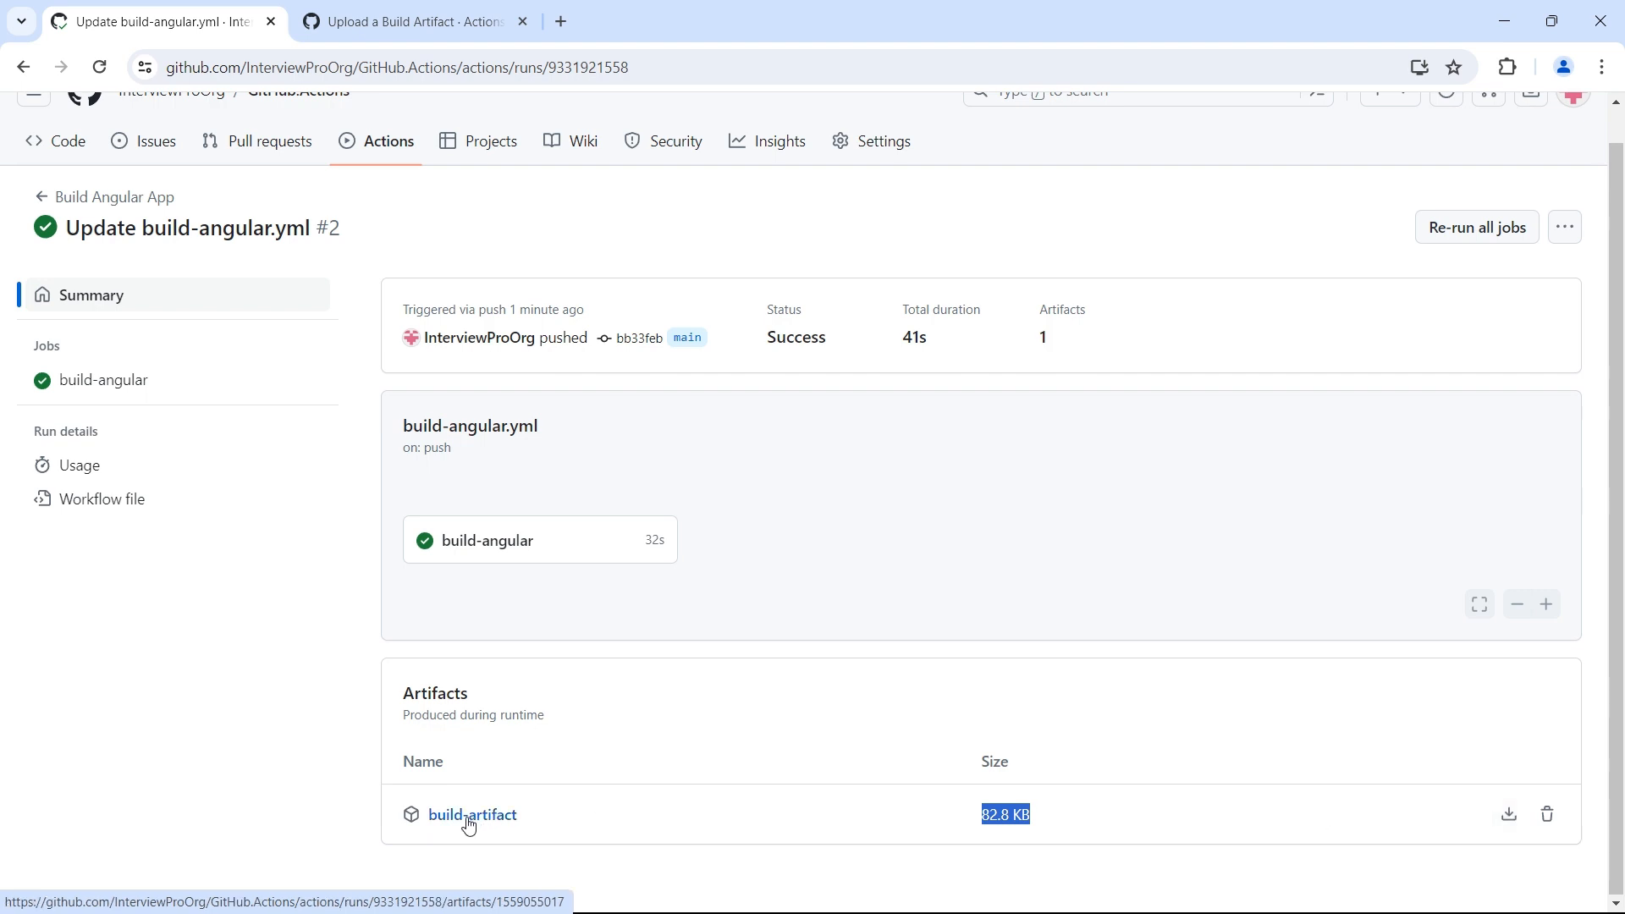
mouse_move(480, 825)
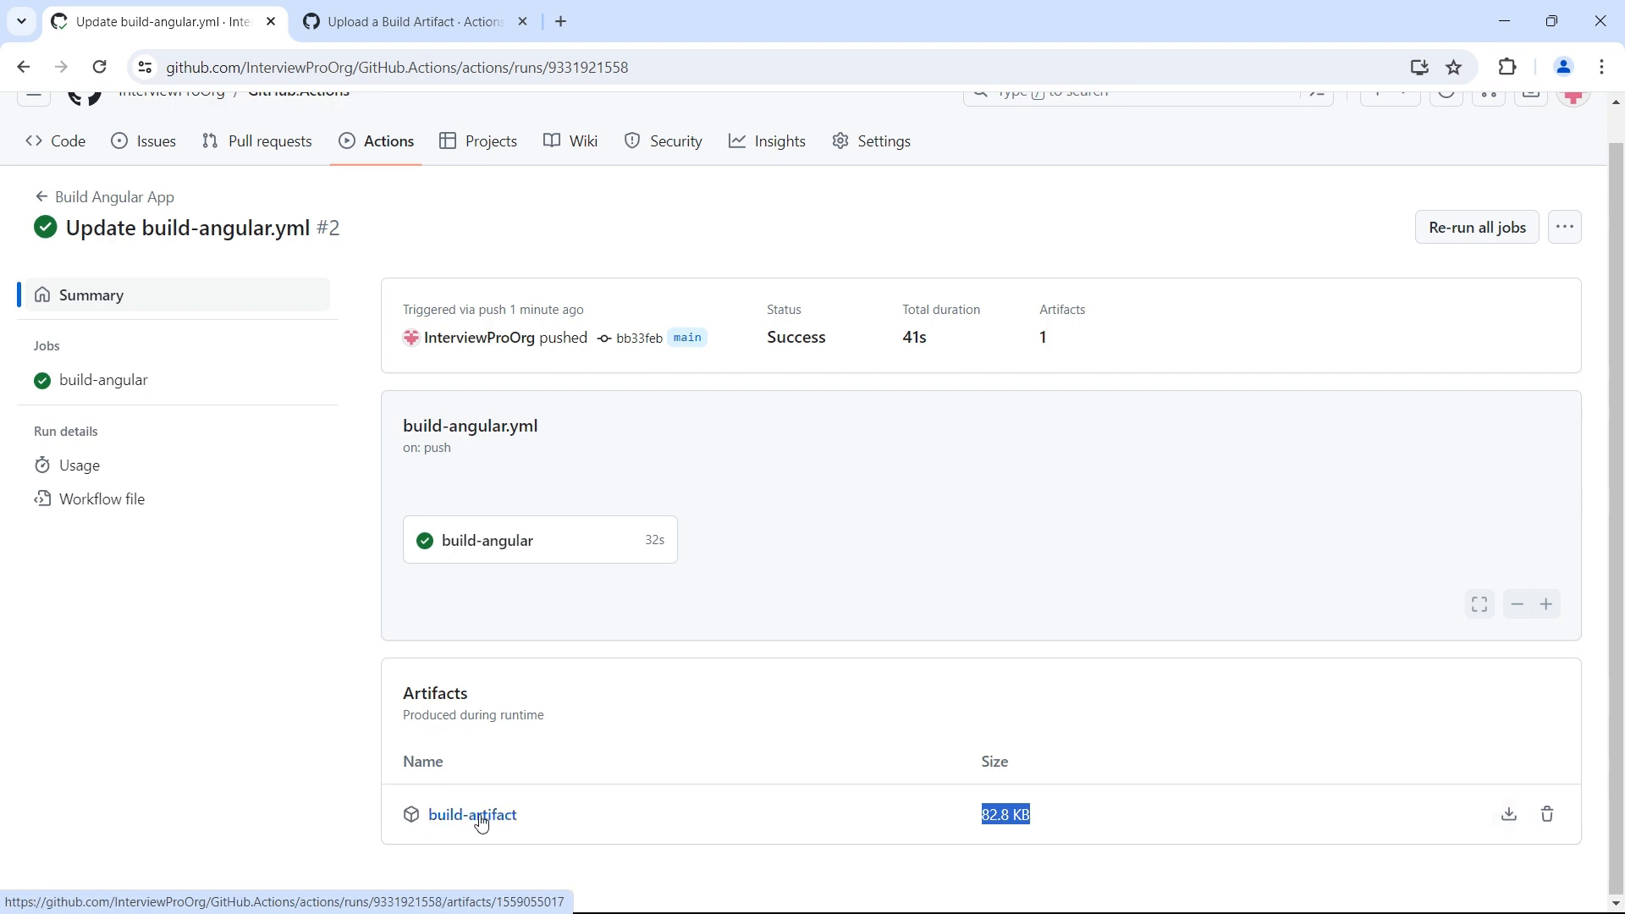
mouse_move(1547, 814)
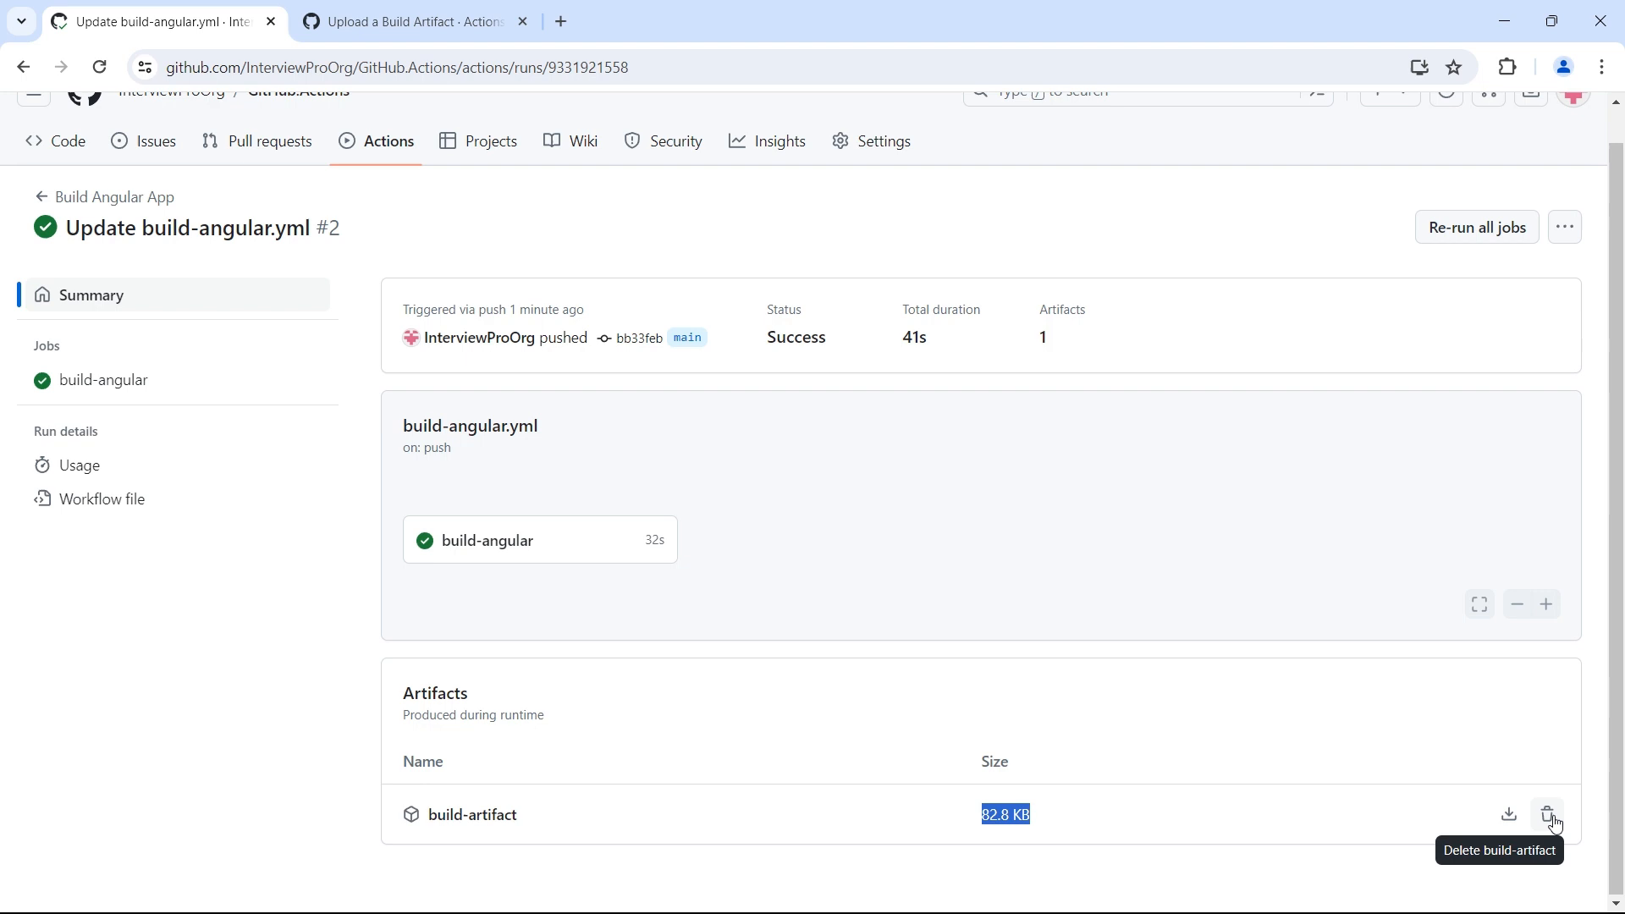
mouse_move(829, 712)
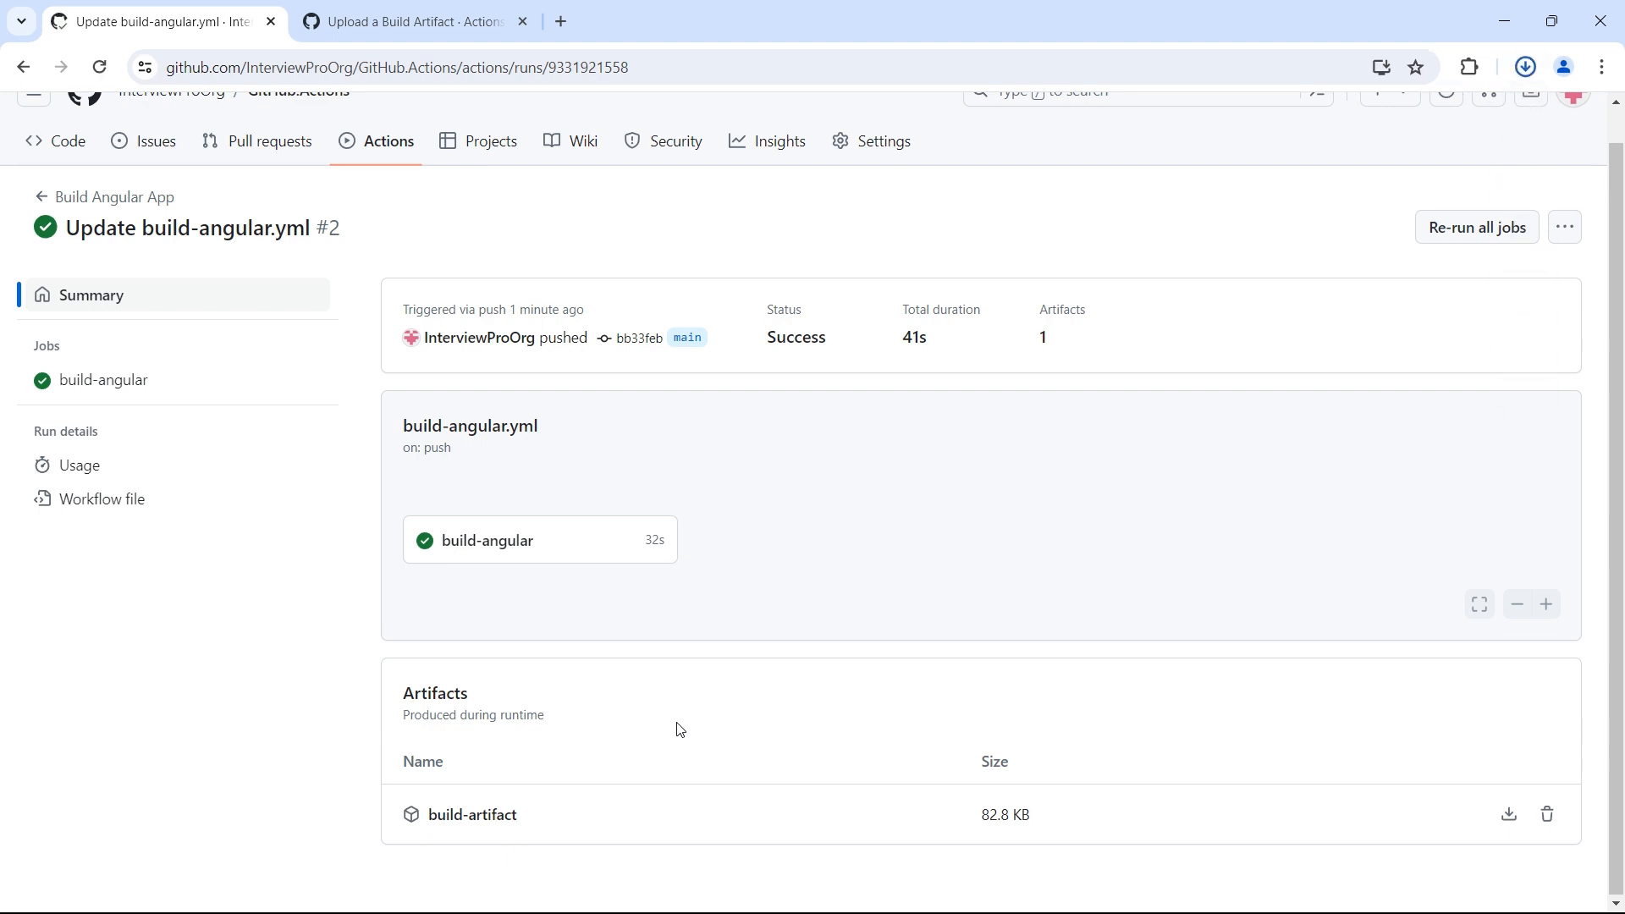
View the build-artifact zip in Downloads, revealing its angular-demo-app folder.
left_click(1525, 66)
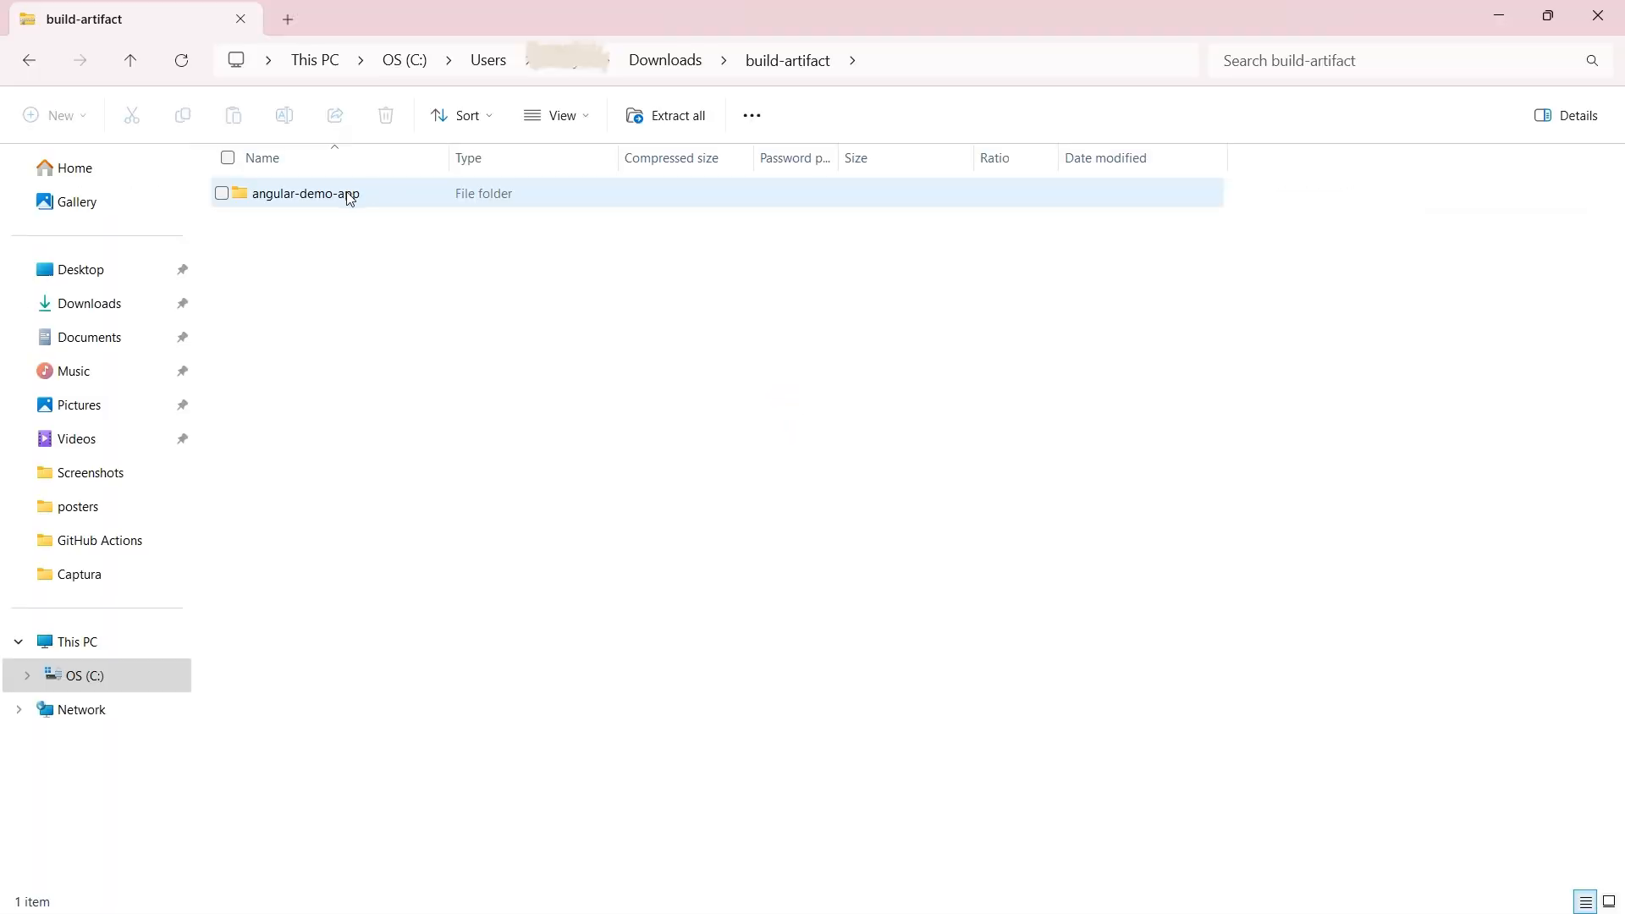
mouse_move(335, 205)
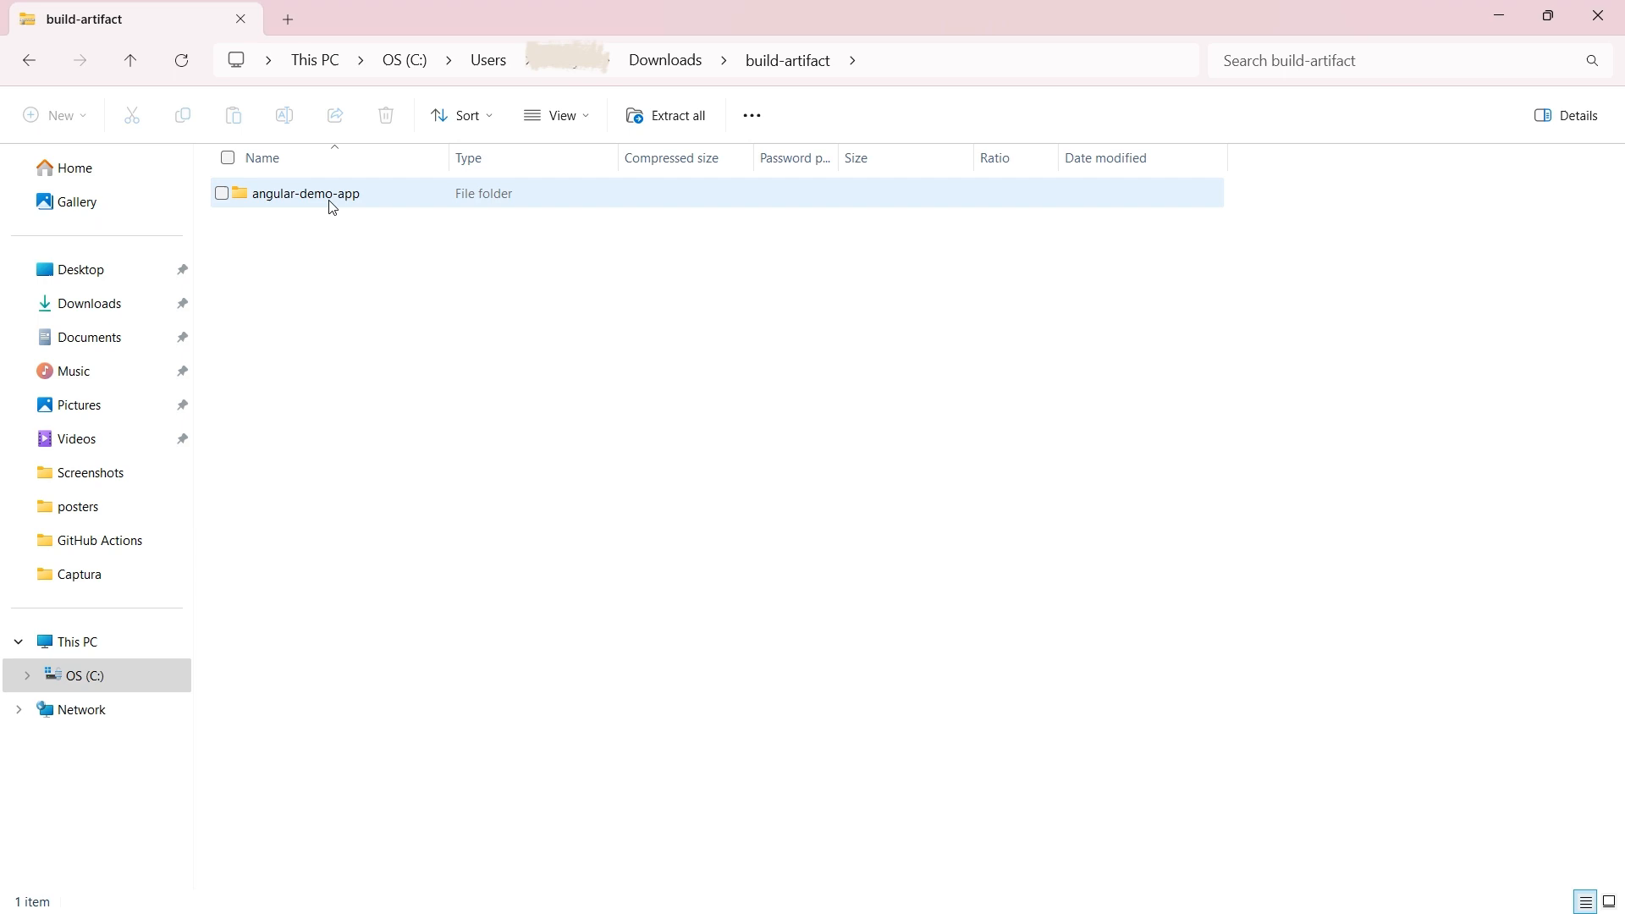
left_click(711, 269)
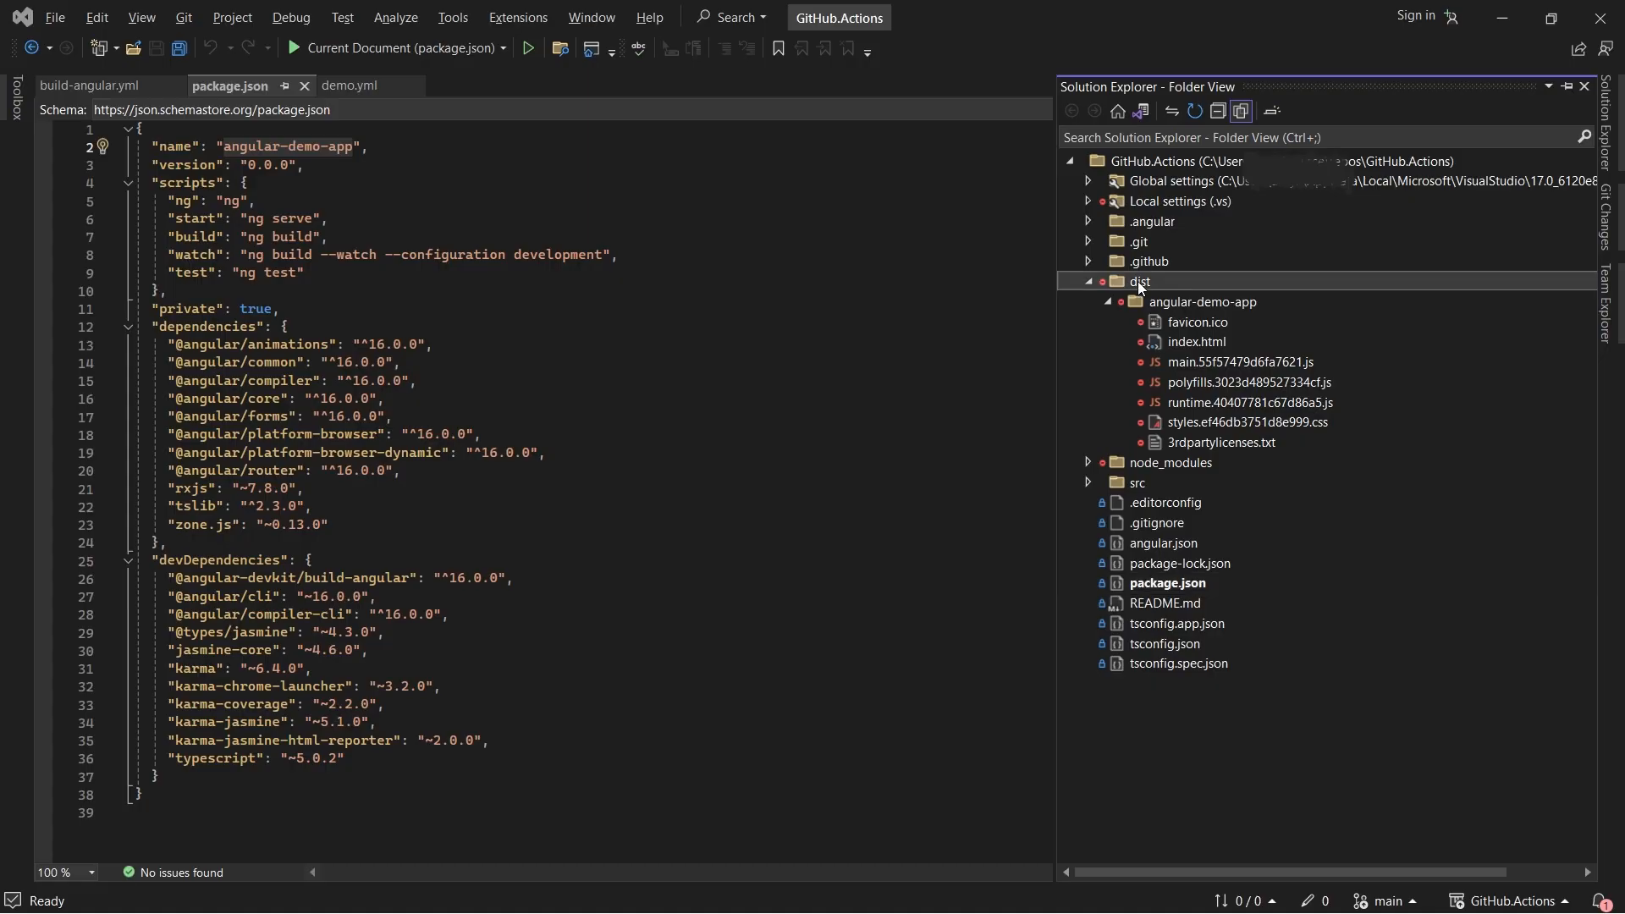
Expand dist/angular-demo-app in Folder View to list the local build output files.
left_click(1106, 301)
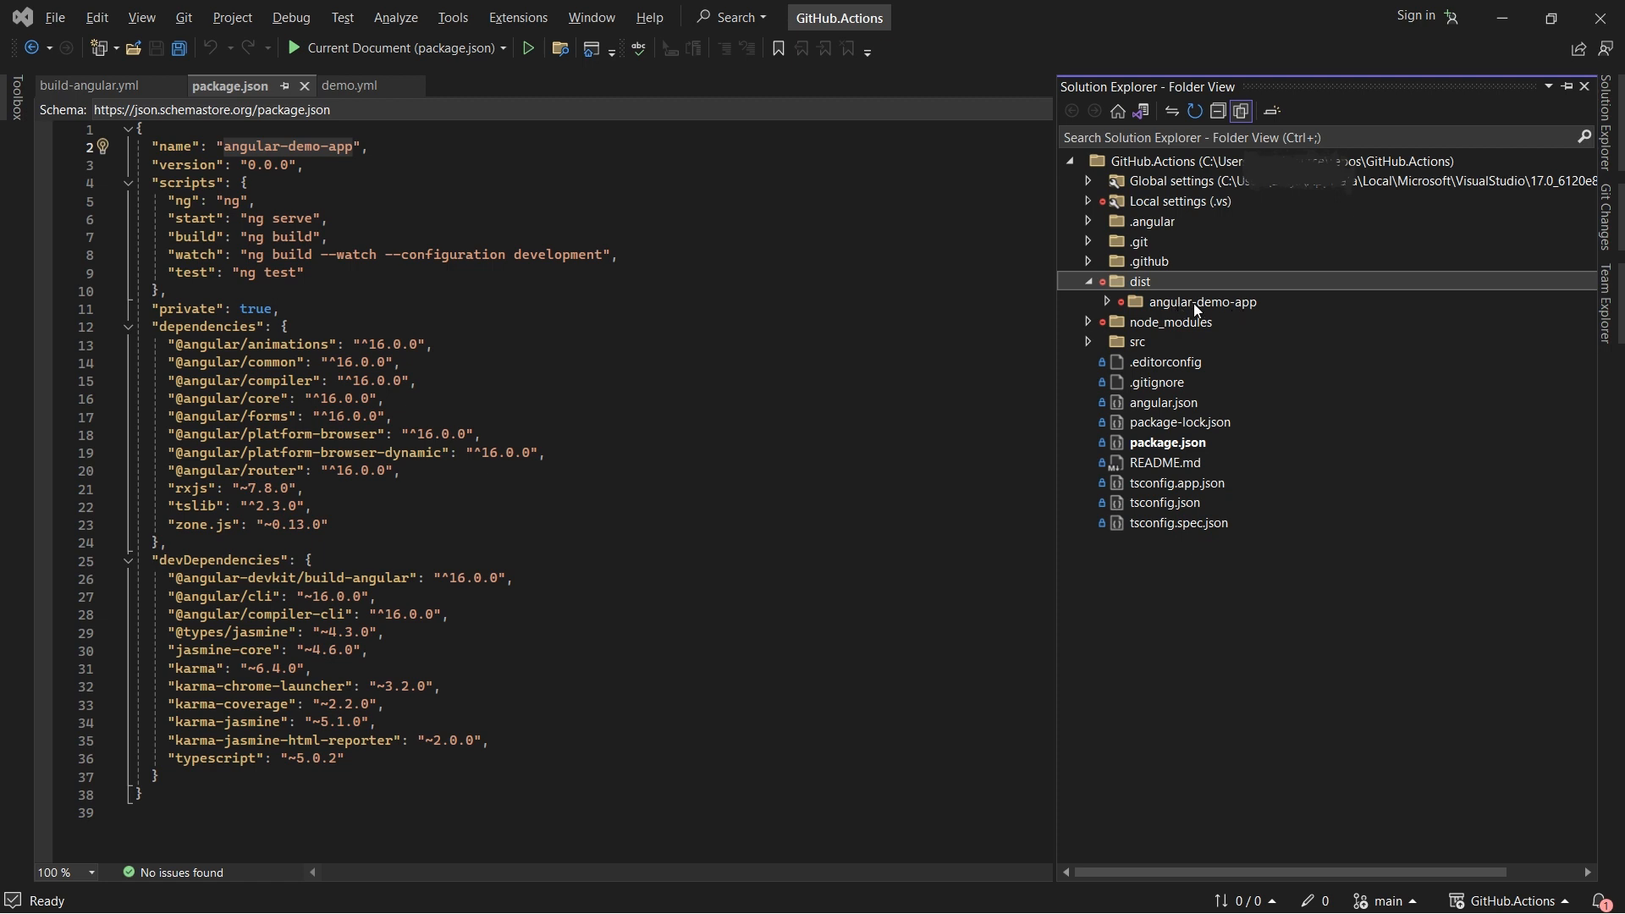
left_click(1107, 301)
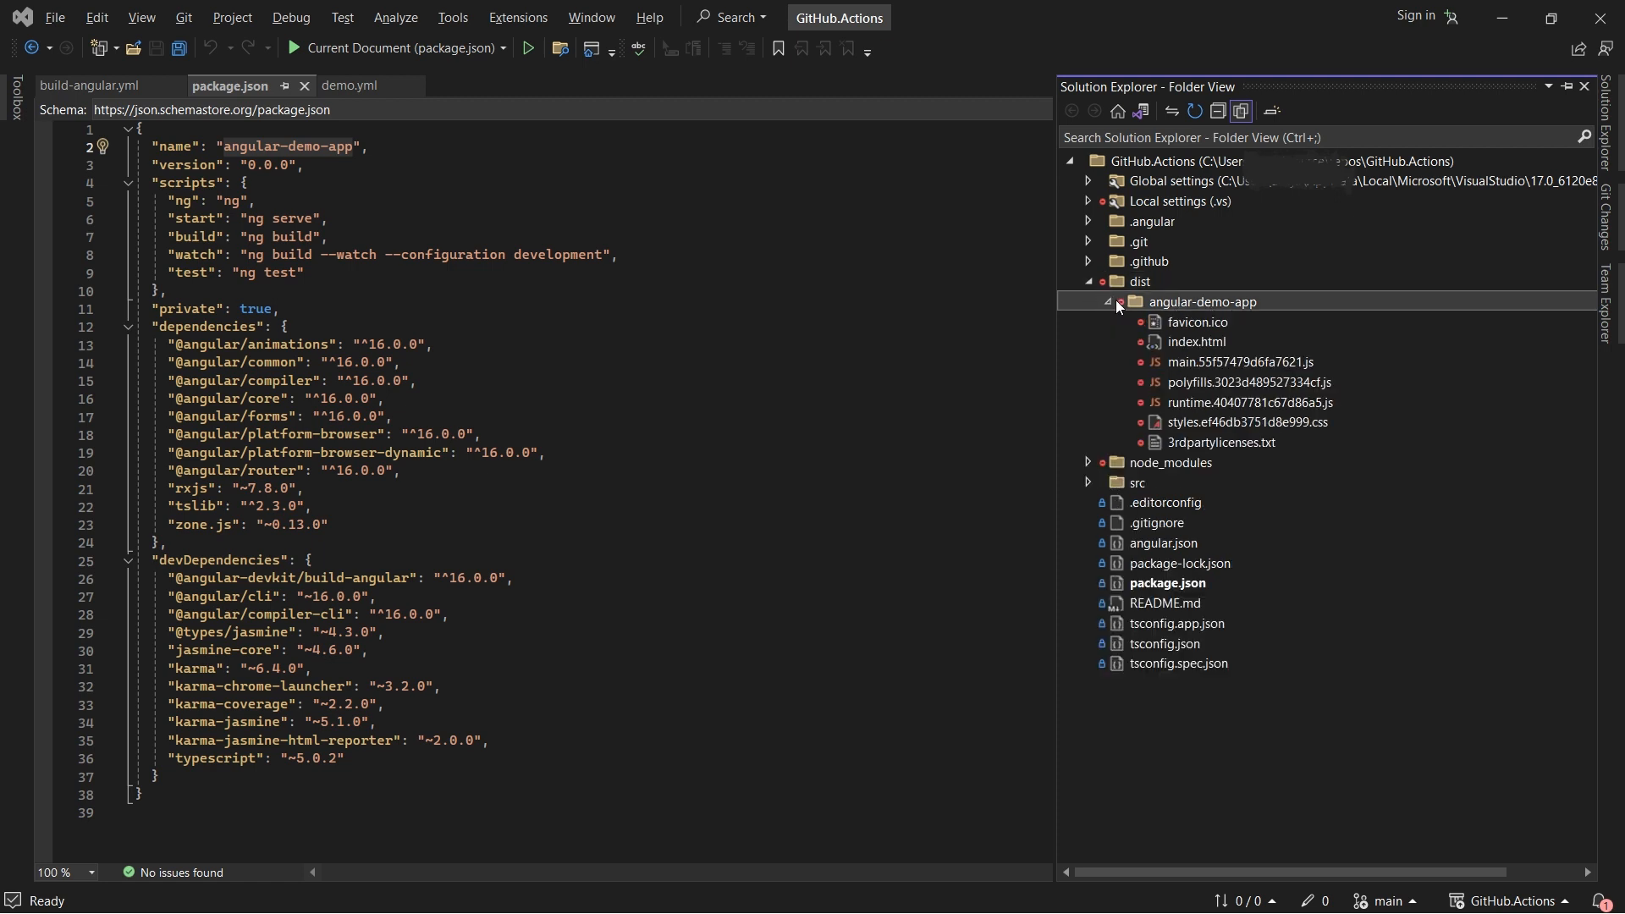
left_click(1107, 301)
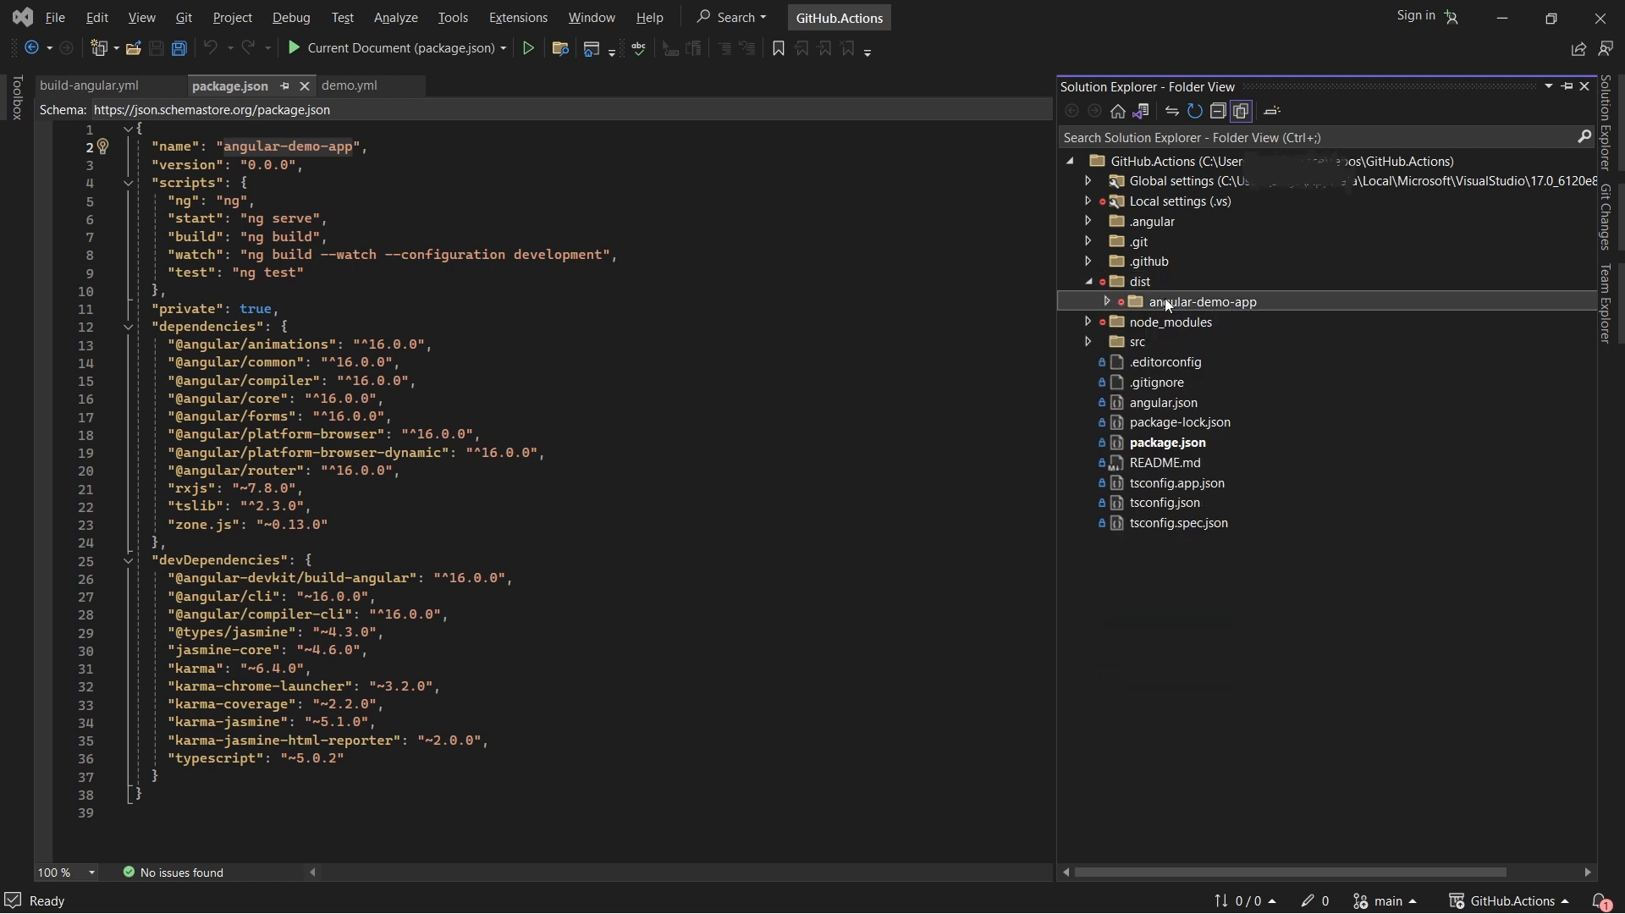
mouse_move(1178, 308)
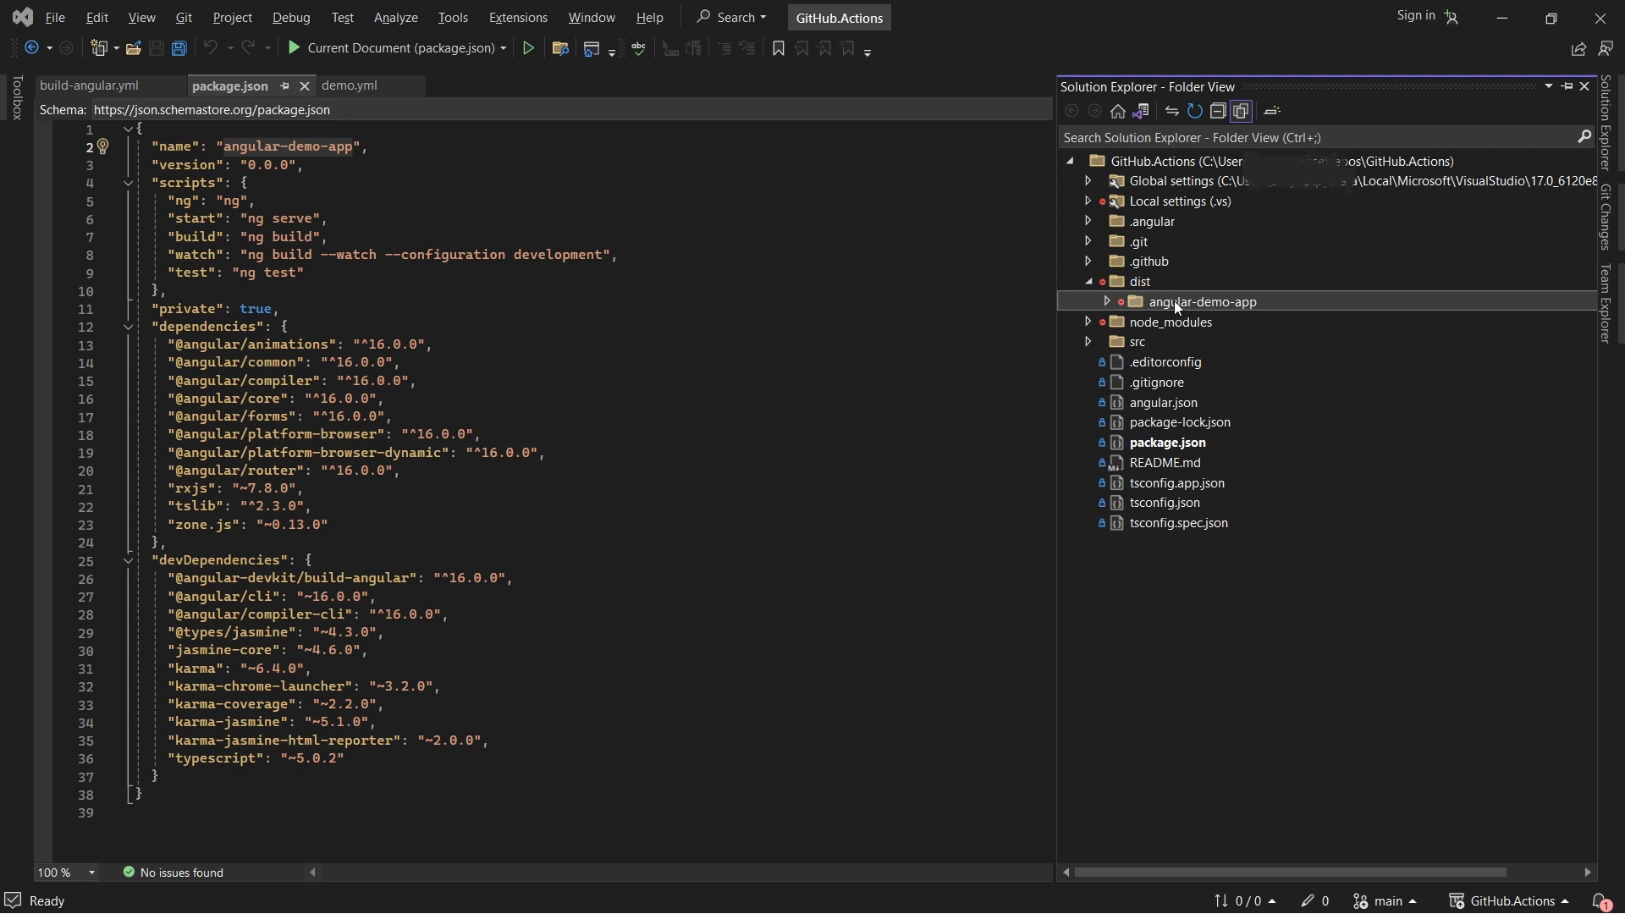
mouse_move(1198, 306)
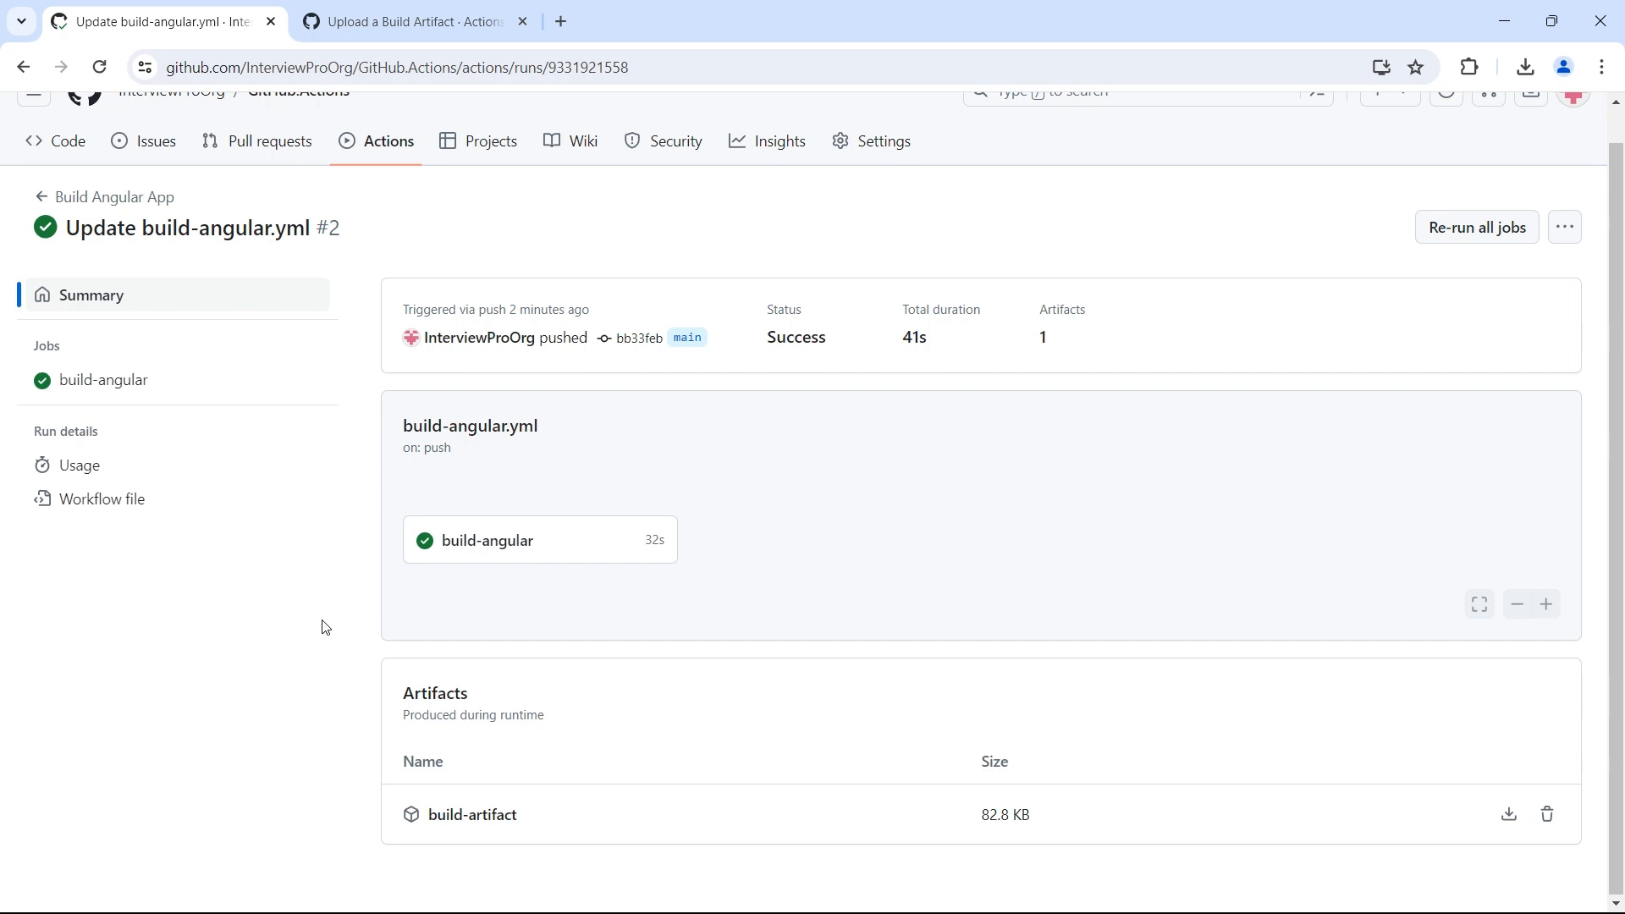
mouse_move(1071, 337)
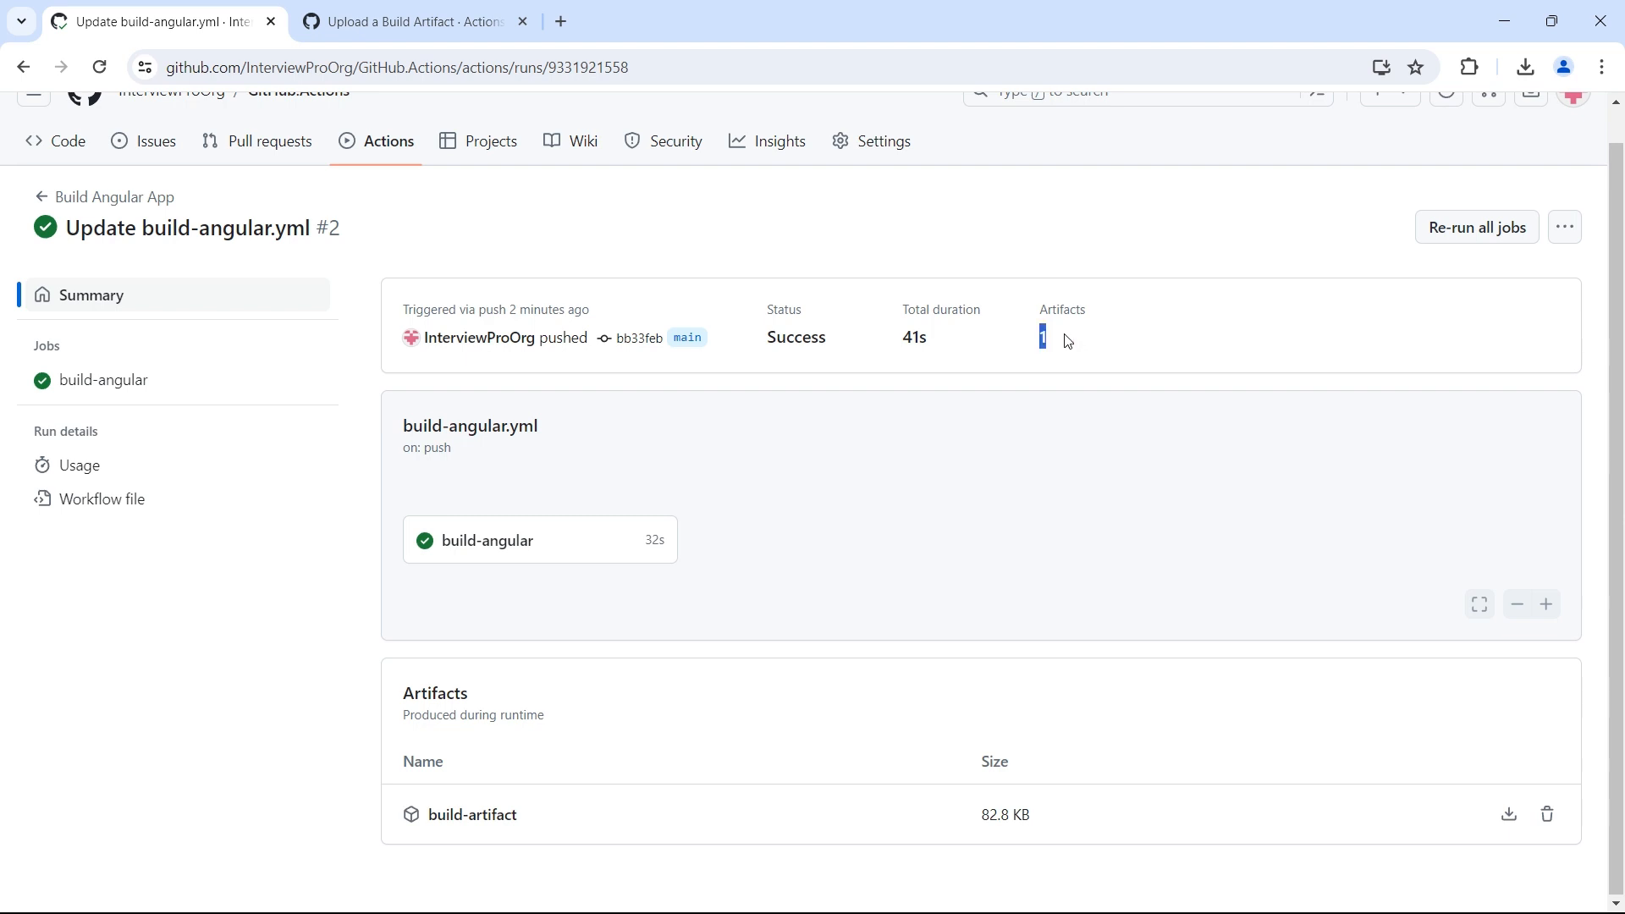
mouse_move(596, 364)
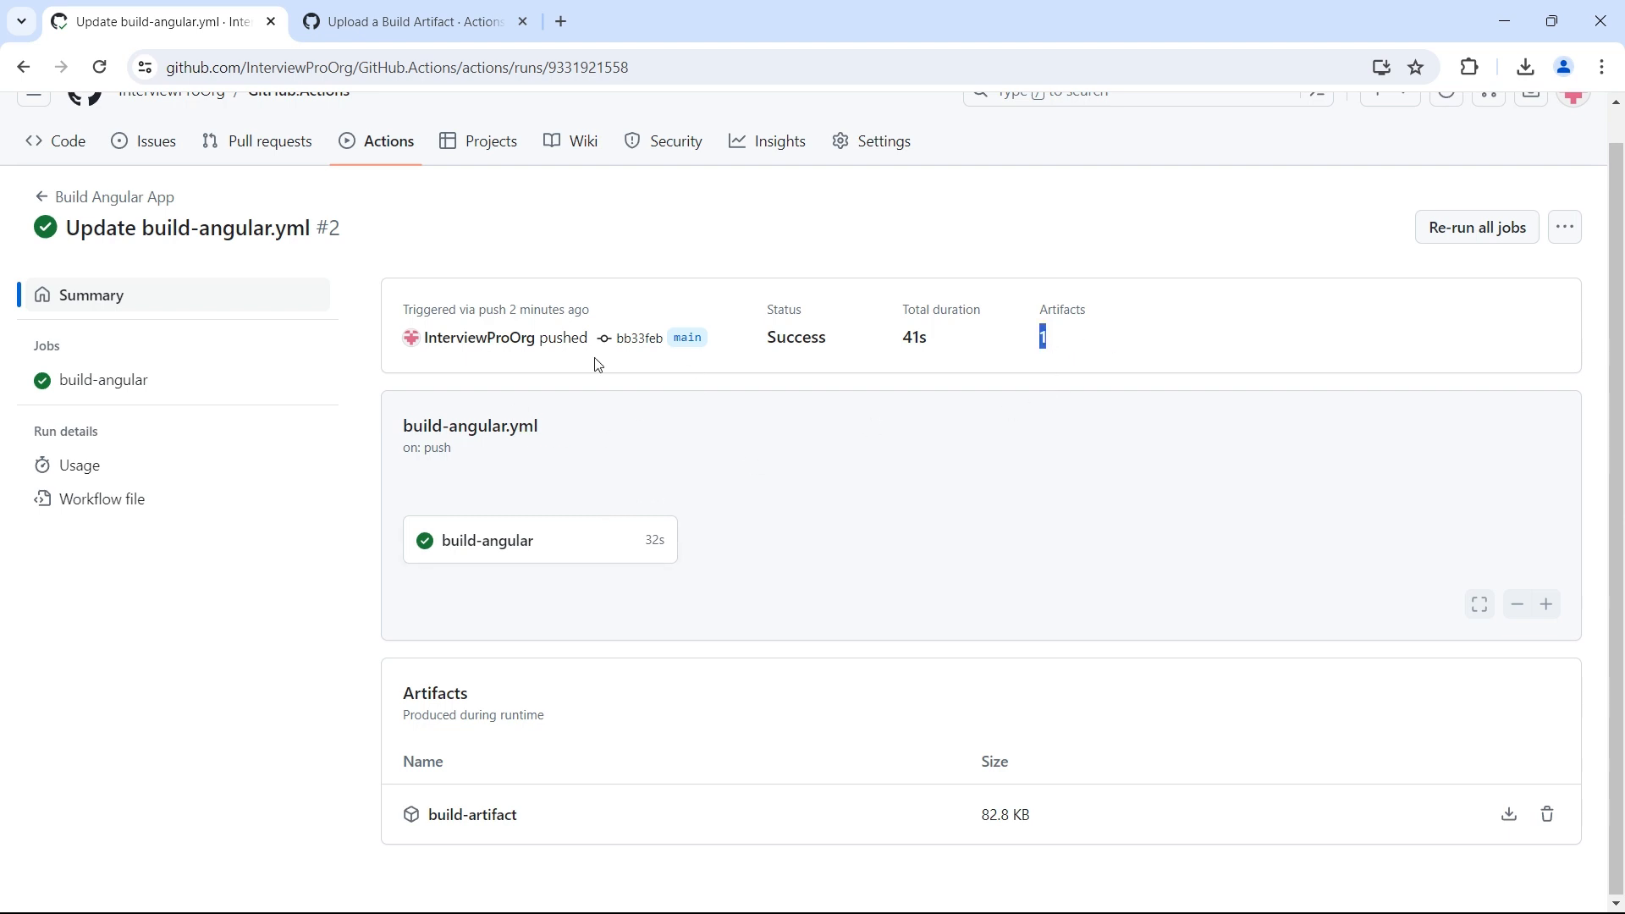
mouse_move(567, 782)
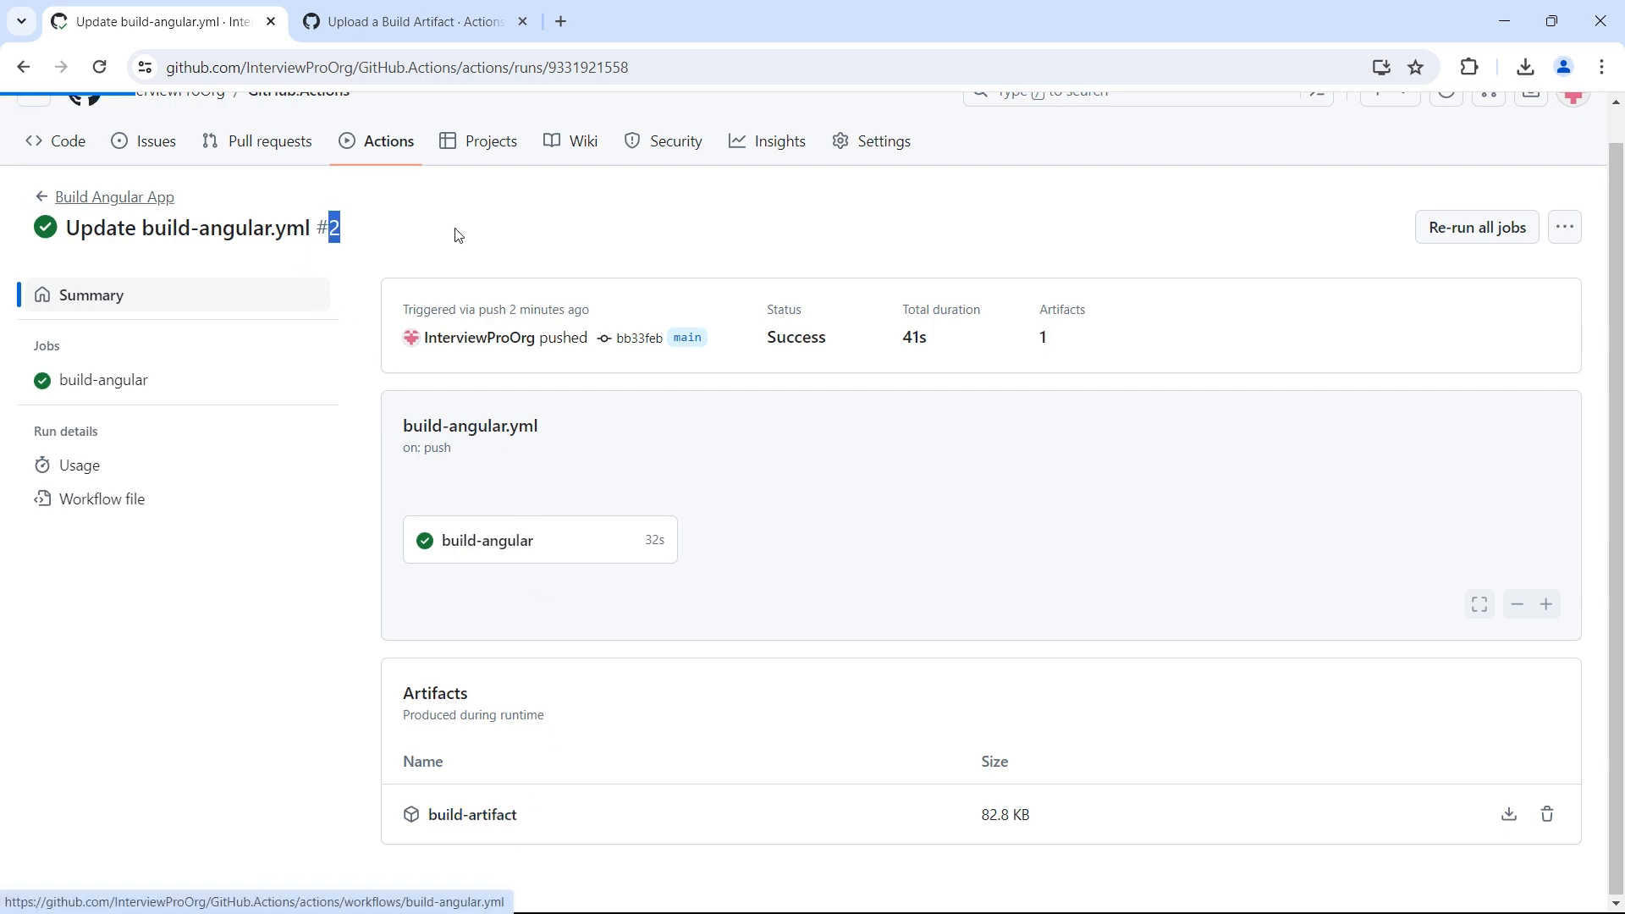
left_click(113, 196)
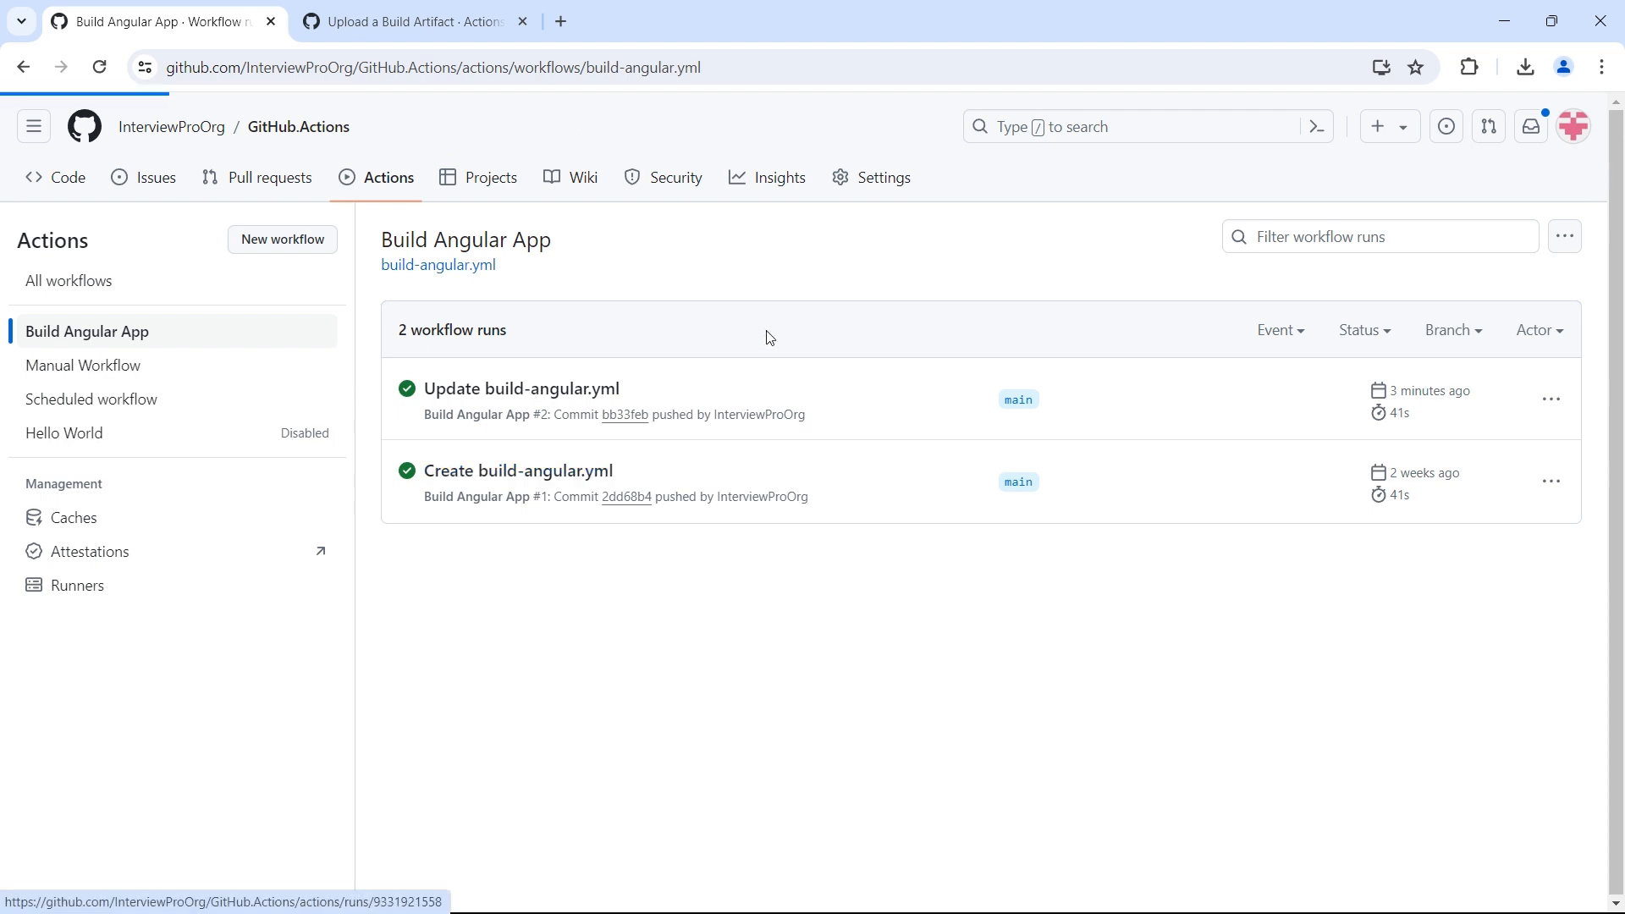
left_click(508, 470)
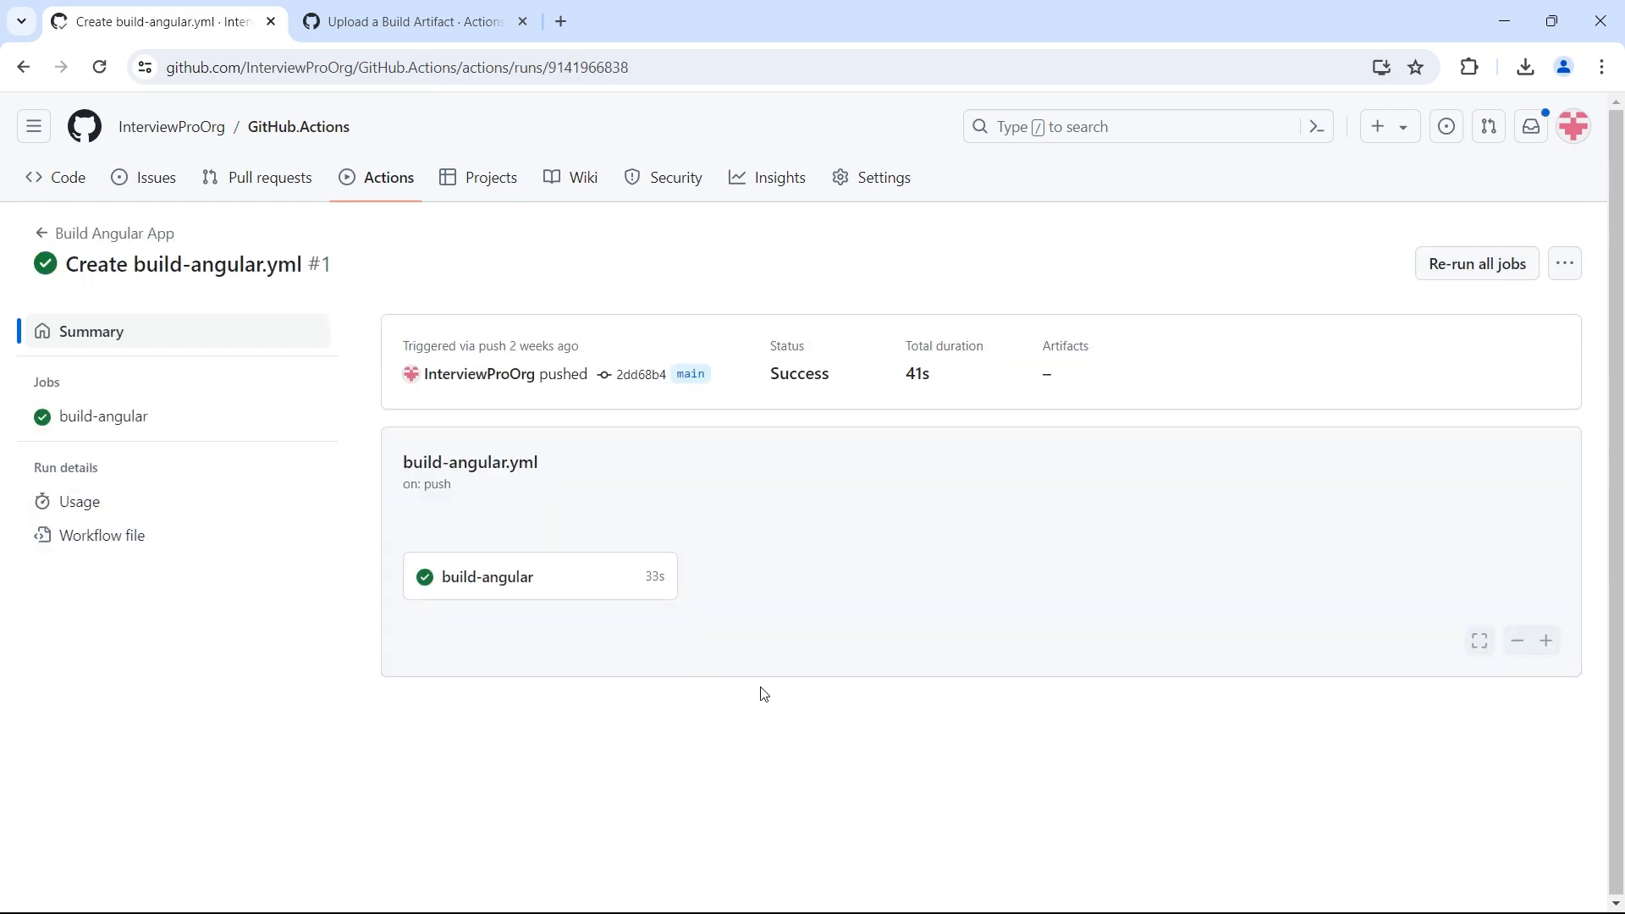
mouse_move(565, 748)
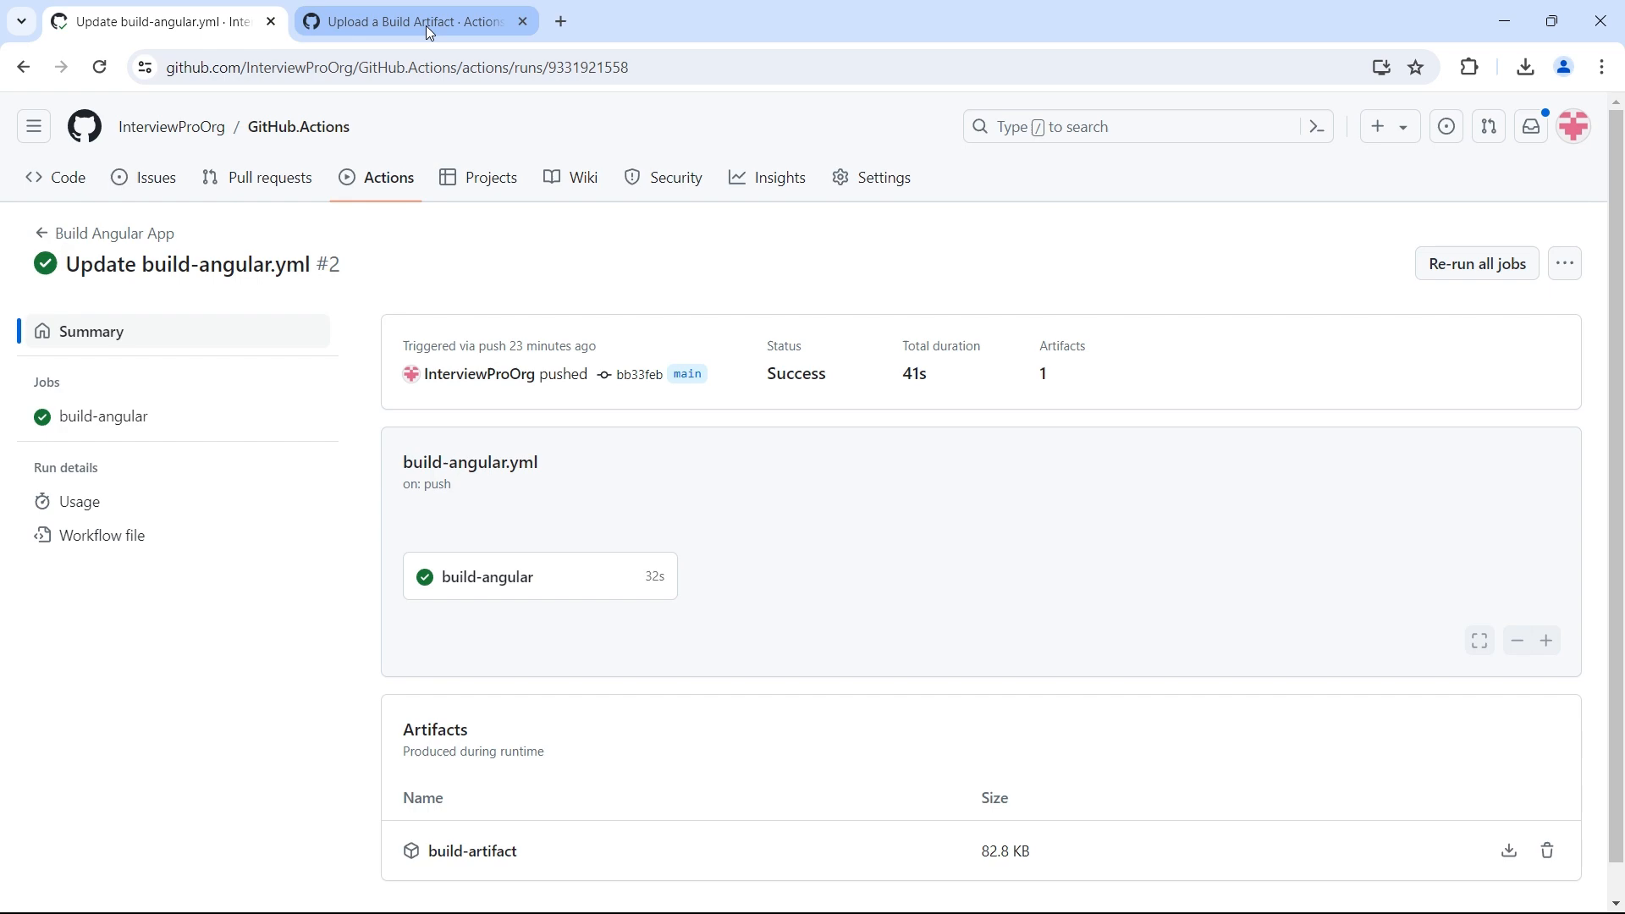
Review the upload-artifact single-file and whole-directory usage examples.
left_click(408, 22)
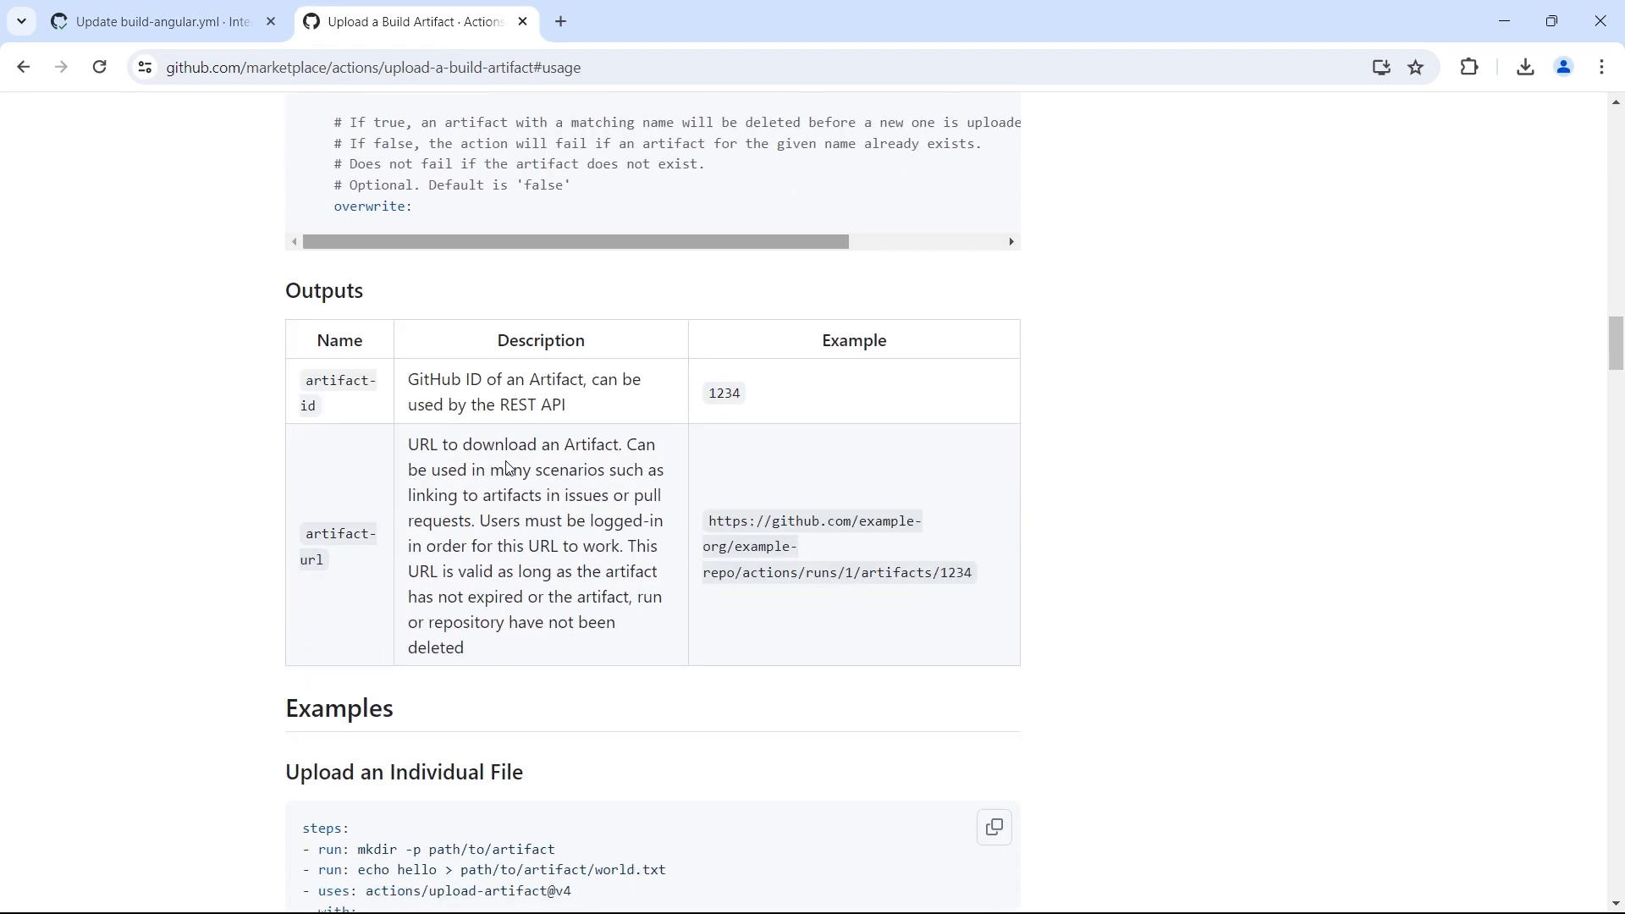
scroll("down", 3)
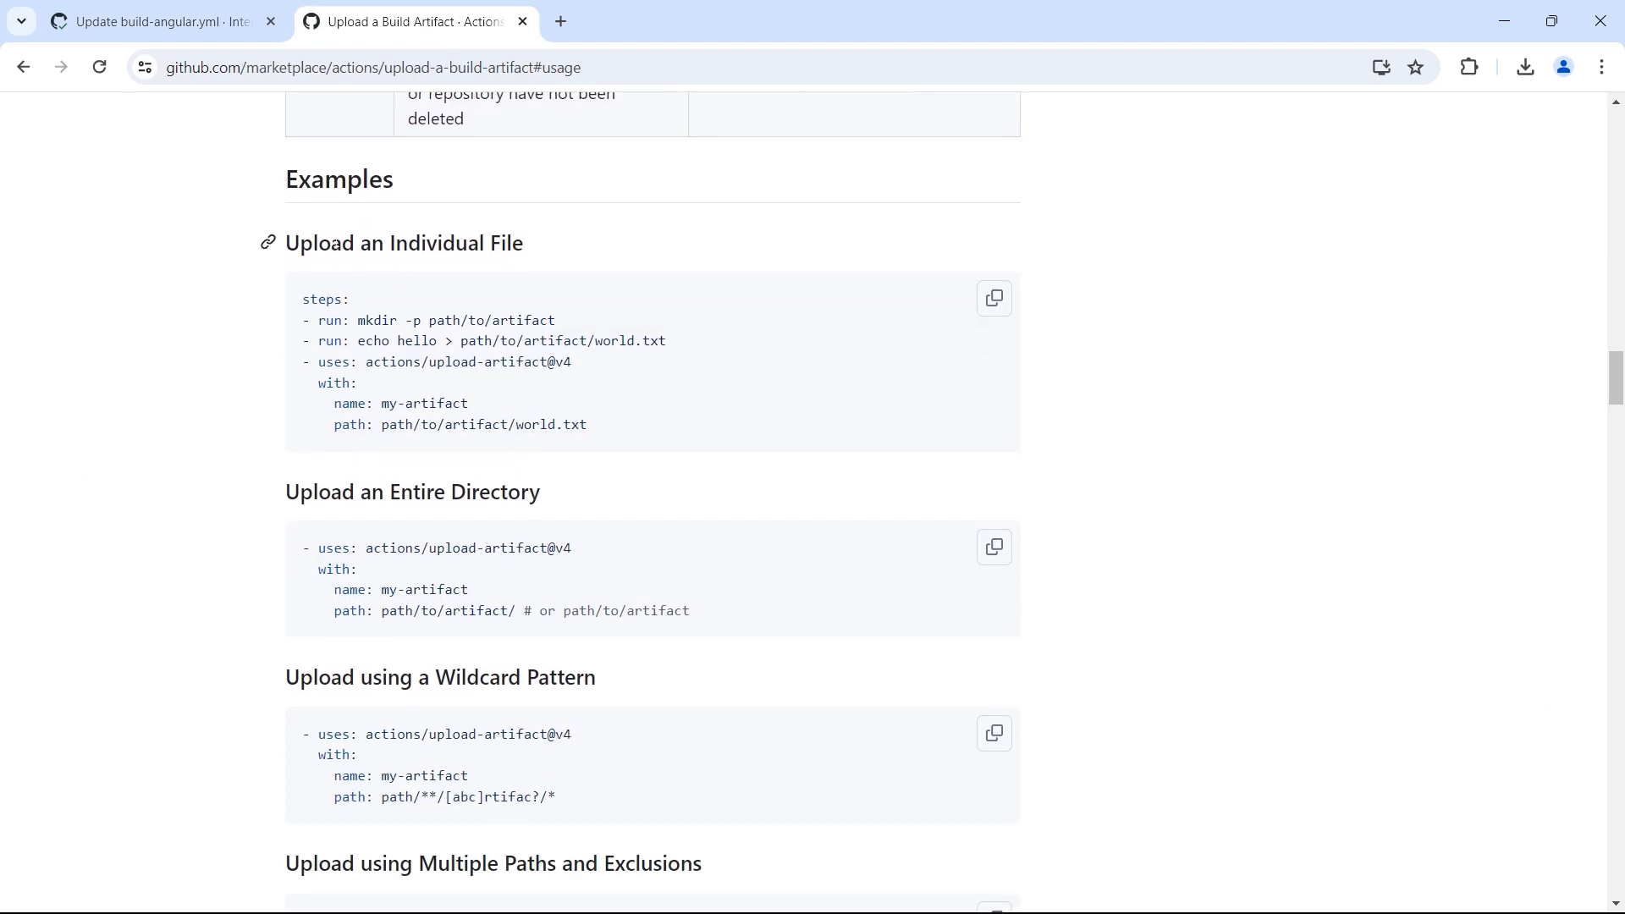
mouse_move(564, 118)
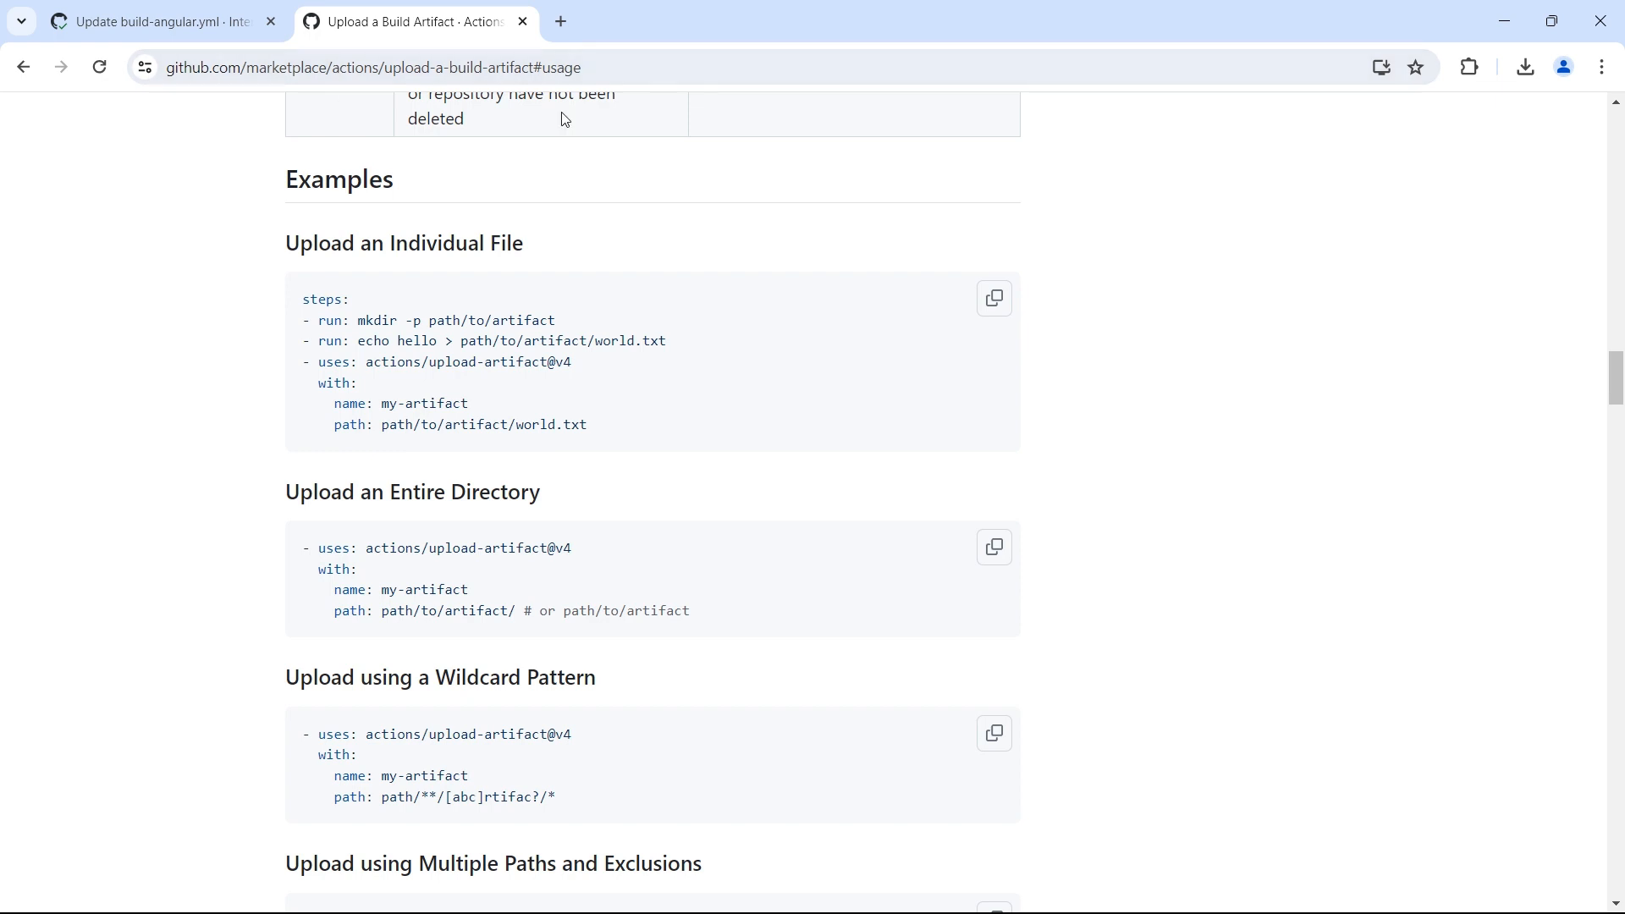
mouse_move(657, 213)
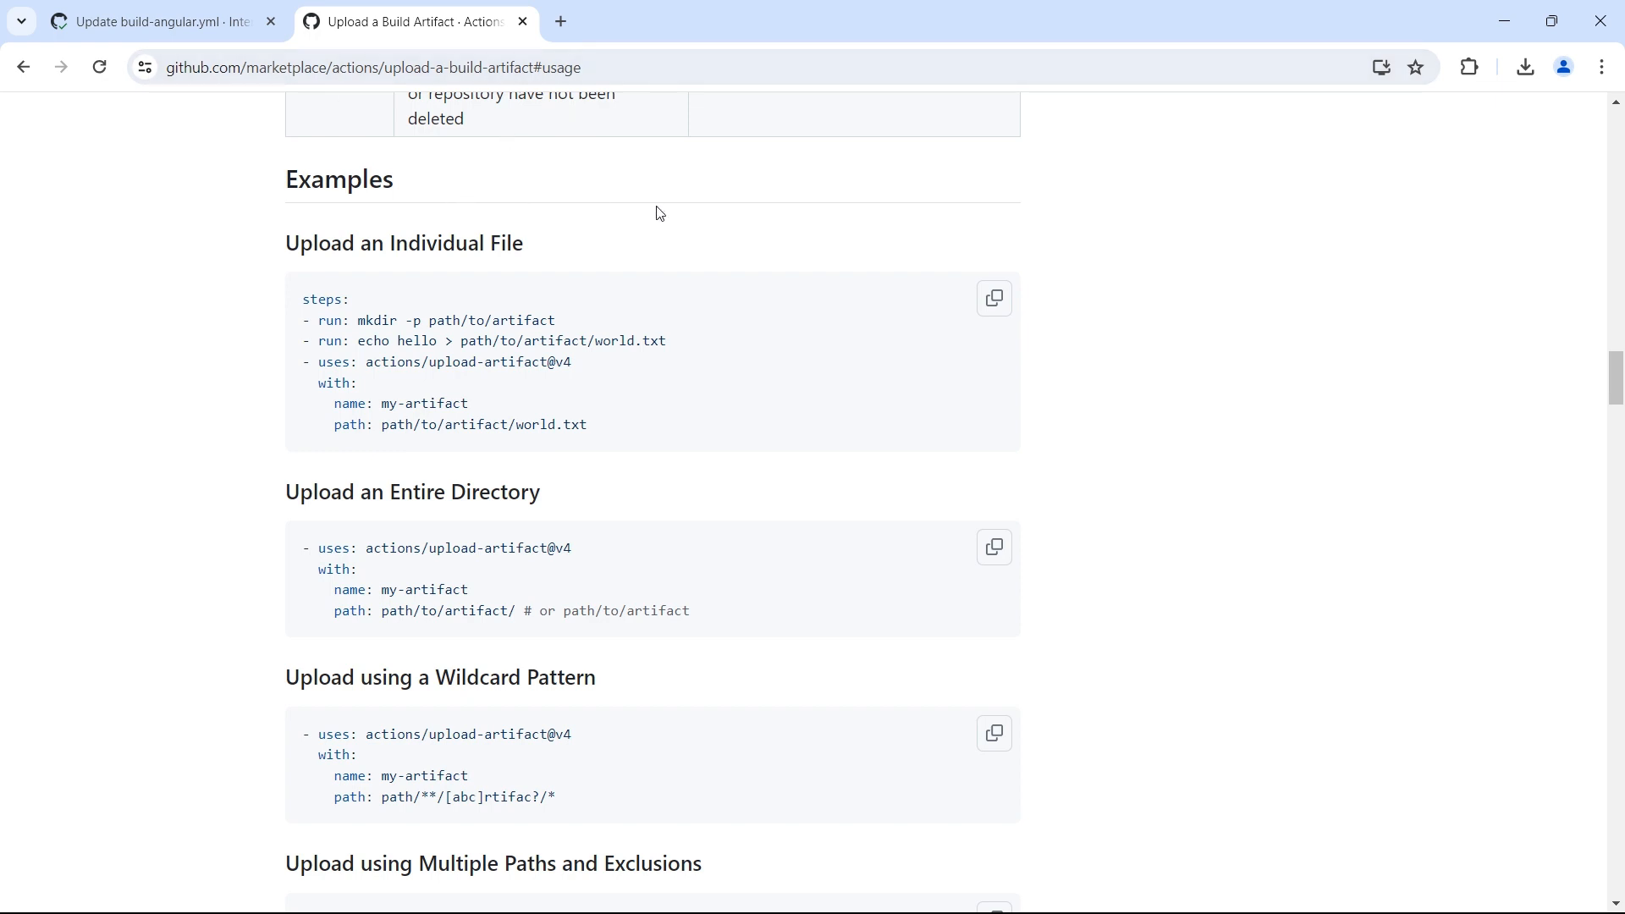
mouse_move(533, 269)
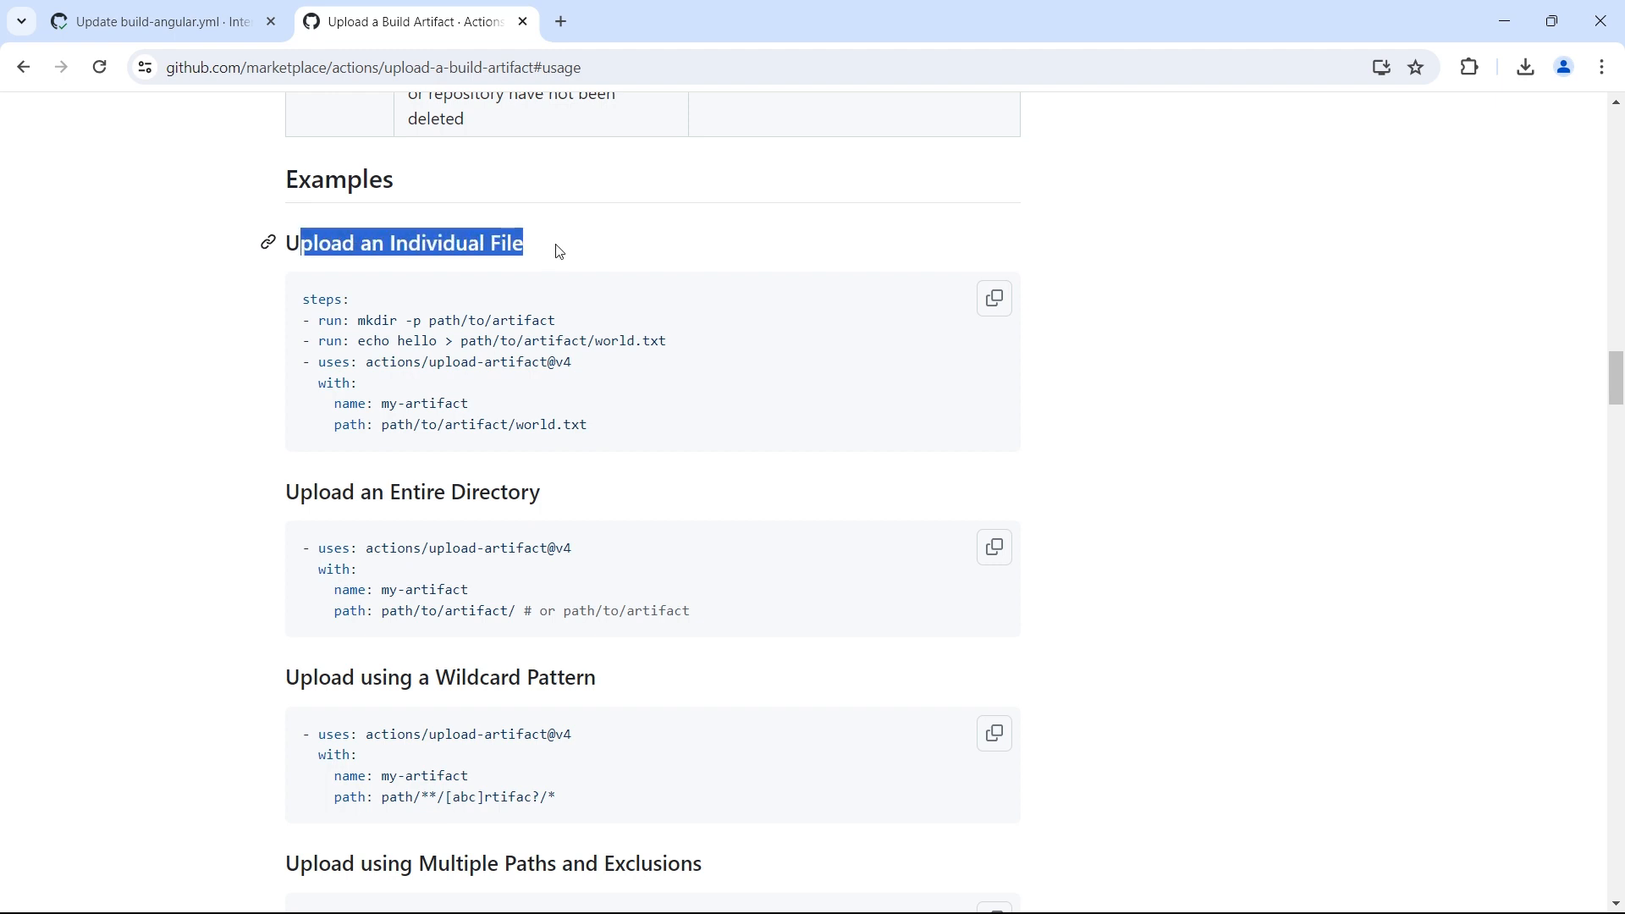
double_click(552, 424)
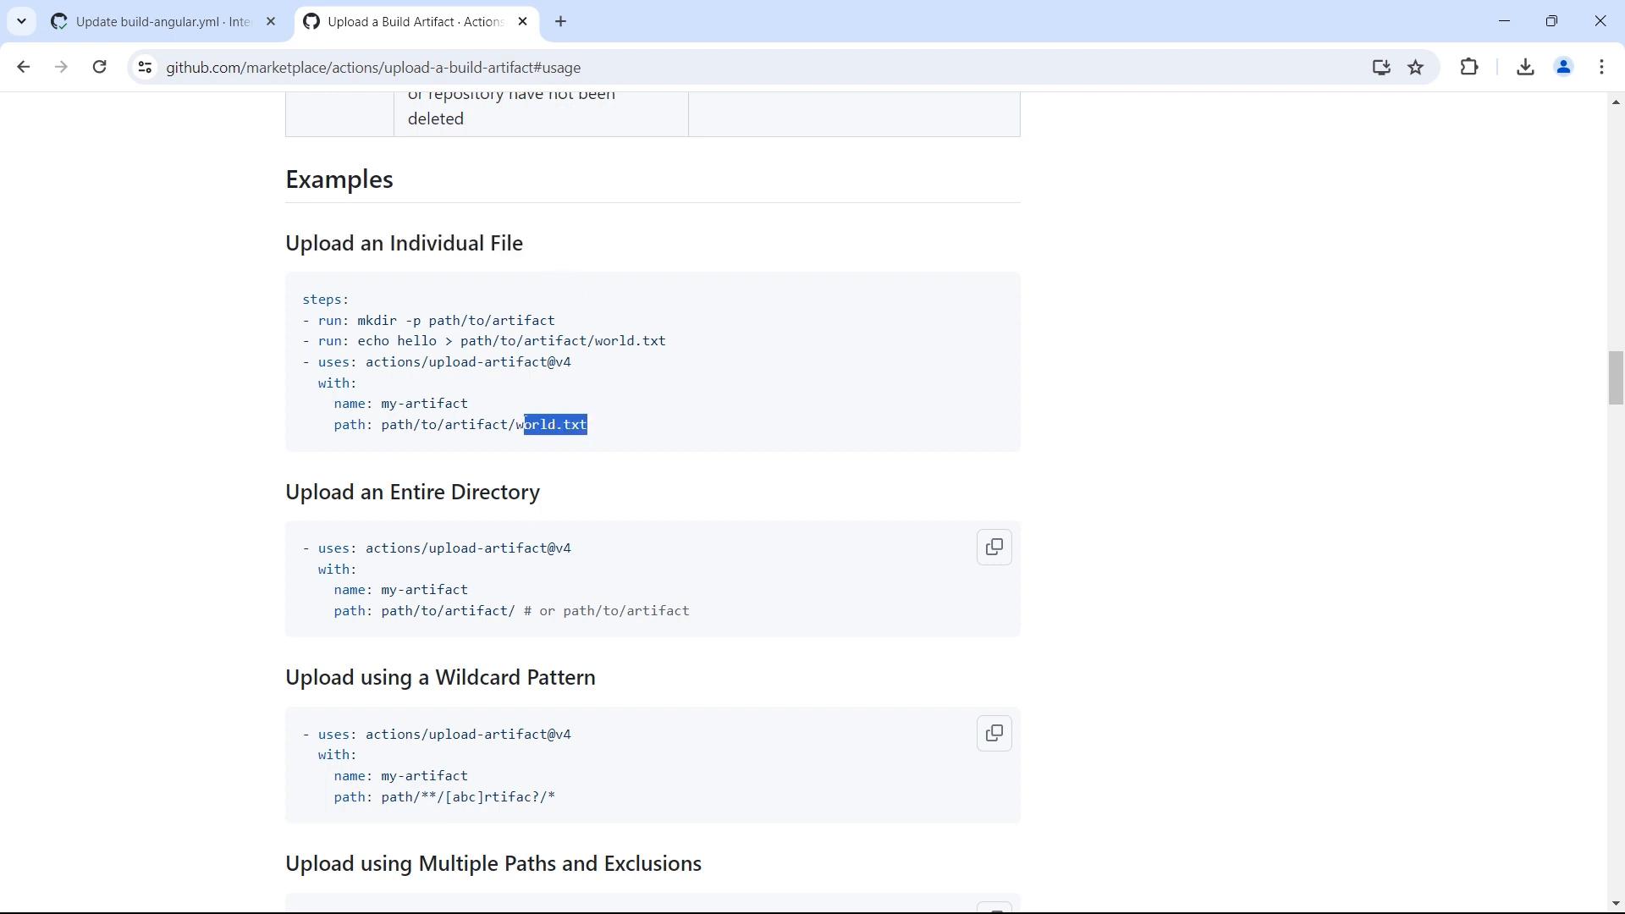
scroll("down", 3)
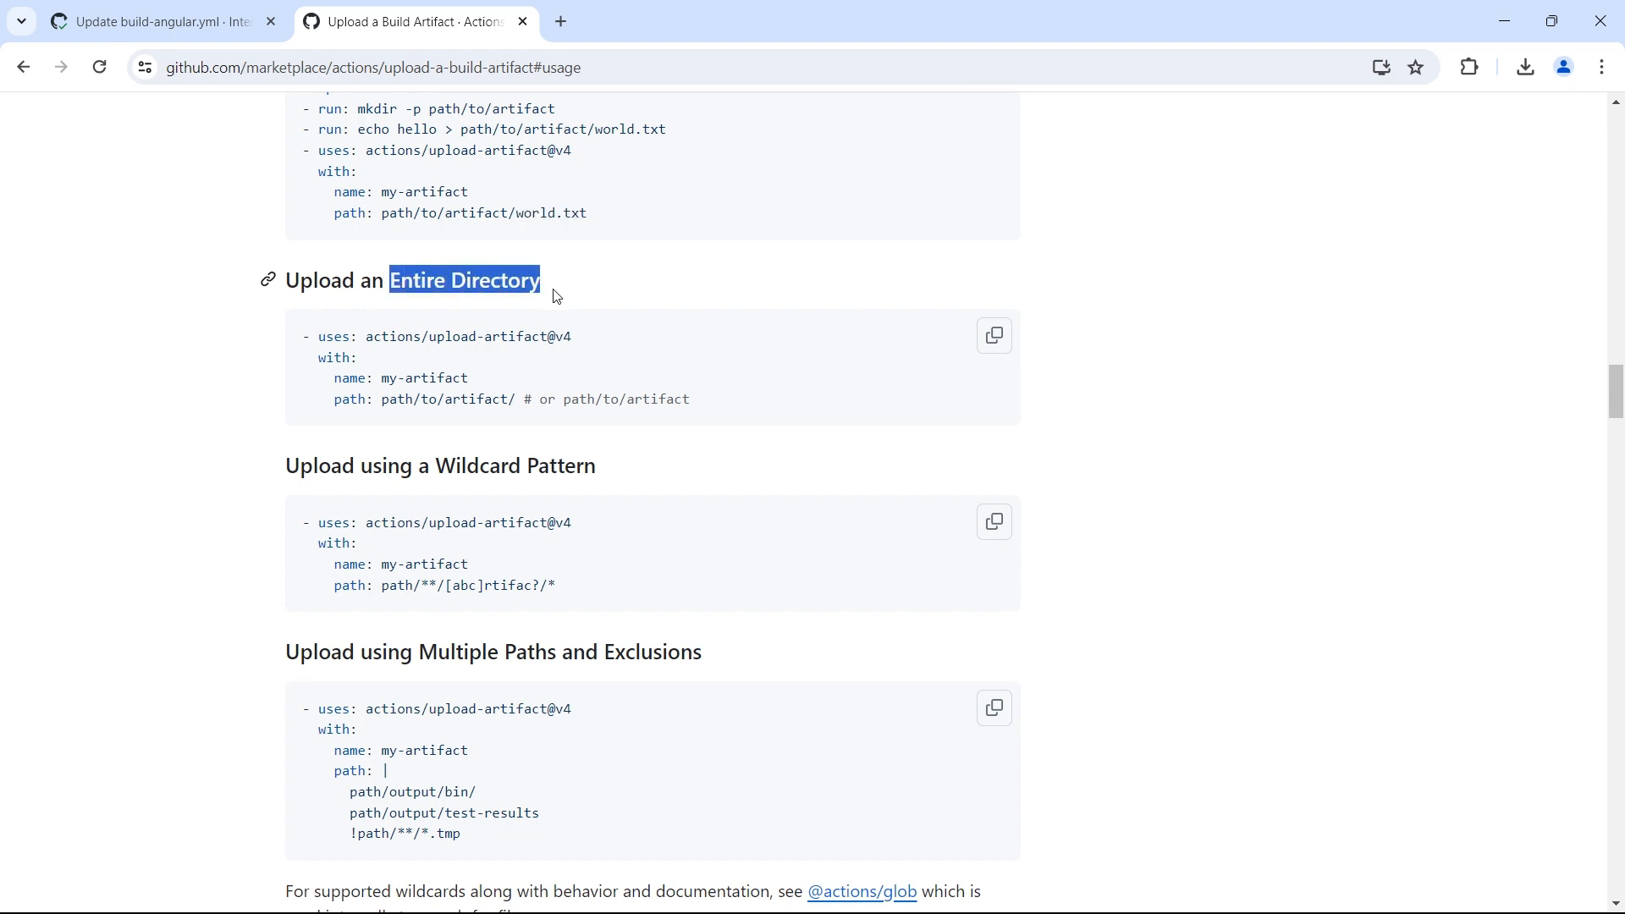
mouse_move(589, 375)
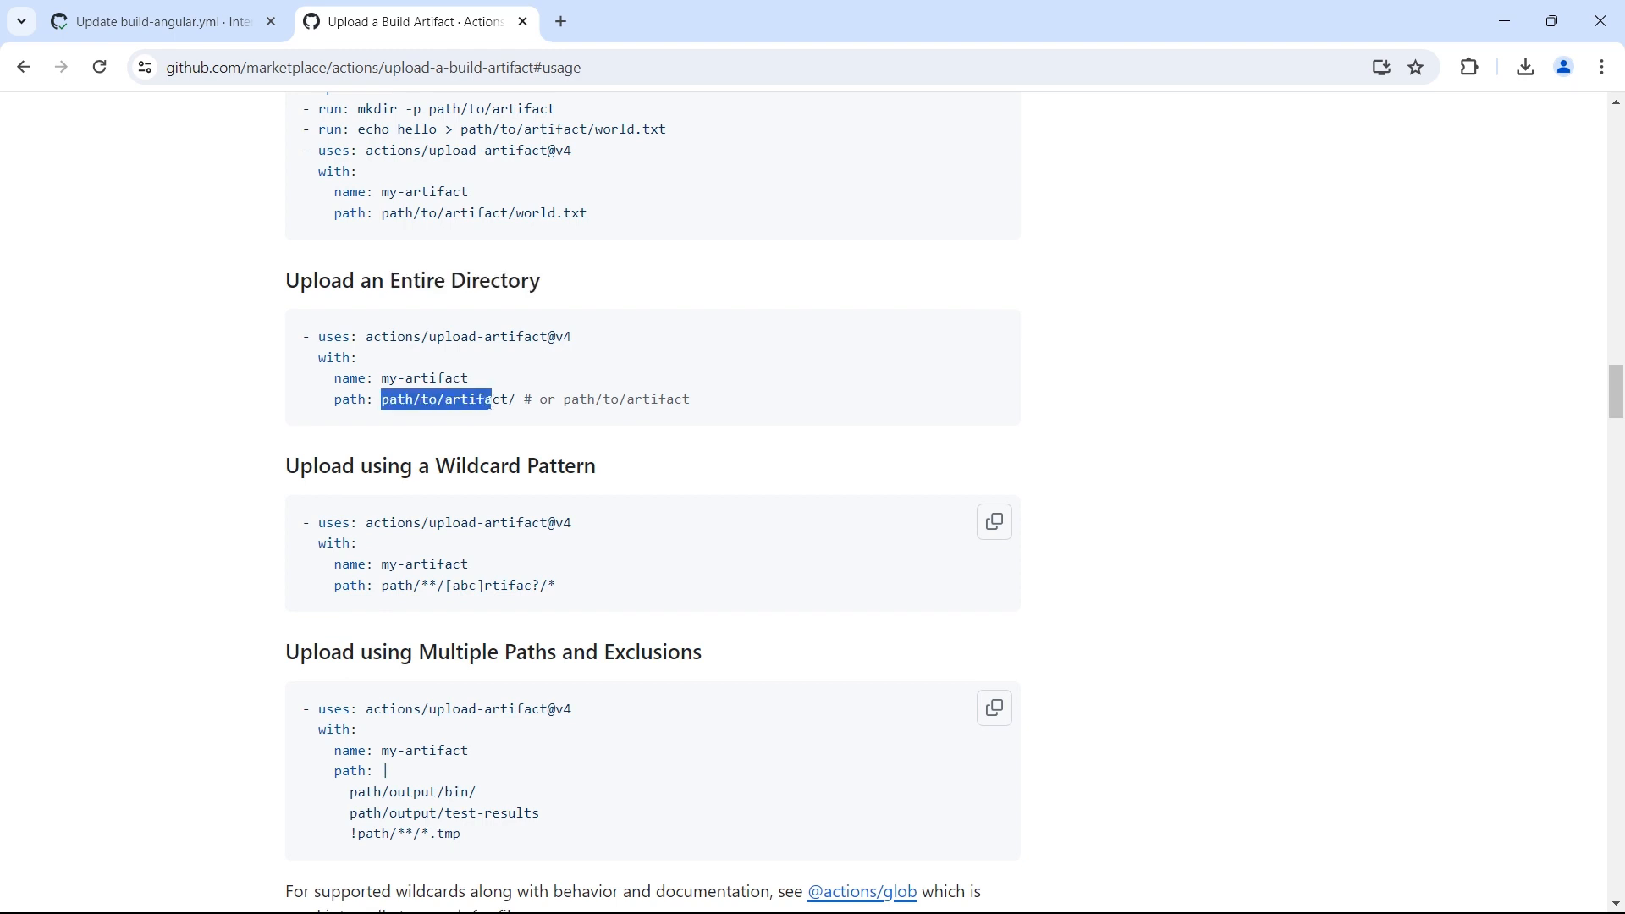
Review the wildcard and tmp-exclusion pattern examples for upload-artifact.
scroll("down", 3)
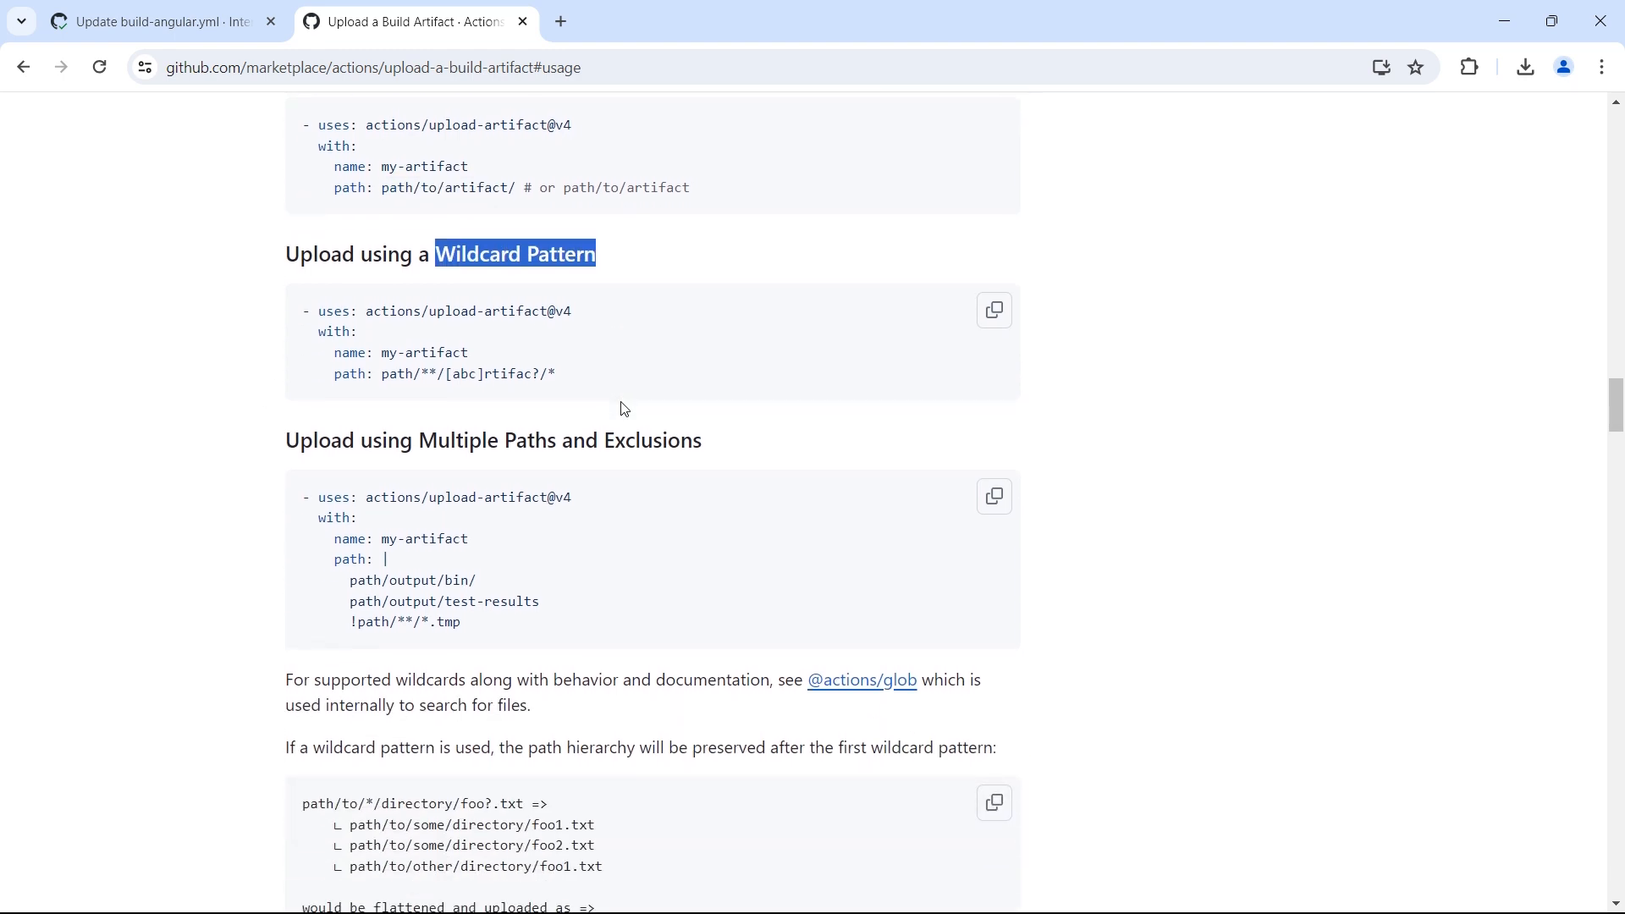
scroll("down", 3)
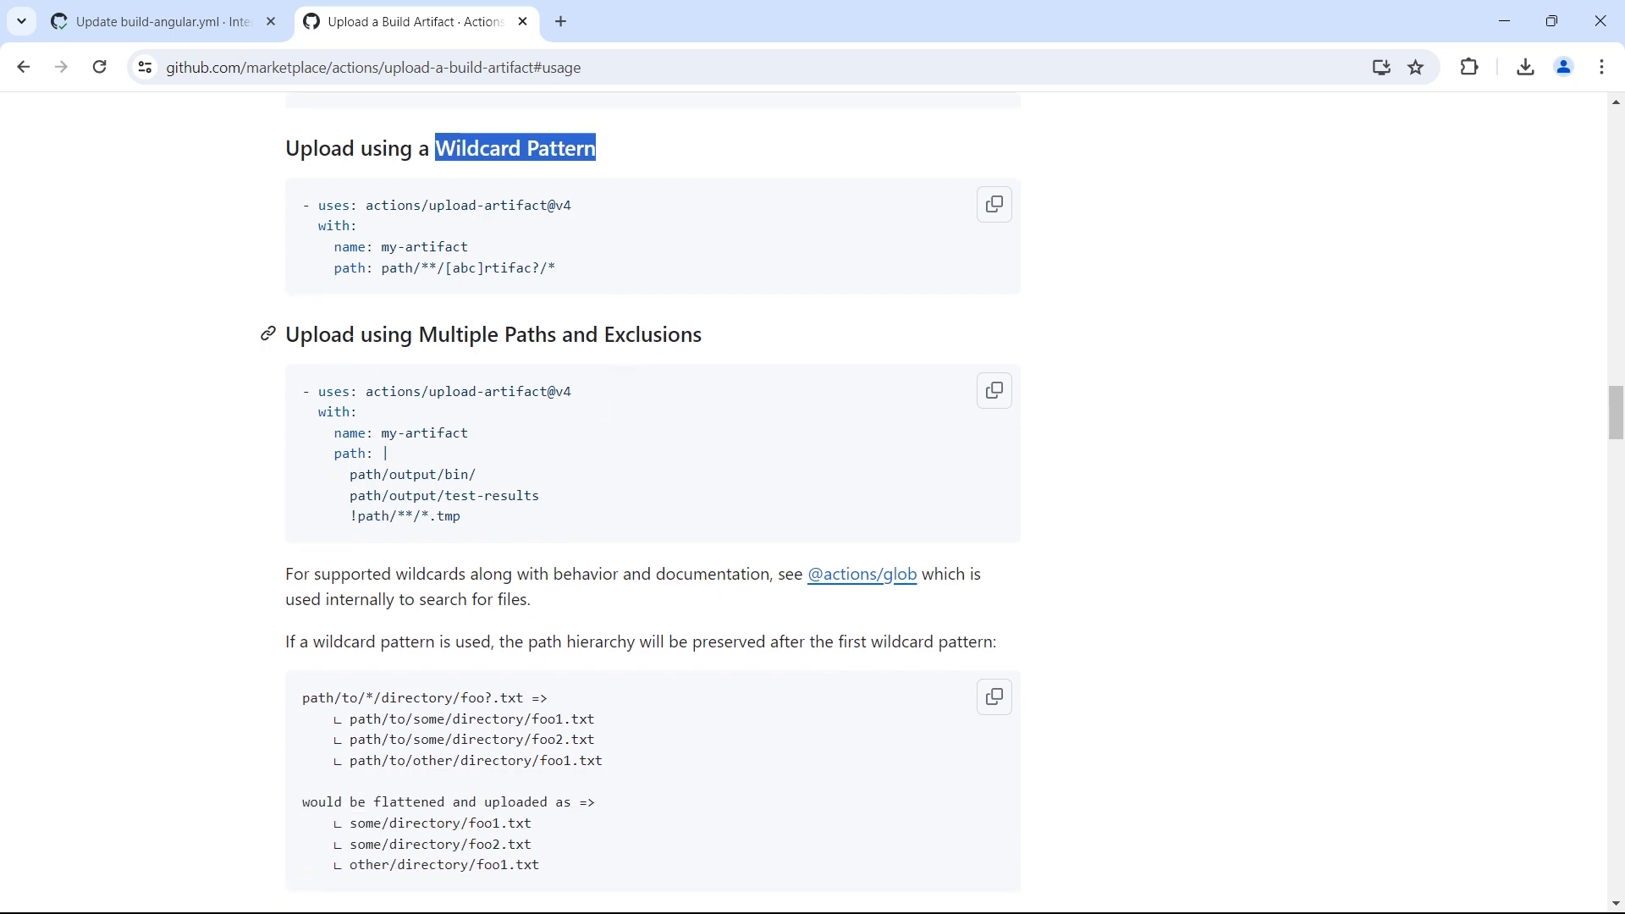
mouse_move(624, 369)
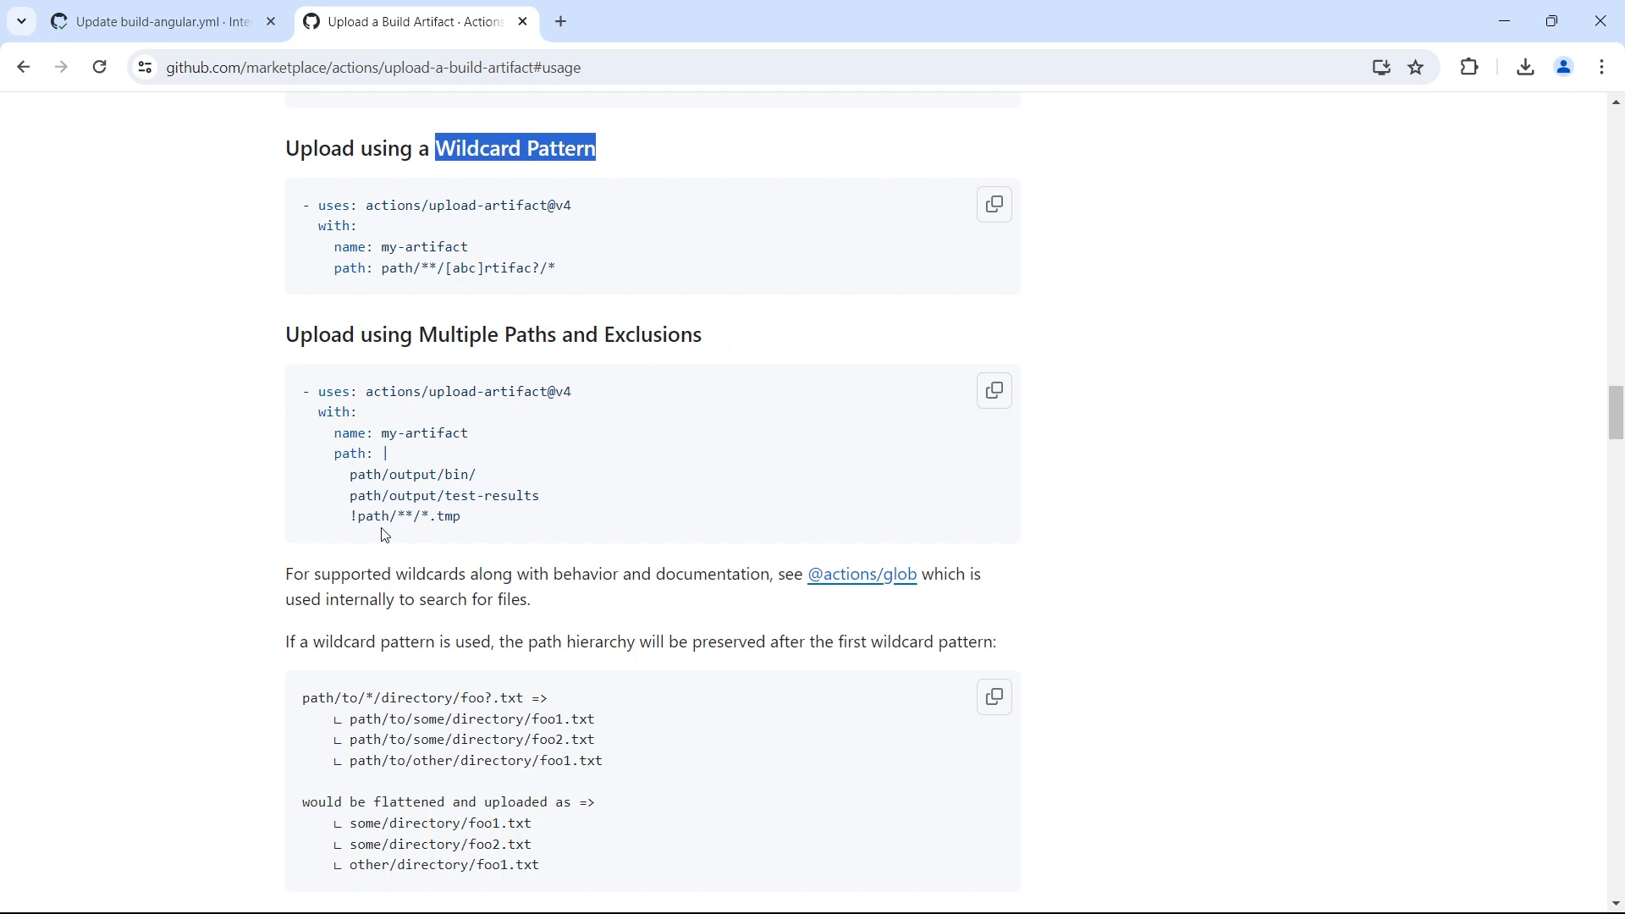
double_click(403, 515)
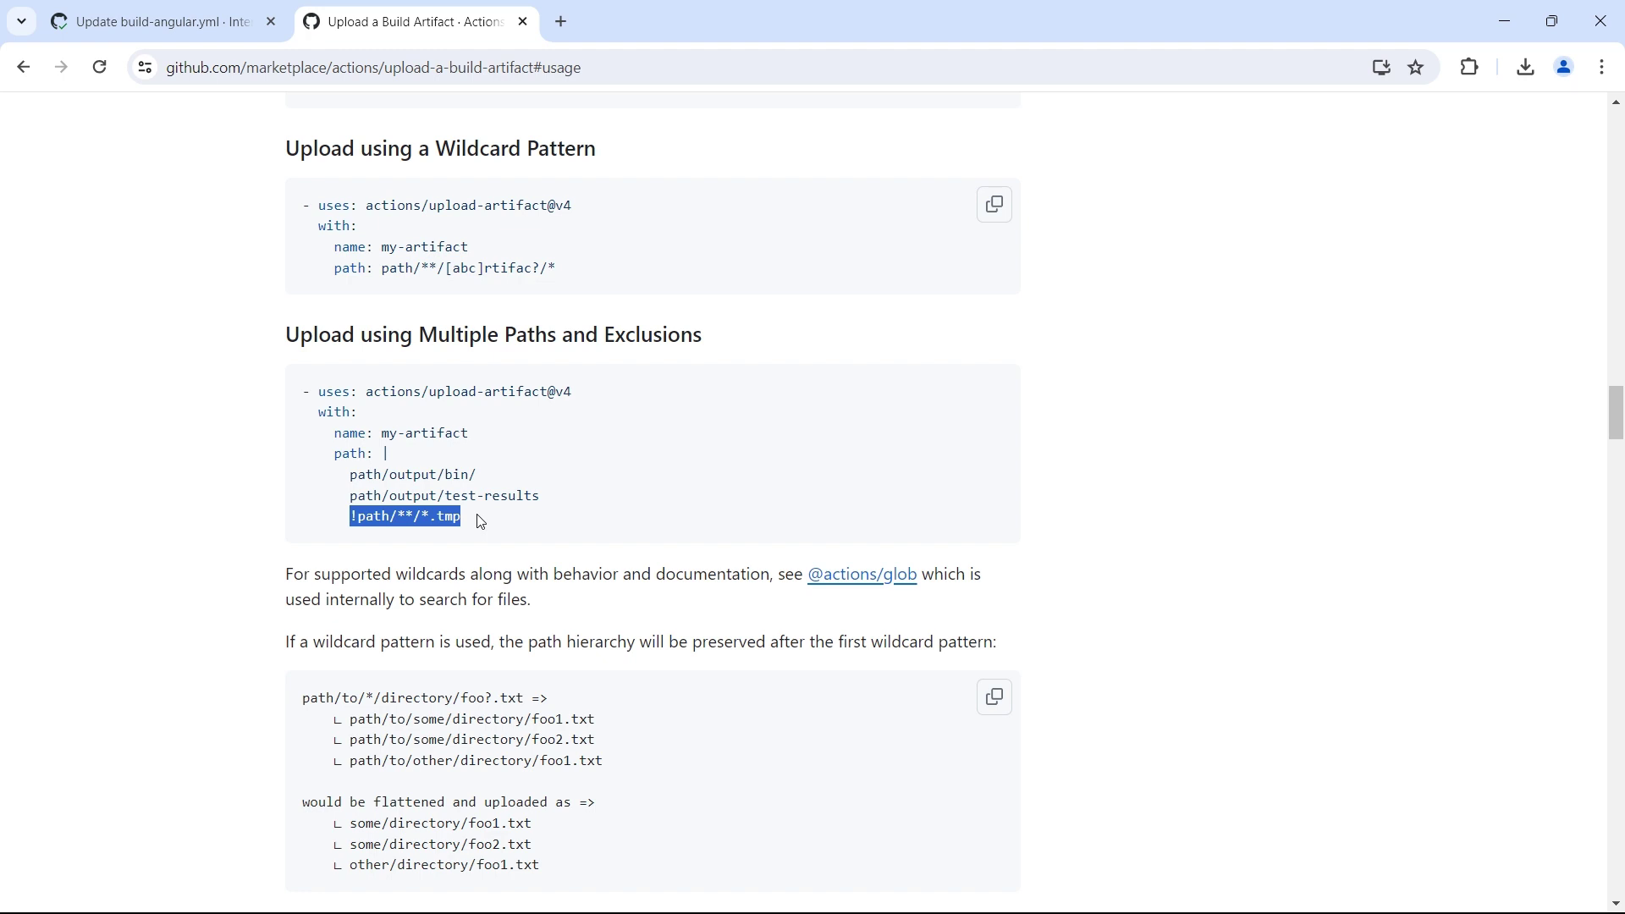
scroll("up", 3)
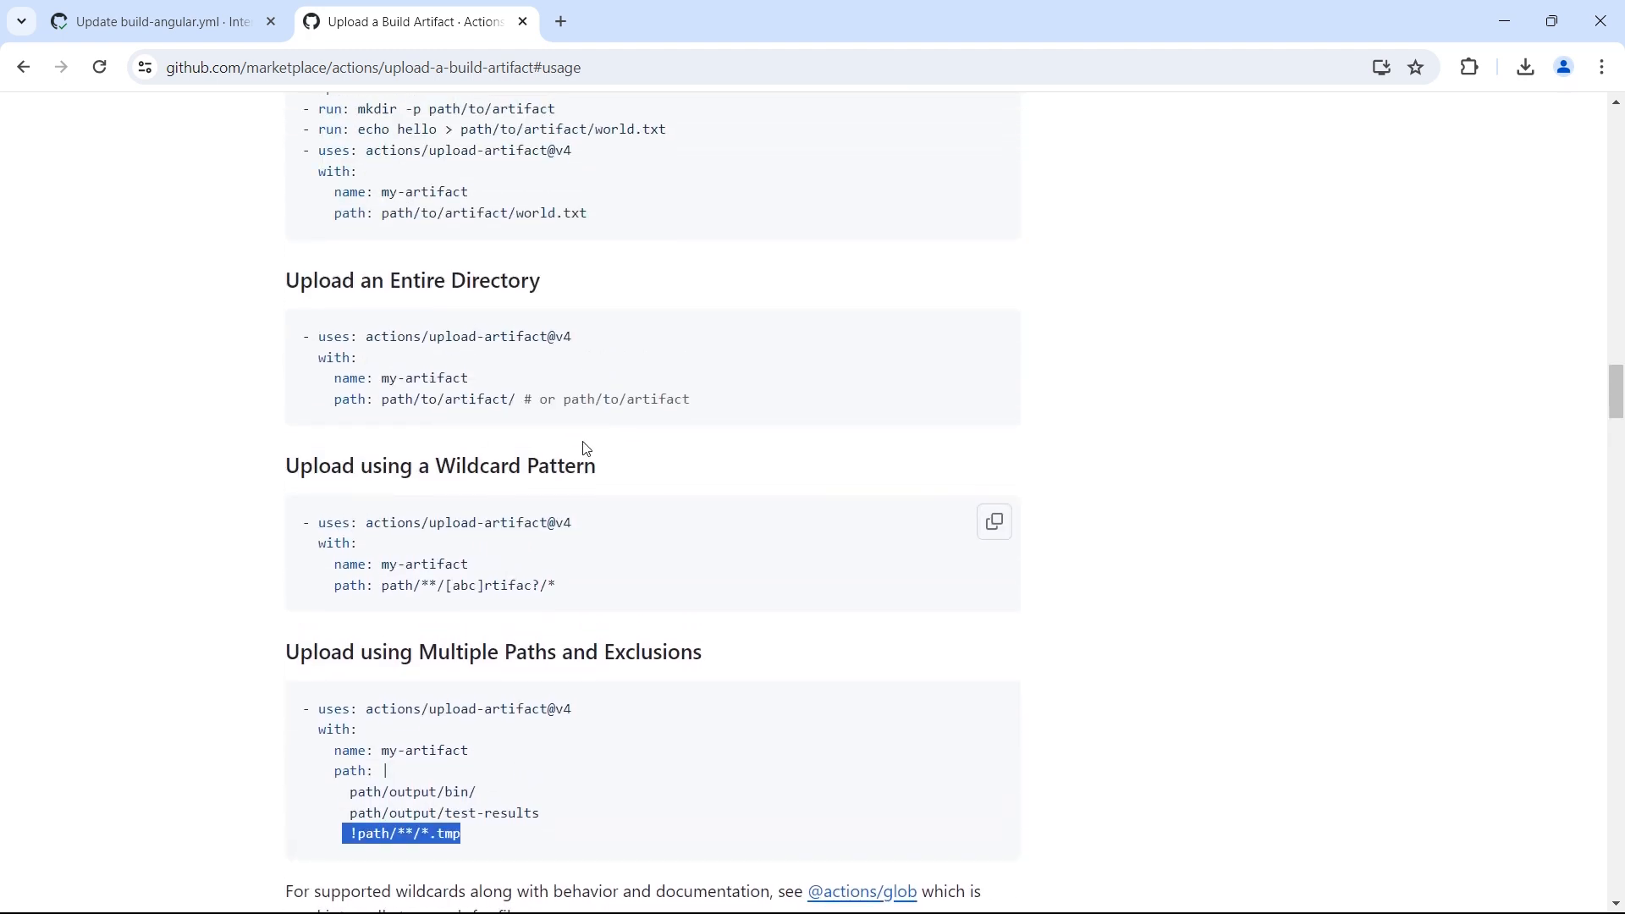
scroll("up", 3)
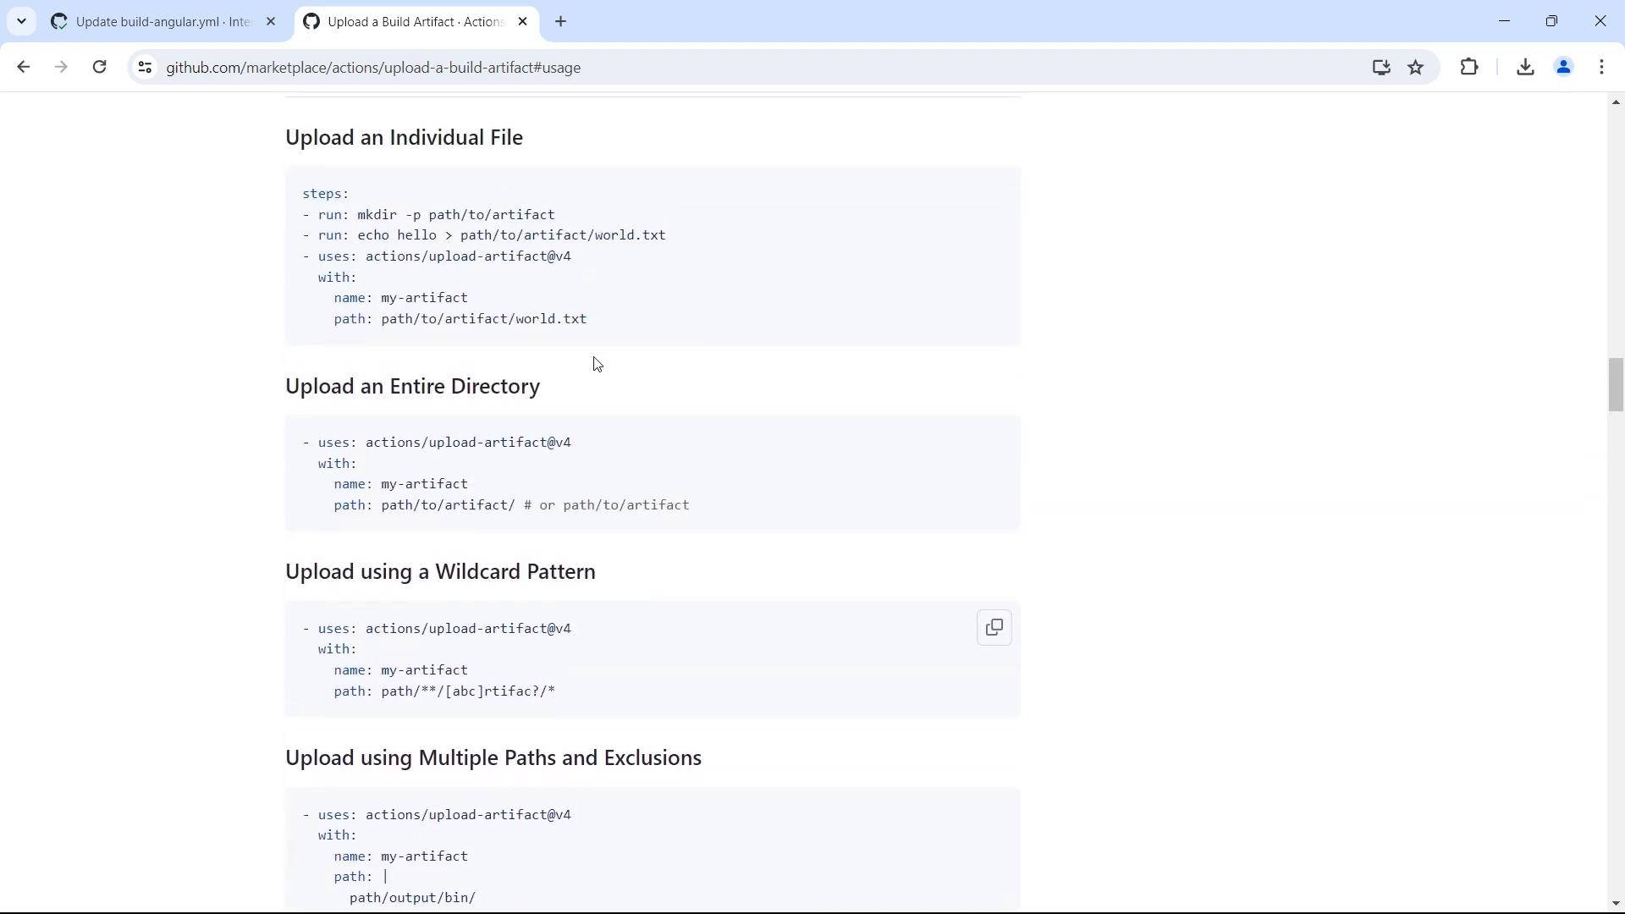
mouse_move(230, 110)
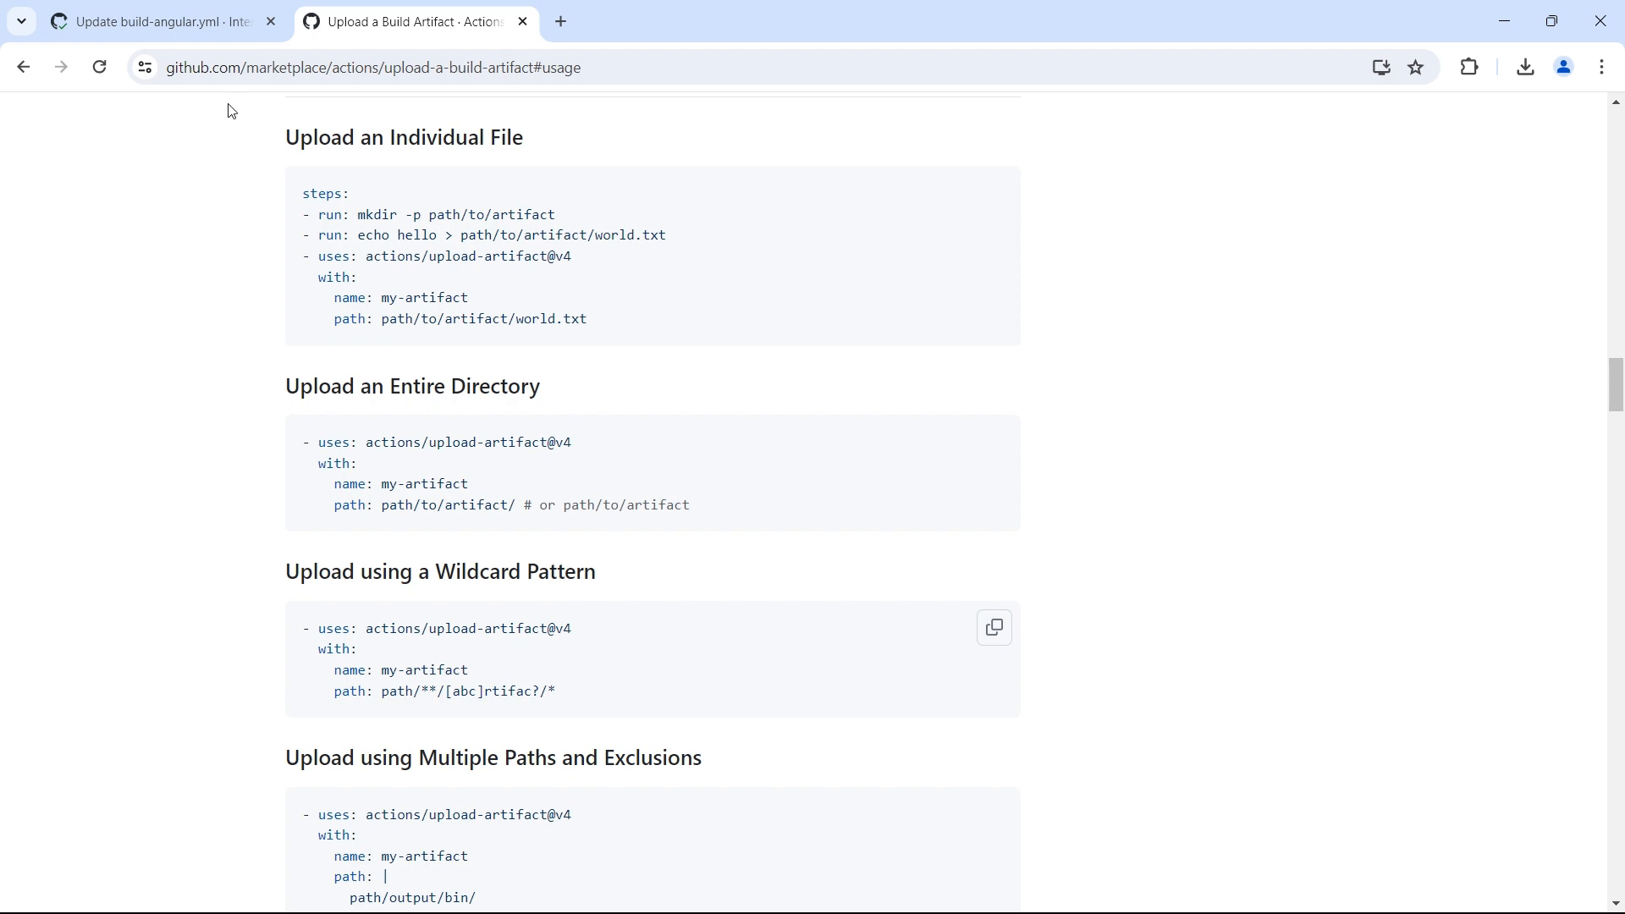
Go back from the run summary to the Build Angular App runs list.
left_click(153, 24)
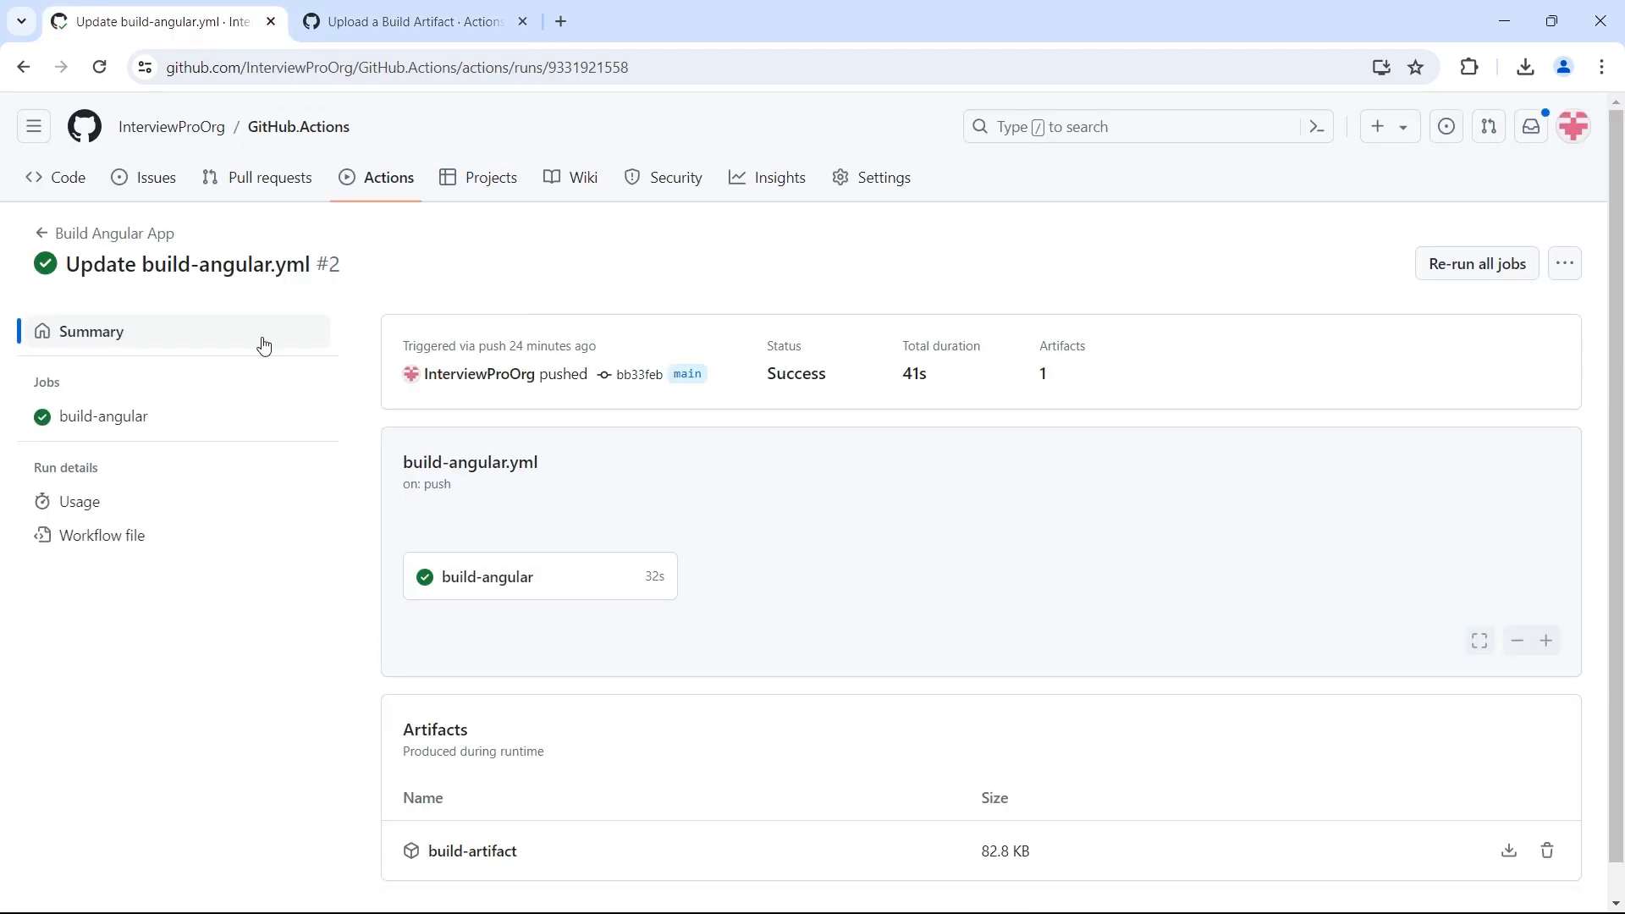
left_click(116, 233)
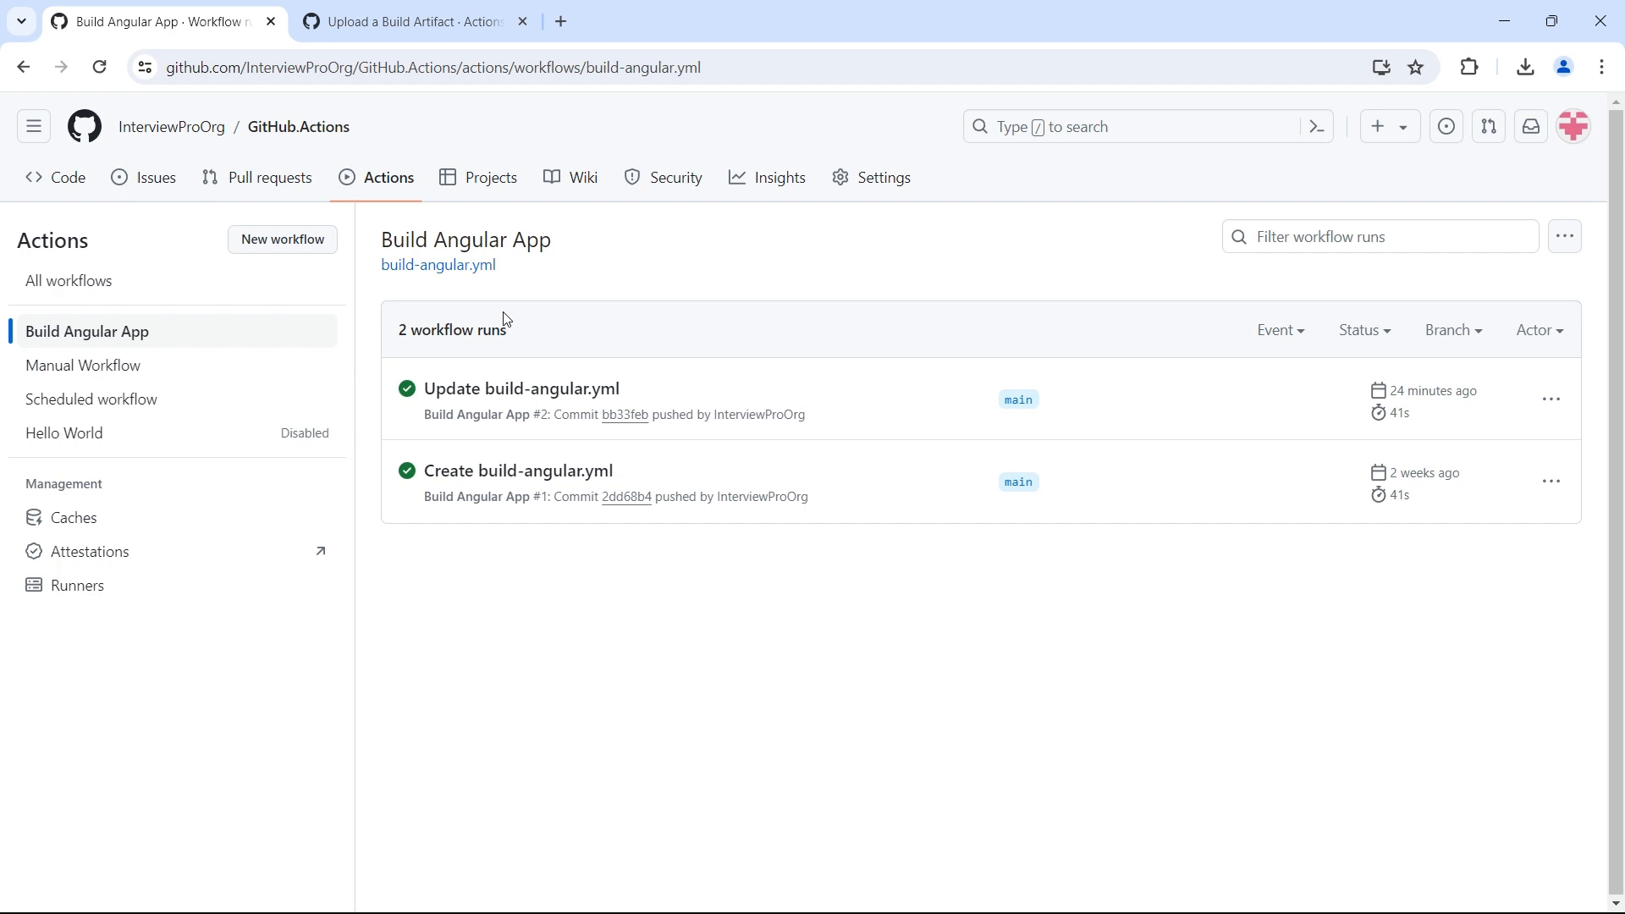
mouse_move(718, 318)
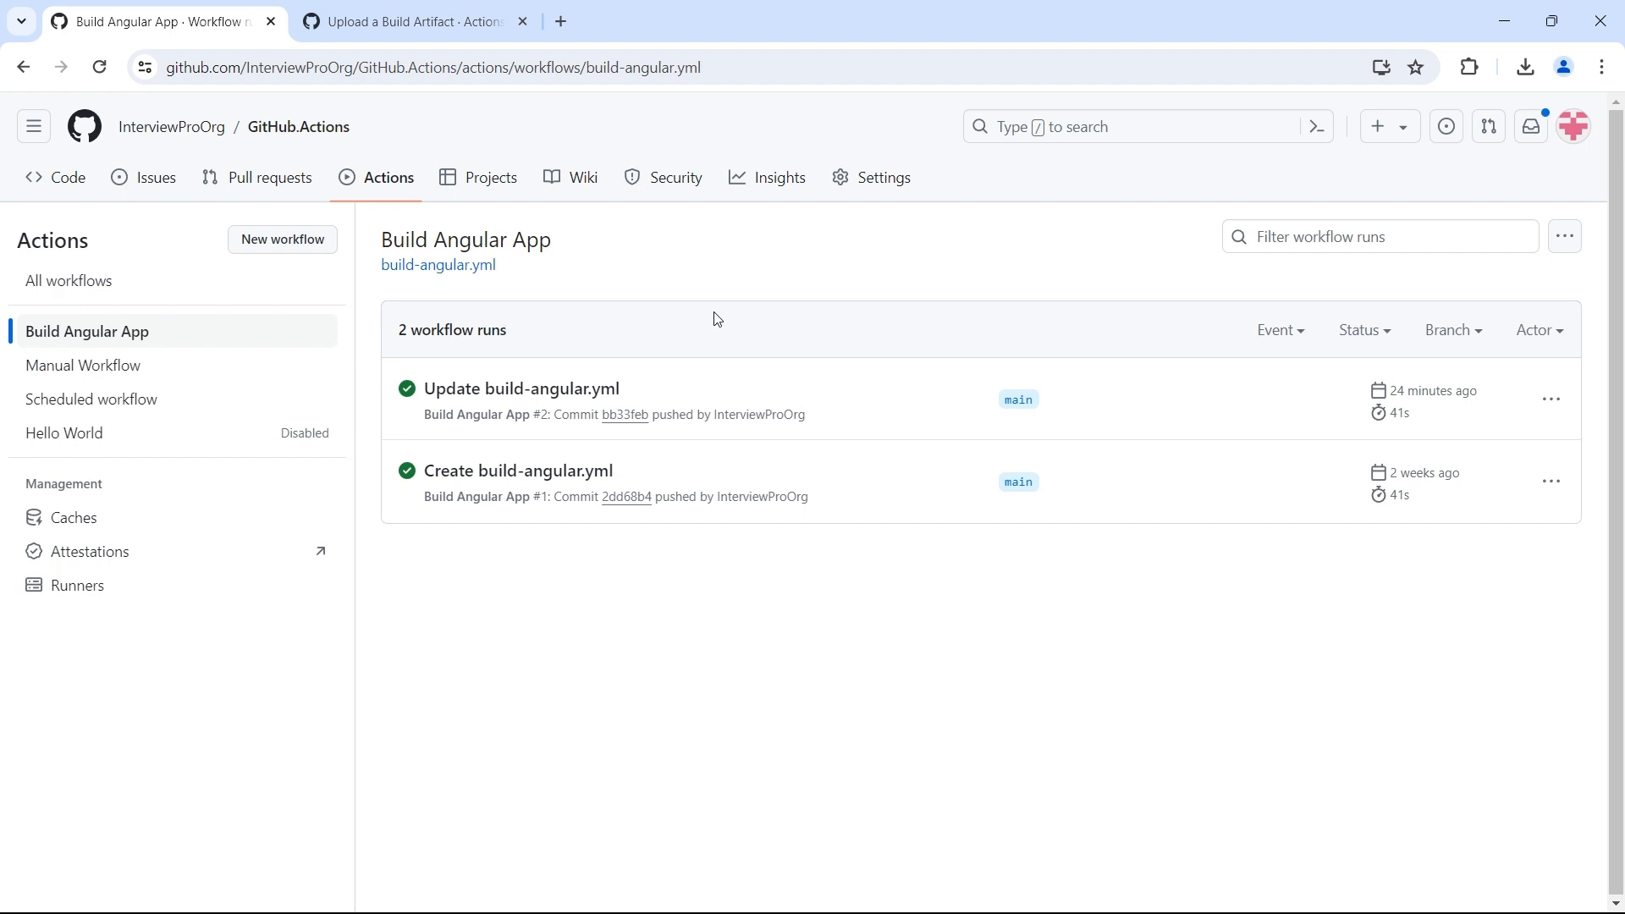